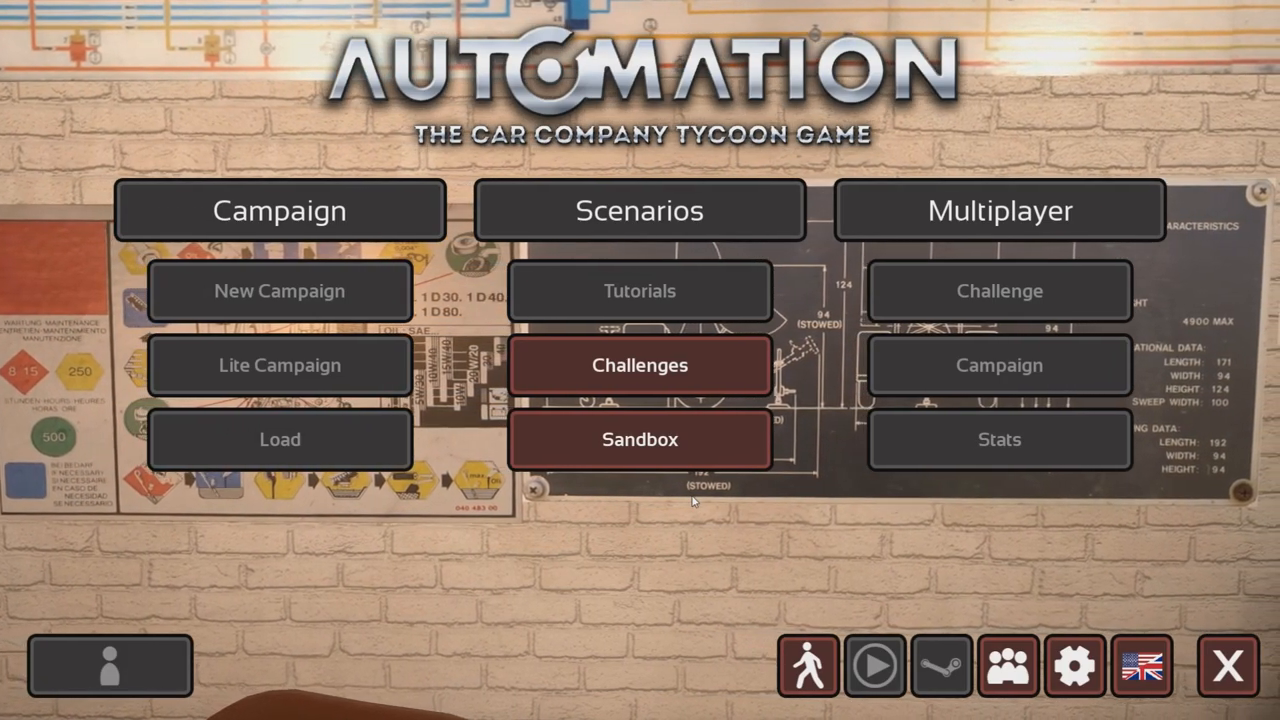
# - Enter Sandbox mode and start a brand-new car model
pyautogui.click(639, 439)
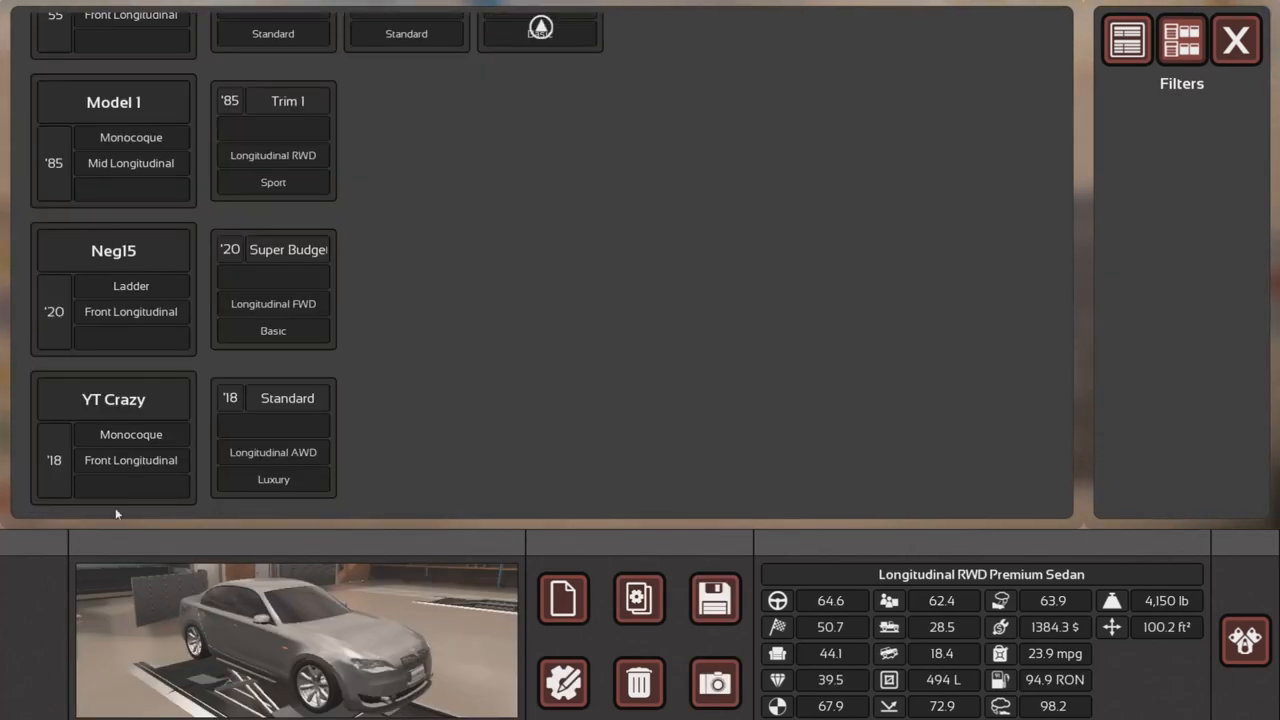
pyautogui.click(287, 397)
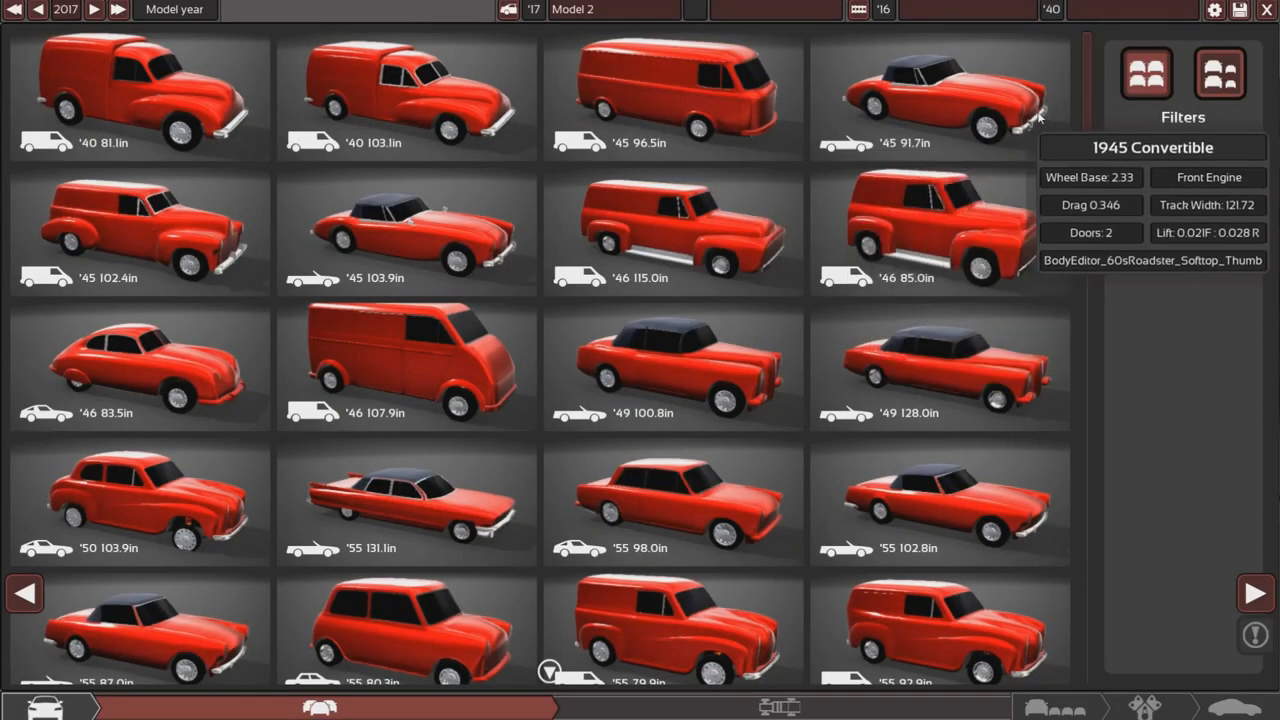
# - Pick and confirm the 2009 102.4in body from the body catalogue
pyautogui.scroll(-3)
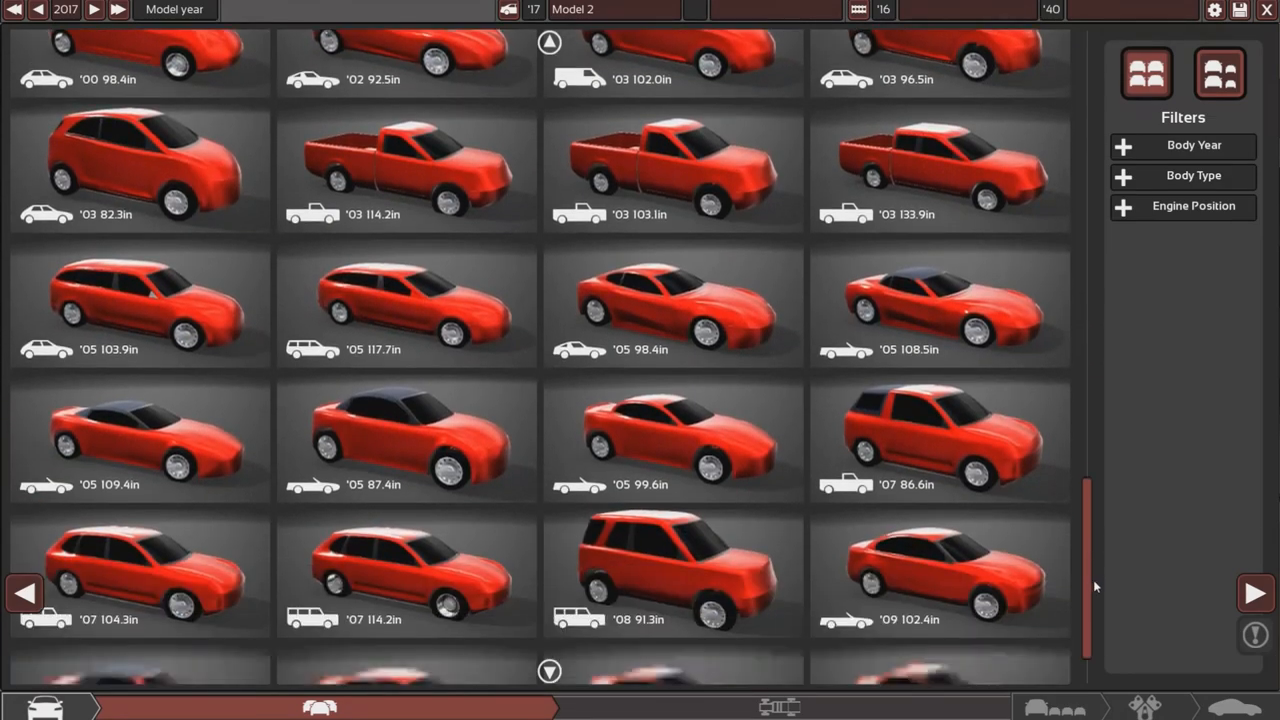
pyautogui.scroll(-3)
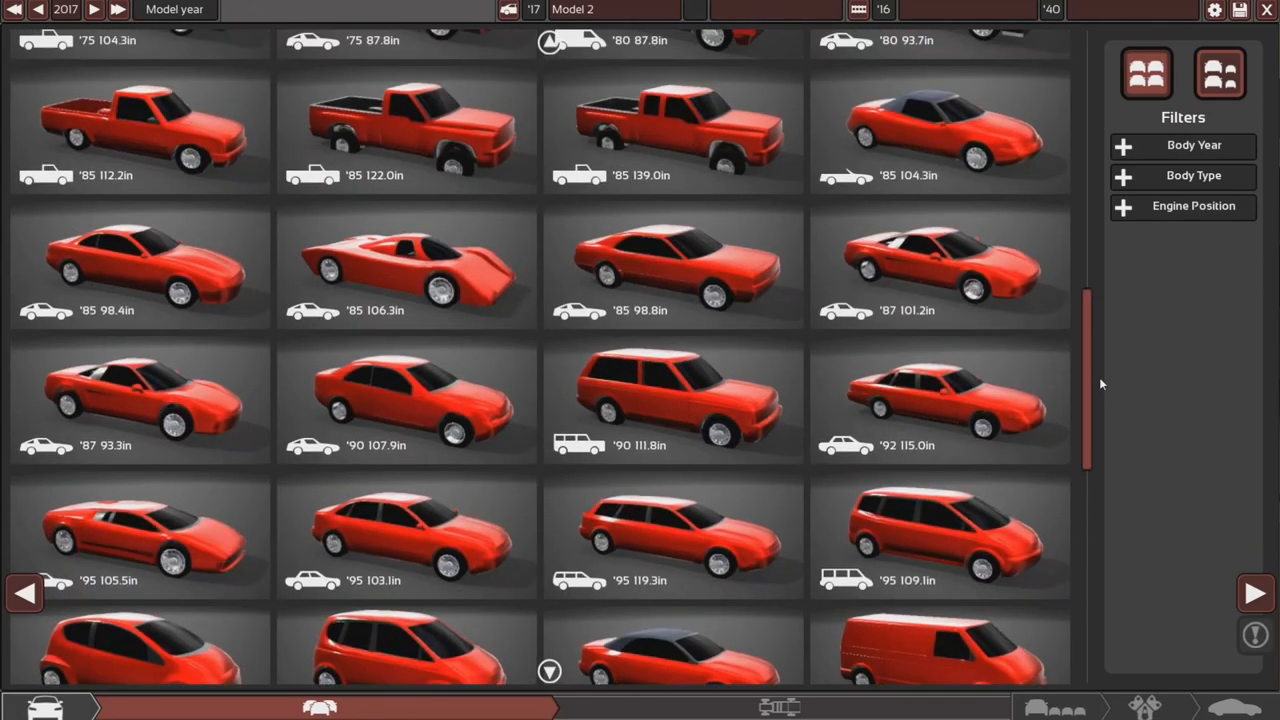
pyautogui.scroll(-3)
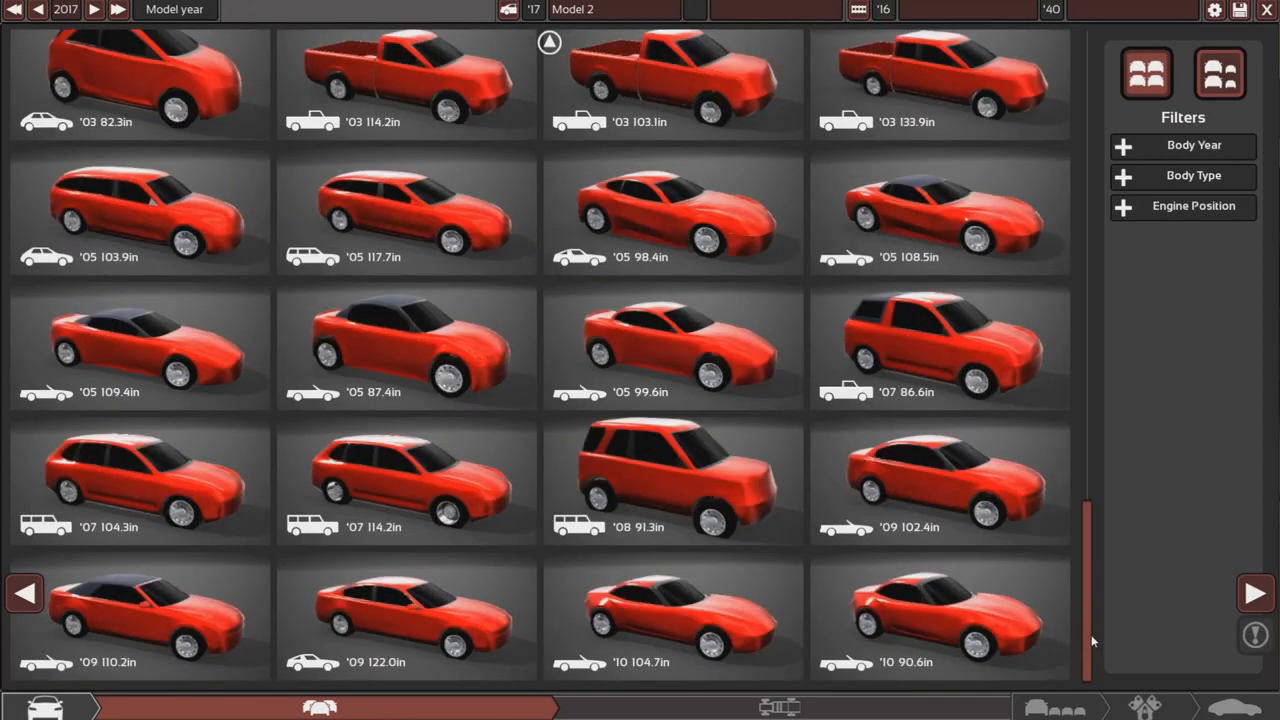
pyautogui.moveTo(960, 490)
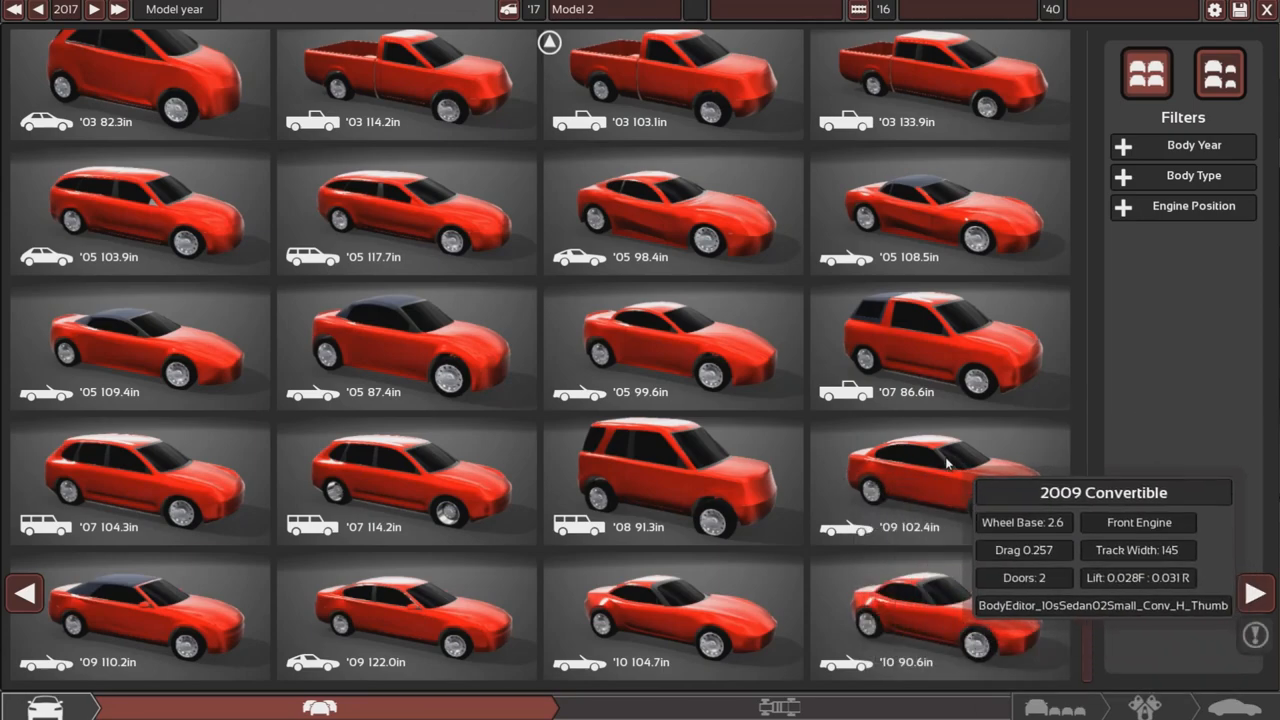
pyautogui.click(940, 480)
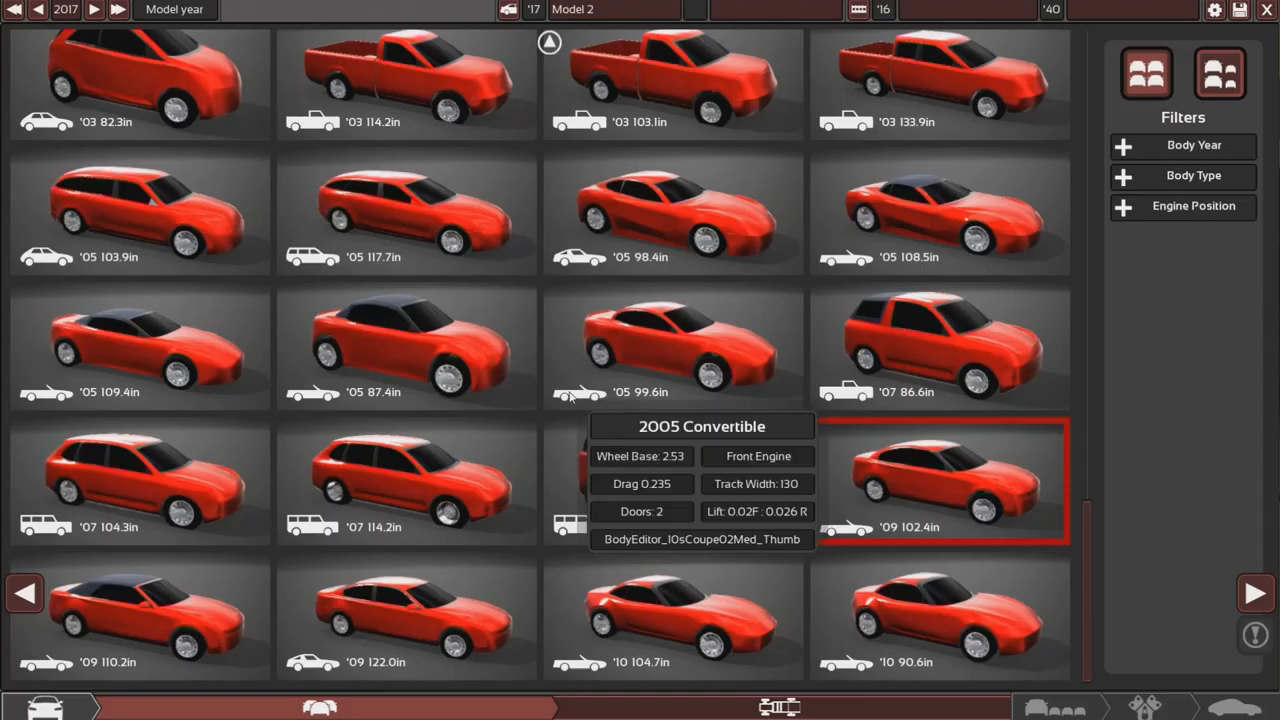
pyautogui.click(38, 9)
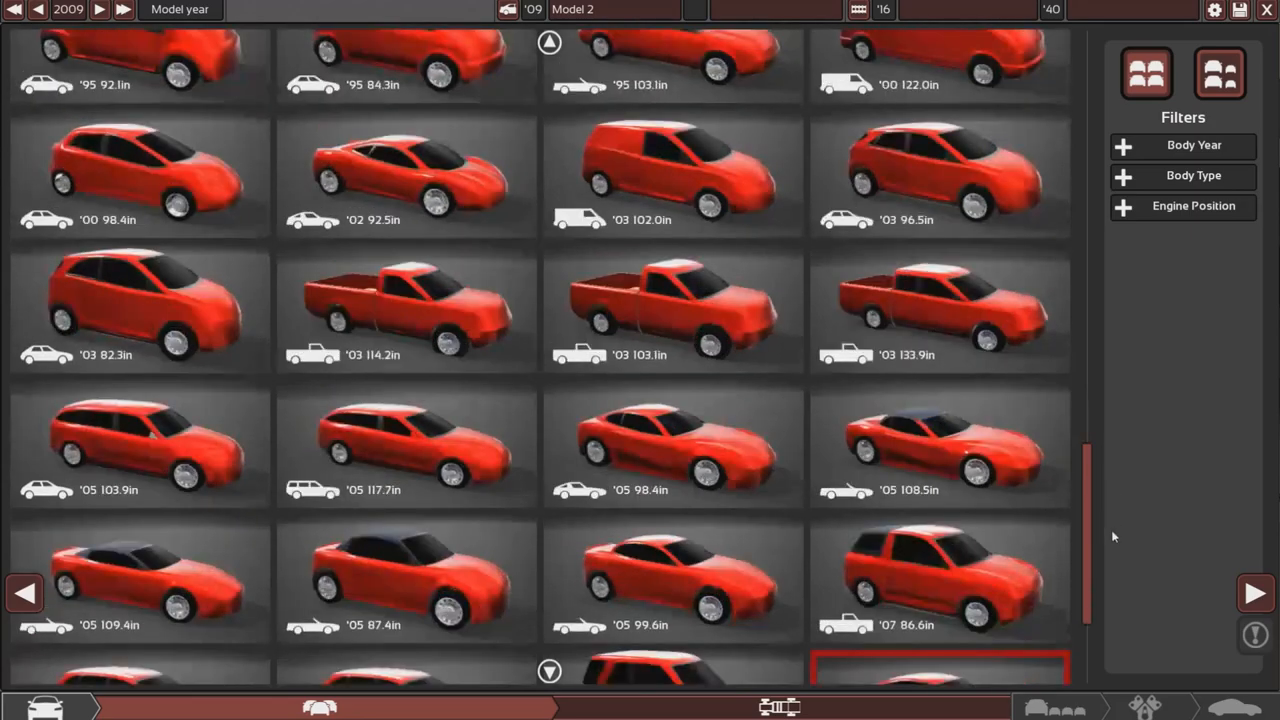
pyautogui.scroll(-3)
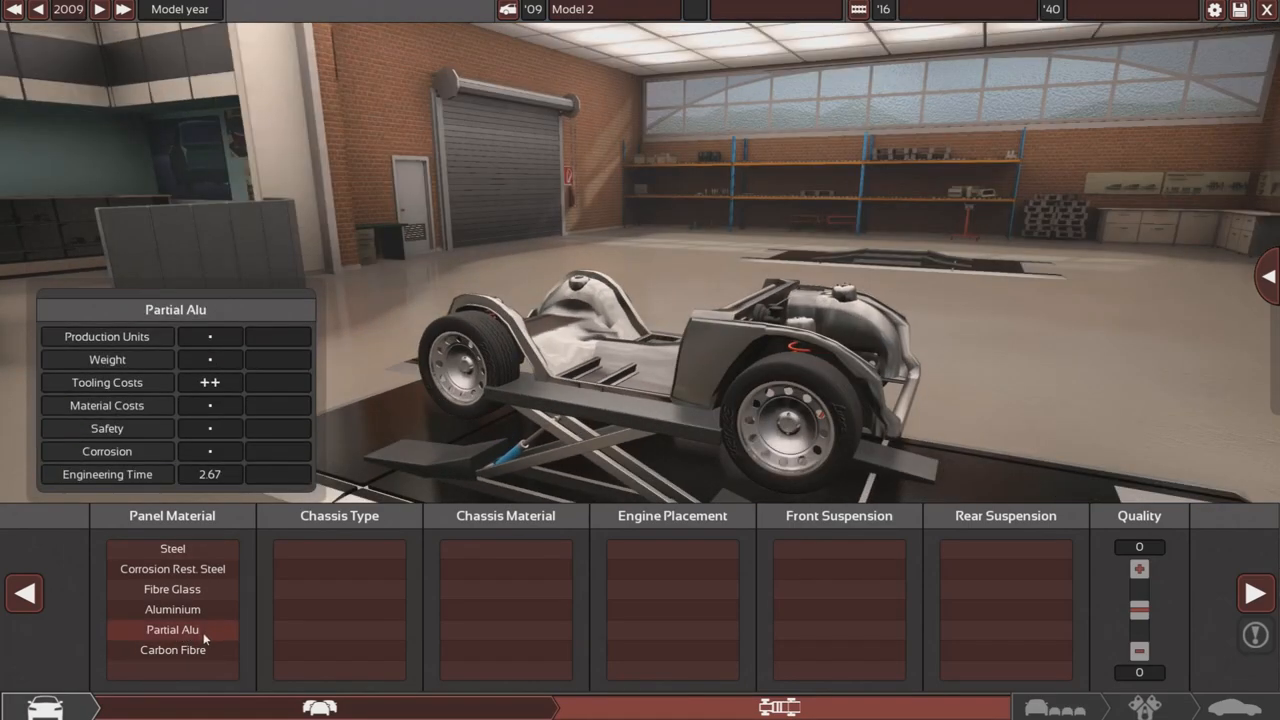
# - Set corrosion-resistant steel panels, galvanised steel monocoque, front transverse engine and MacPherson struts
pyautogui.click(172, 569)
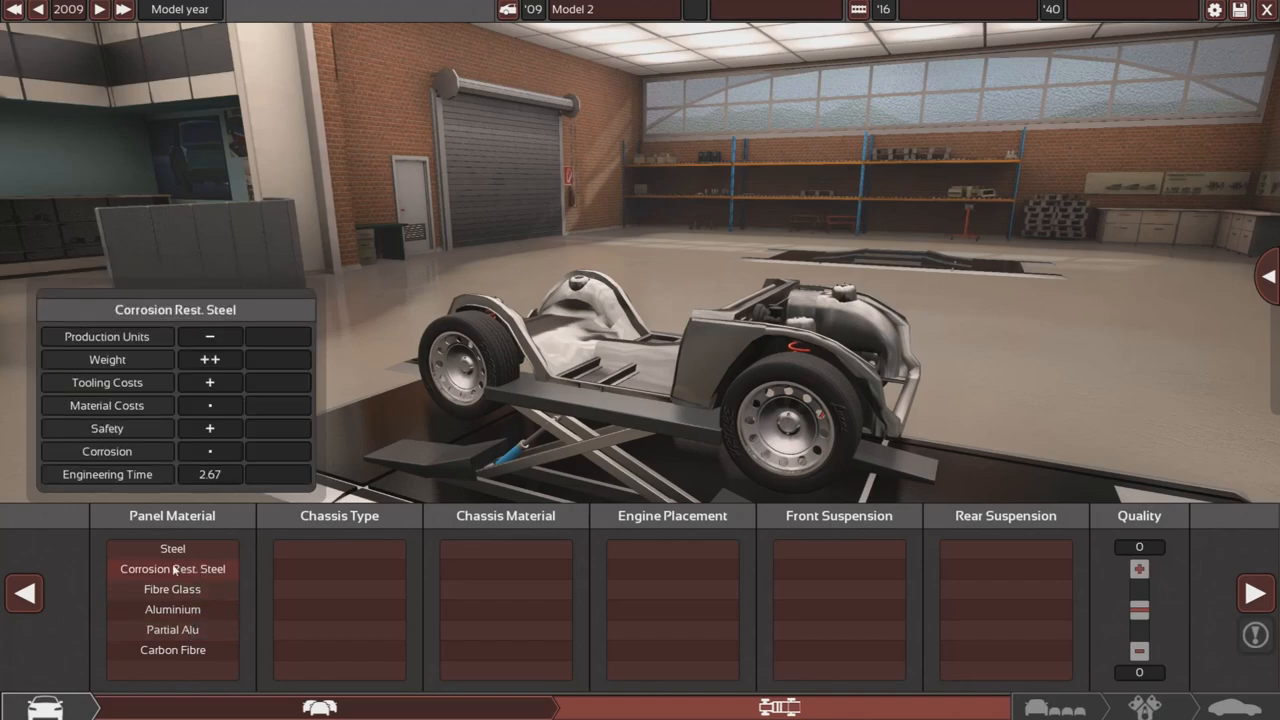
pyautogui.moveTo(183, 570)
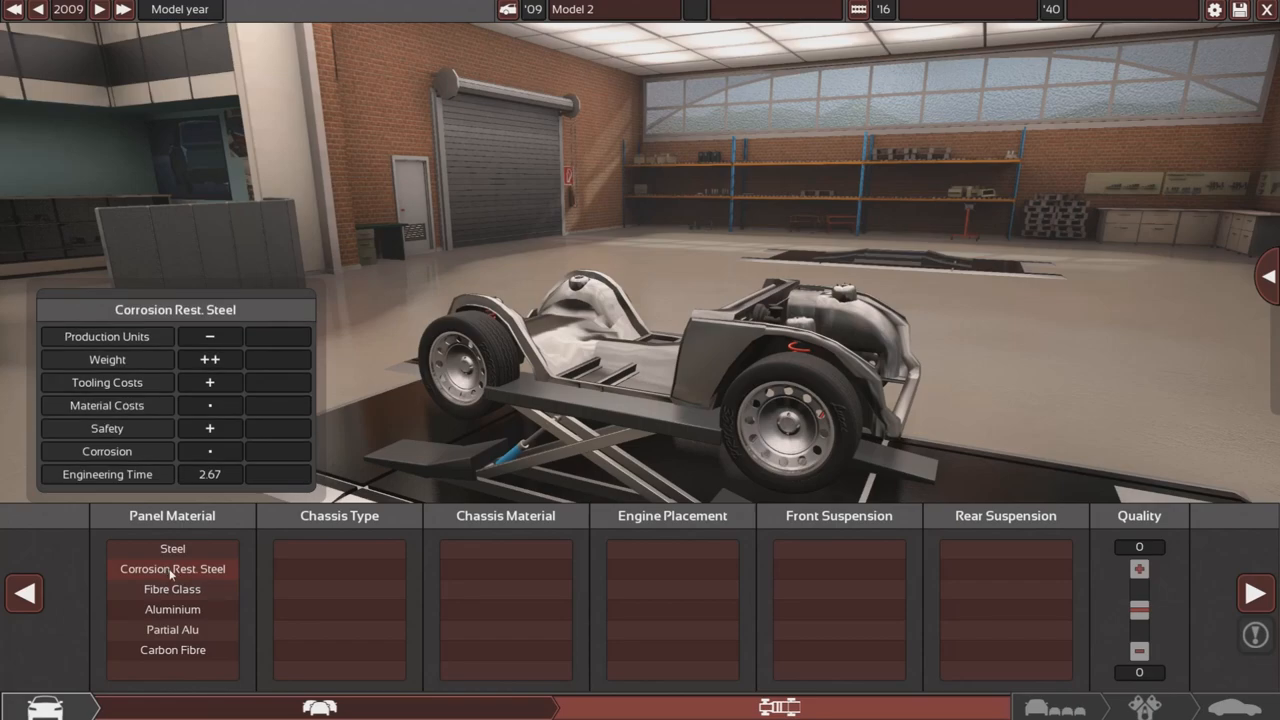
pyautogui.click(172, 548)
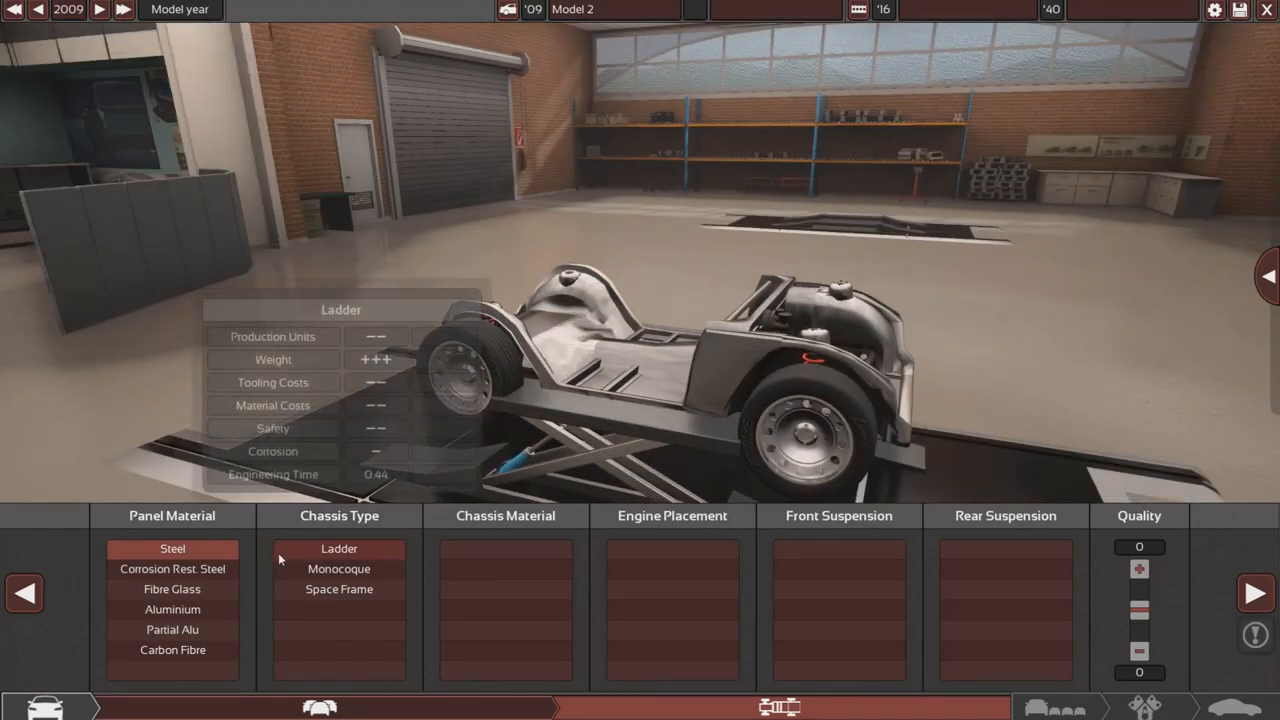
pyautogui.click(172, 568)
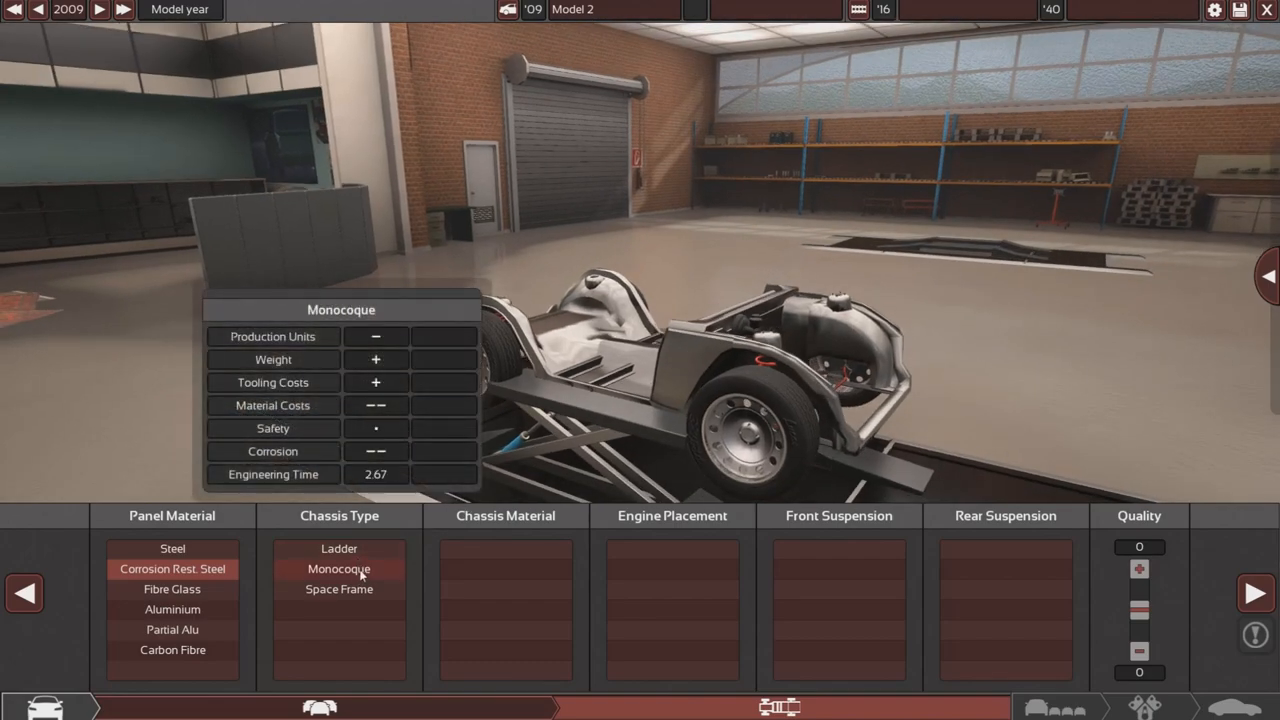
pyautogui.moveTo(339, 548)
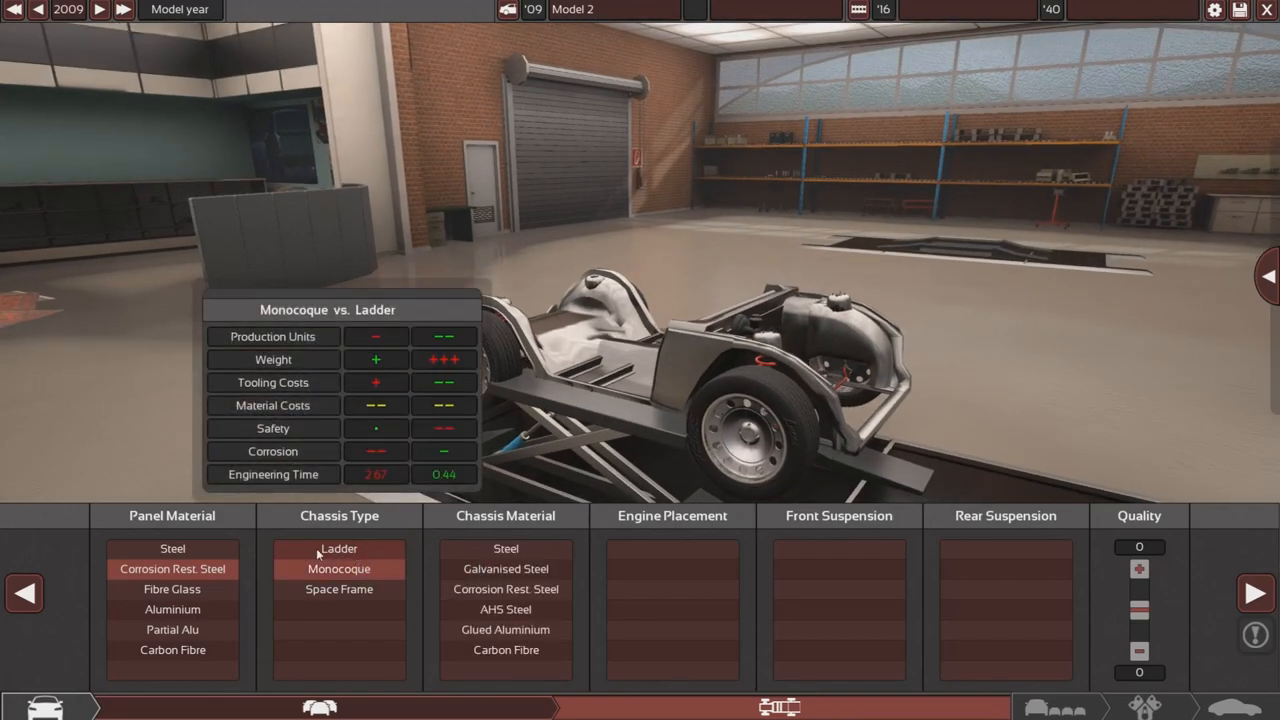
pyautogui.moveTo(735, 330)
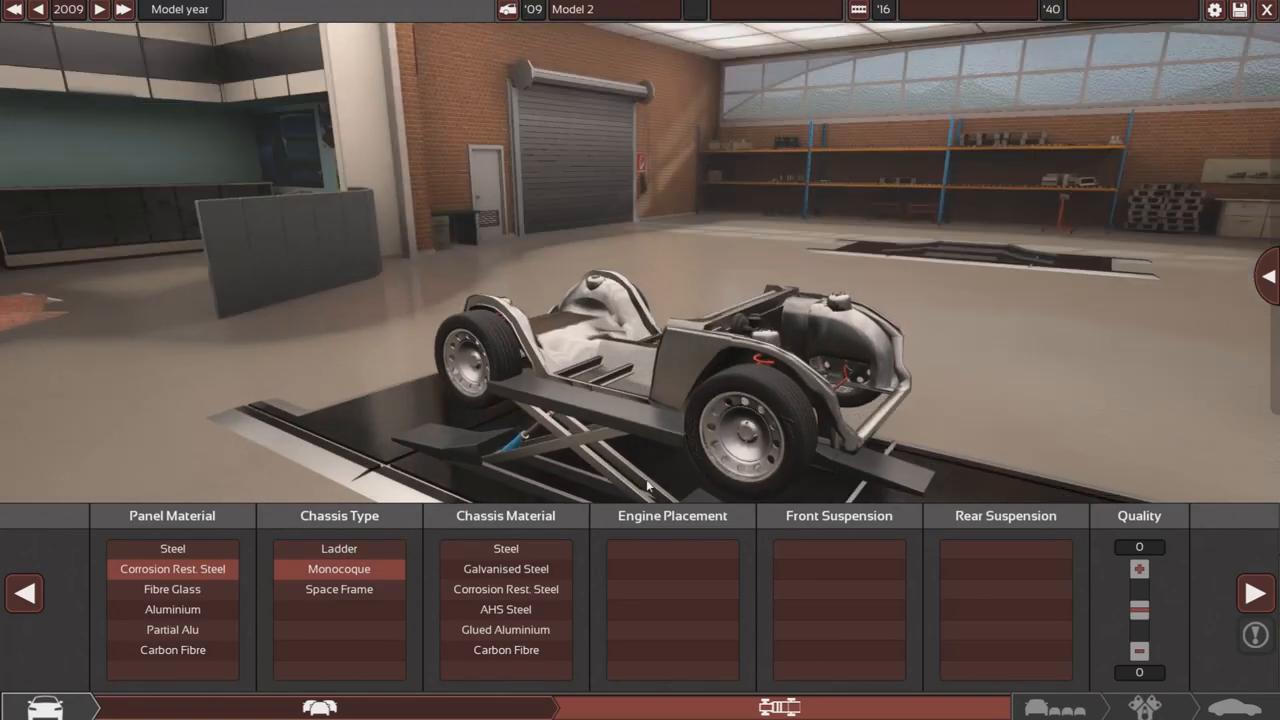
pyautogui.moveTo(505, 569)
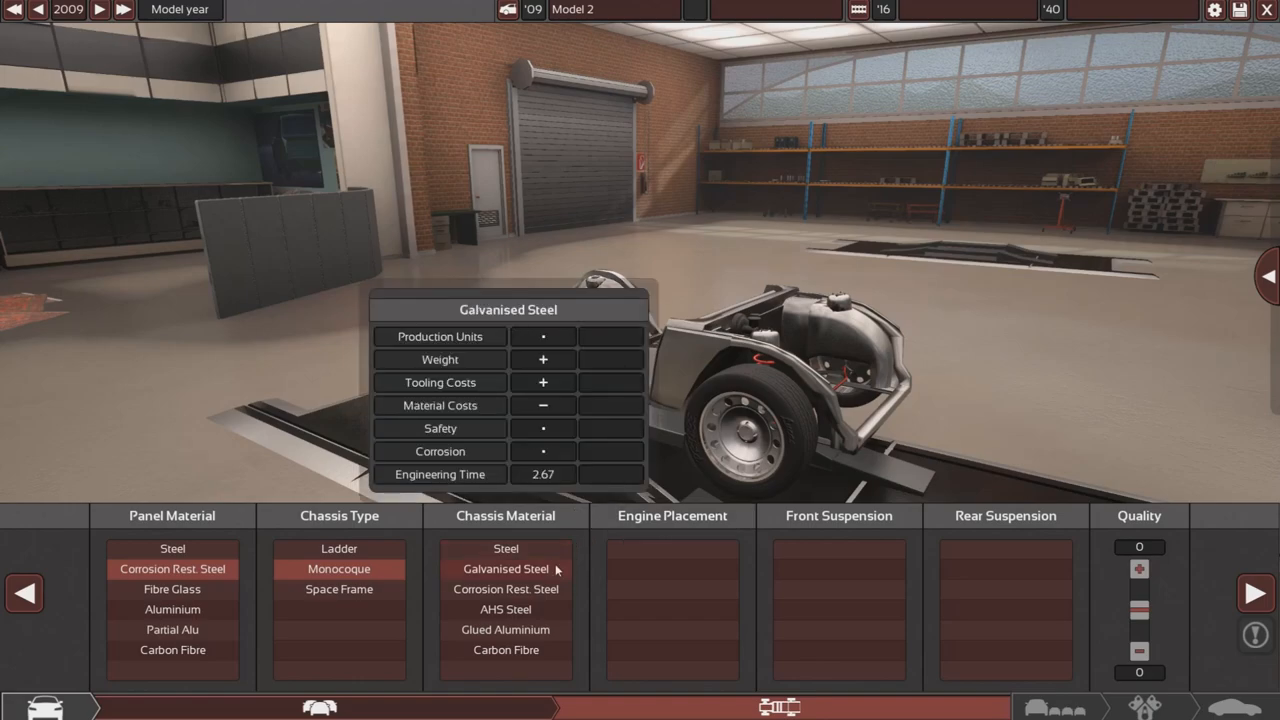
pyautogui.click(505, 589)
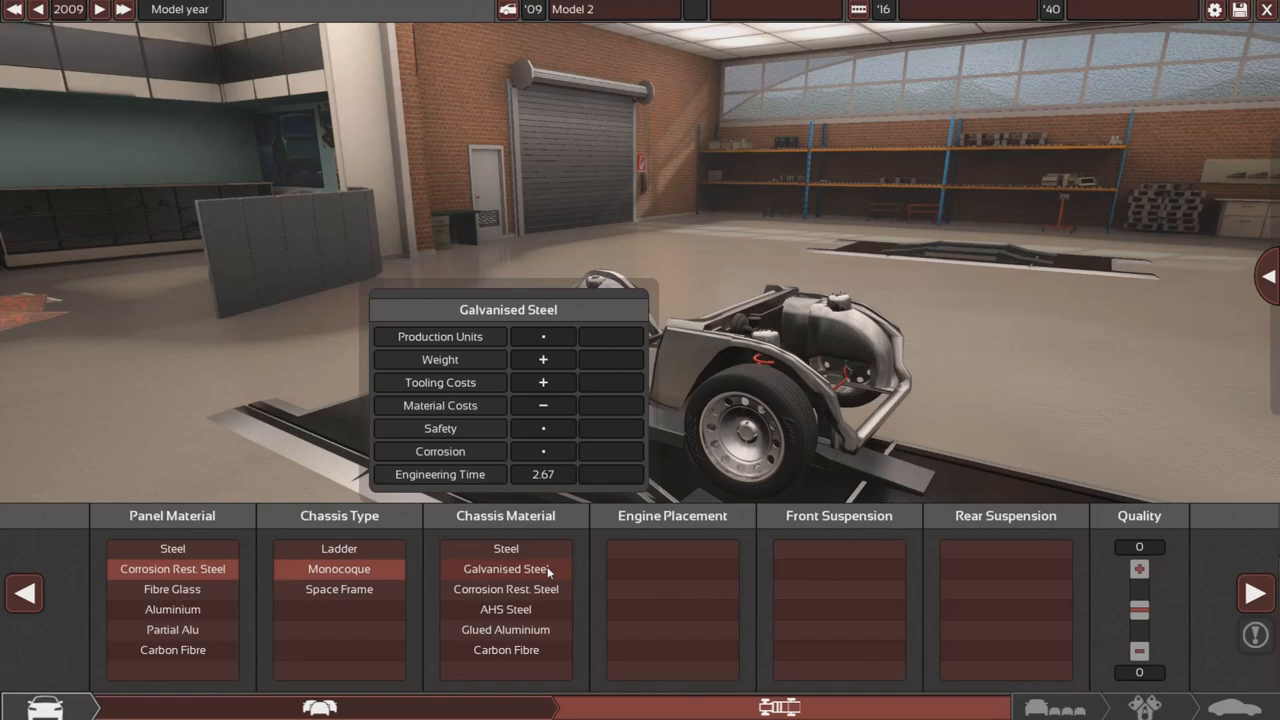
pyautogui.click(505, 568)
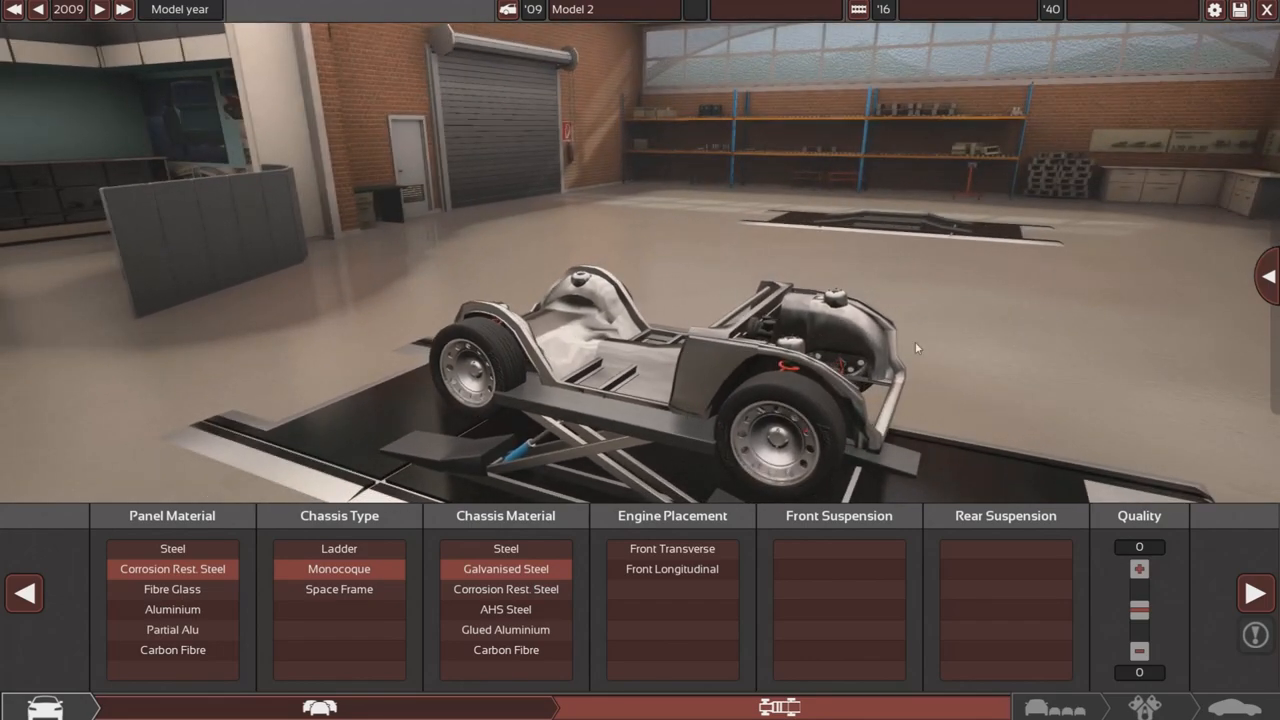
pyautogui.click(671, 548)
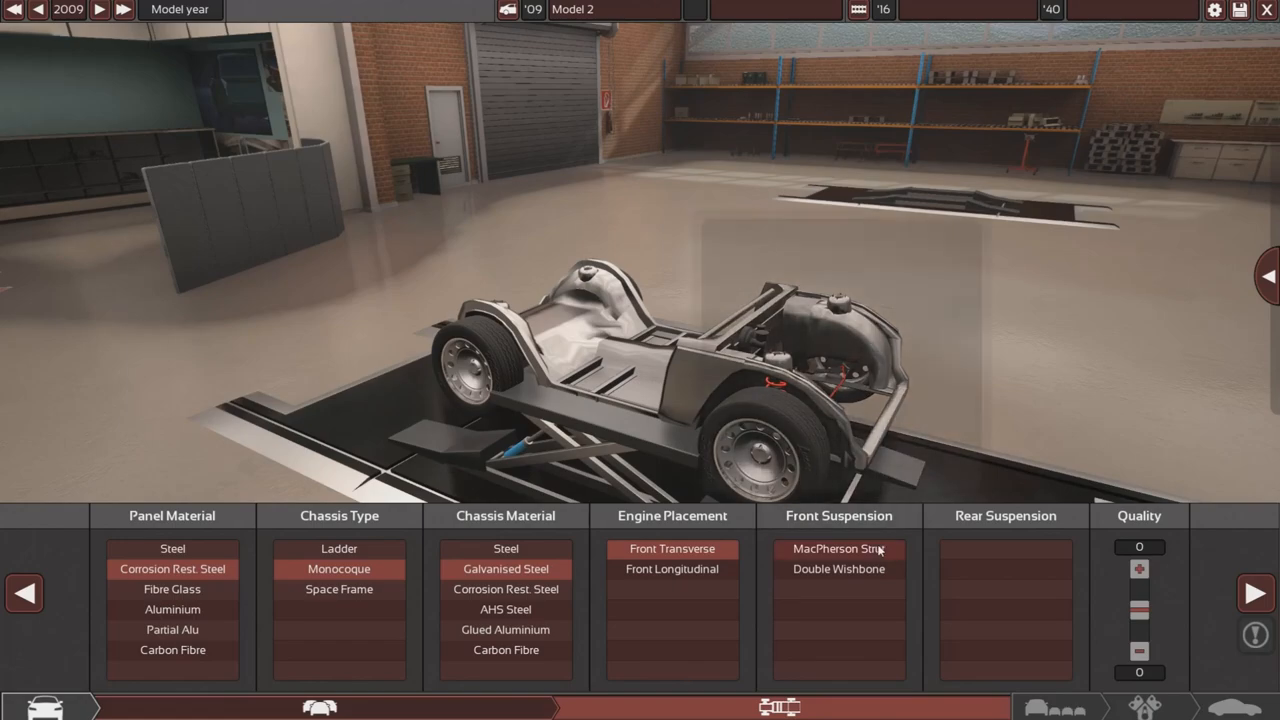
pyautogui.click(1005, 629)
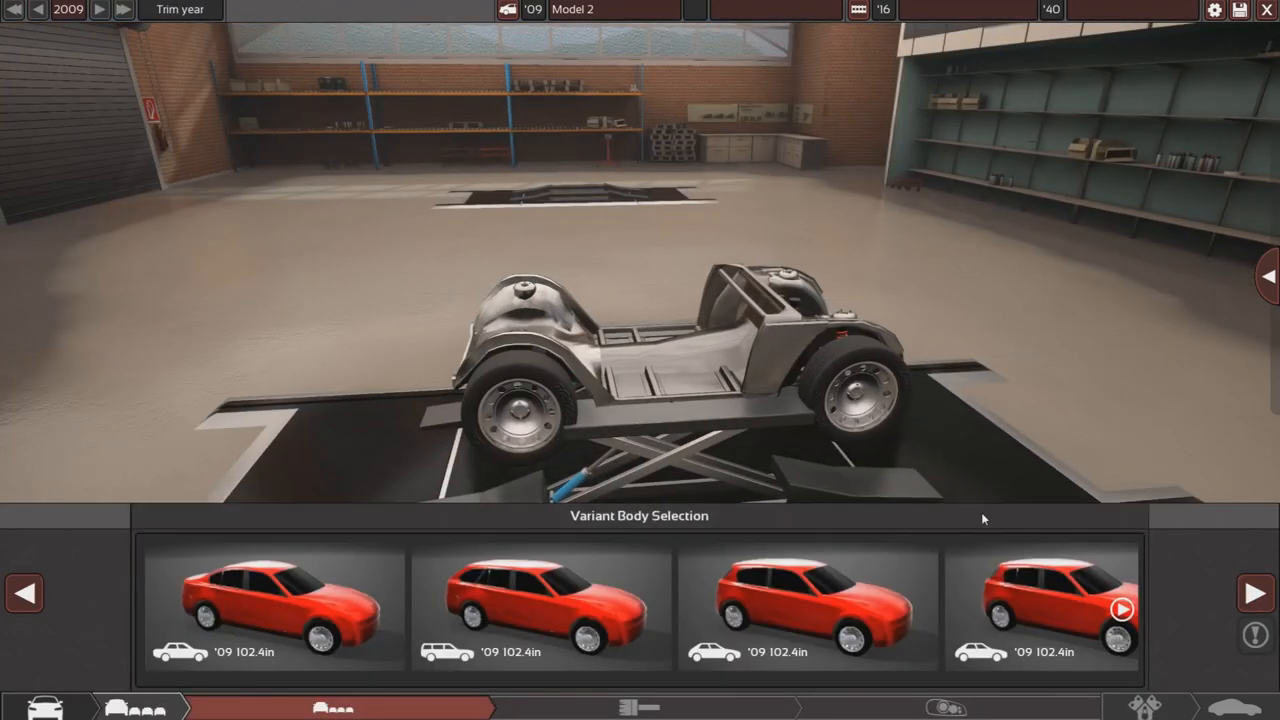
# - Compare the sedan, wagon and coupe body variants, then settle on the hatchback
pyautogui.click(273, 608)
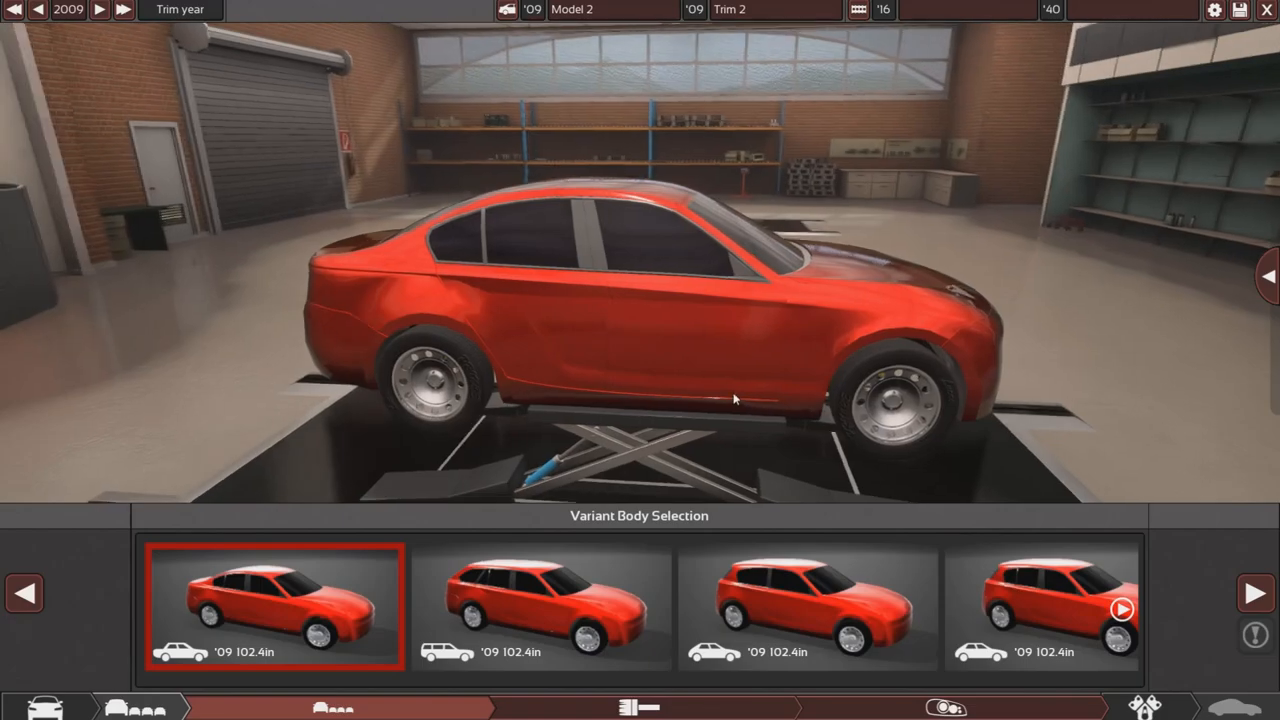
pyautogui.moveTo(540, 600)
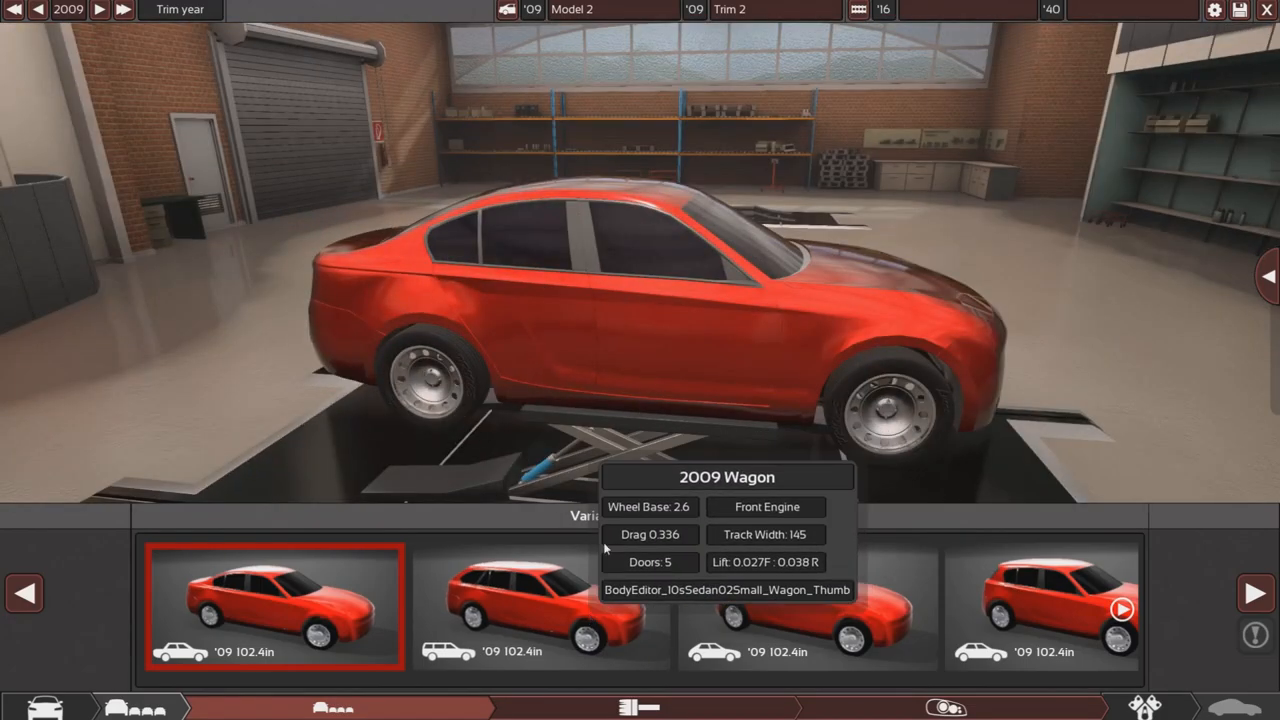
pyautogui.click(543, 607)
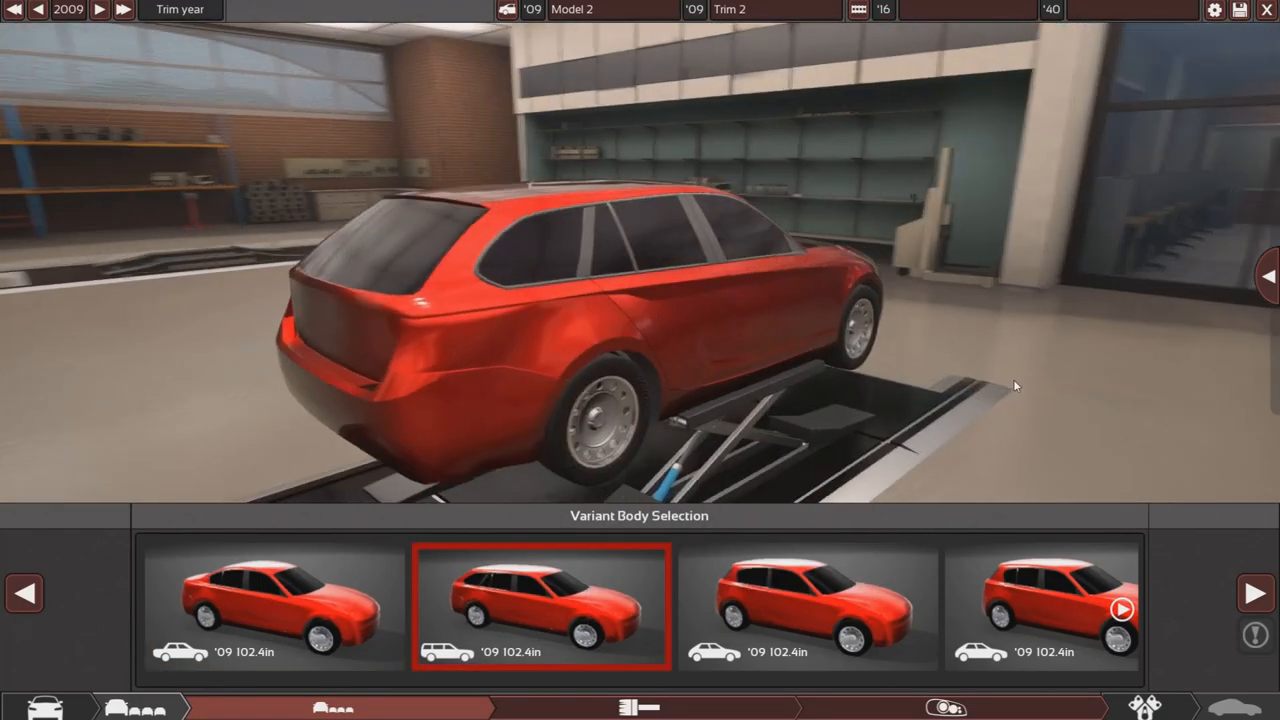
pyautogui.click(807, 608)
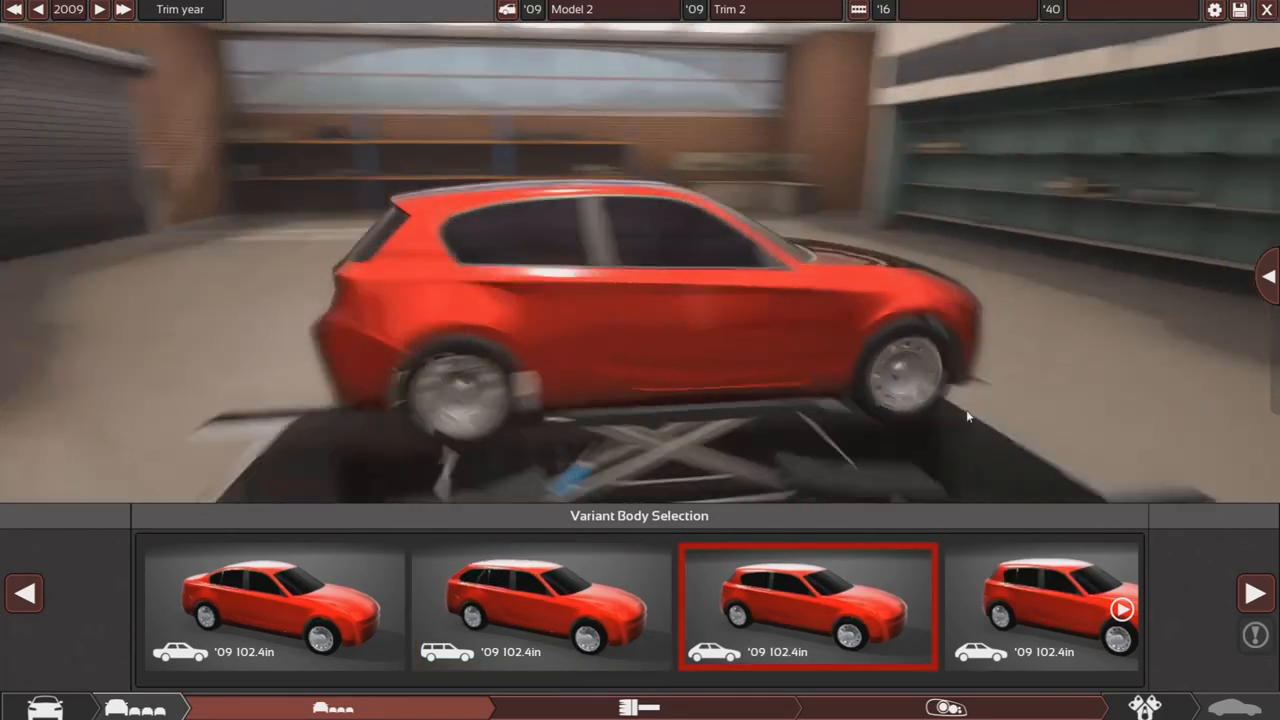
pyautogui.moveTo(540, 600)
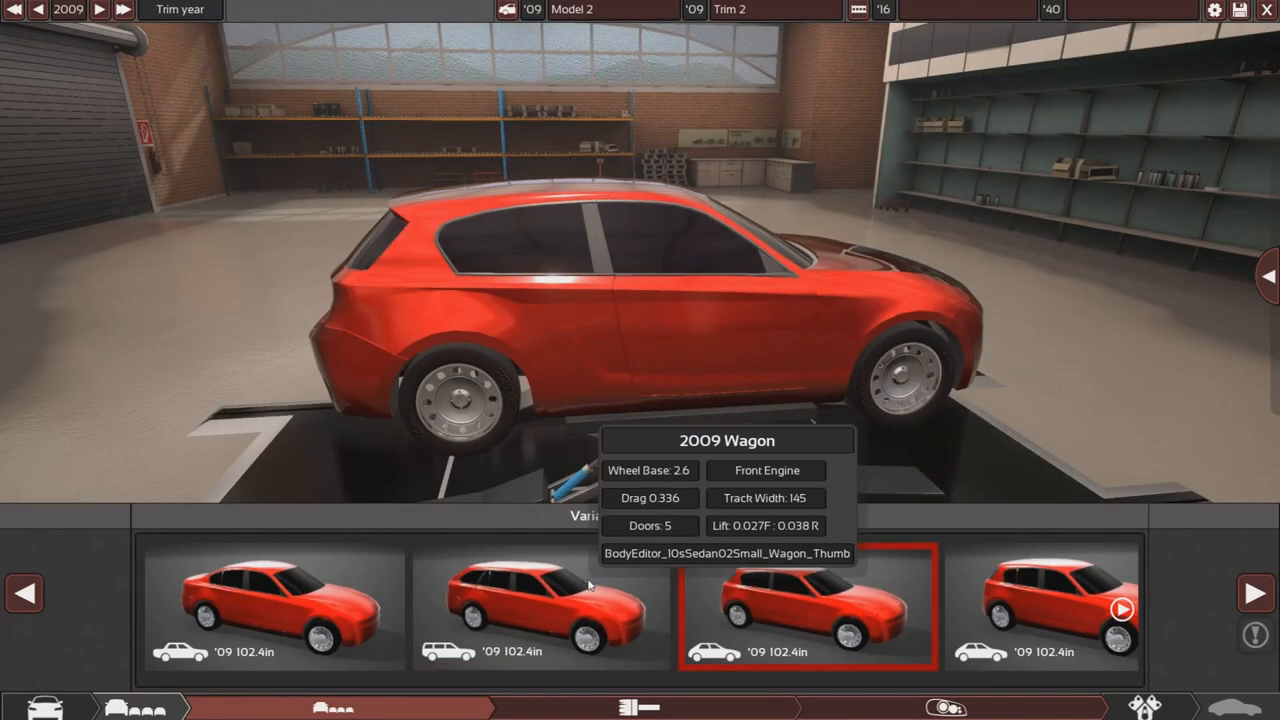
pyautogui.click(542, 605)
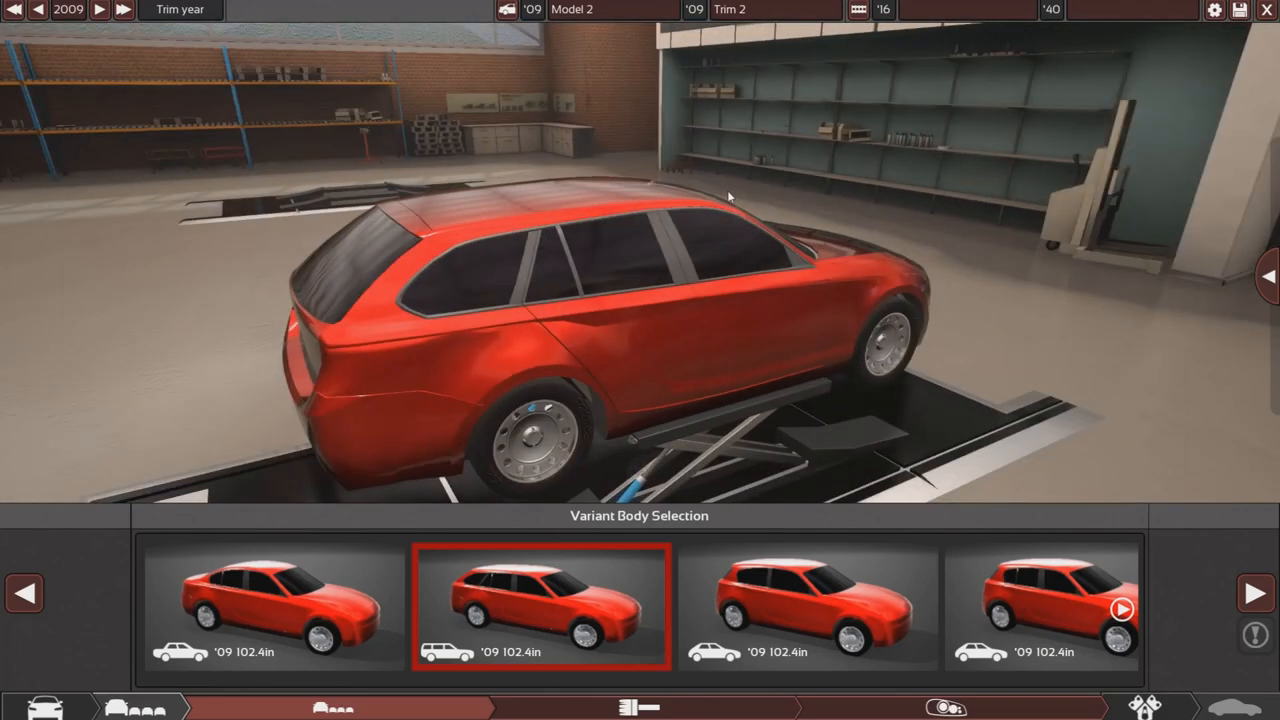
pyautogui.click(810, 608)
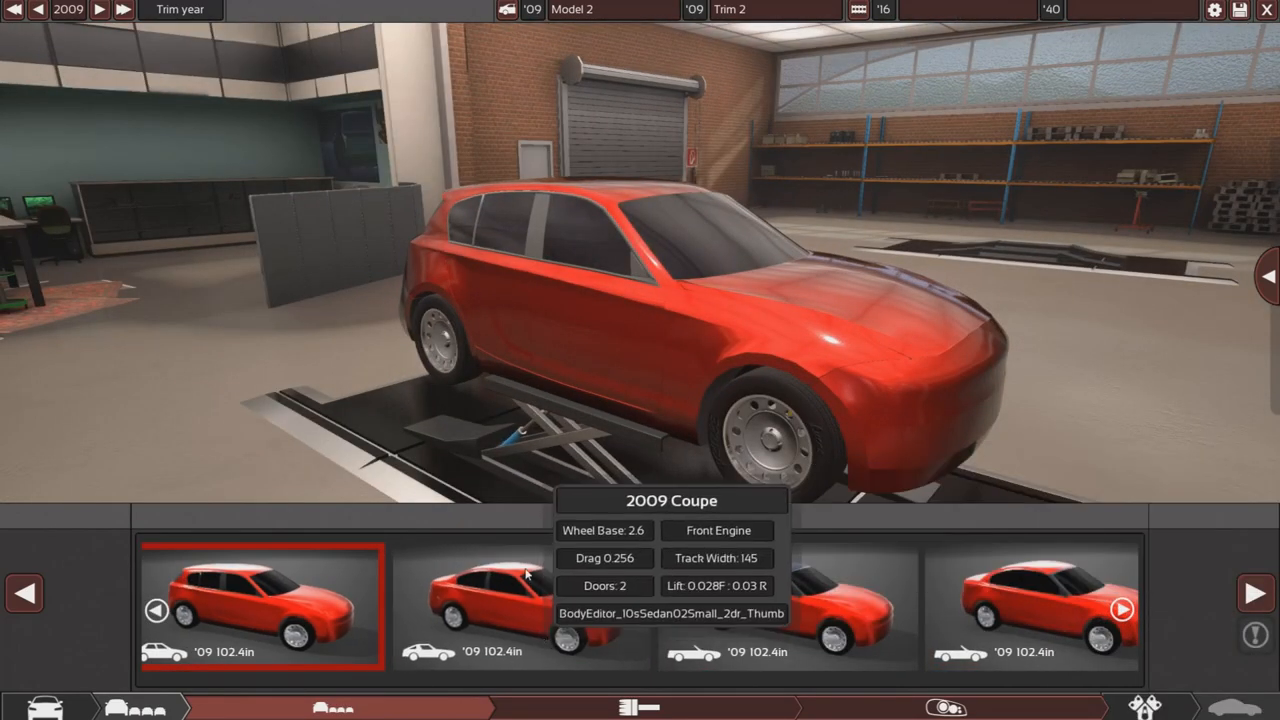
pyautogui.click(520, 607)
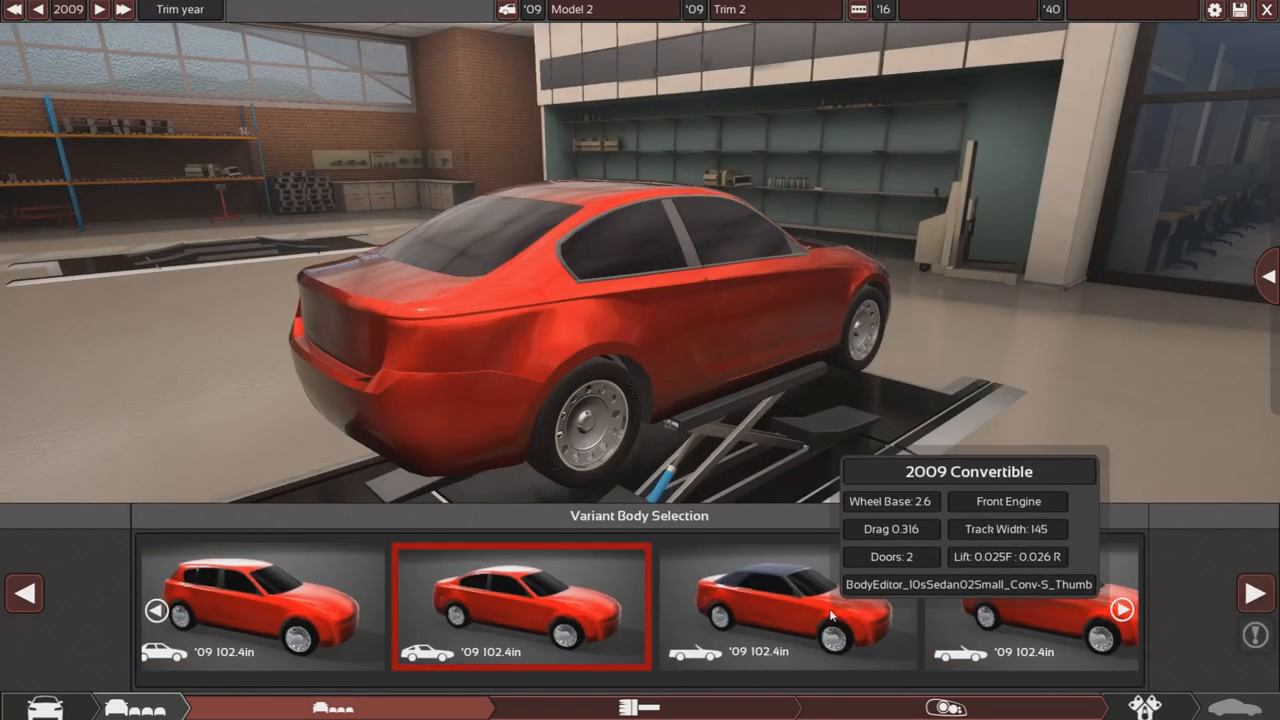
pyautogui.click(788, 607)
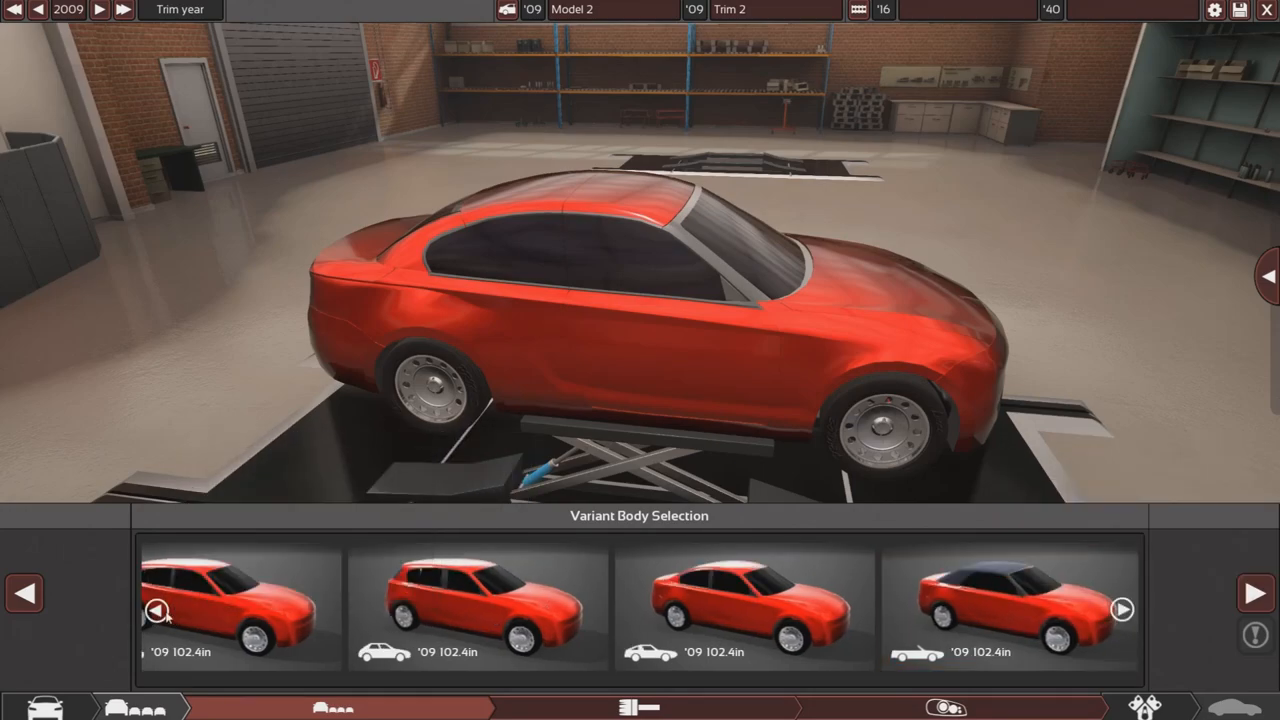
pyautogui.click(478, 605)
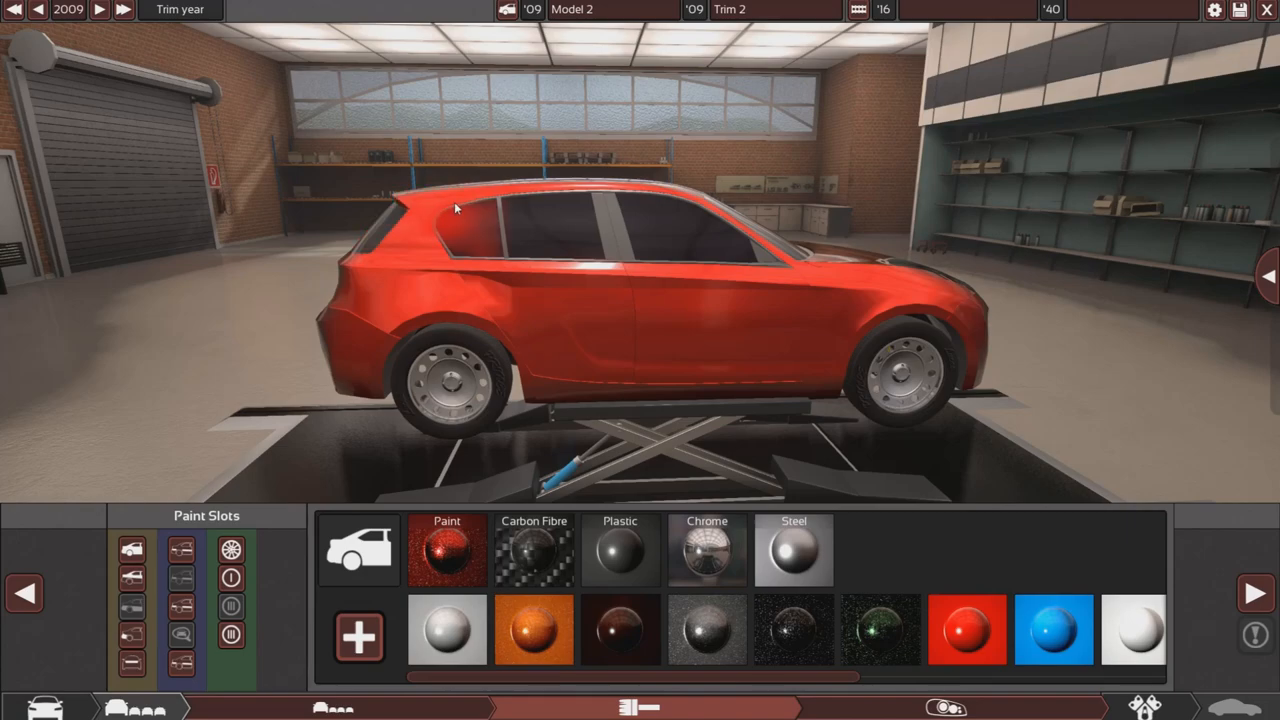
# - Rotate the view around the red hatchback in the paint tab
pyautogui.moveTo(455, 207); pyautogui.dragTo(446, 265)
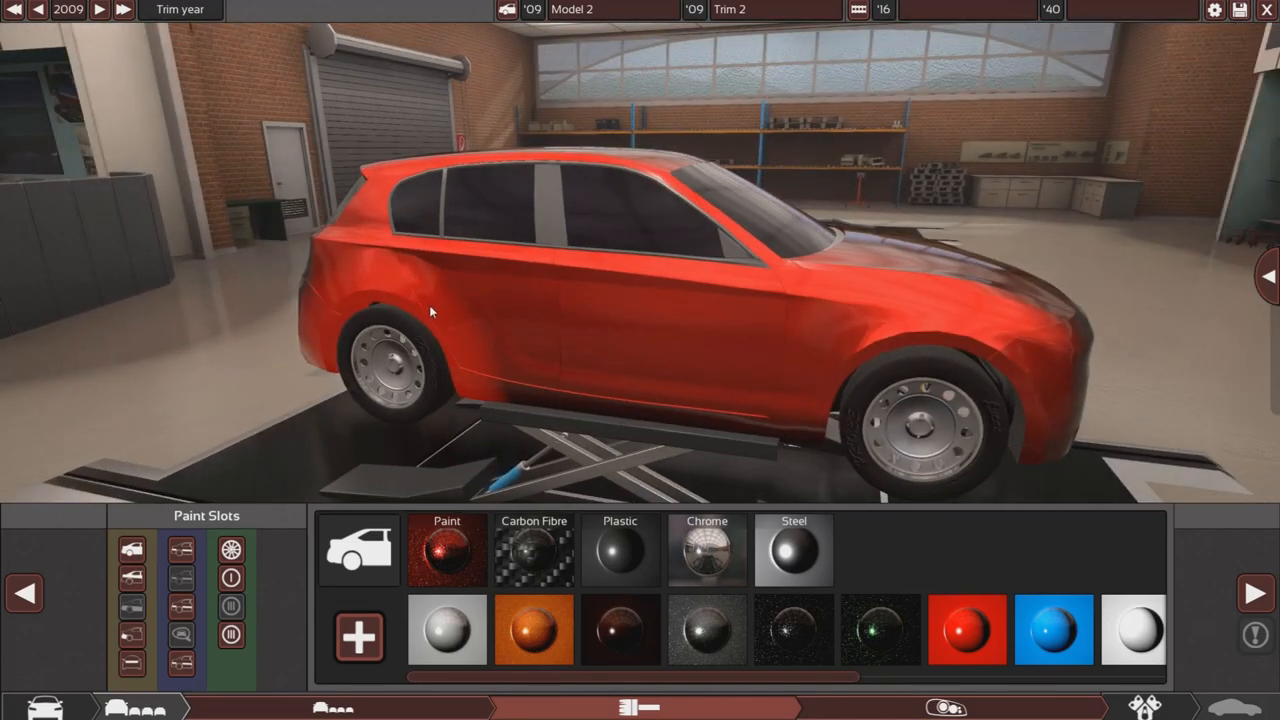
pyautogui.moveTo(436, 315)
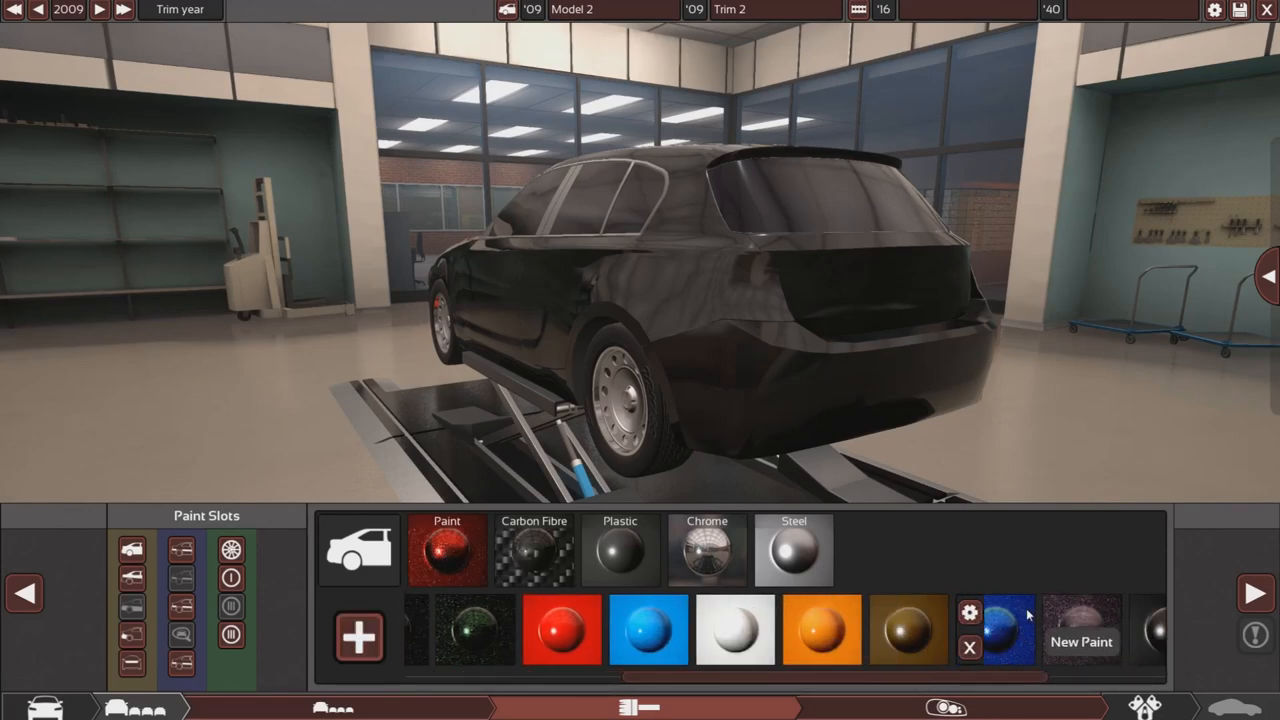
# - Modify the blue paint to zero saturation and darken it toward black
pyautogui.click(647, 628)
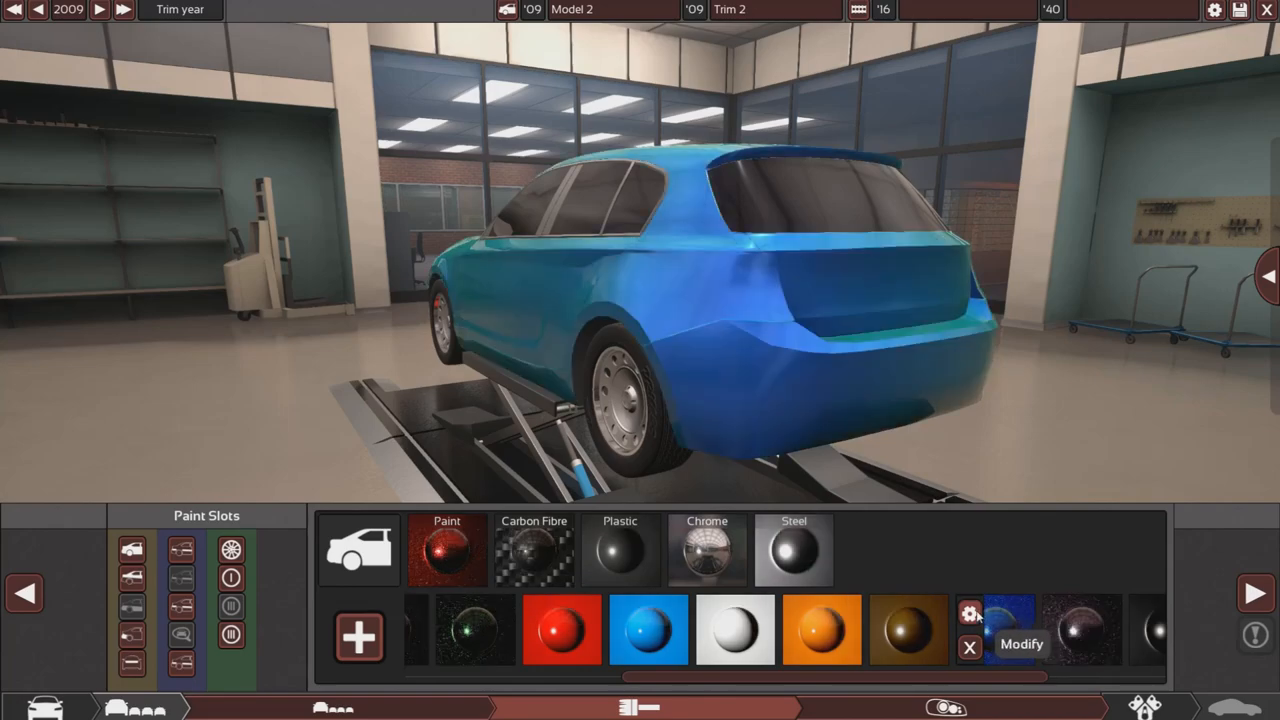
pyautogui.click(1021, 644)
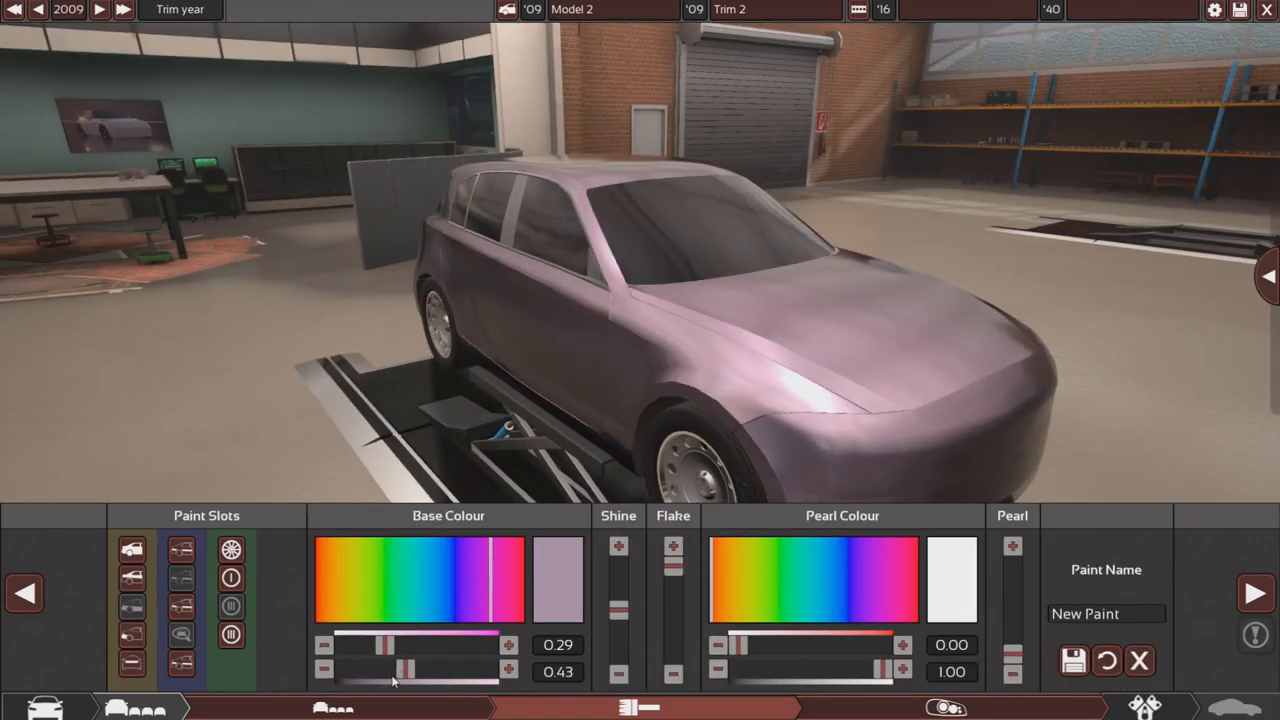
pyautogui.moveTo(385, 645); pyautogui.dragTo(333, 645)
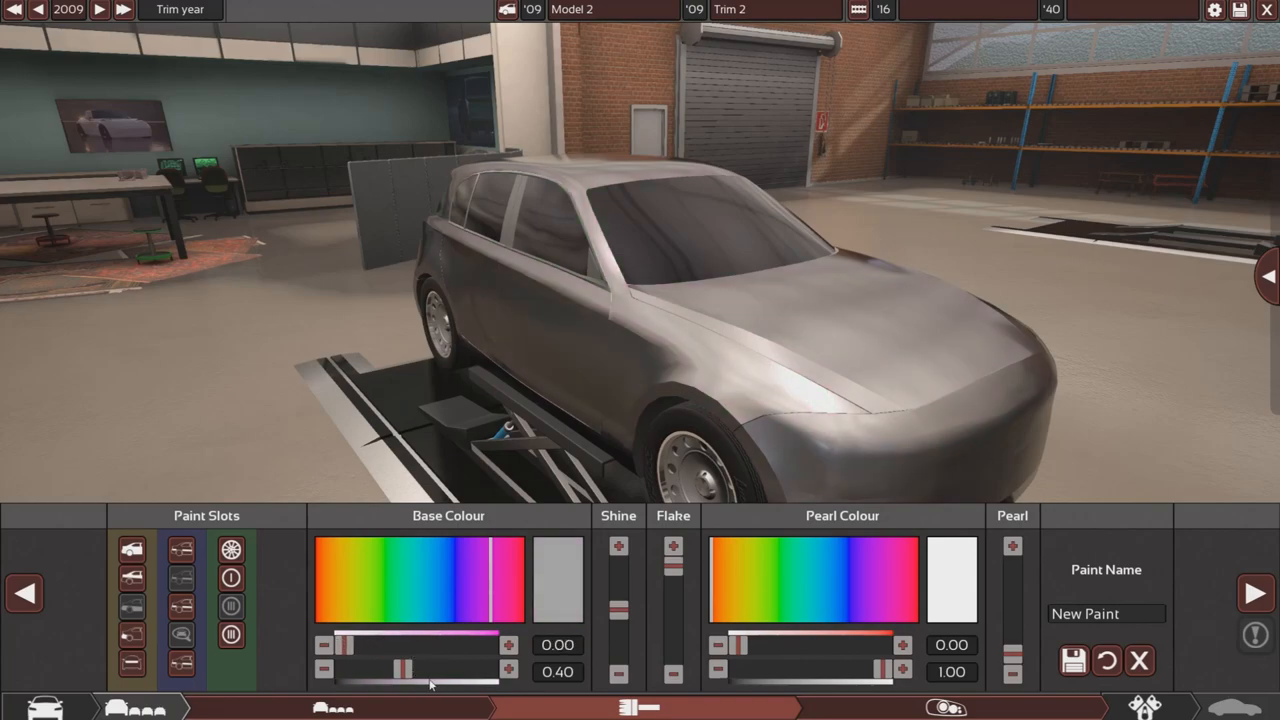
pyautogui.moveTo(430, 671); pyautogui.dragTo(350, 671)
pyautogui.write('YT Sensible')
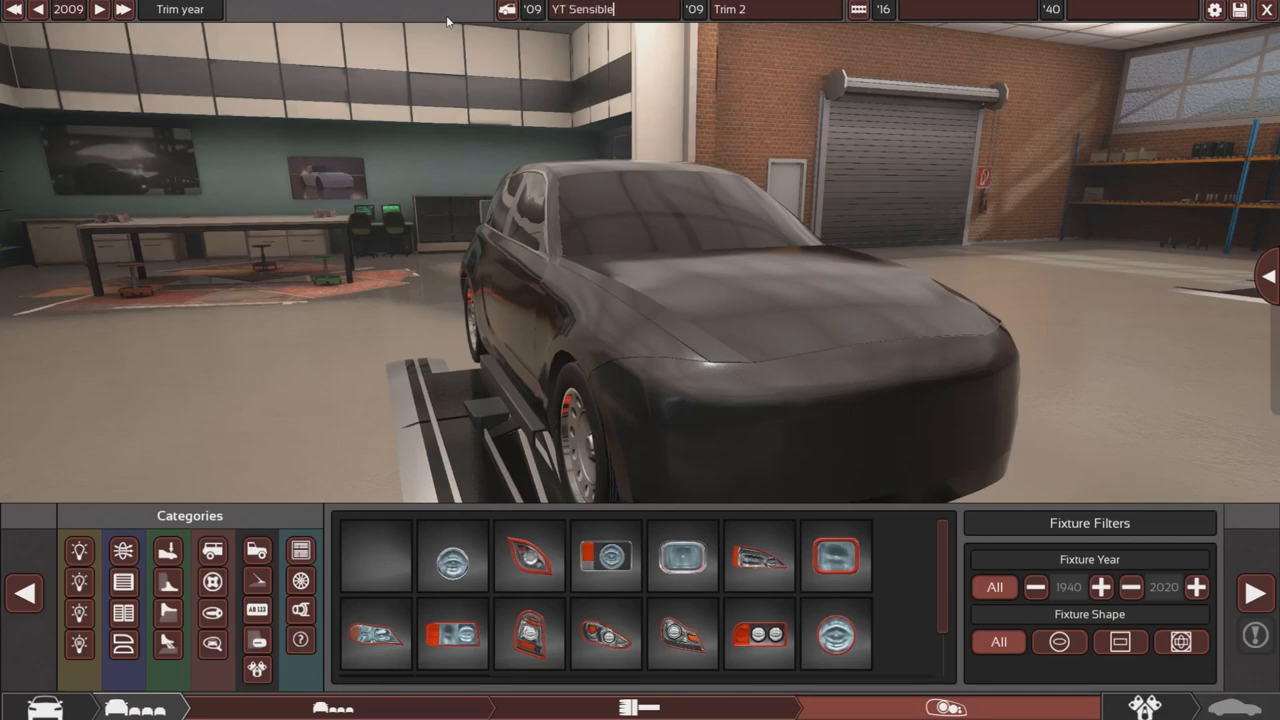
# - Name the trim 'Standard' and place the headlights on the front
pyautogui.write('Standard')
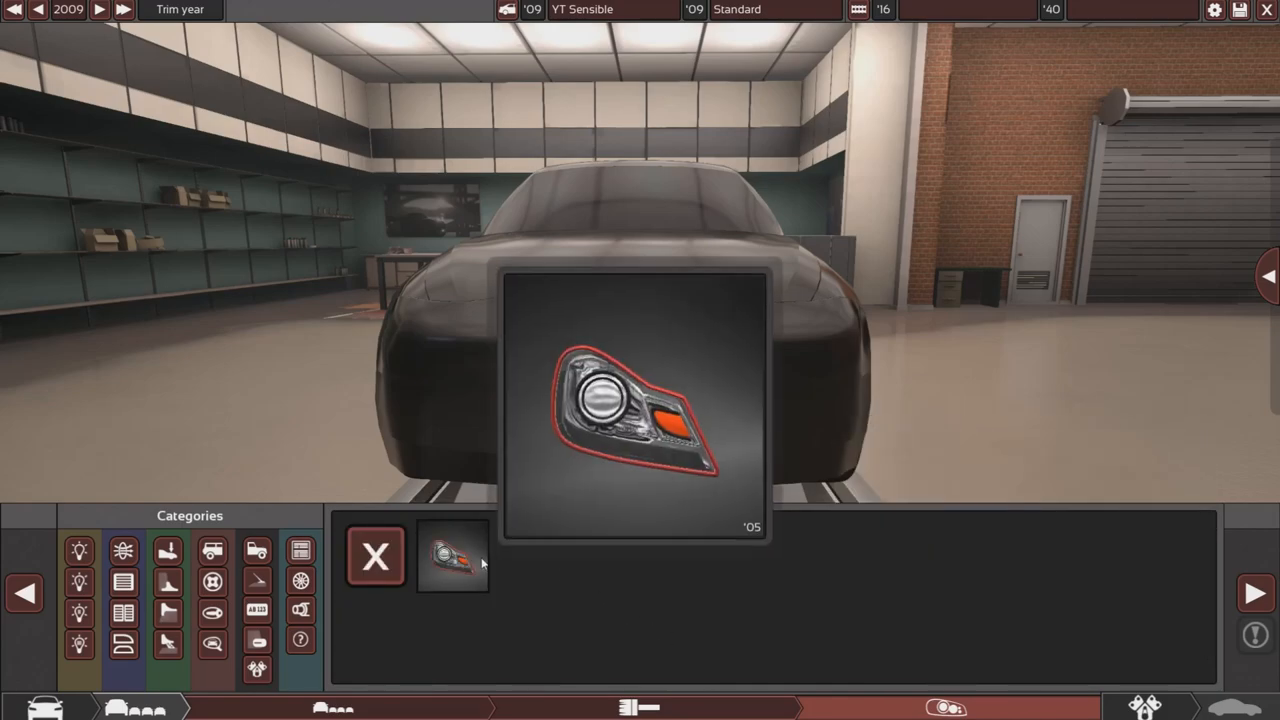
pyautogui.click(452, 556)
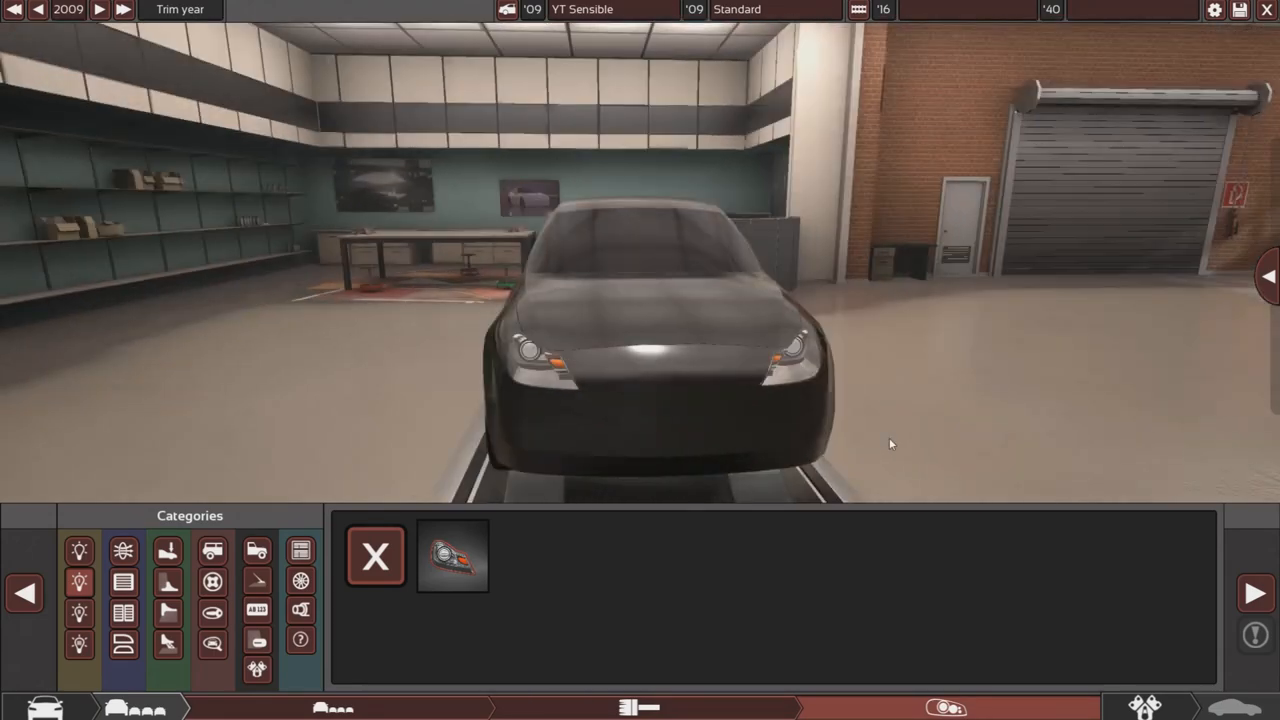
pyautogui.click(452, 555)
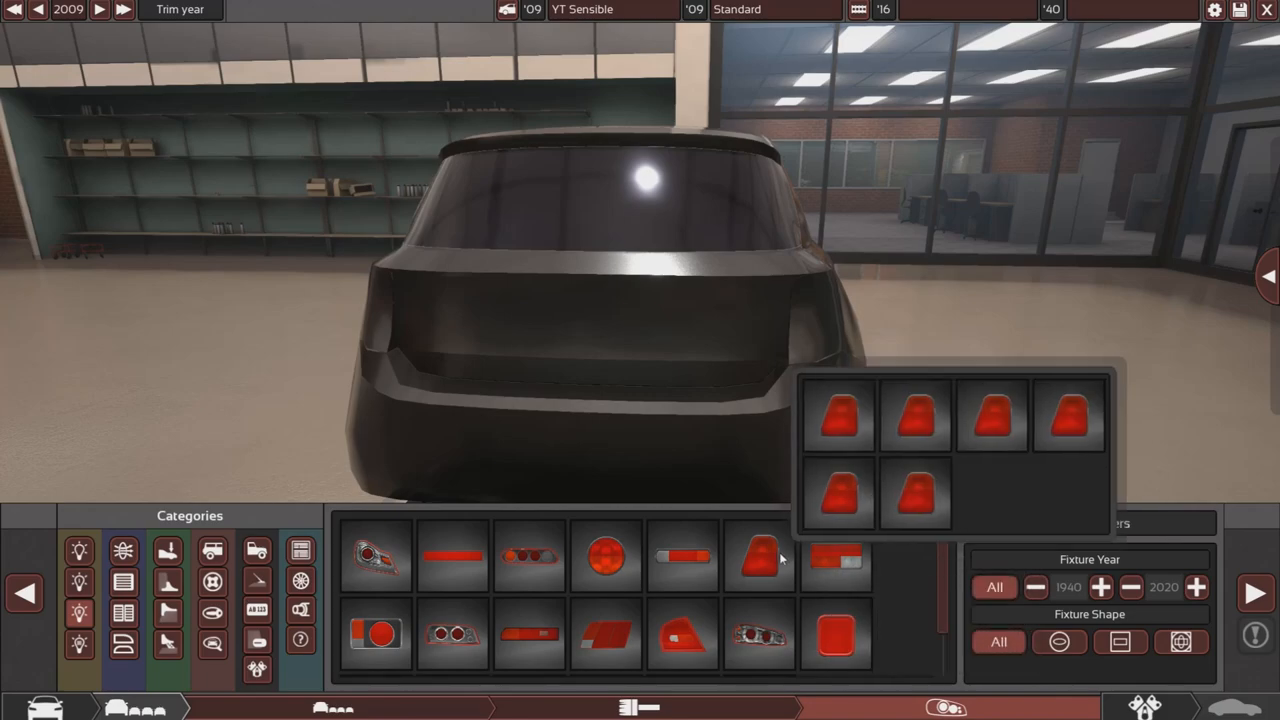
# - Add the red taillight and adjust its fit on the rear
pyautogui.click(760, 558)
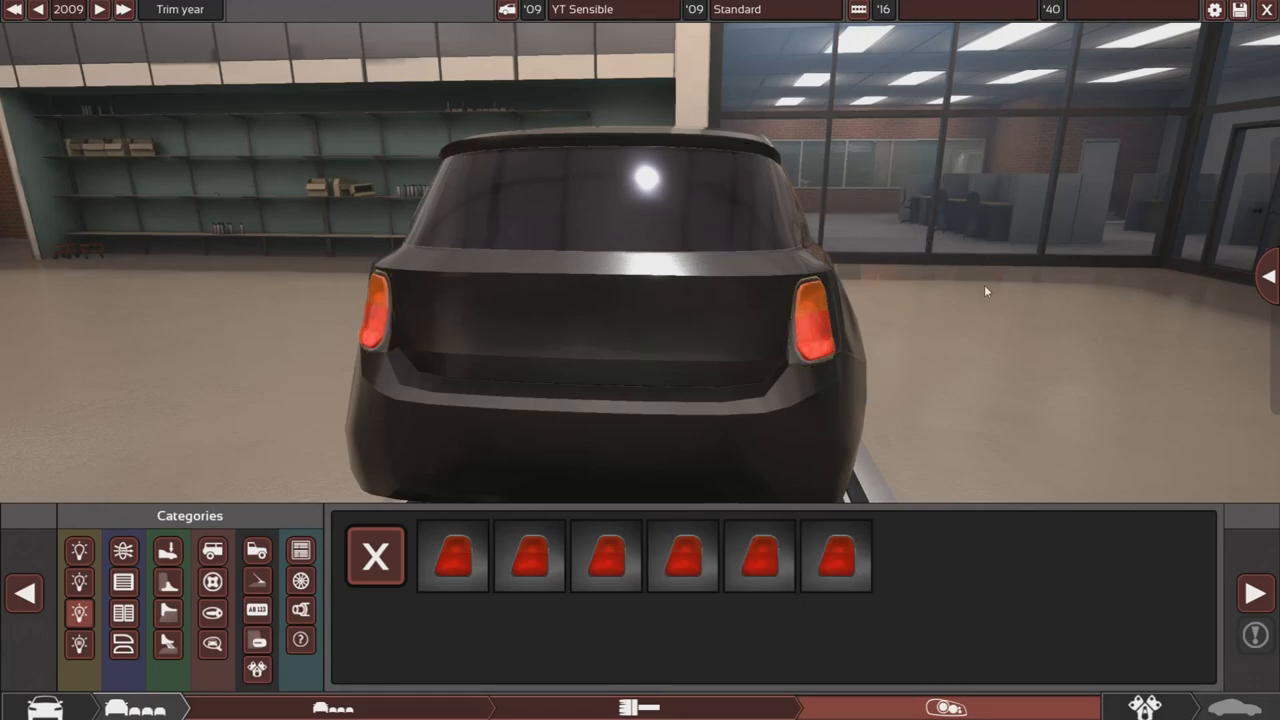
pyautogui.click(452, 556)
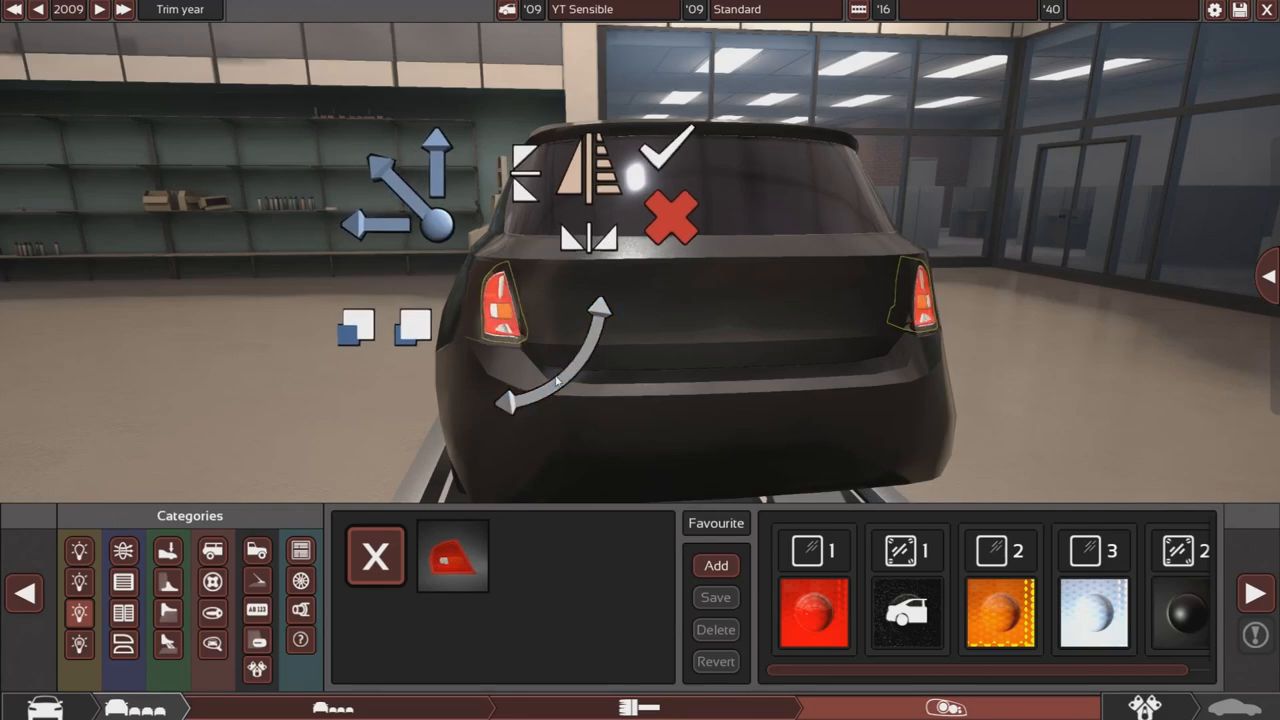
pyautogui.click(375, 555)
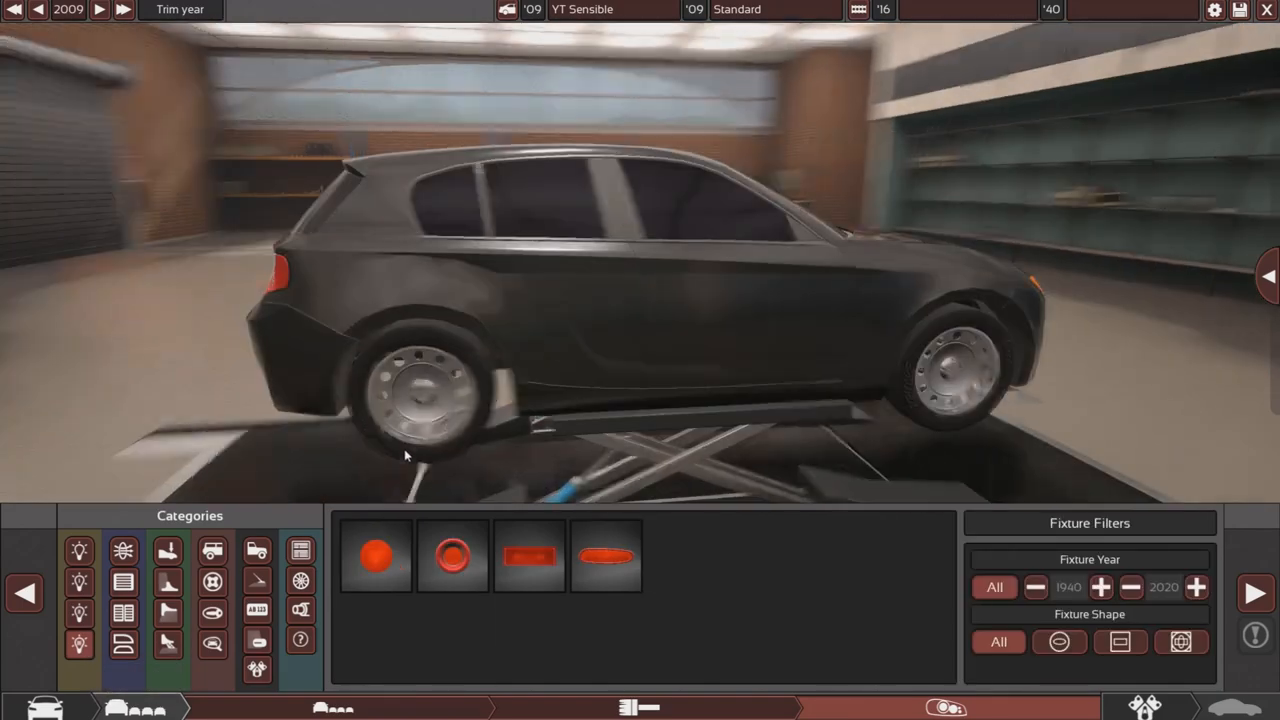
# - Add an oval side marker and set the second lens area to orange
pyautogui.click(605, 556)
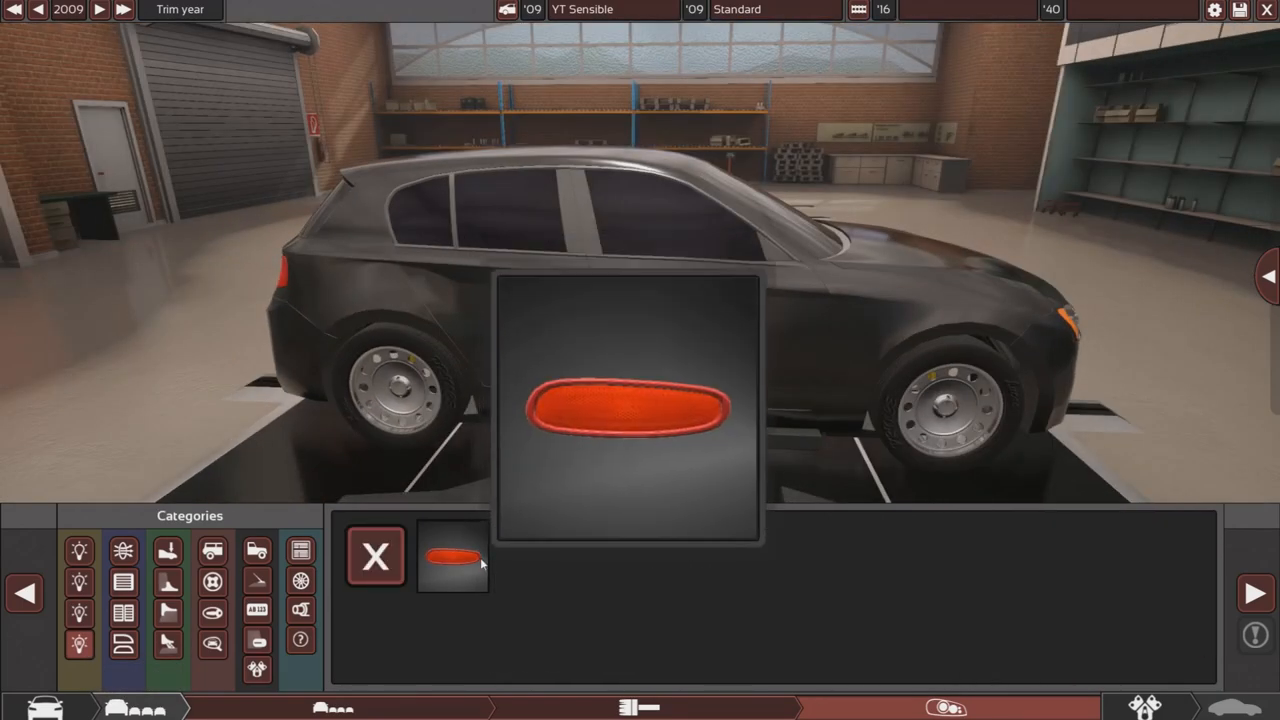
pyautogui.click(452, 557)
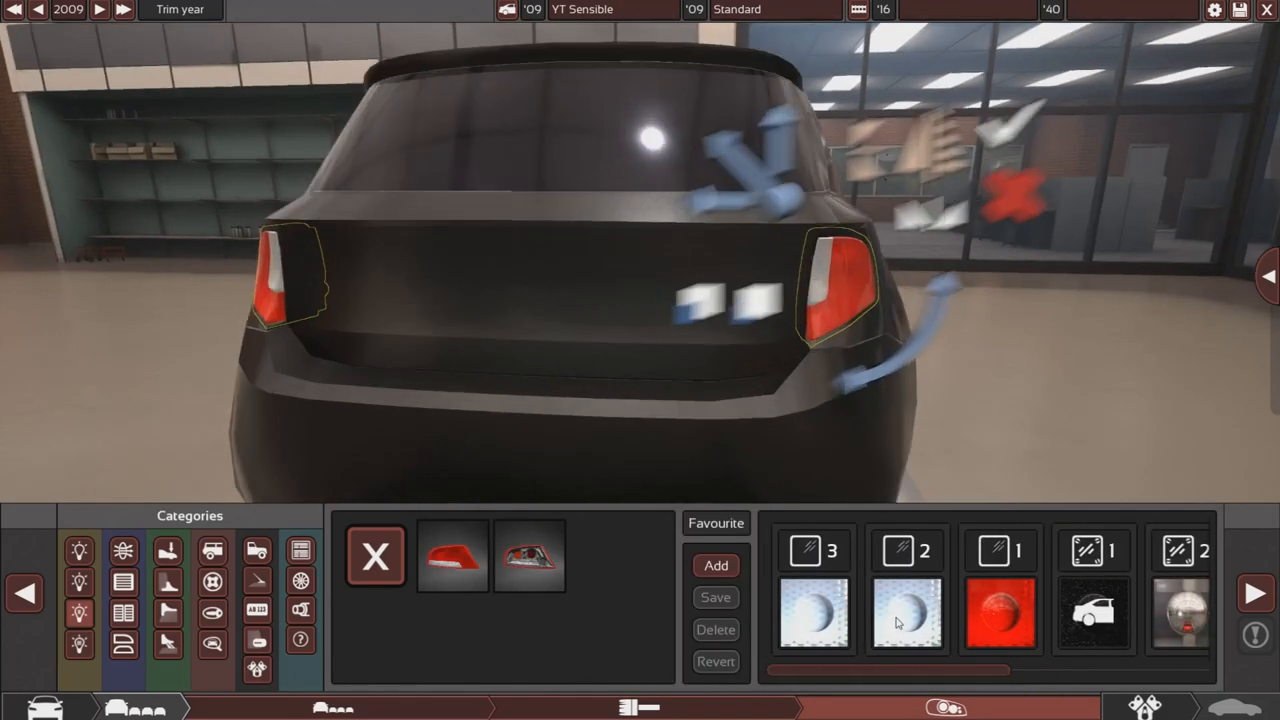
pyautogui.click(906, 612)
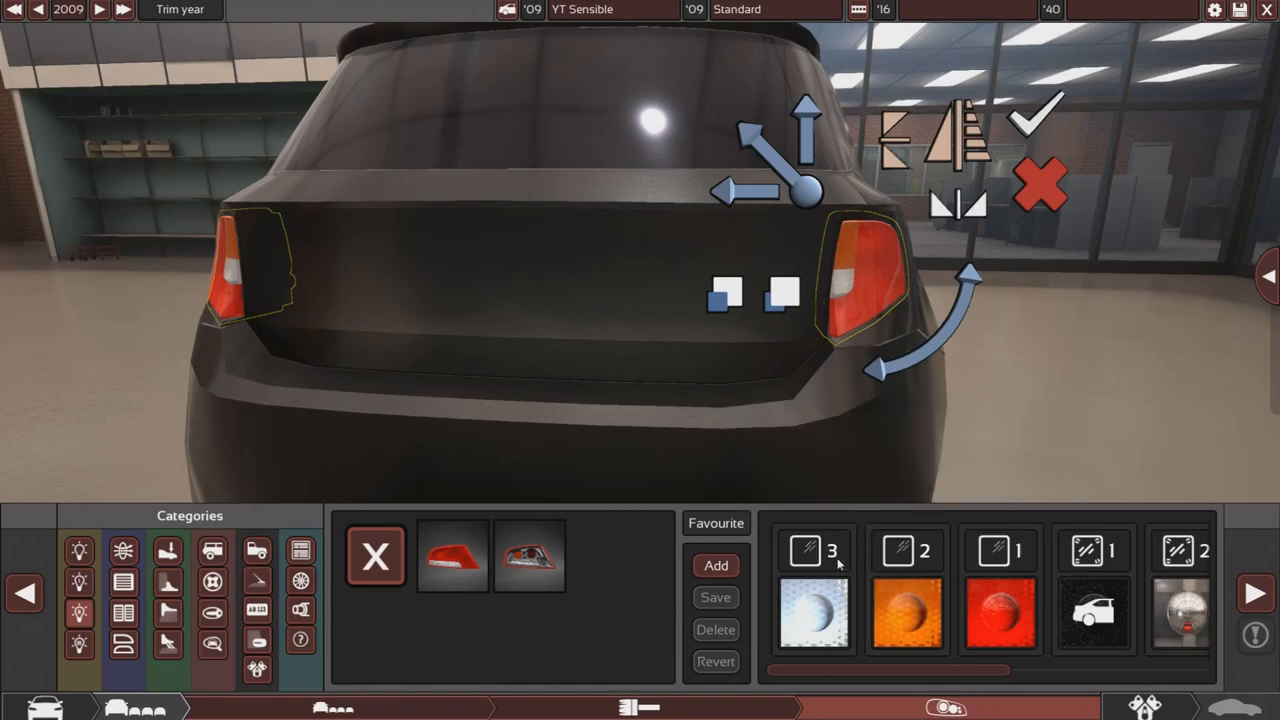
pyautogui.click(905, 614)
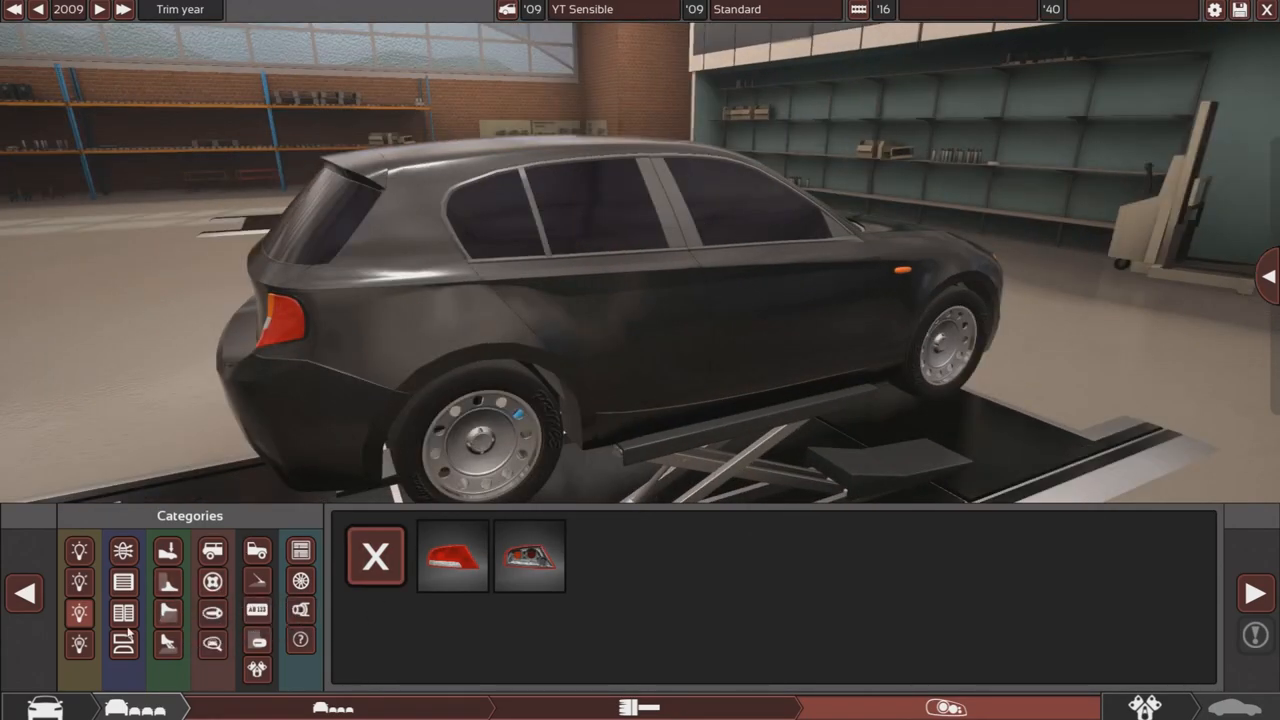
# - Fit a wide mesh grille between the headlights, then remove it for another variant
pyautogui.click(123, 582)
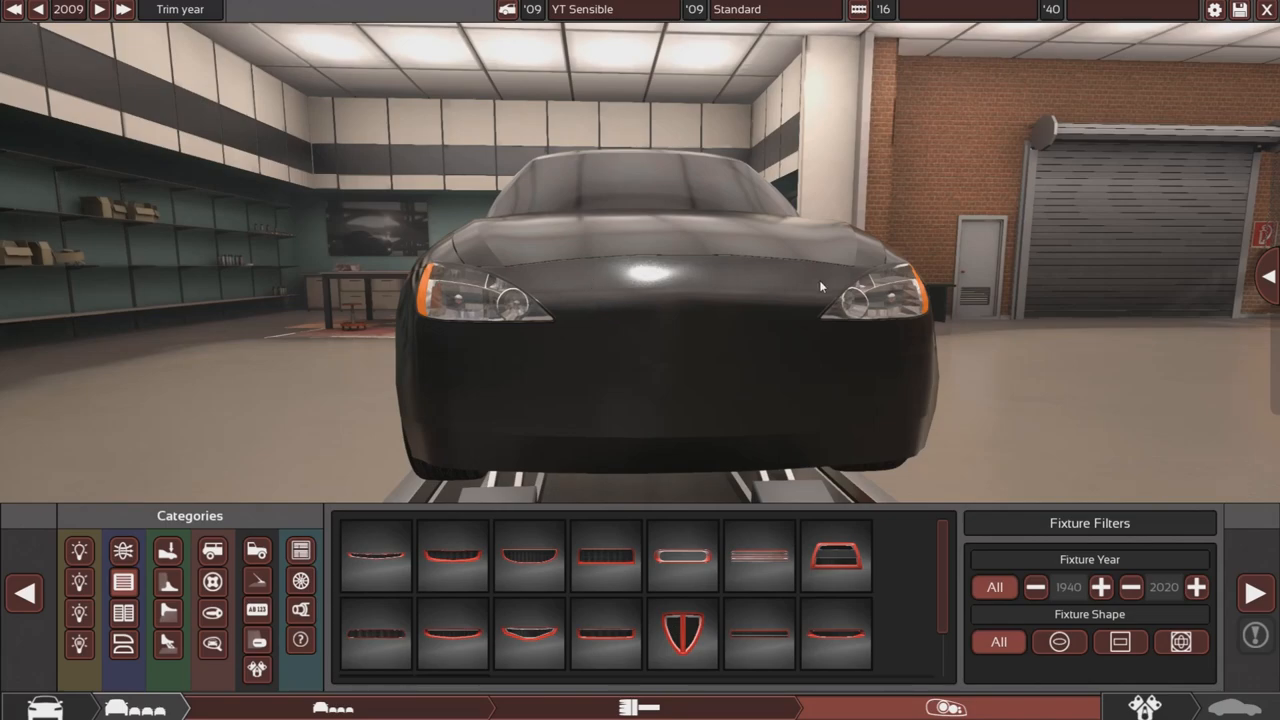
pyautogui.scroll(-3)
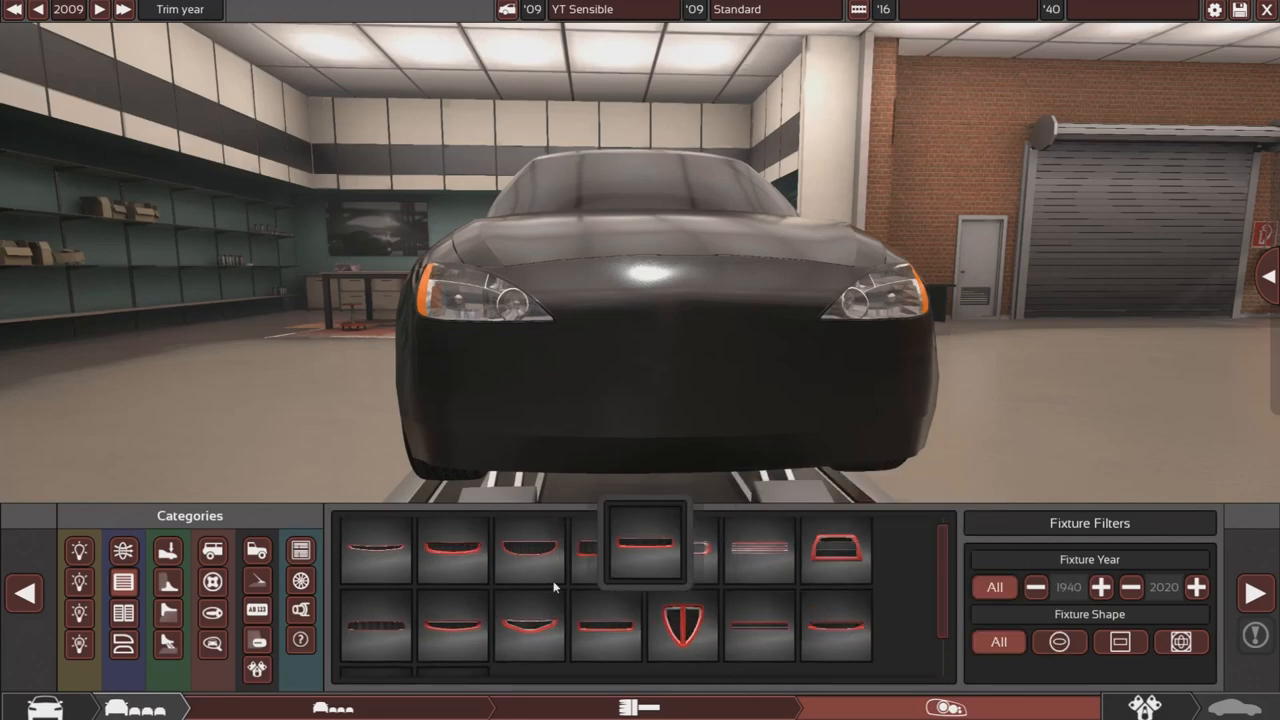
pyautogui.click(643, 543)
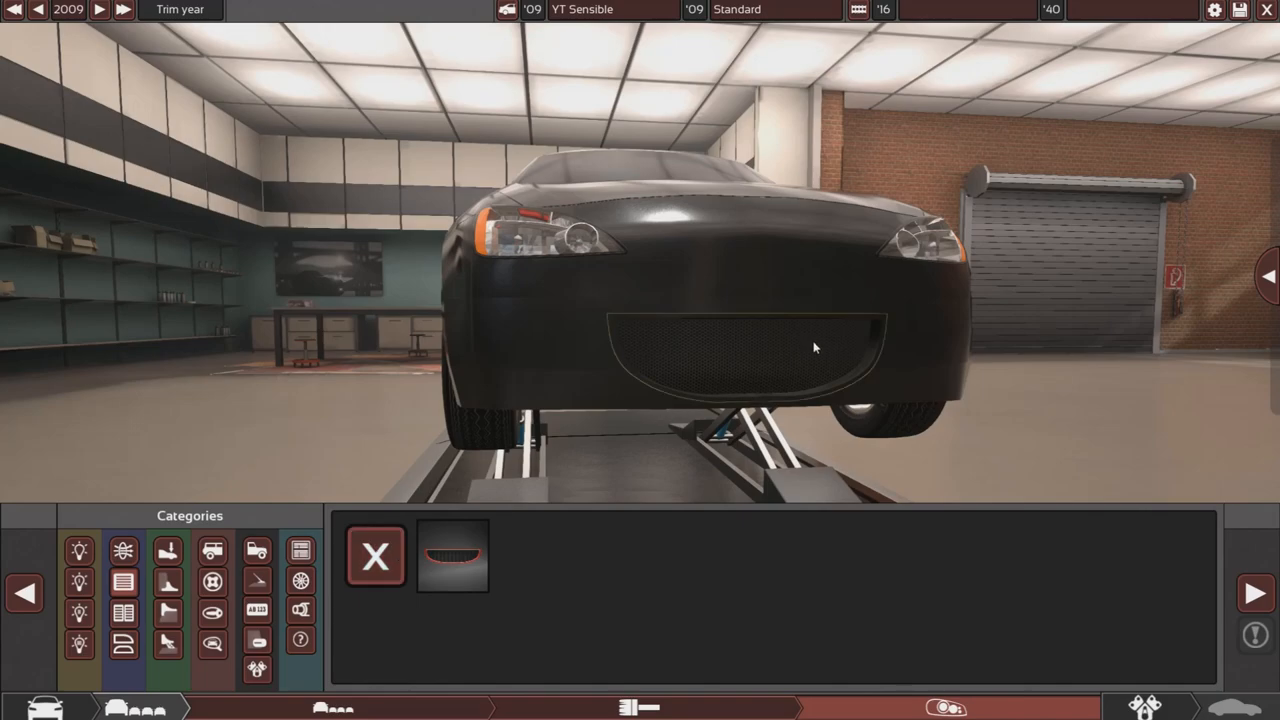
pyautogui.moveTo(711, 361)
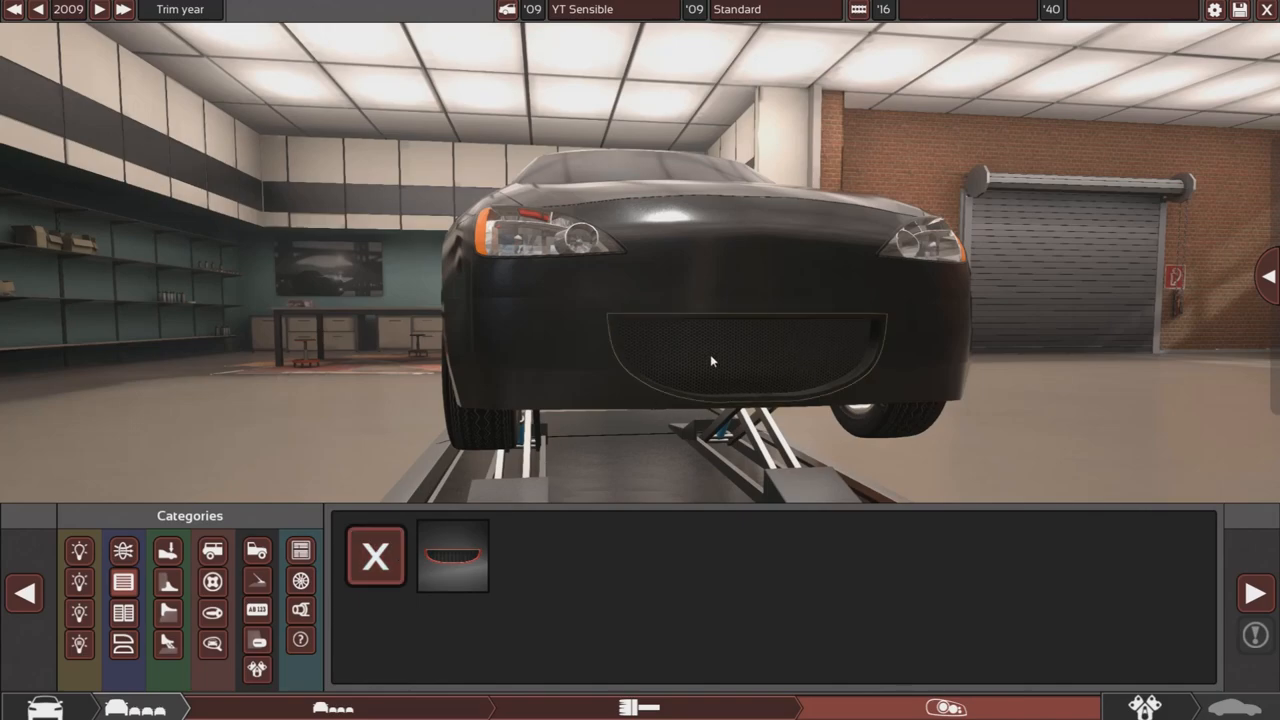
pyautogui.click(451, 555)
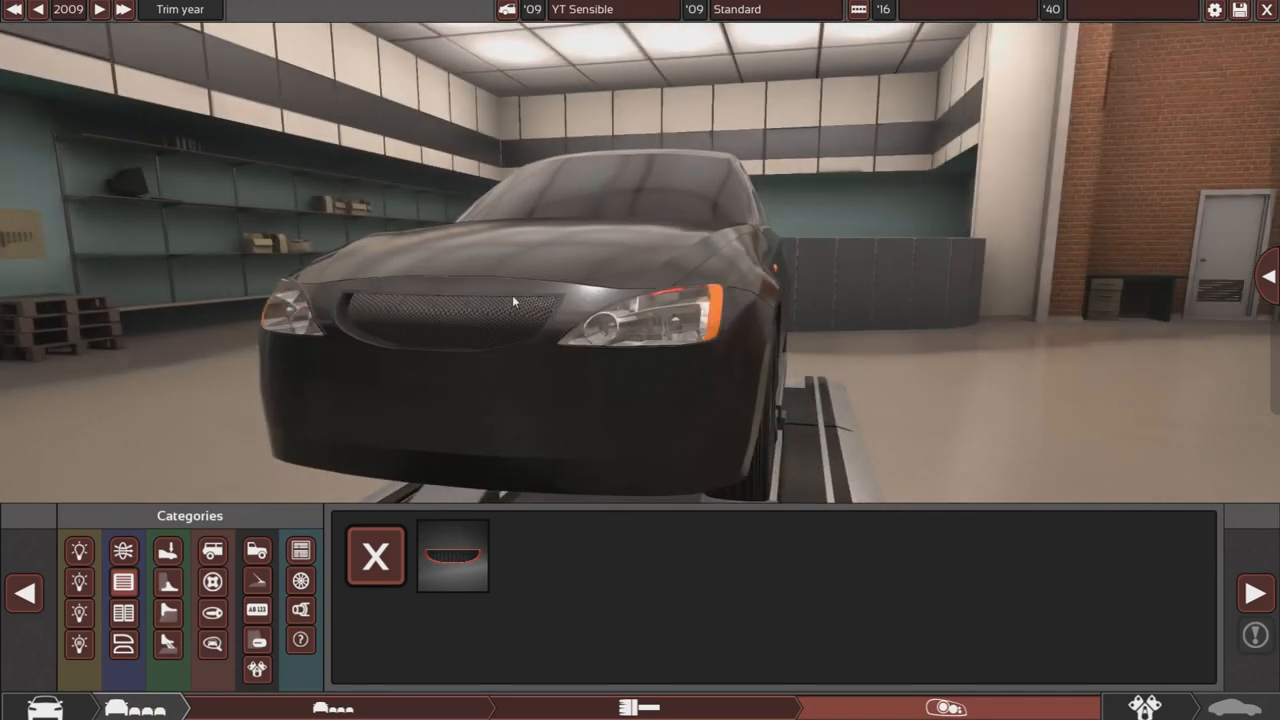
pyautogui.click(375, 556)
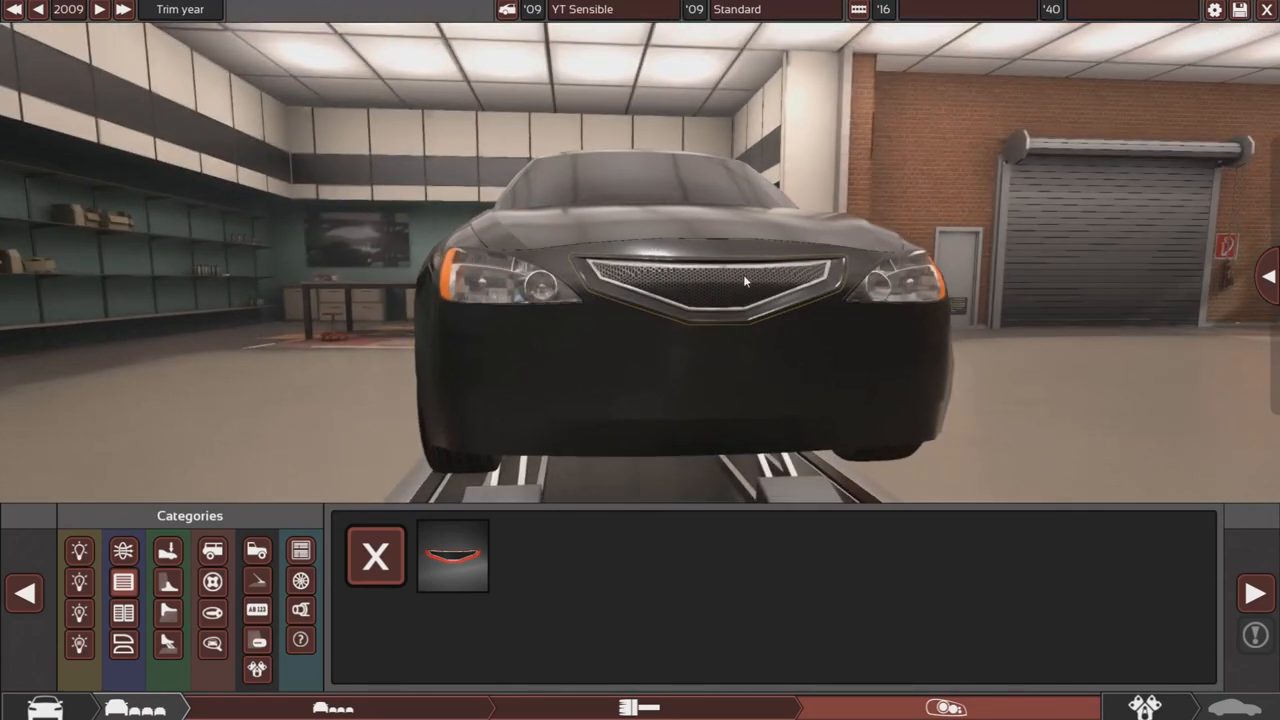
pyautogui.click(451, 556)
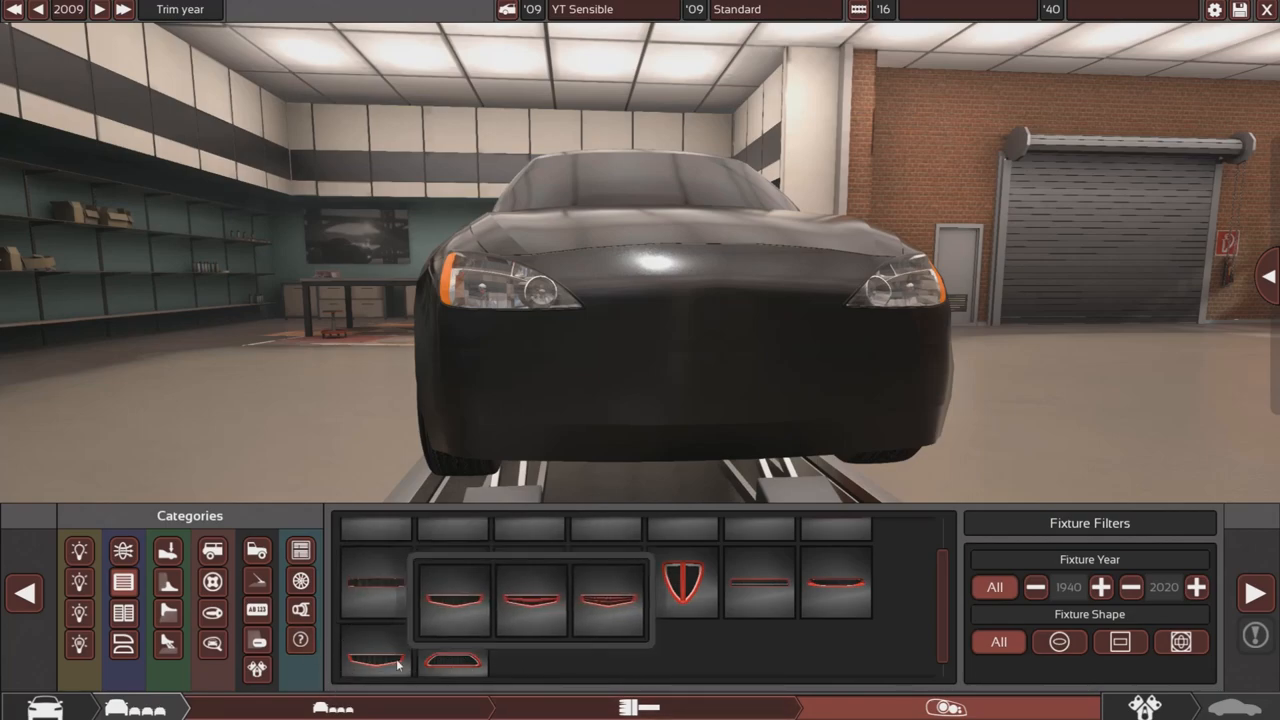
pyautogui.click(456, 600)
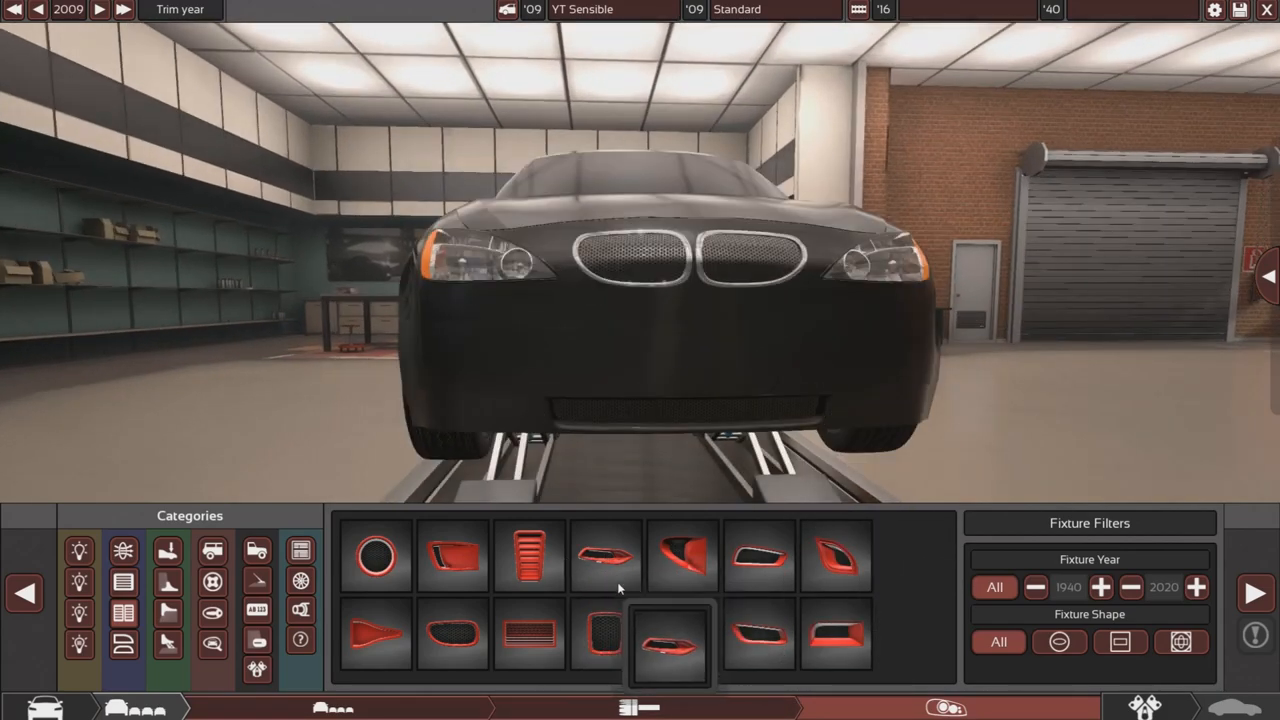
# - Add small dark vents to the lower corners of the front bumper beneath the twin grille
pyautogui.click(670, 645)
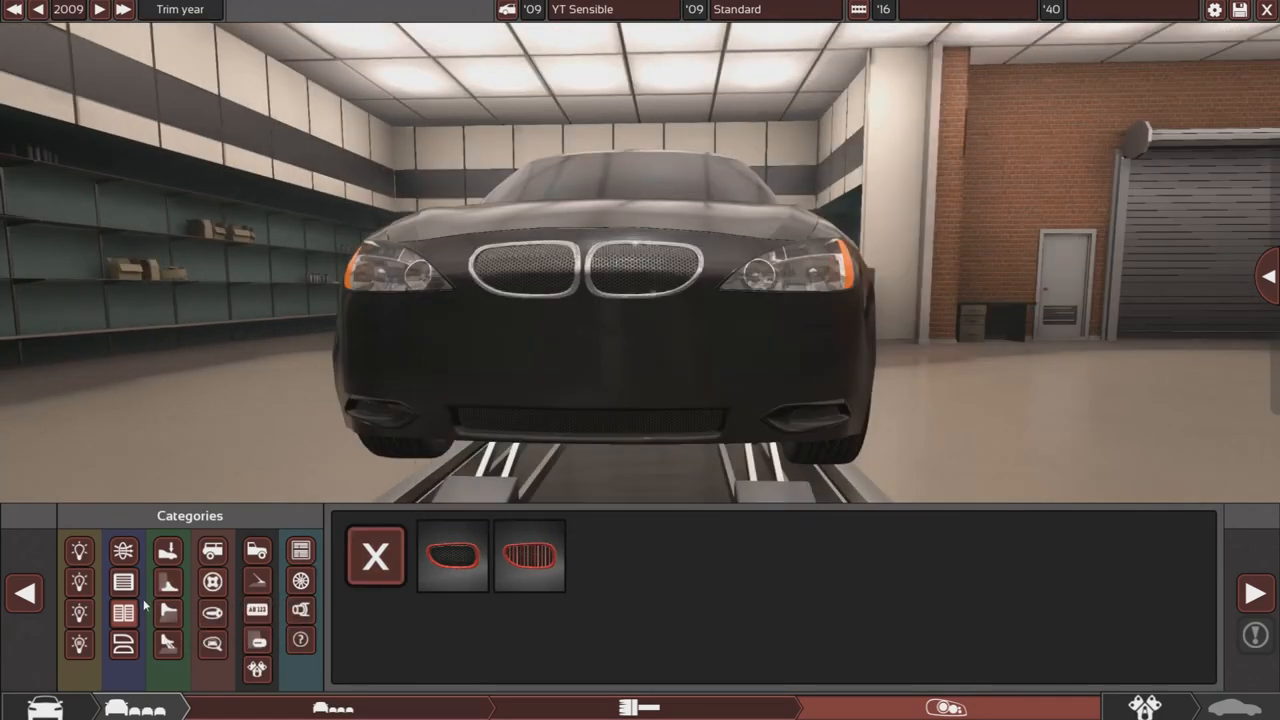
# - Place a rectangular mesh licence-plate recess centred on the front bumper
pyautogui.click(451, 556)
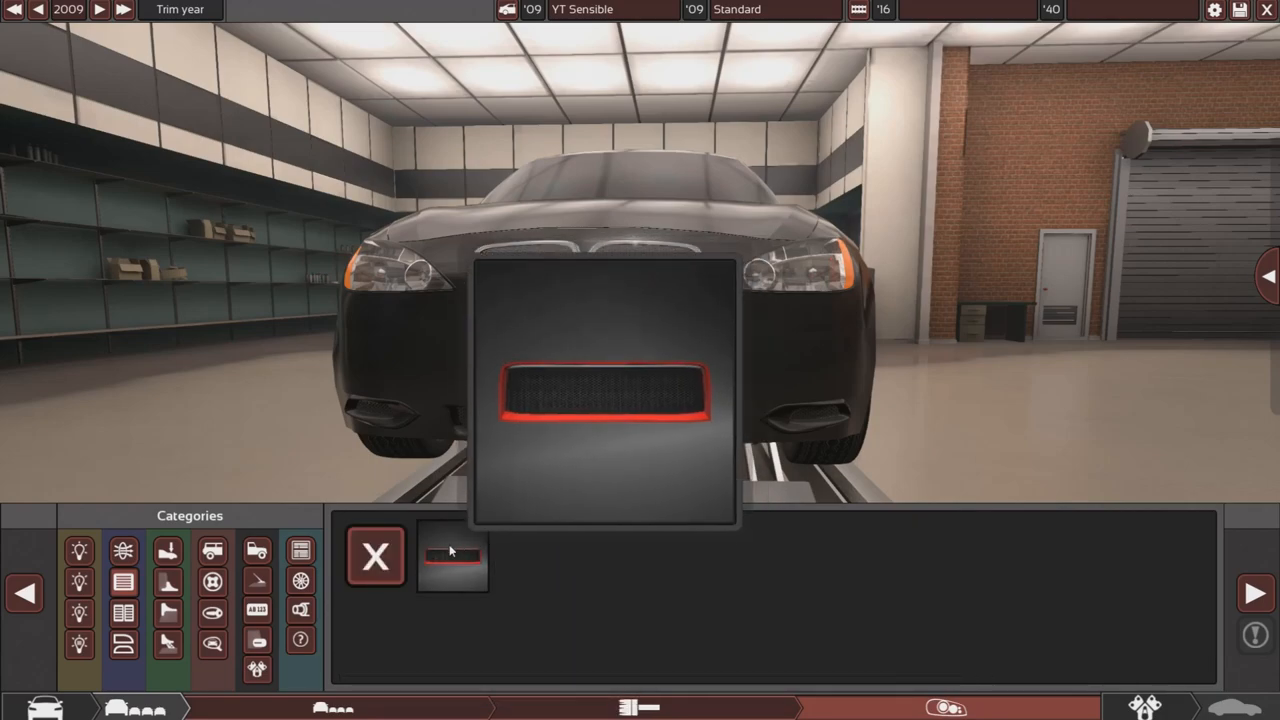
pyautogui.click(452, 555)
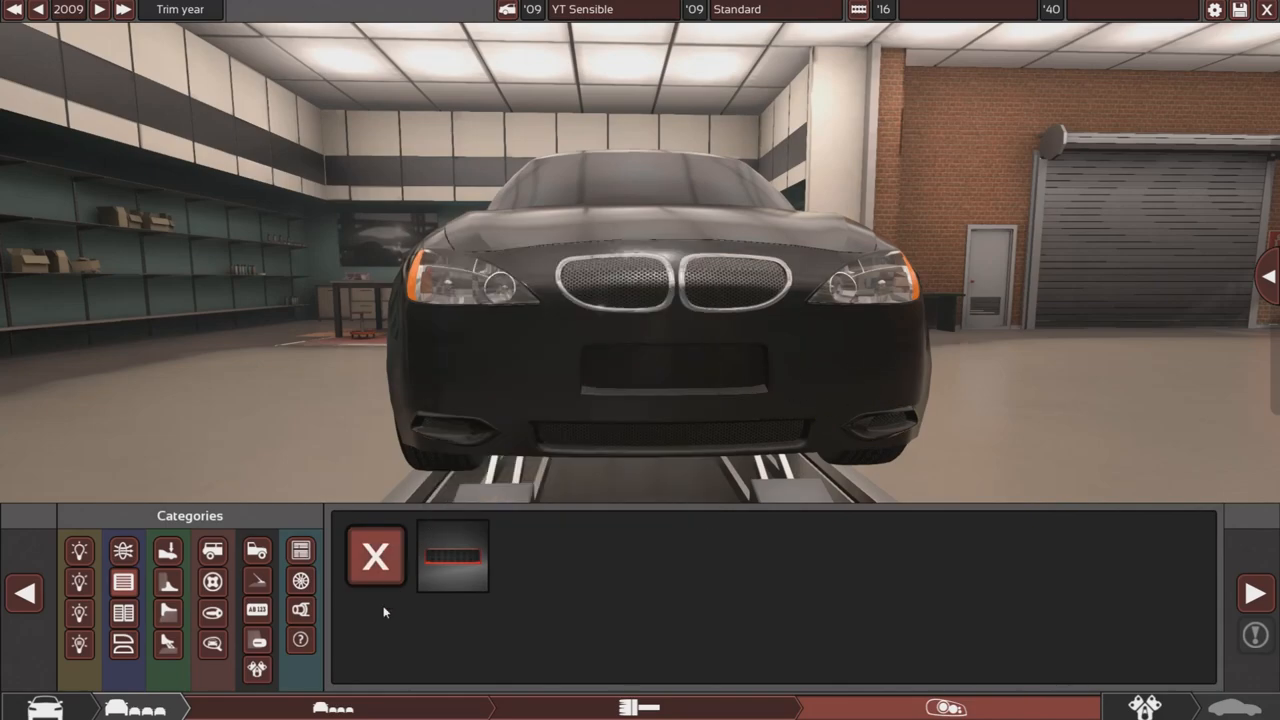
pyautogui.moveTo(256, 580)
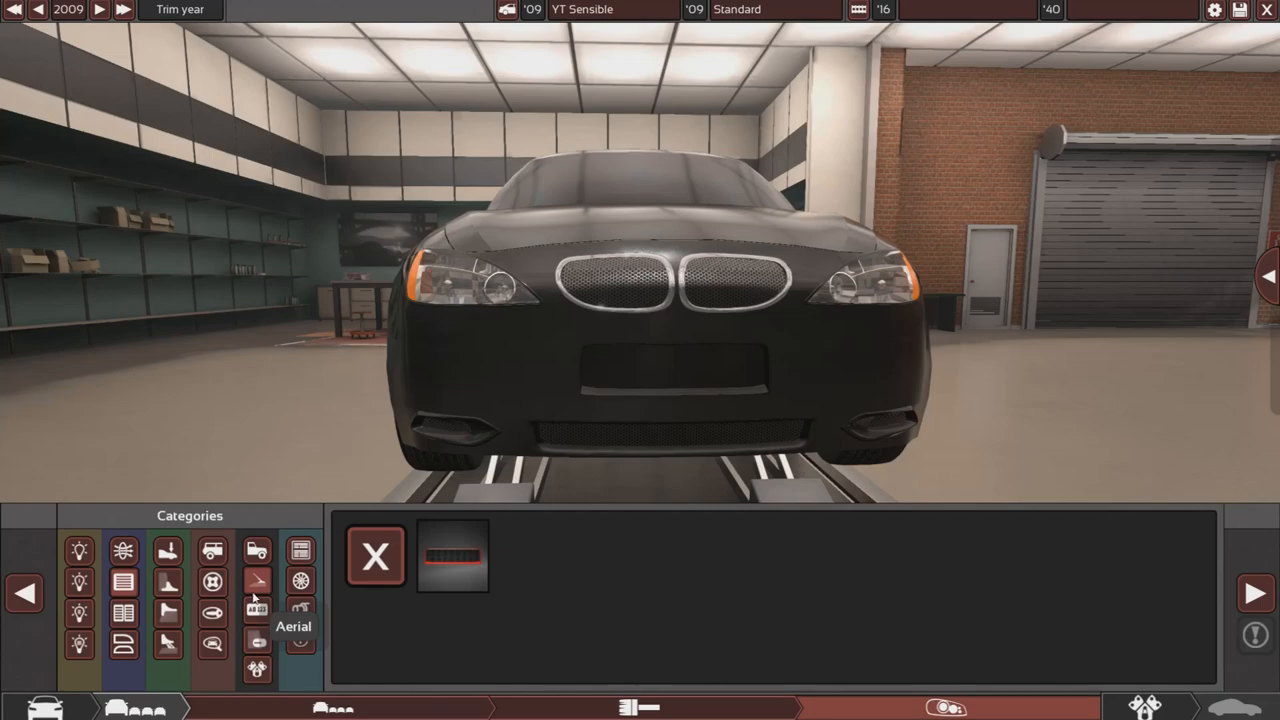
pyautogui.moveTo(212, 612)
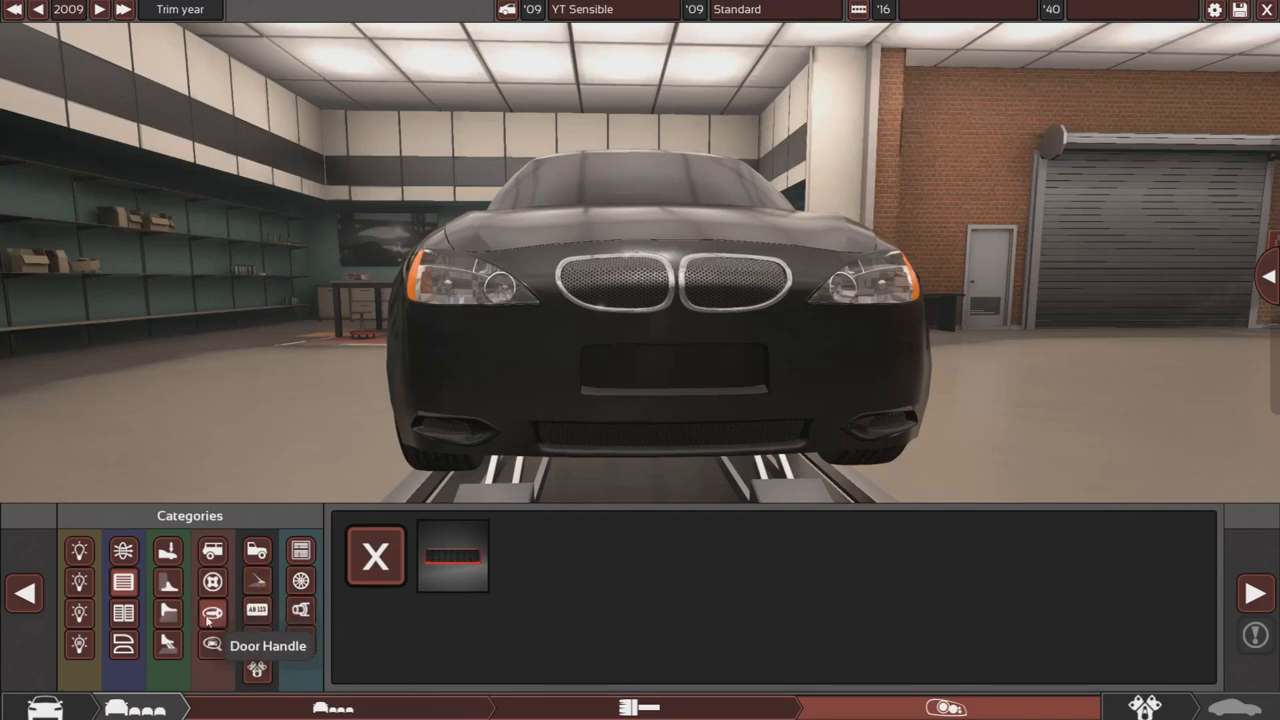
# - Add a square clear-lens light fixture to the car's front end
pyautogui.click(257, 639)
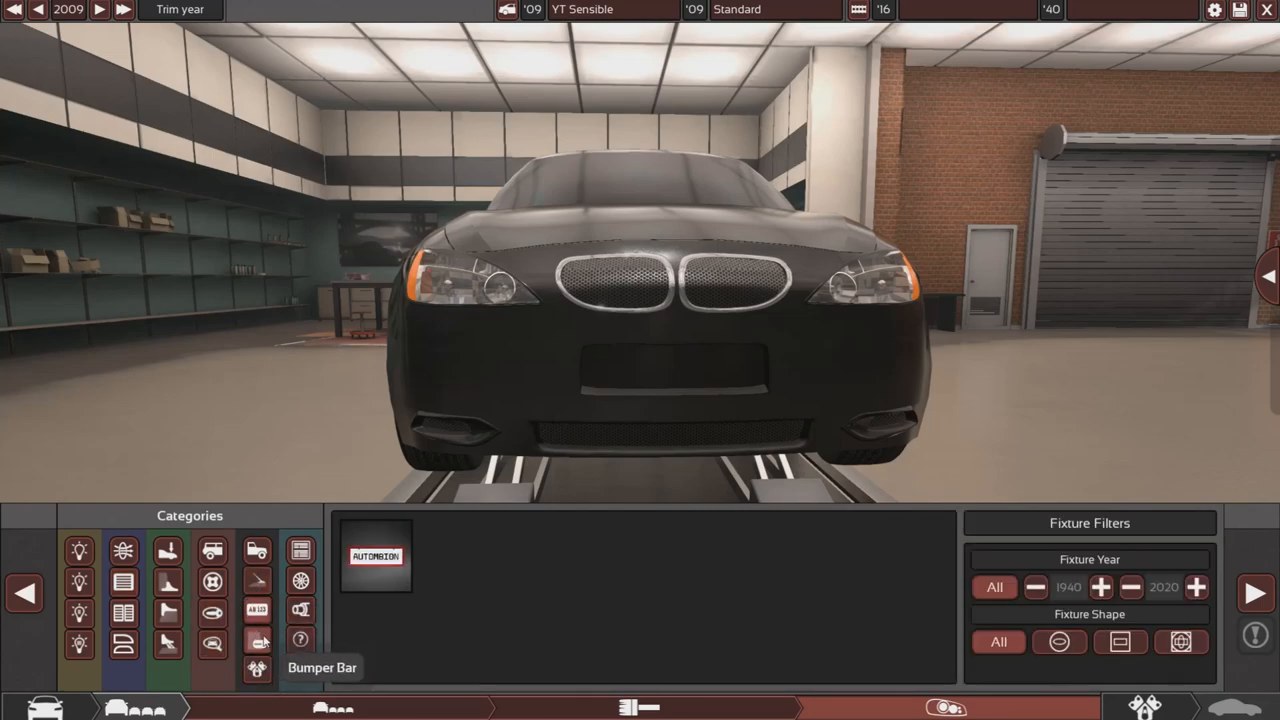
pyautogui.click(257, 640)
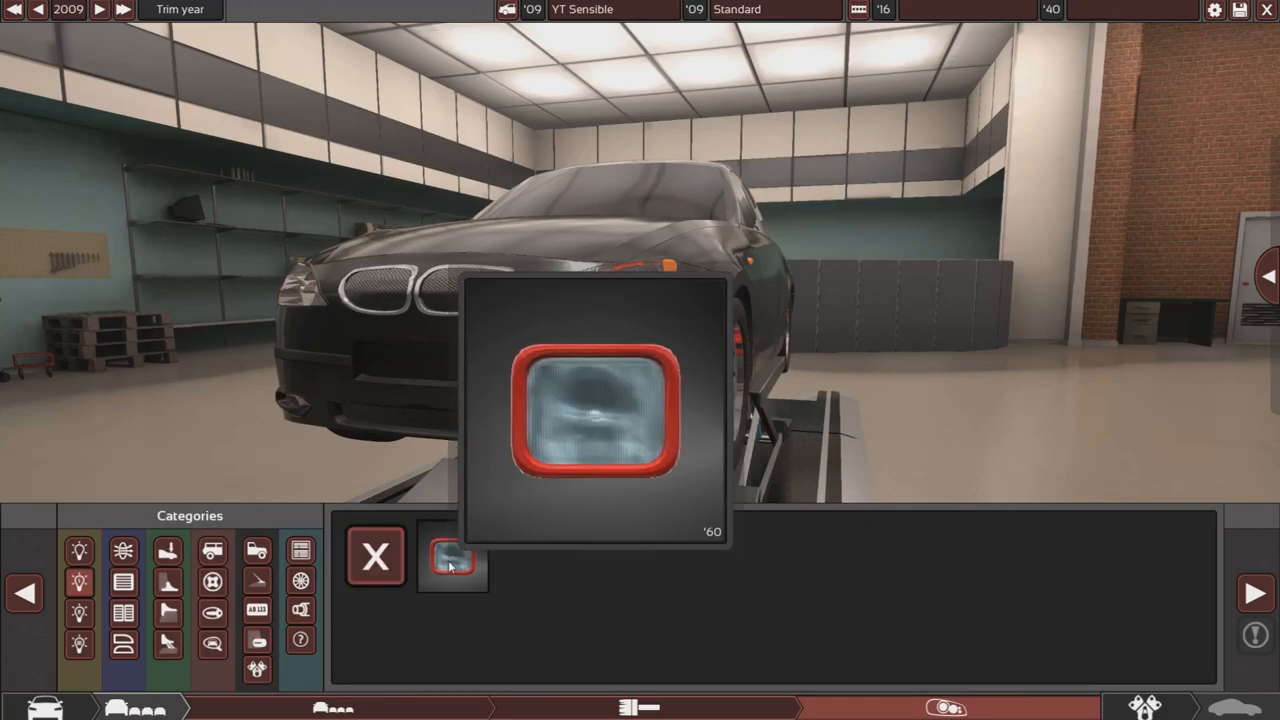
# - Fit clear rectangular fog lamps low on both front bumper corners
pyautogui.click(452, 557)
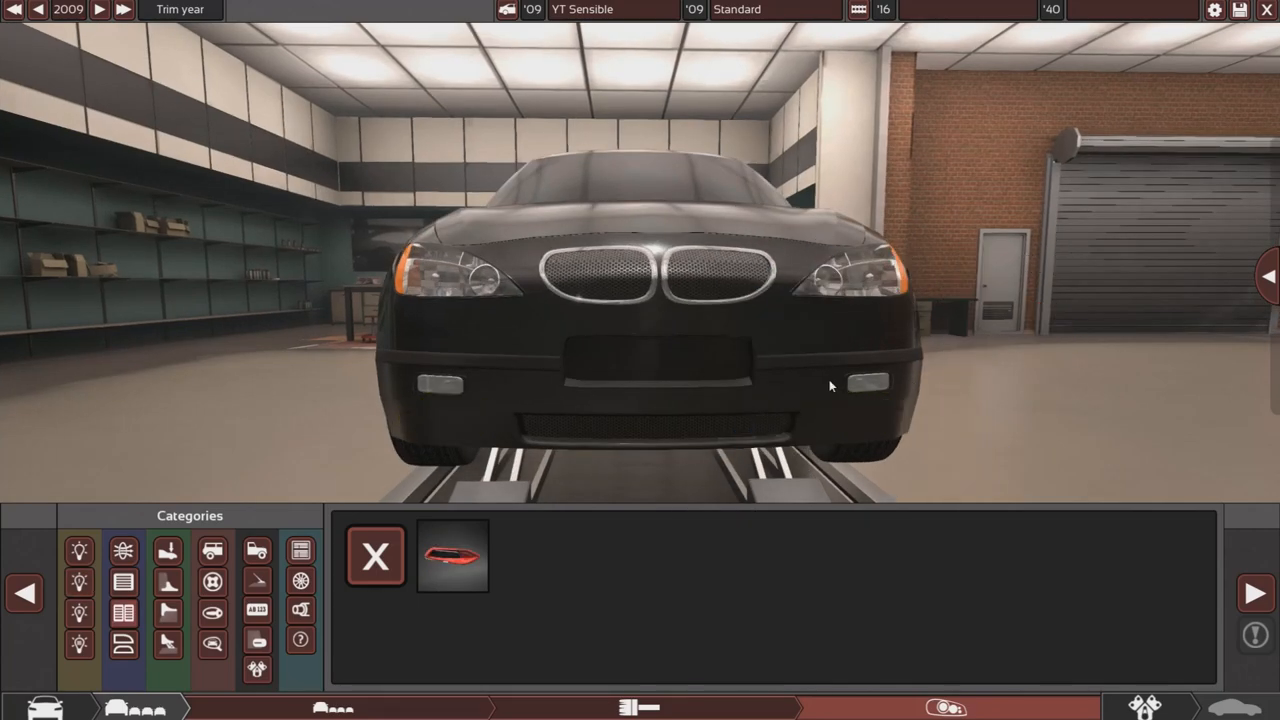
pyautogui.click(452, 555)
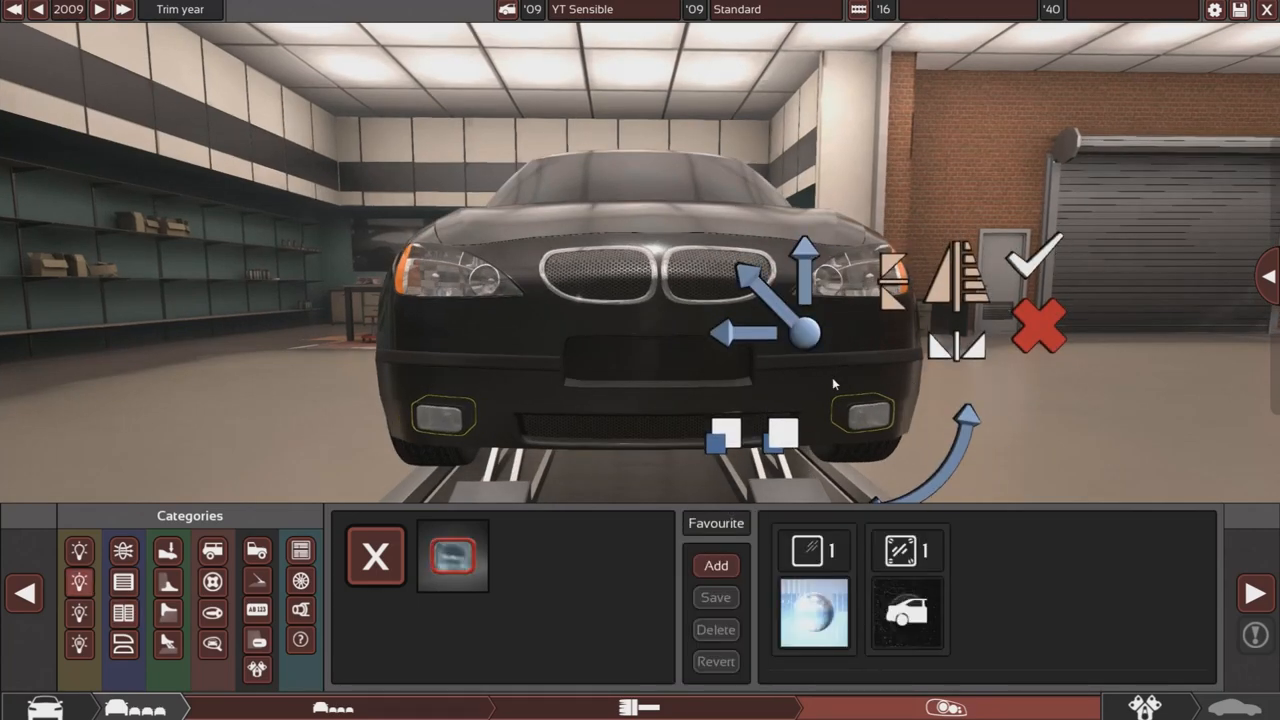
pyautogui.click(1038, 258)
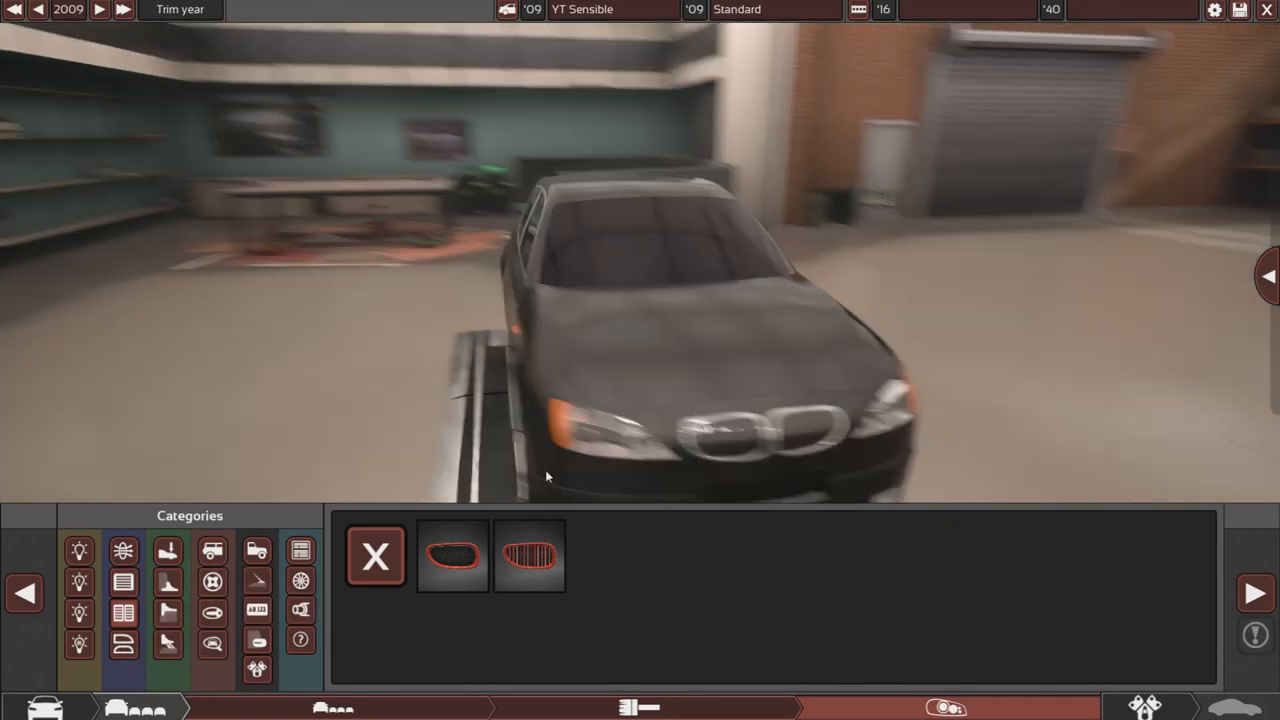
# - Place a fuel-flap fixture on the rear quarter and handles on both side doors
pyautogui.click(168, 581)
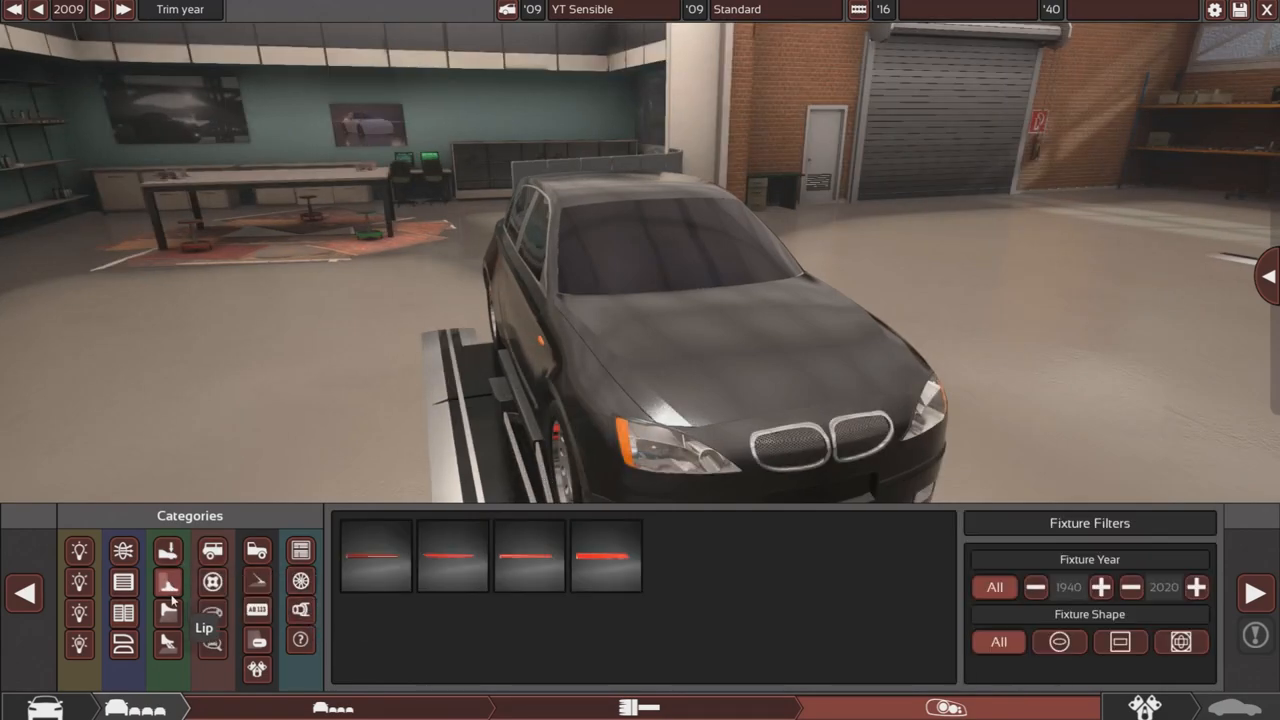
pyautogui.click(212, 581)
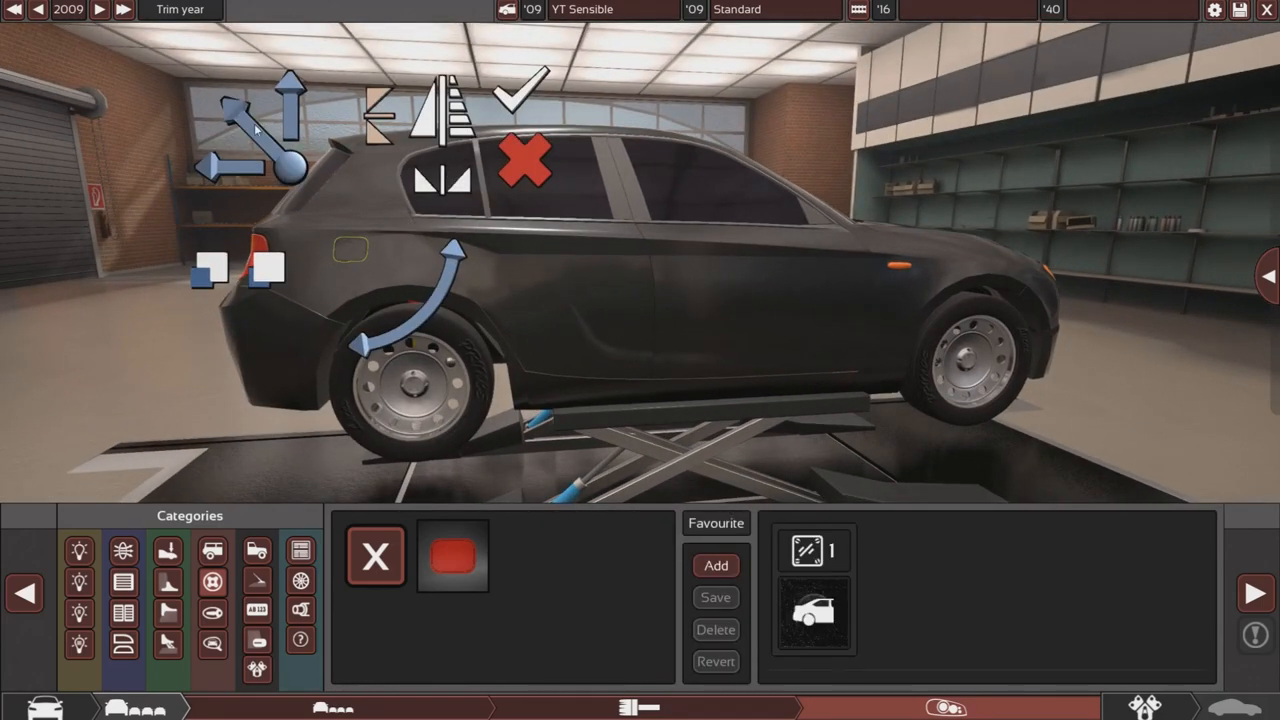
pyautogui.click(211, 611)
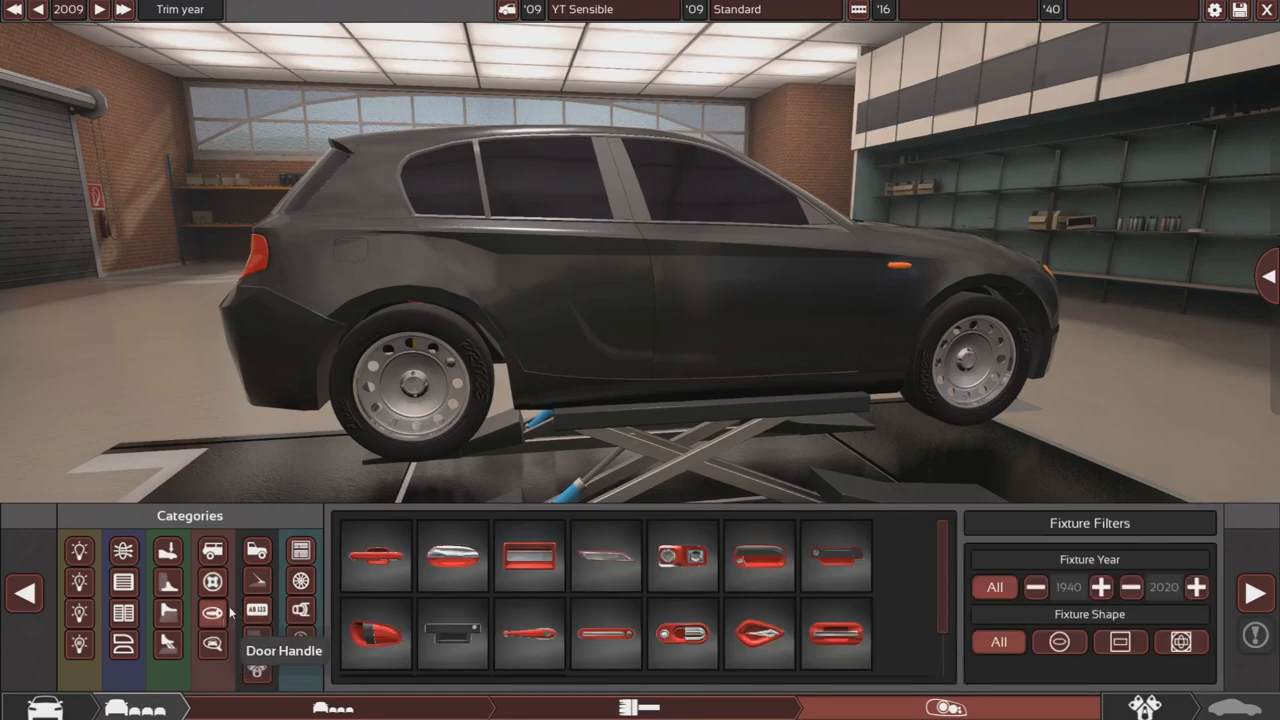
pyautogui.click(375, 557)
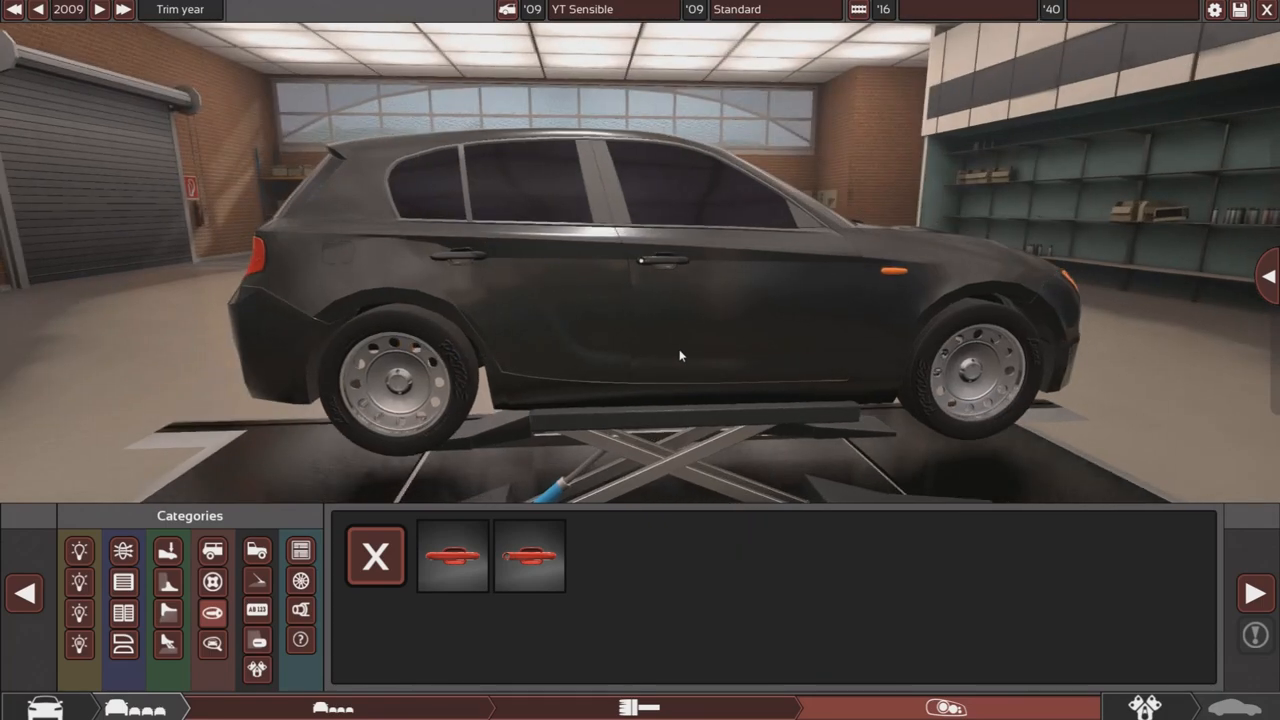
pyautogui.click(451, 555)
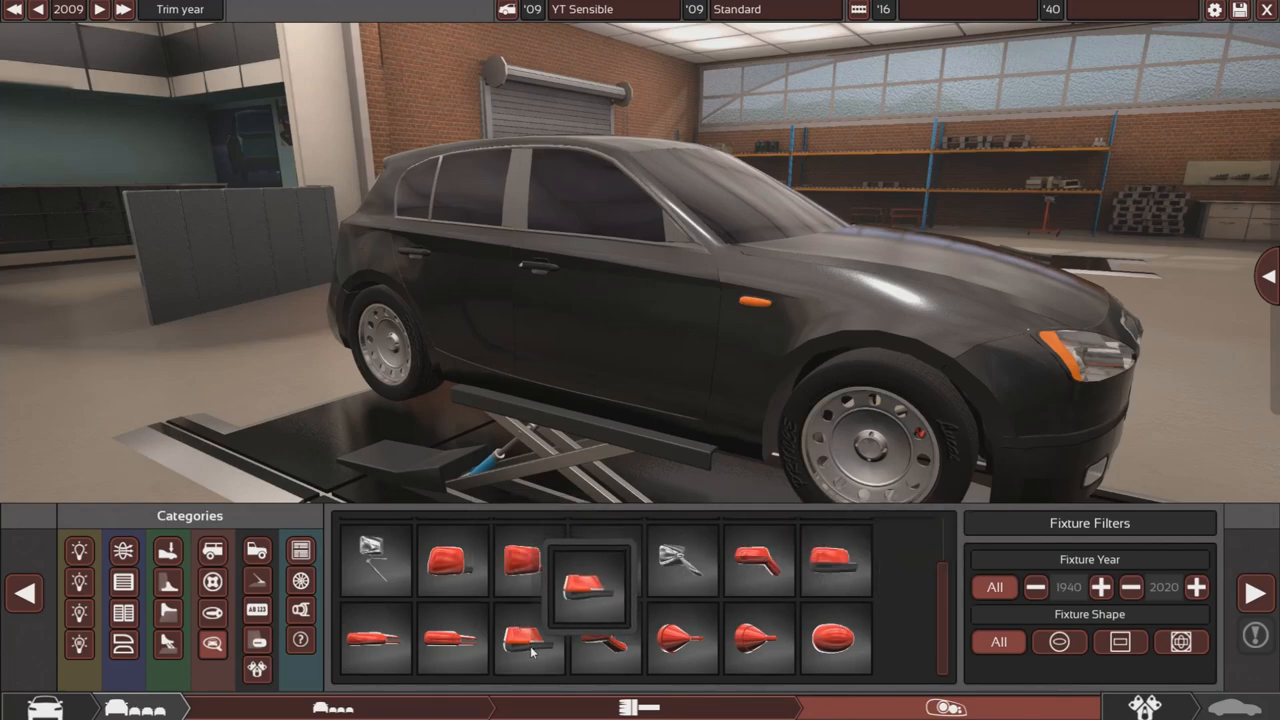
# - Mount wing mirrors on the front doors near the A-pillar
pyautogui.click(528, 640)
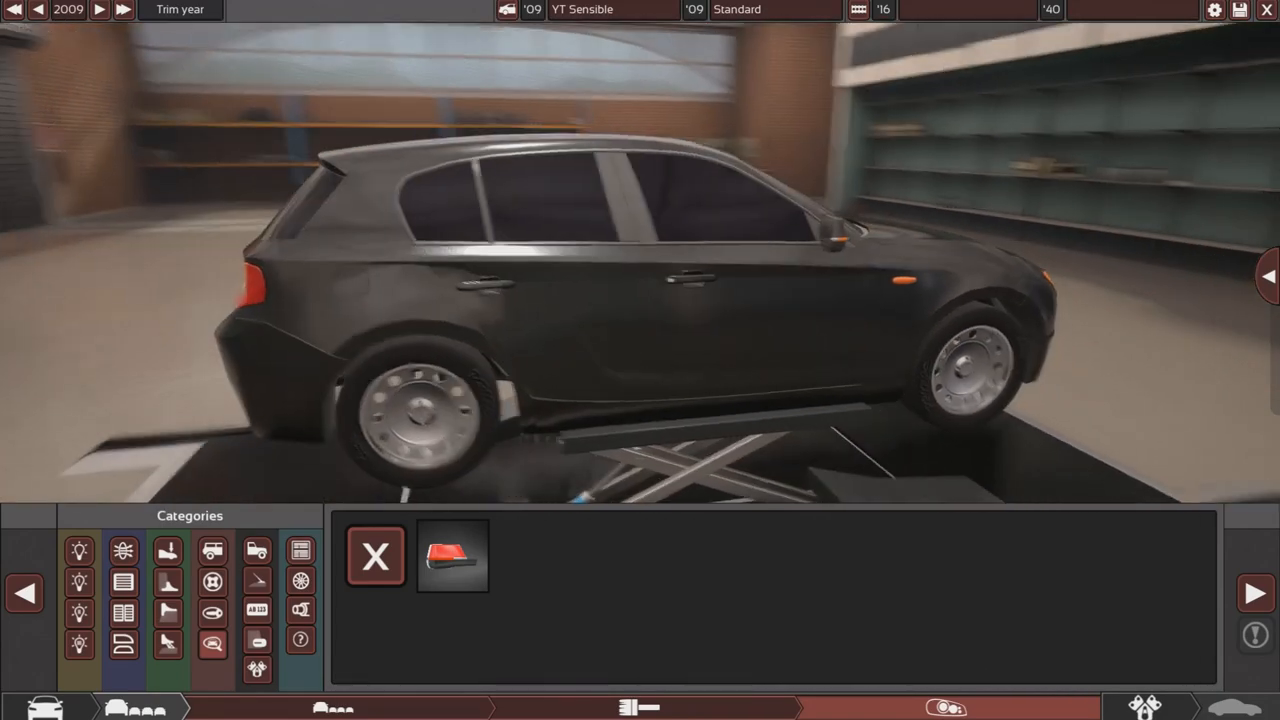
pyautogui.click(452, 556)
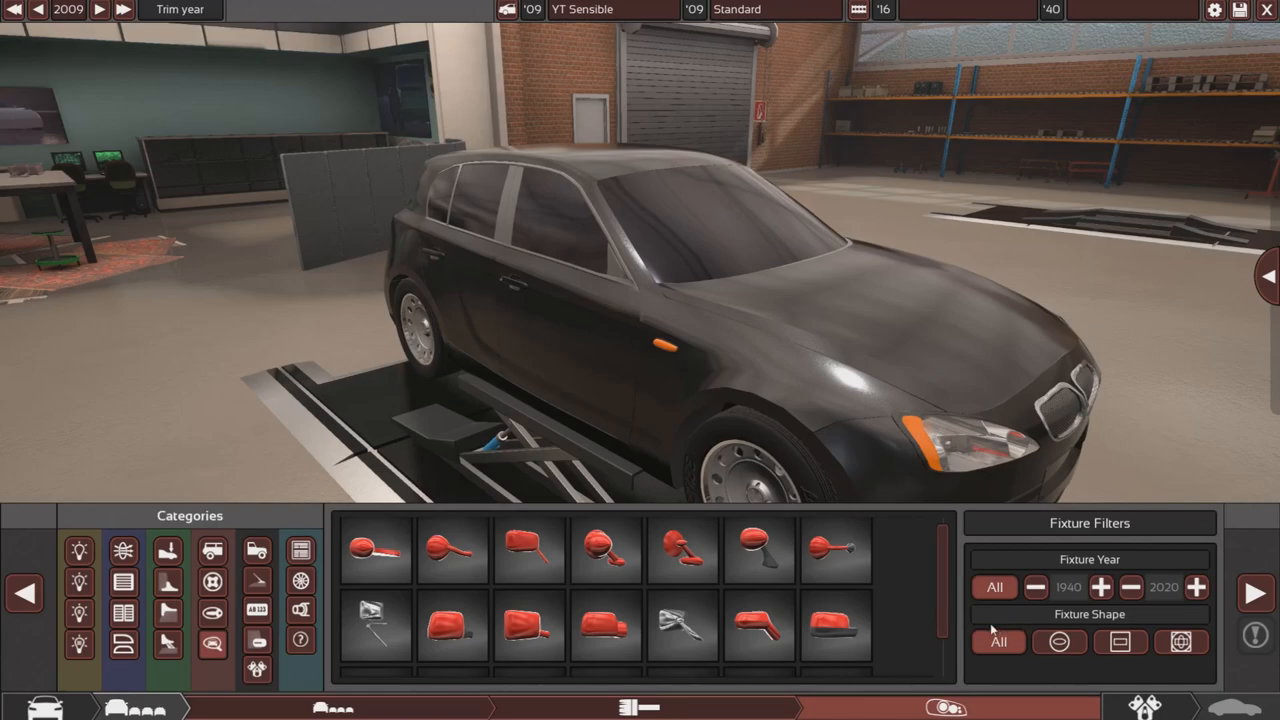
pyautogui.scroll(-3)
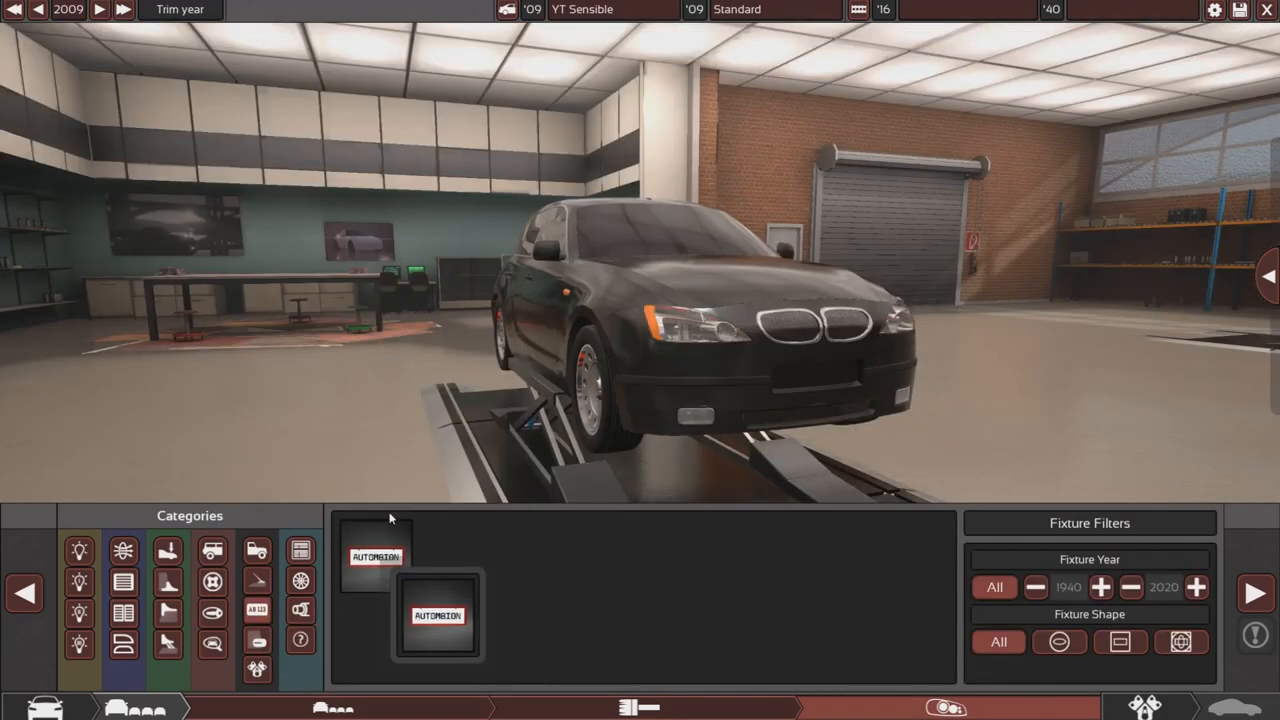
# - Fit the AUTOMATION rear number plate on the tailgate with a Z badge above
pyautogui.click(437, 615)
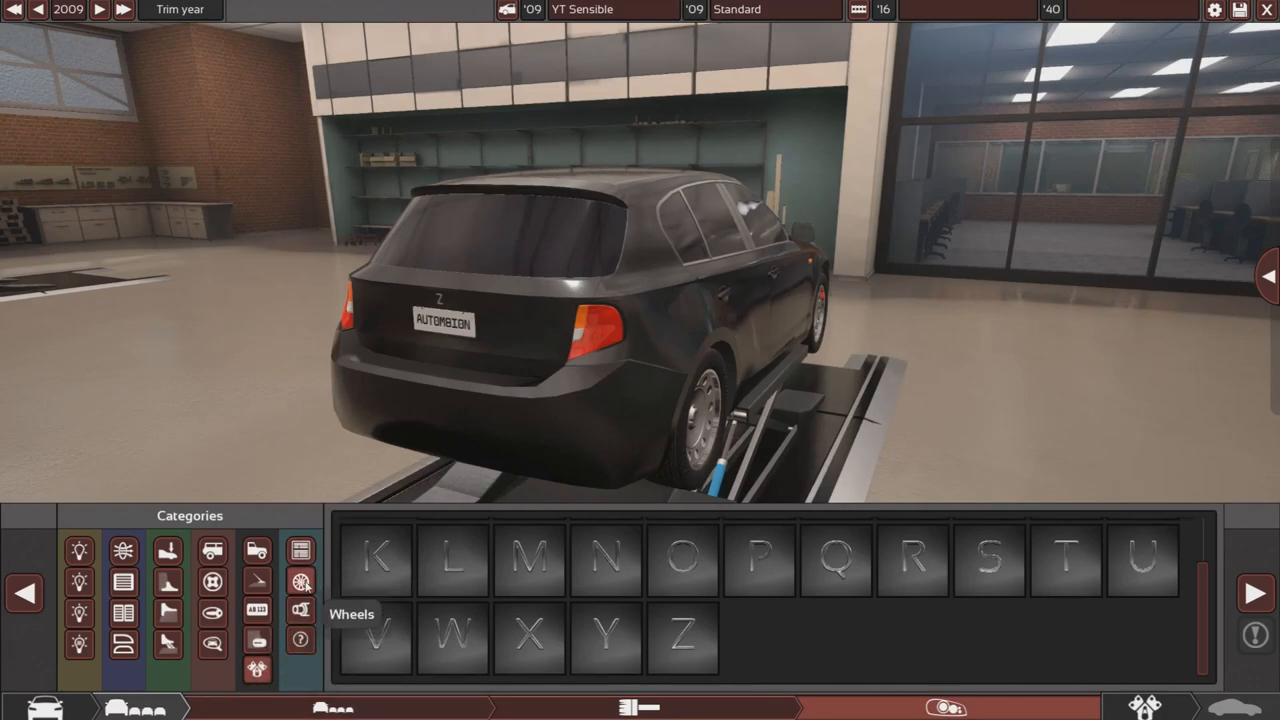
# - Switch the wheels from plain steel to a multi-spoke alloy rim design
pyautogui.click(301, 581)
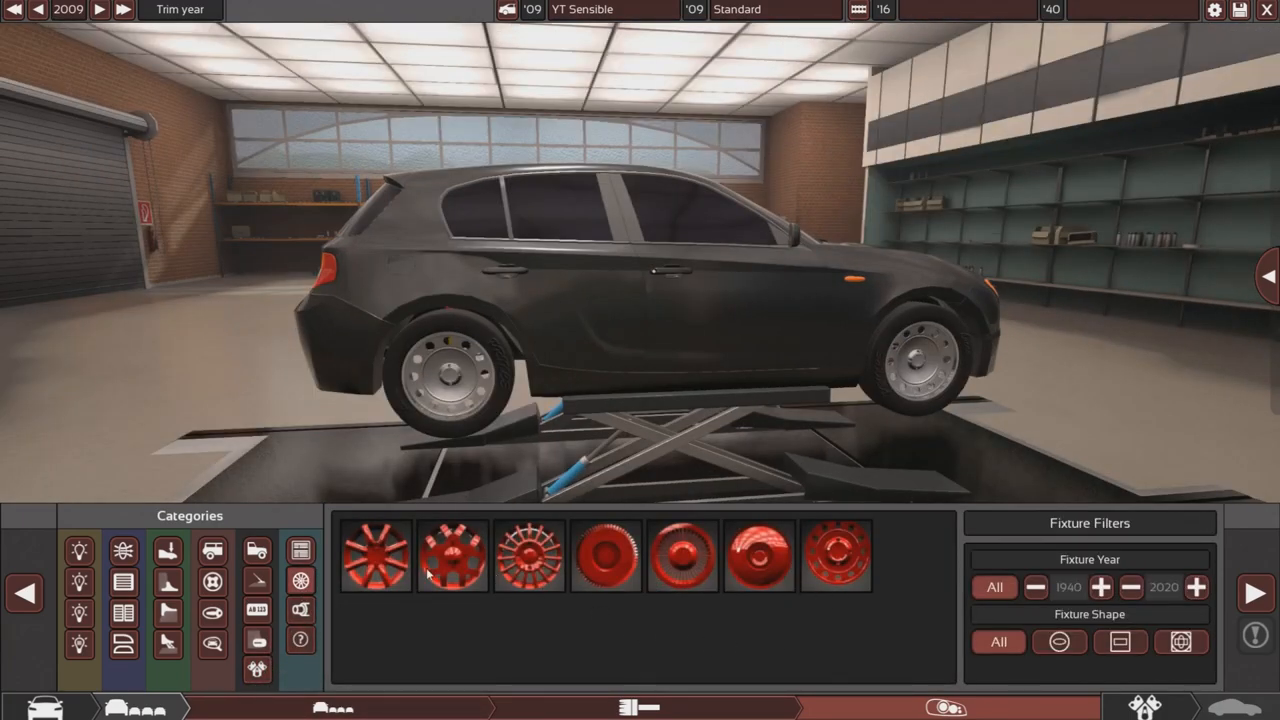
pyautogui.click(605, 555)
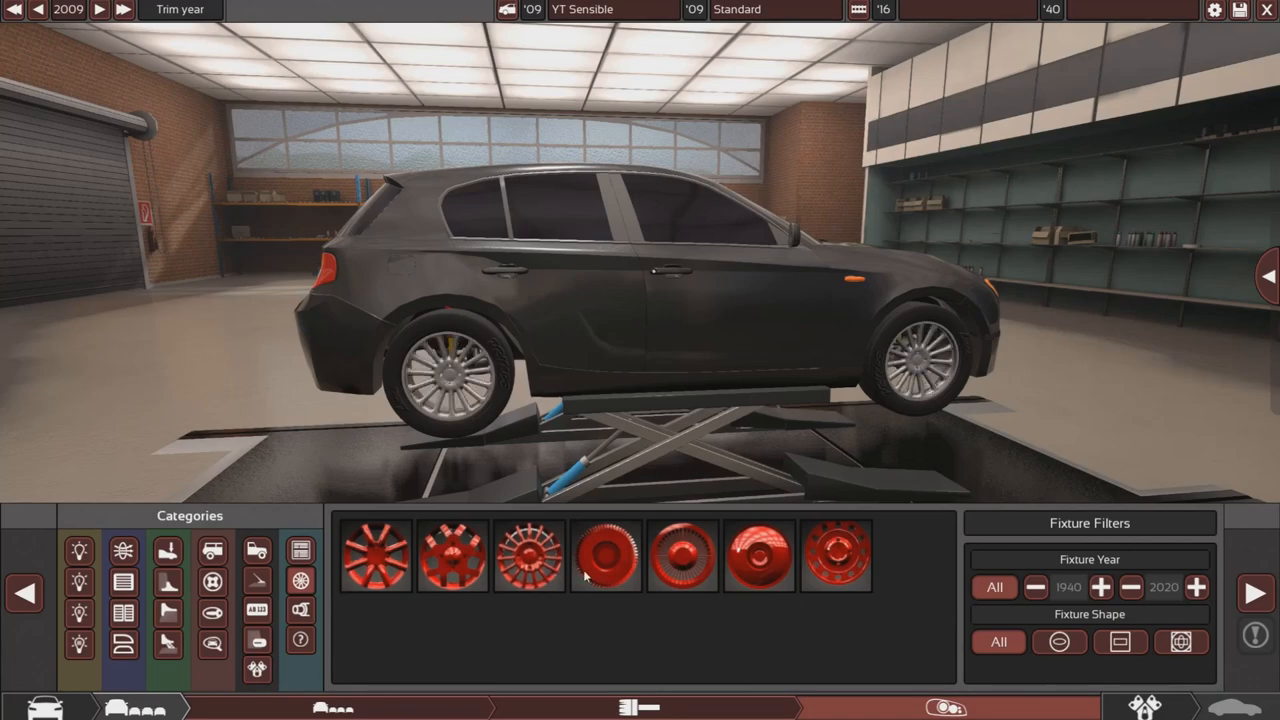
pyautogui.click(528, 555)
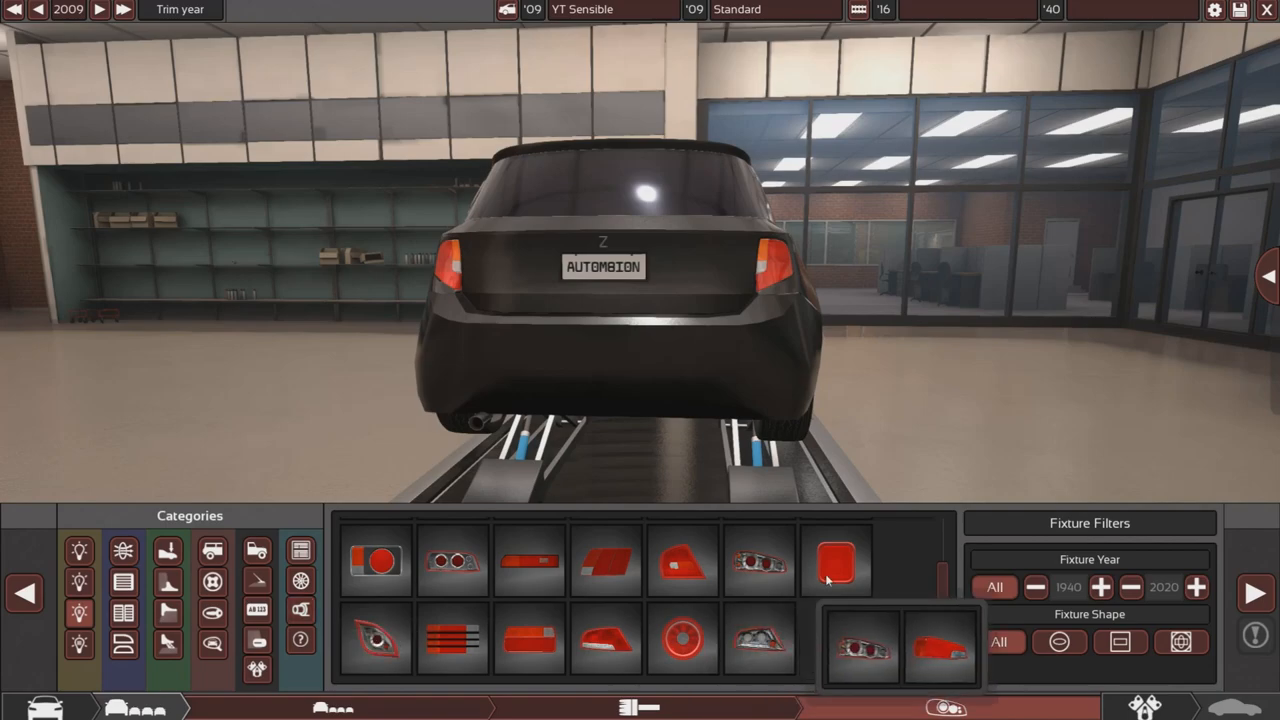
pyautogui.click(835, 560)
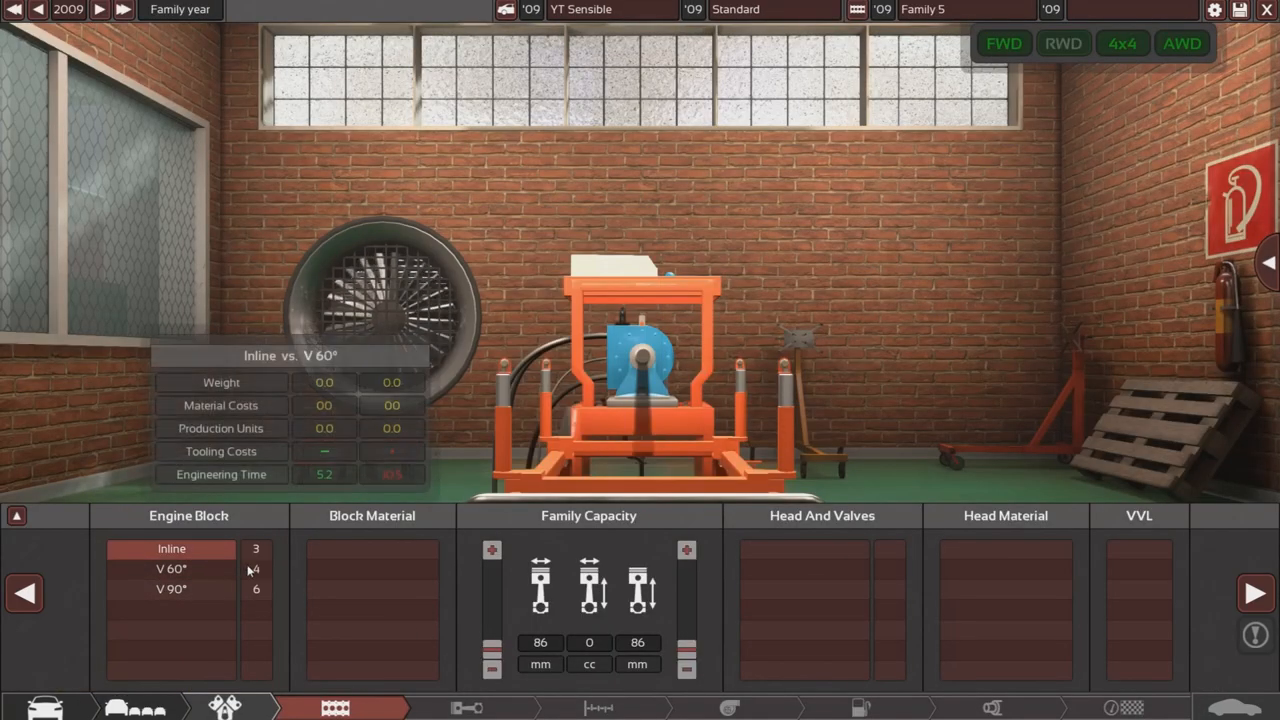
# - Define an inline-four cast-iron engine family with an overhead cam head
pyautogui.click(171, 548)
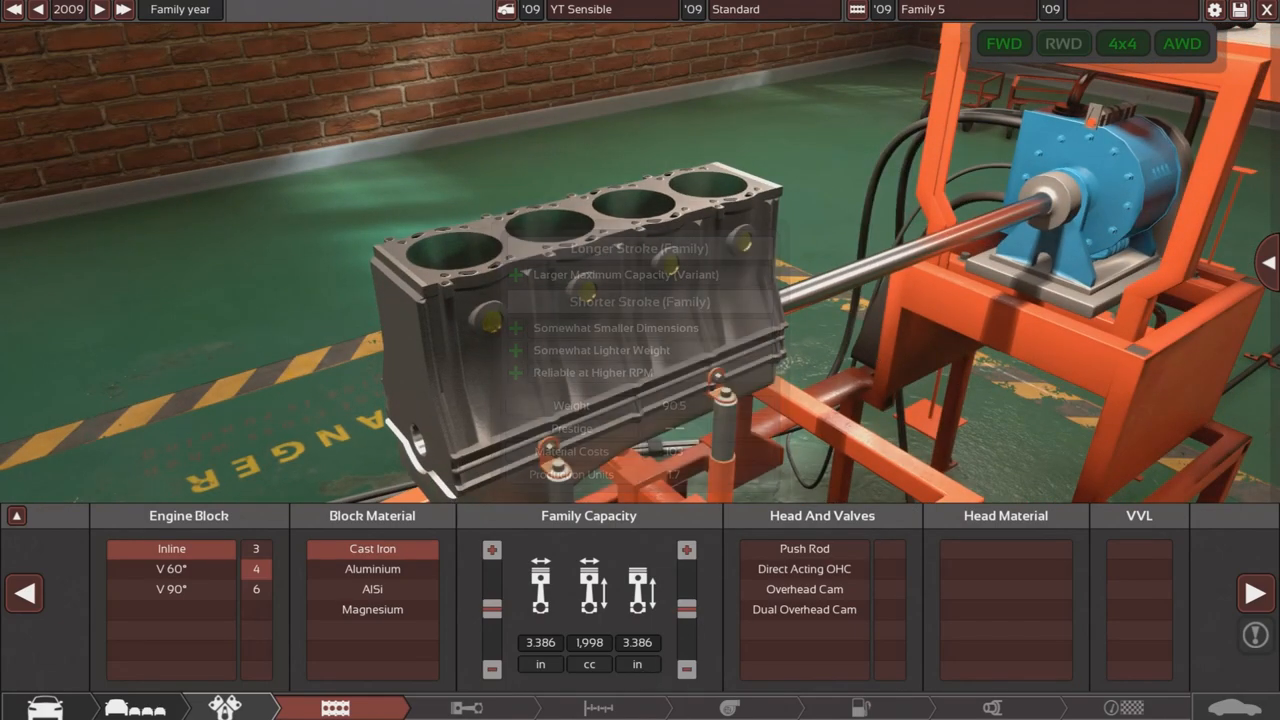
pyautogui.moveTo(770, 203)
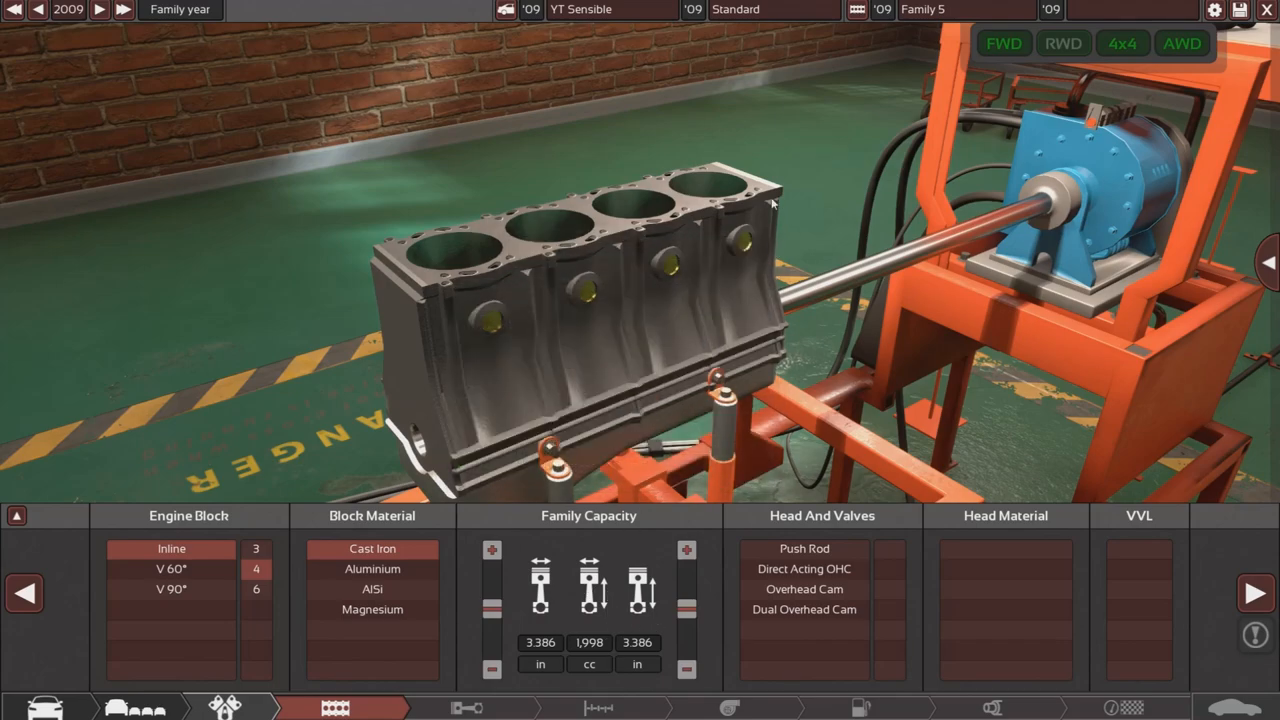
pyautogui.moveTo(673, 191)
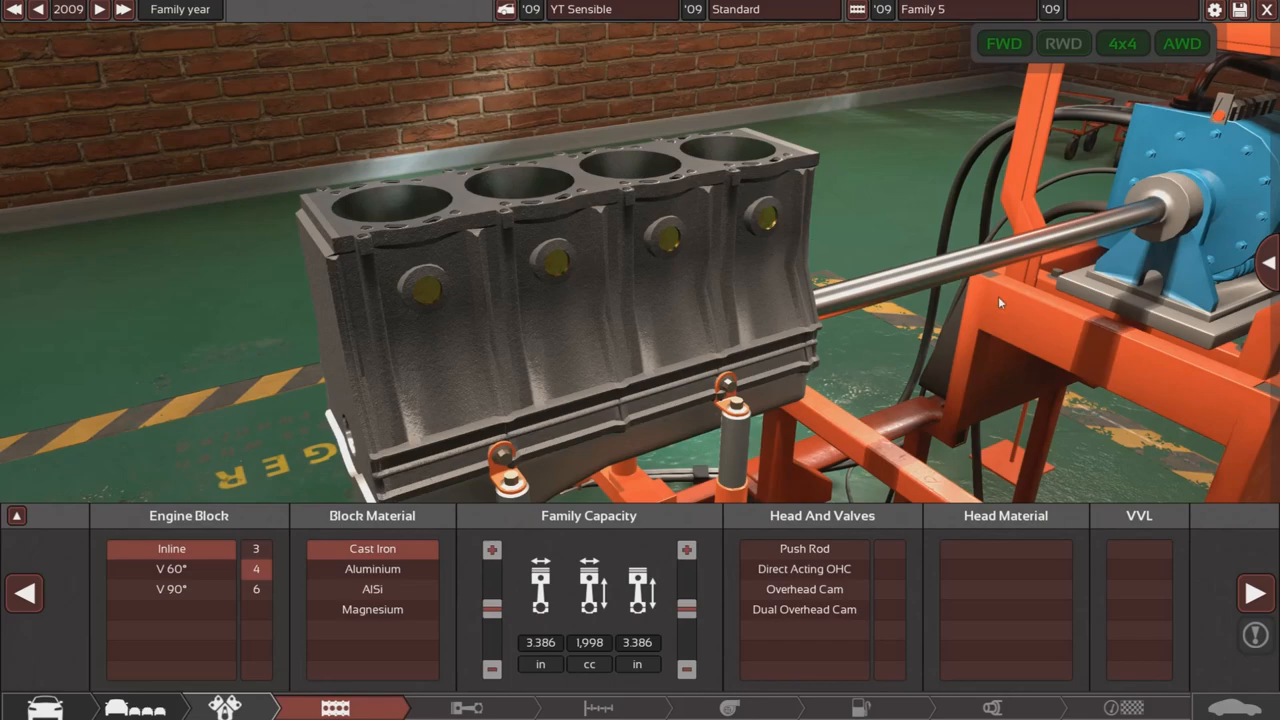
pyautogui.moveTo(521, 311)
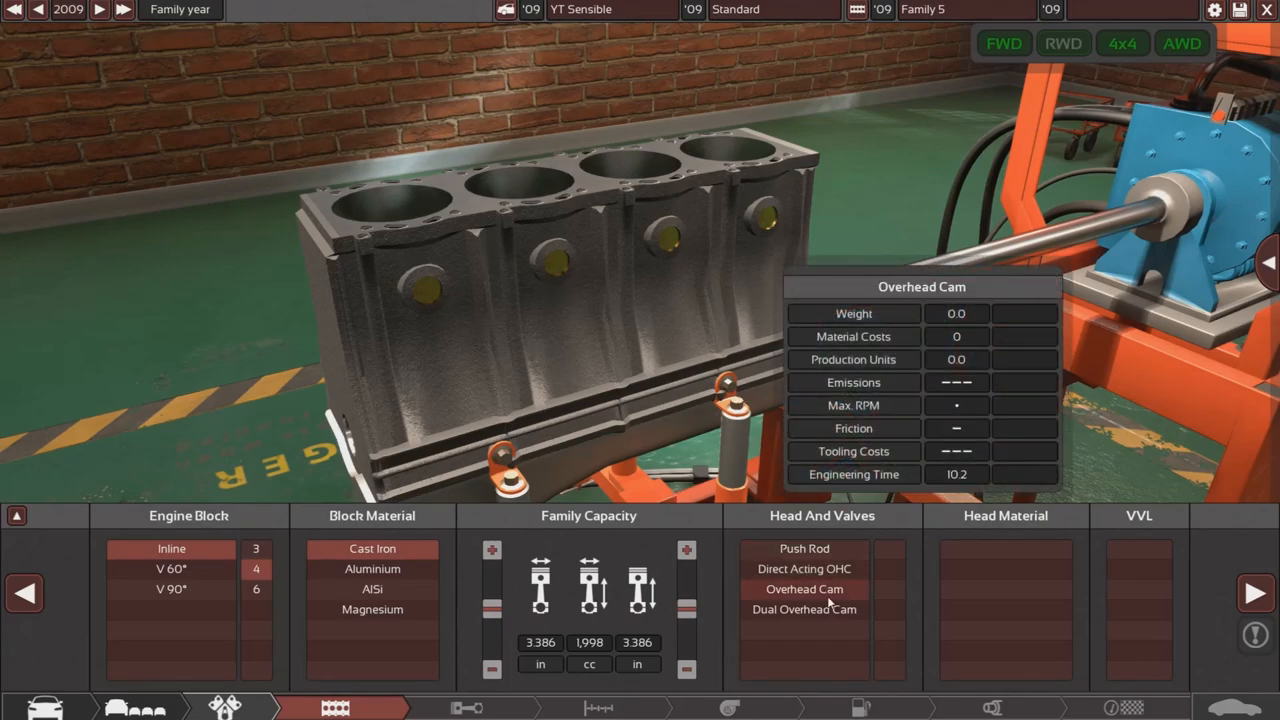
pyautogui.click(804, 589)
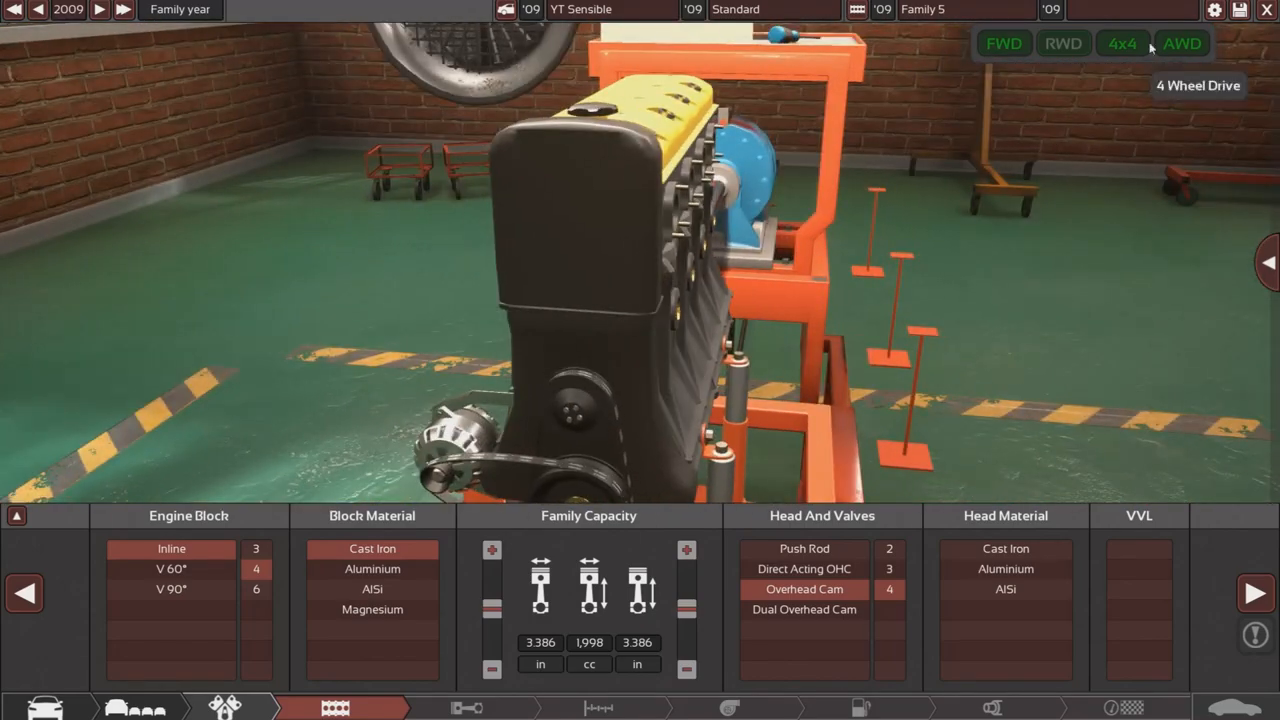
pyautogui.moveTo(1005, 589)
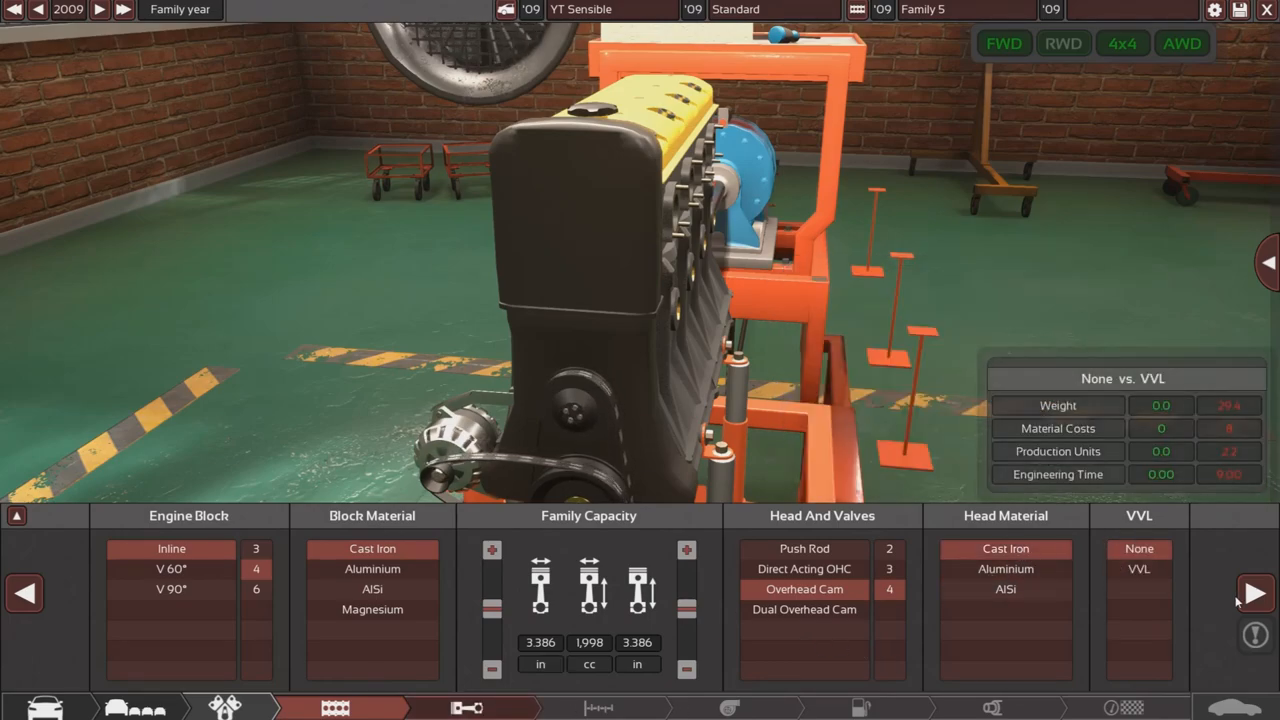
pyautogui.click(465, 708)
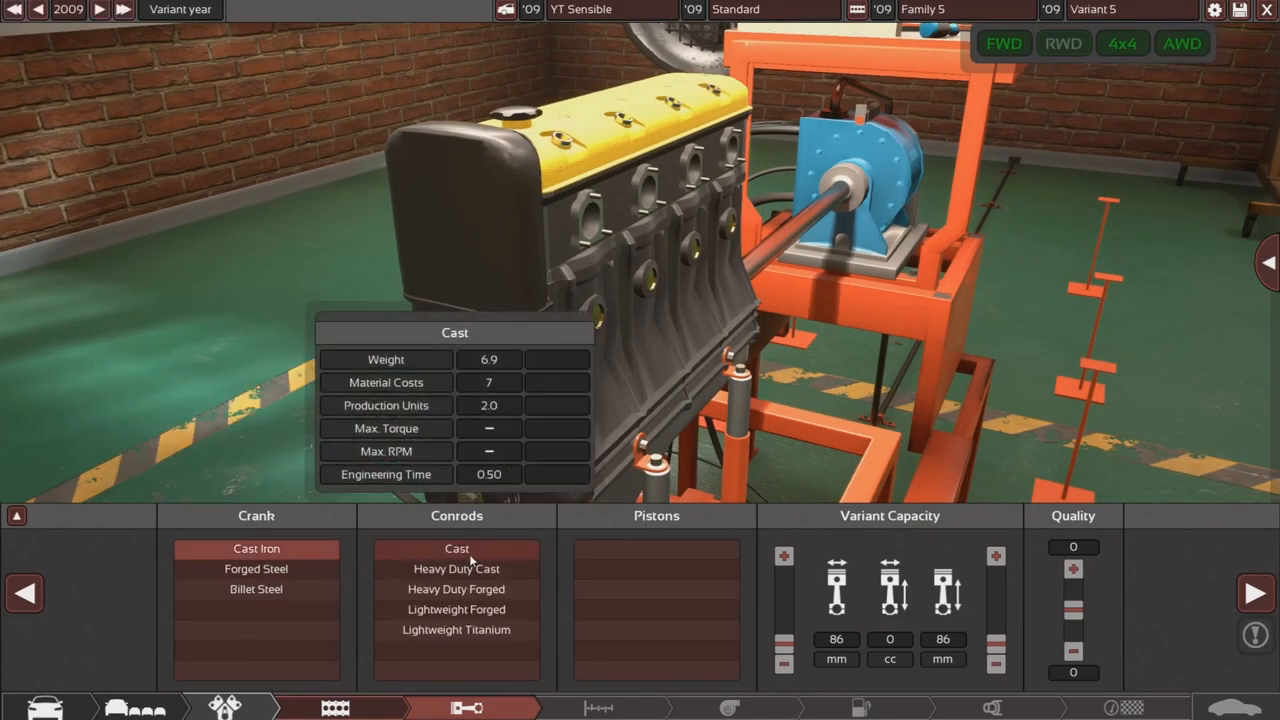
# - Fit cast connecting rods in the 1,600 cc engine variant's bottom end
pyautogui.click(456, 548)
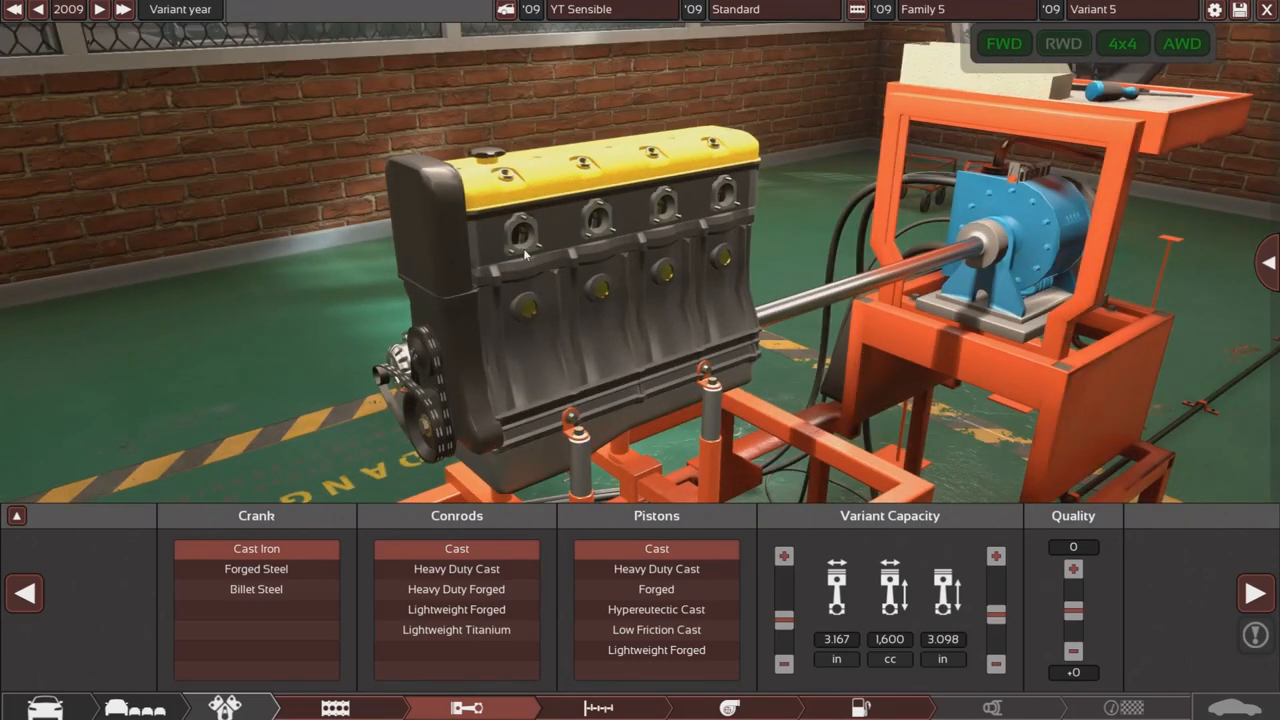
pyautogui.moveTo(420, 180)
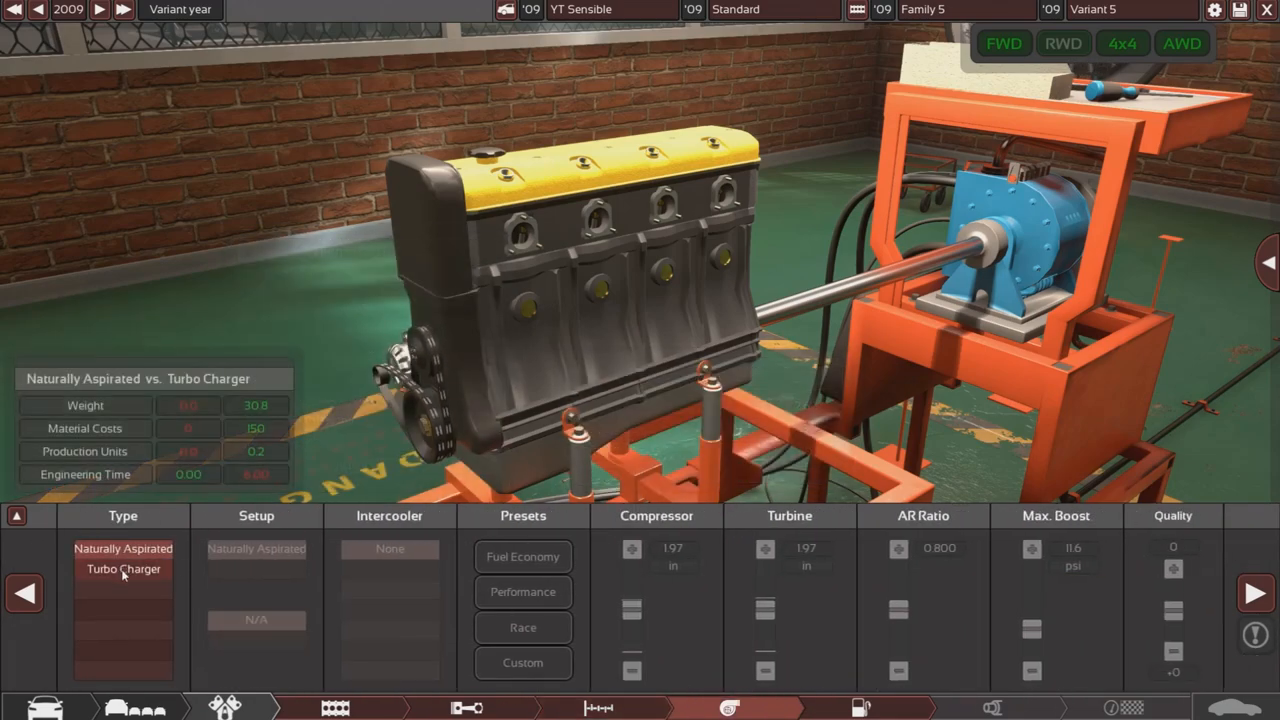
# - Fit a single ball-bearing turbo with a medium air-to-air intercooler and Fuel Economy tuning
pyautogui.click(123, 569)
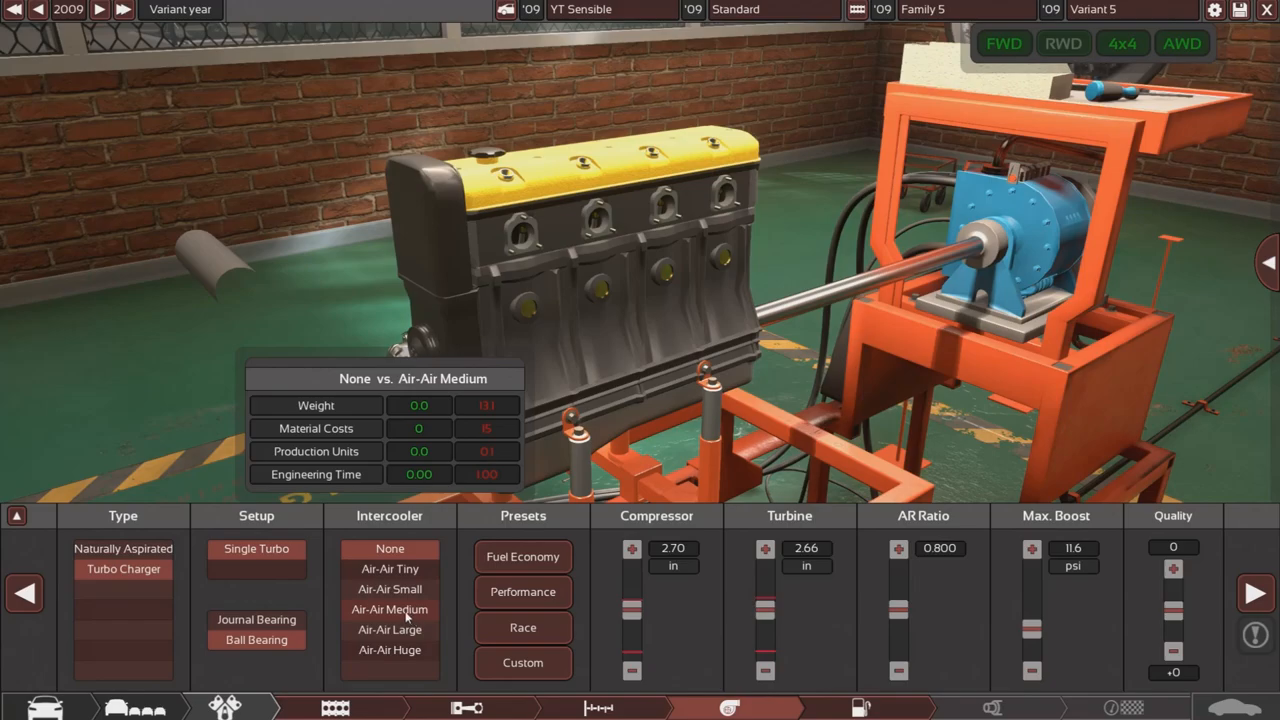
pyautogui.click(389, 629)
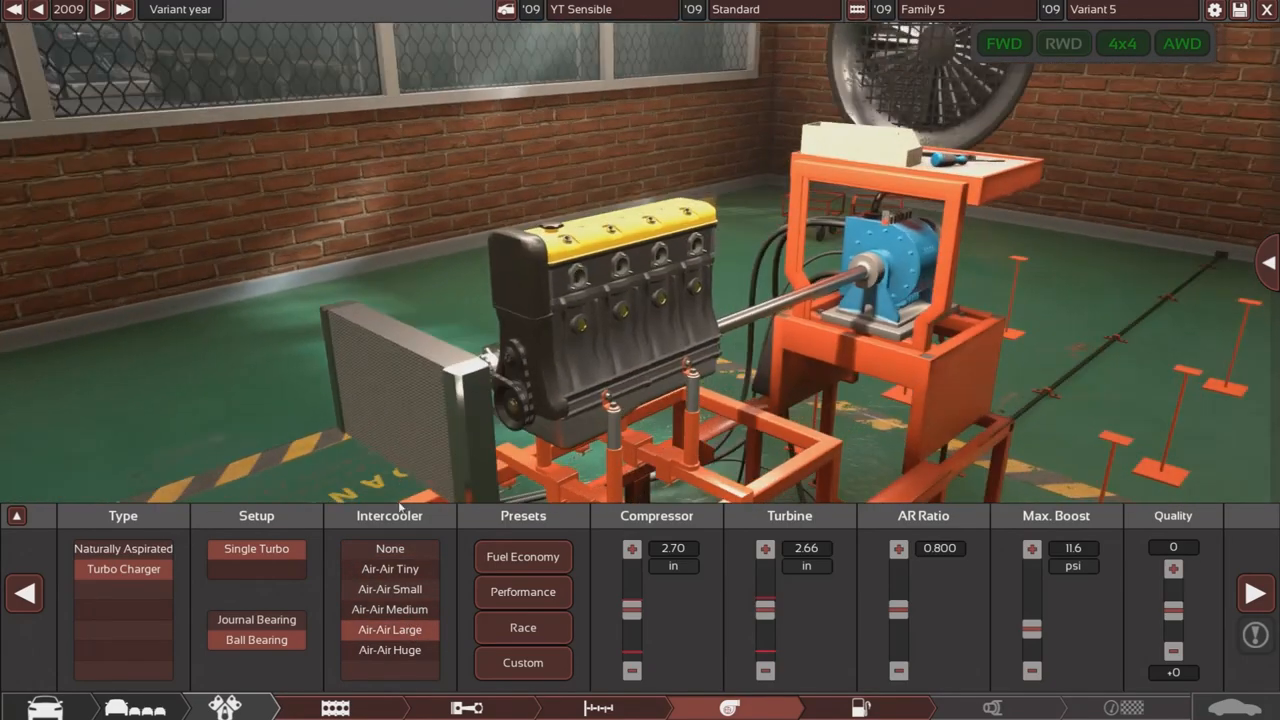
pyautogui.moveTo(389, 609)
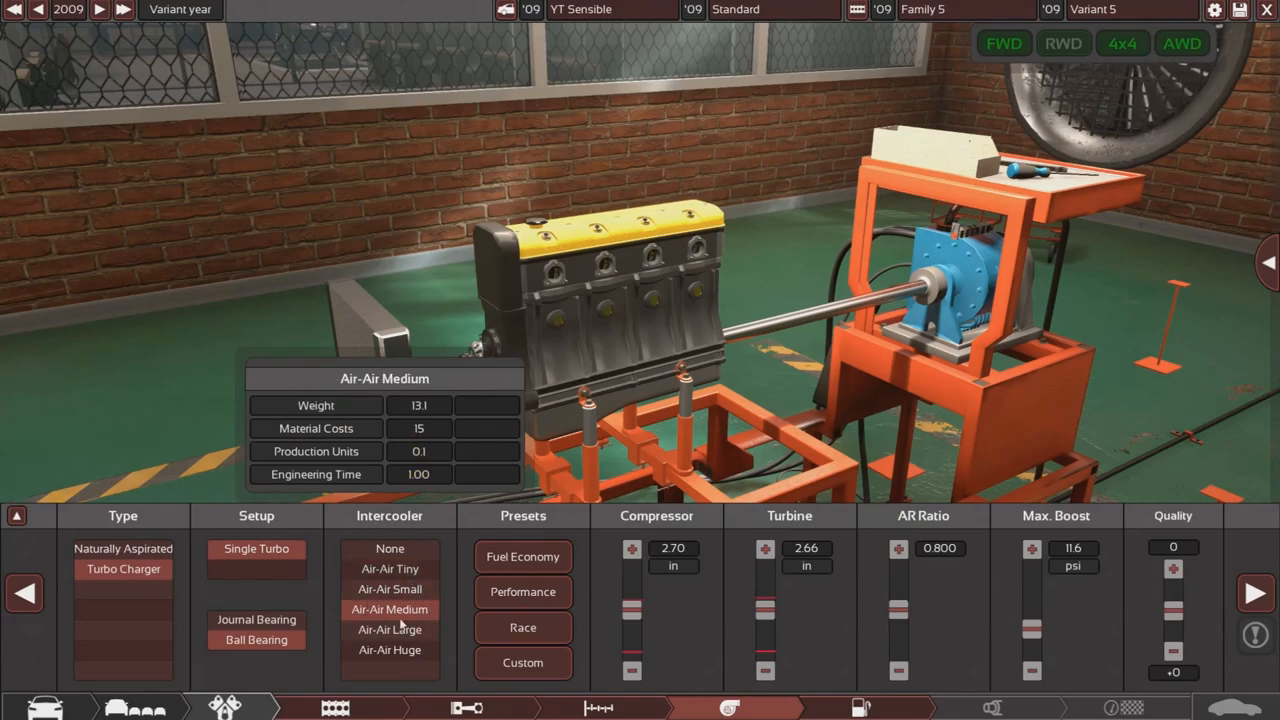
pyautogui.moveTo(590, 580)
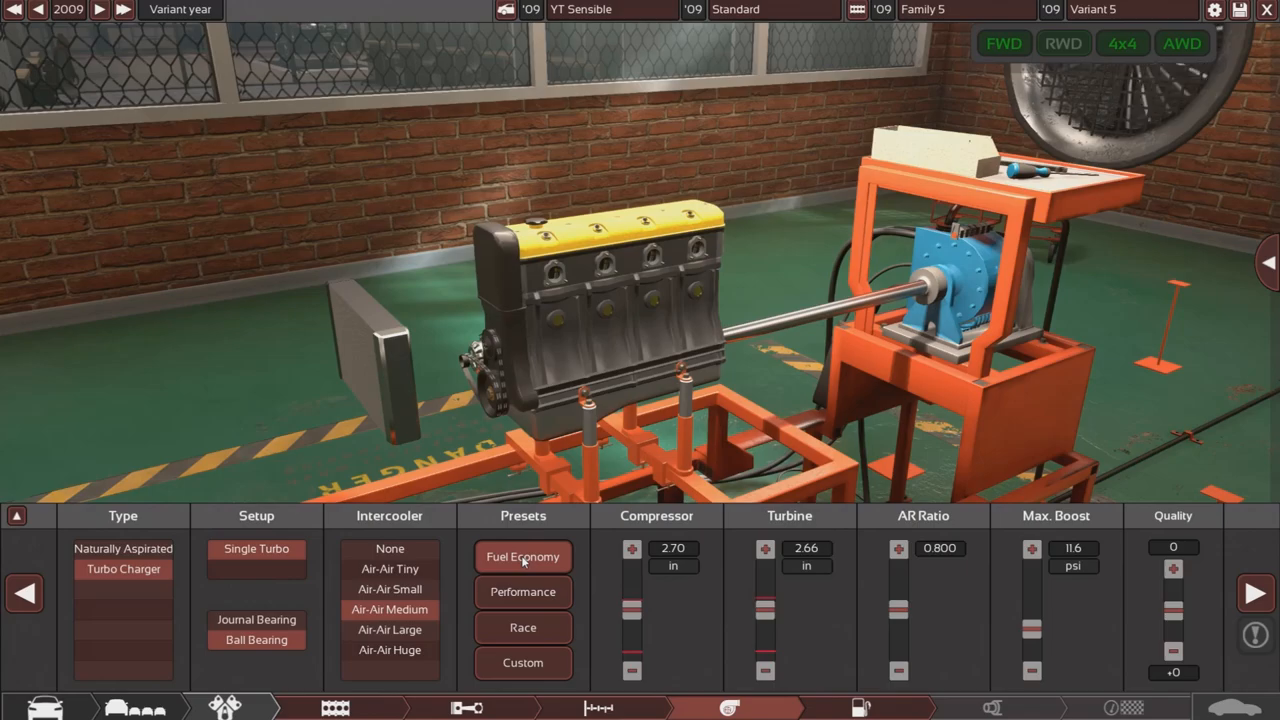
pyautogui.click(522, 557)
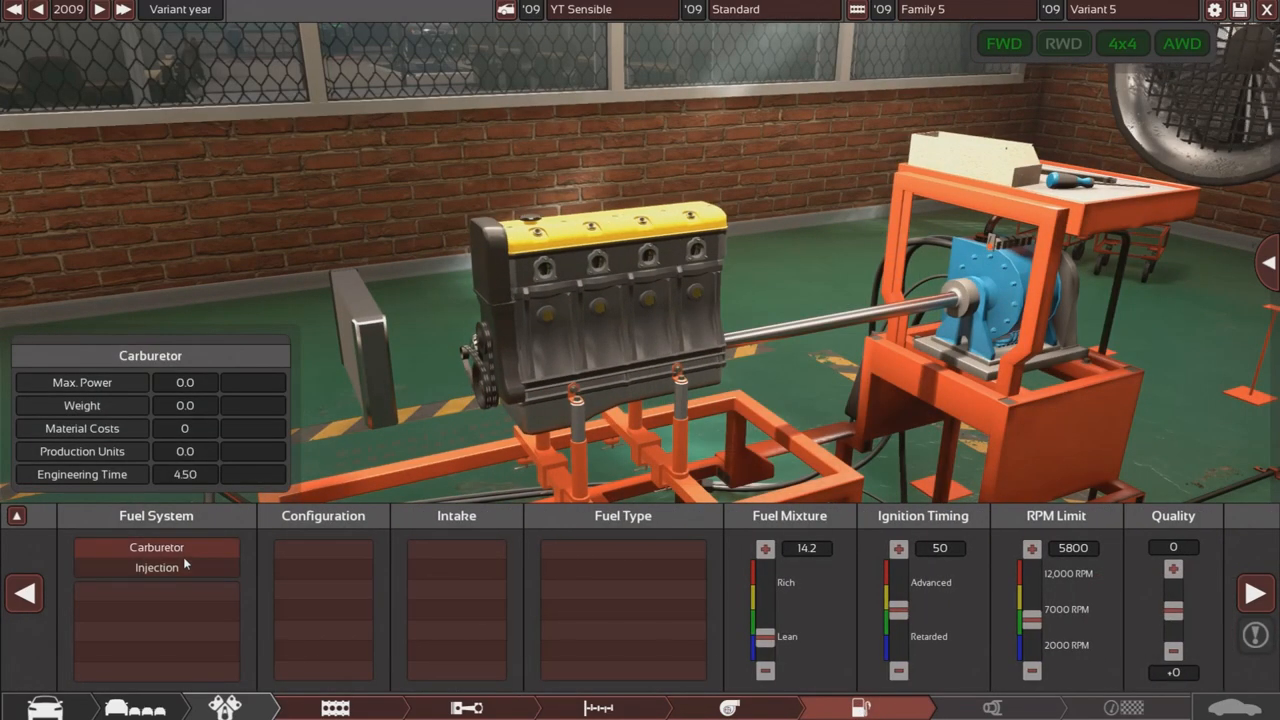
# - Try the injection options, then settle on multi-point EFI with Premium 95 RON fuel
pyautogui.click(156, 567)
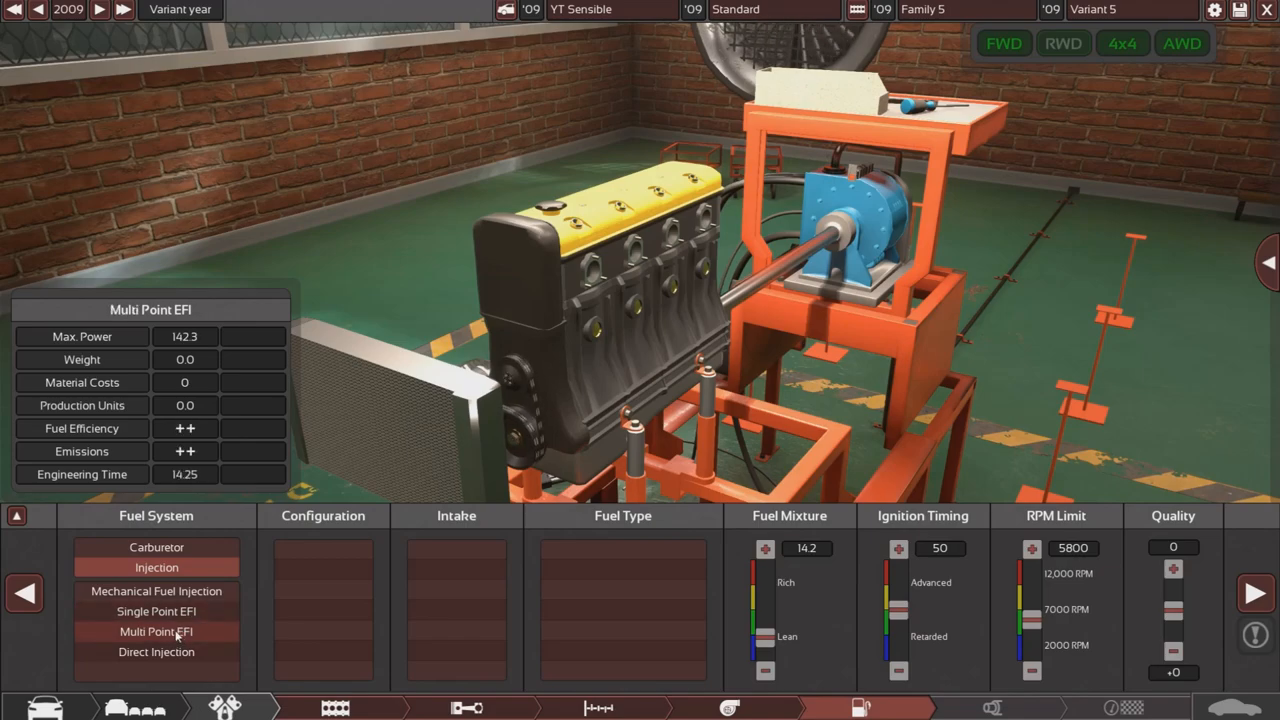
pyautogui.click(156, 611)
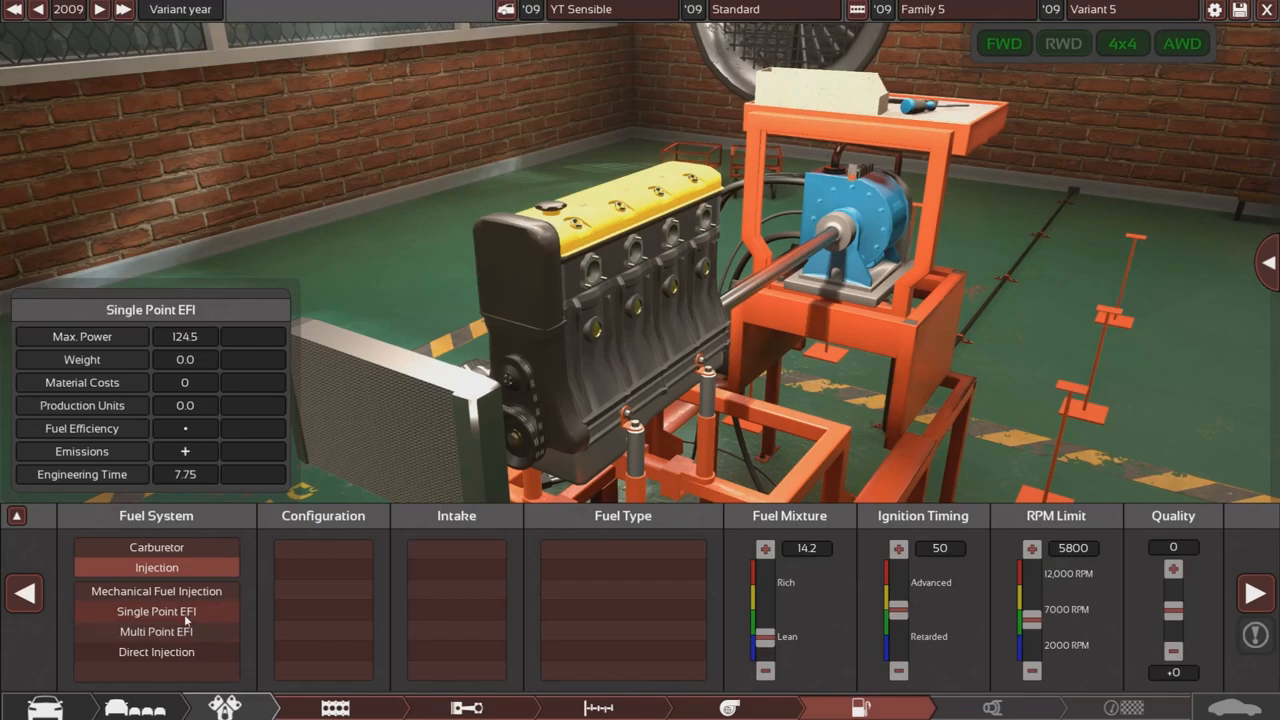
pyautogui.click(156, 611)
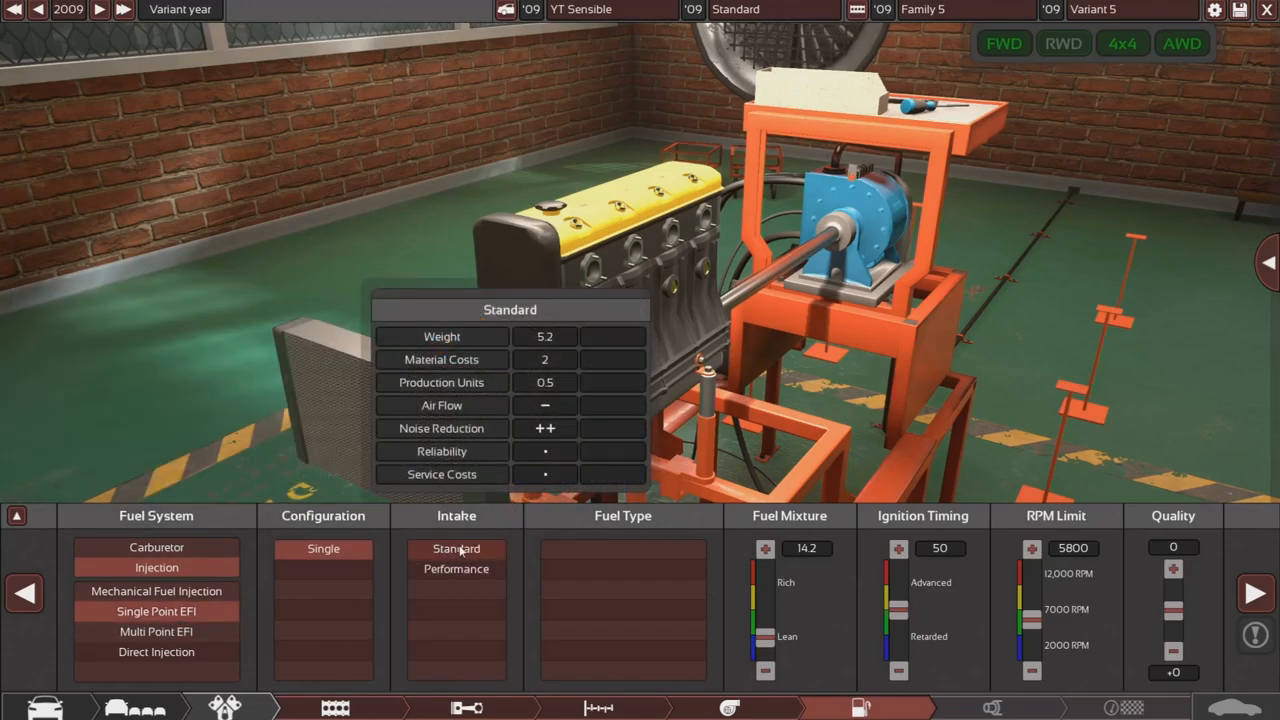
pyautogui.click(156, 611)
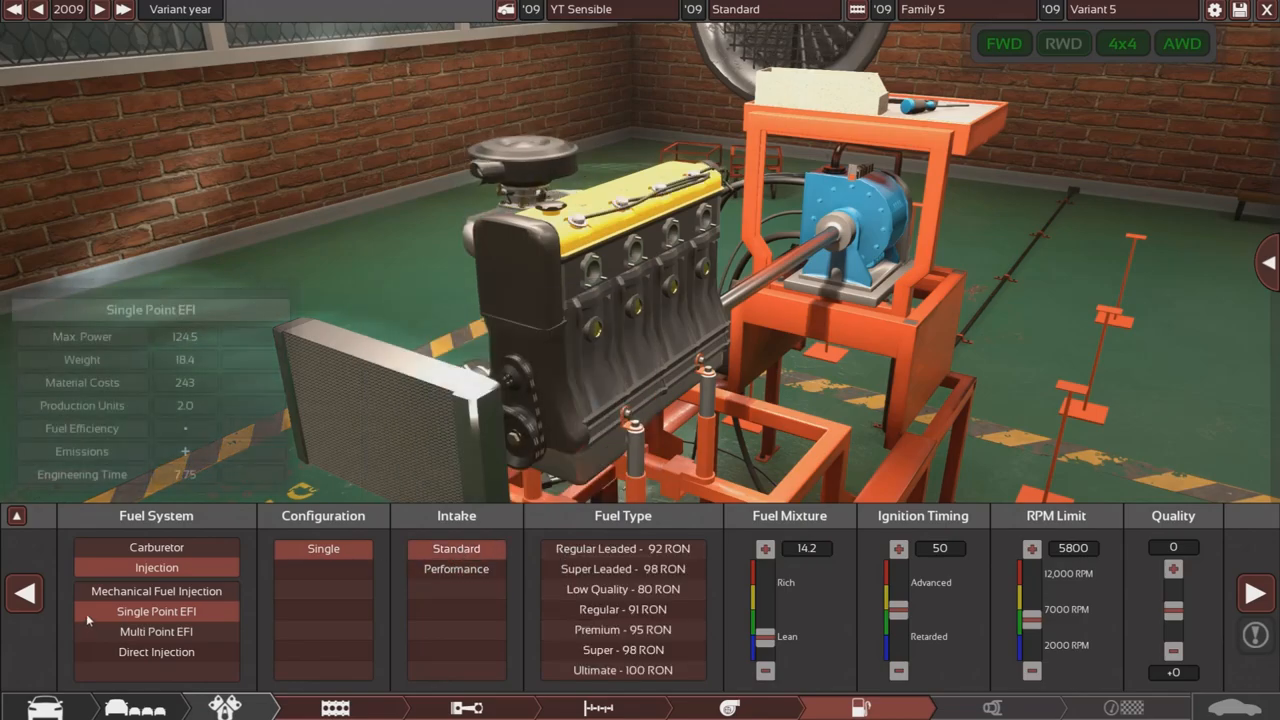
pyautogui.click(156, 567)
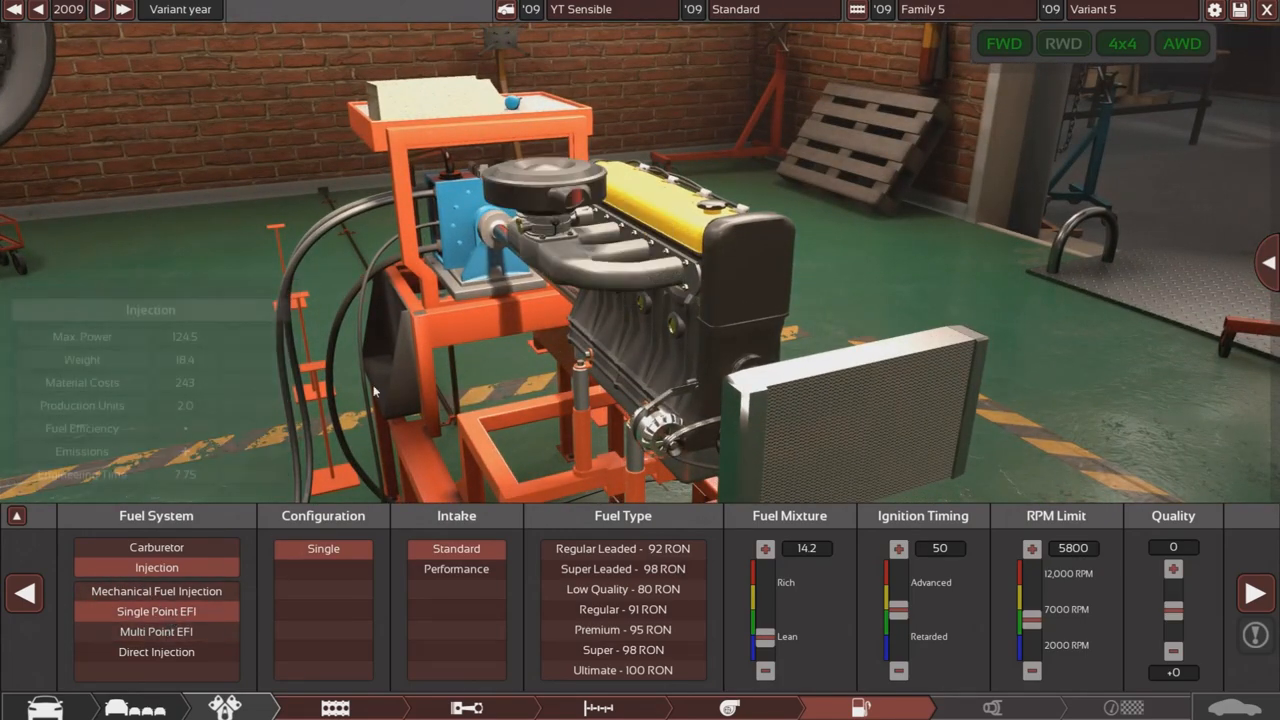
pyautogui.click(156, 631)
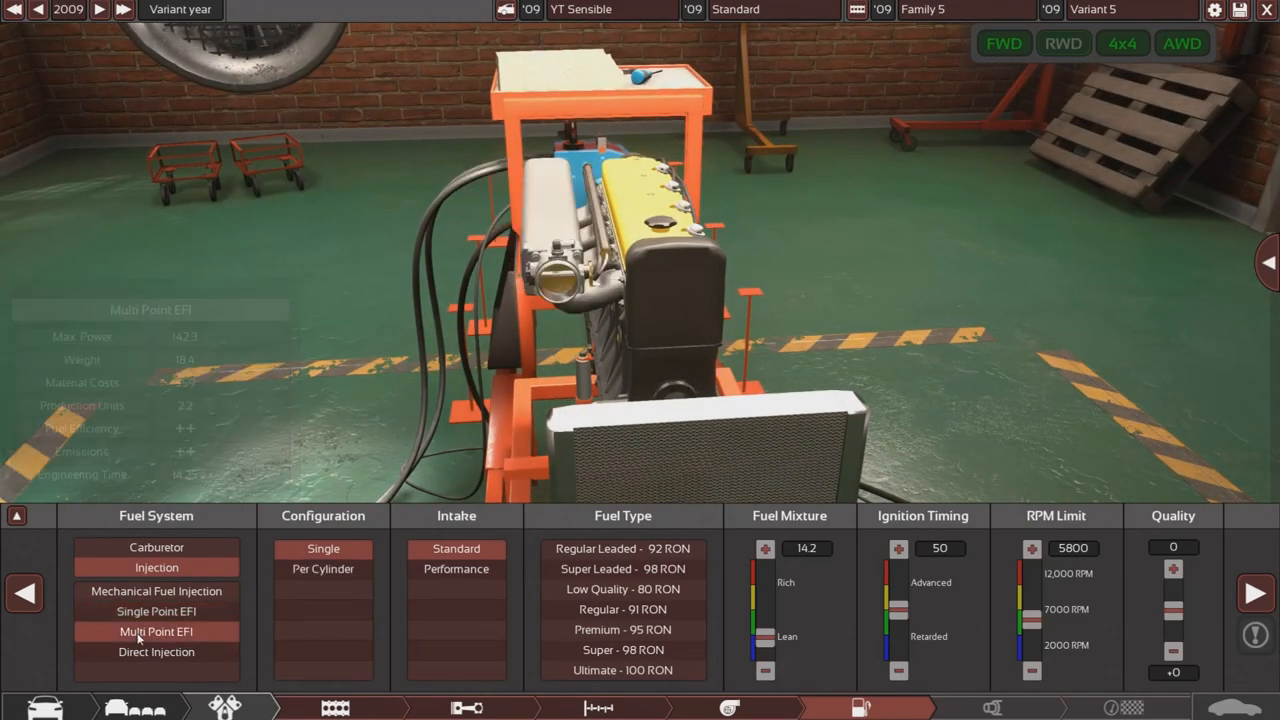
pyautogui.click(156, 611)
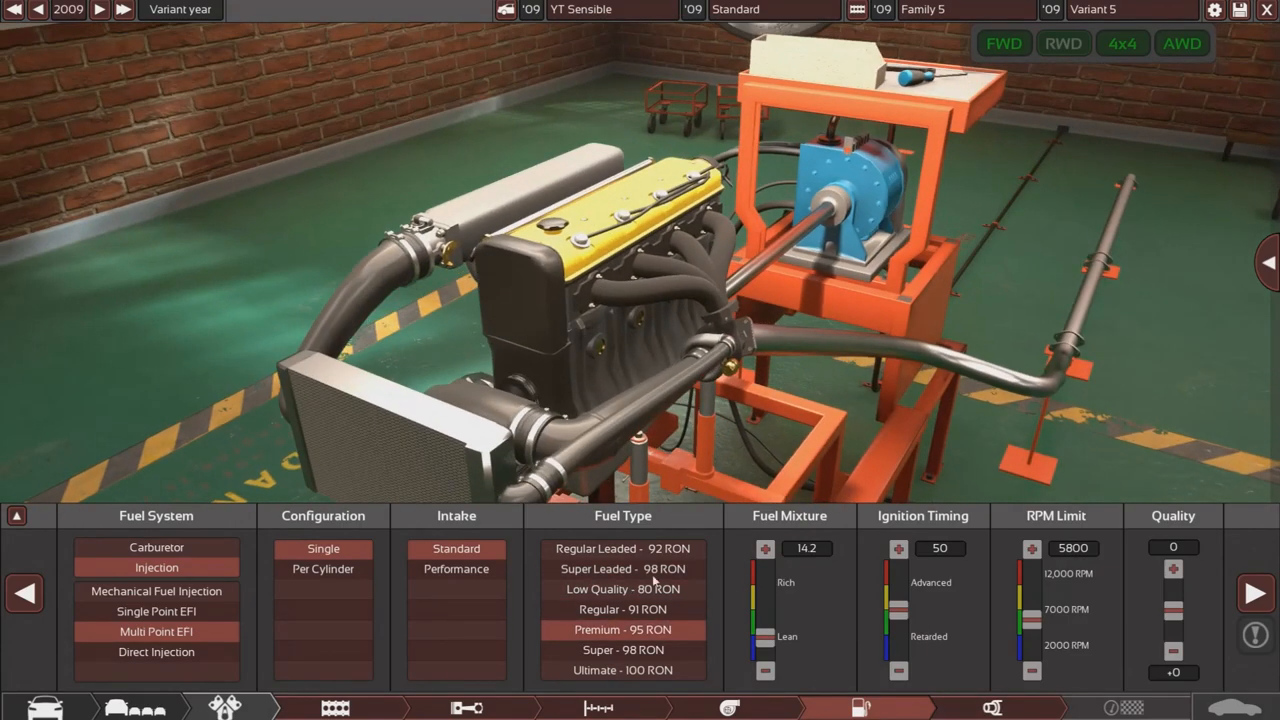
pyautogui.moveTo(765, 672)
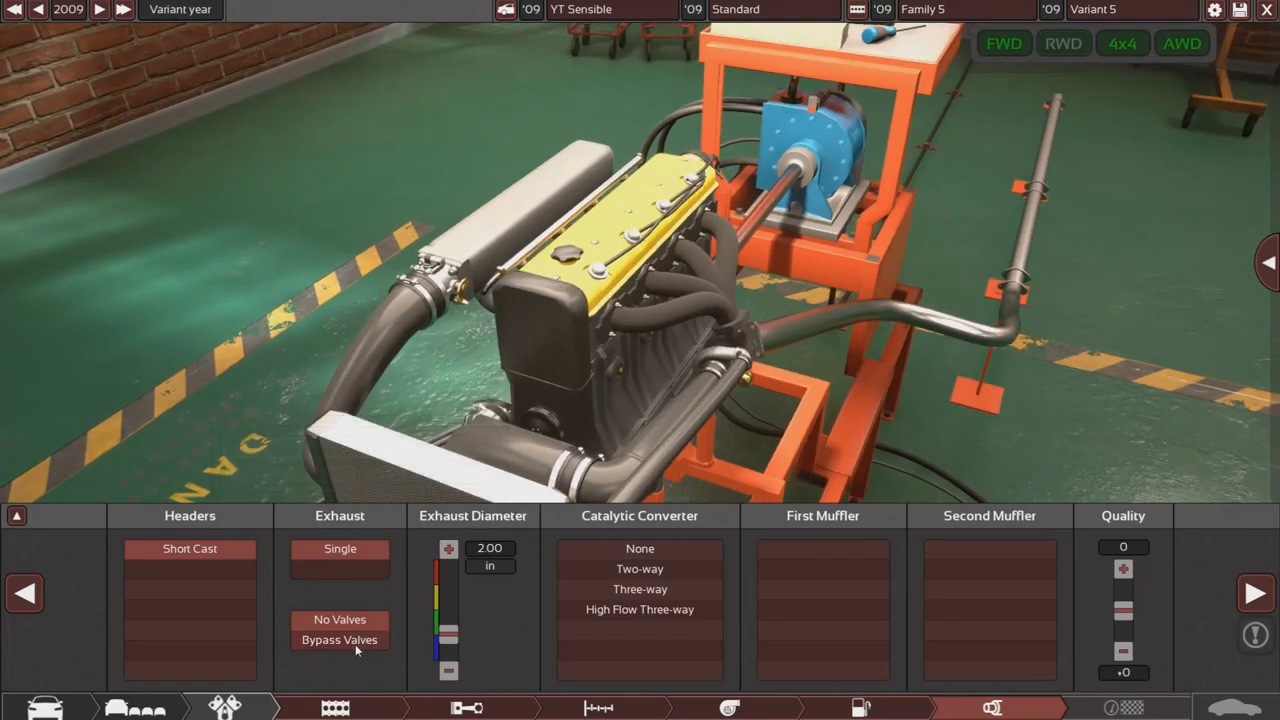
# - Fit a high-flow three-way catalytic converter to the 2.5-inch exhaust
pyautogui.click(448, 549)
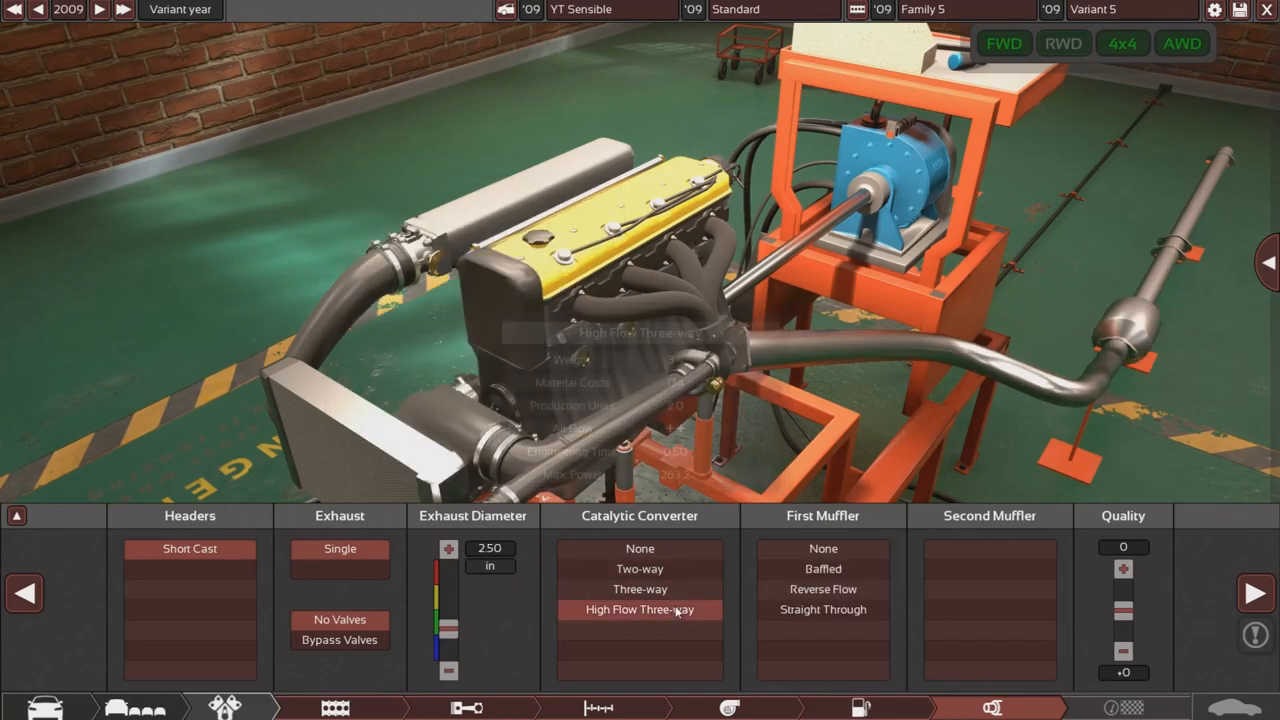
pyautogui.moveTo(823, 589)
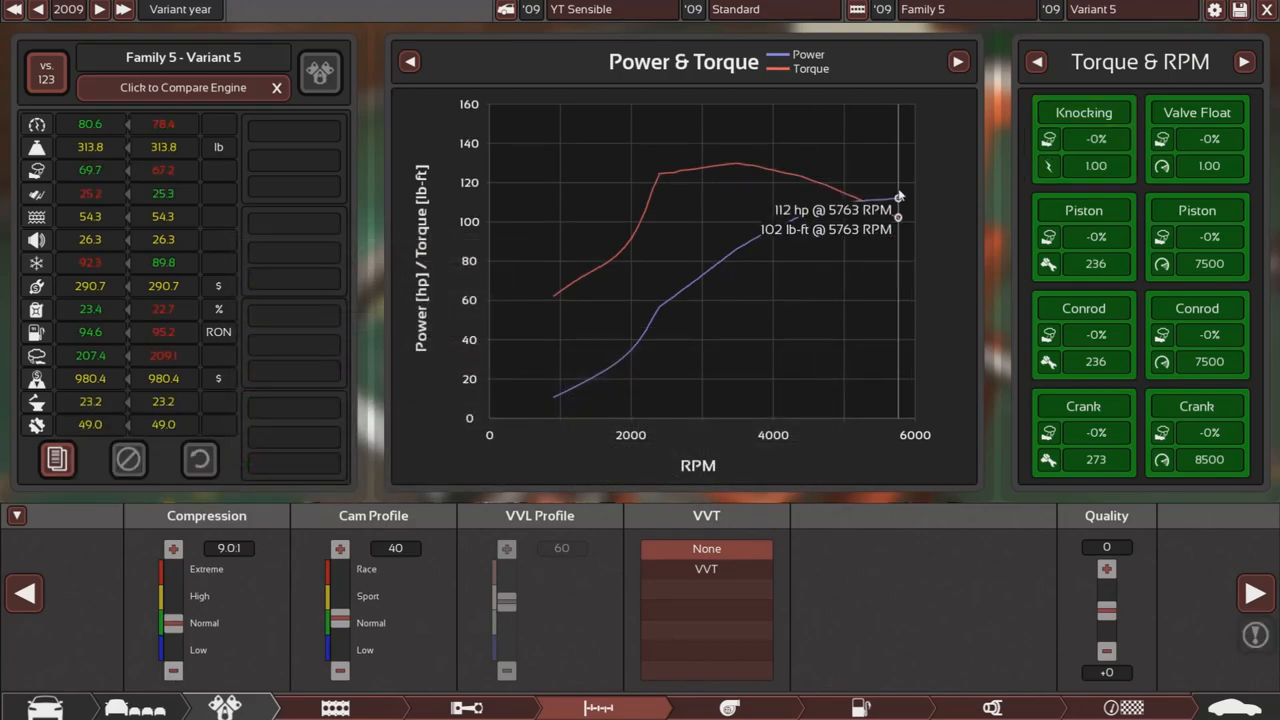
pyautogui.moveTo(851, 192)
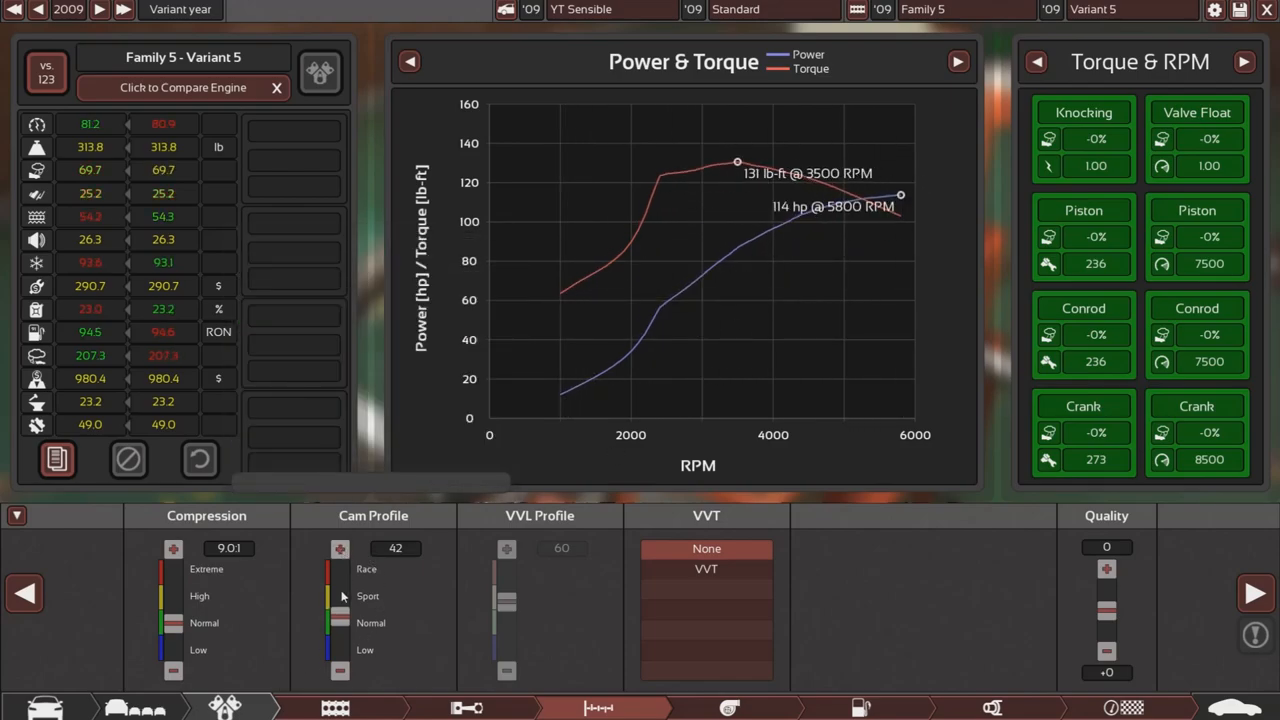
# - Push the cam profile higher, then bring it back down to 38
pyautogui.click(339, 548)
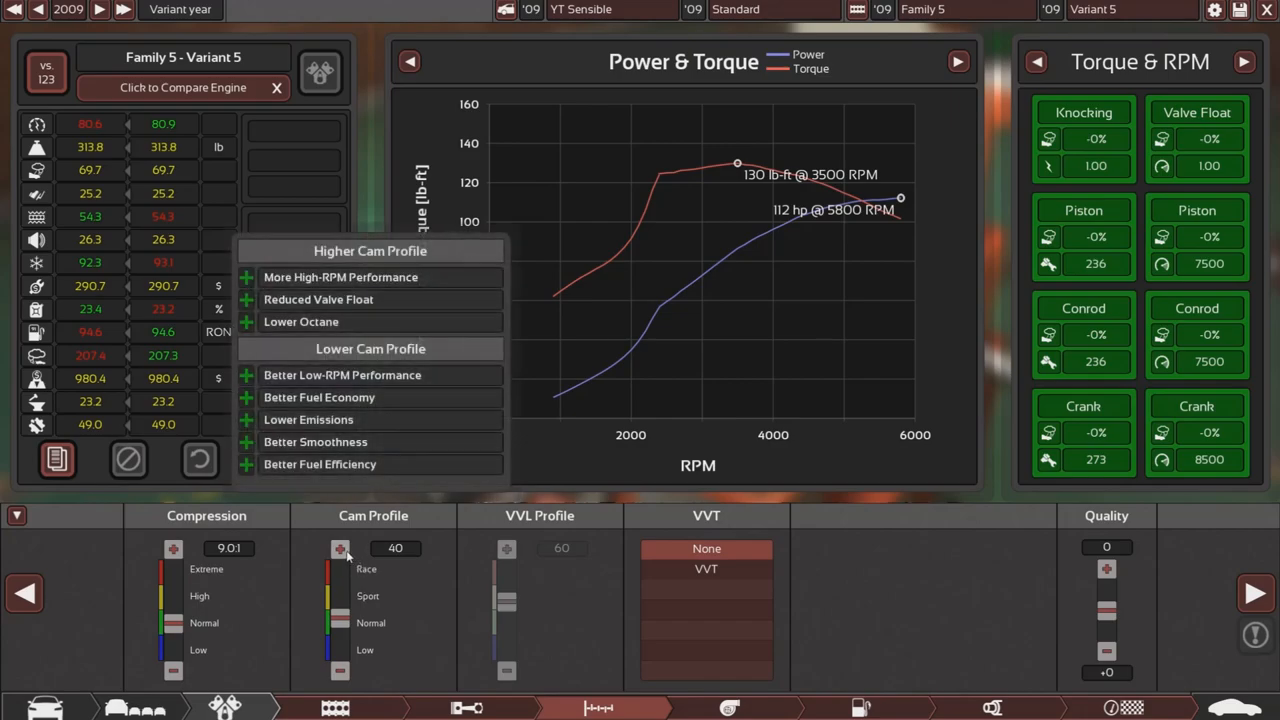
pyautogui.click(340, 548)
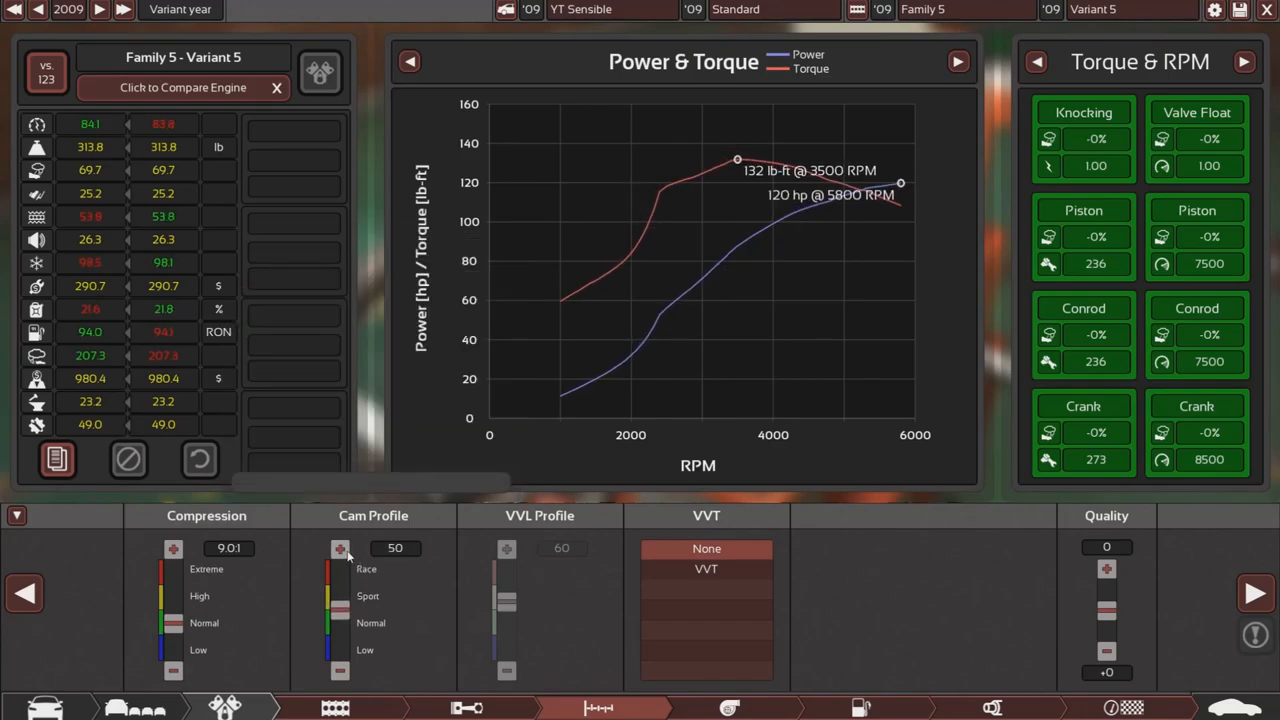
pyautogui.click(340, 550)
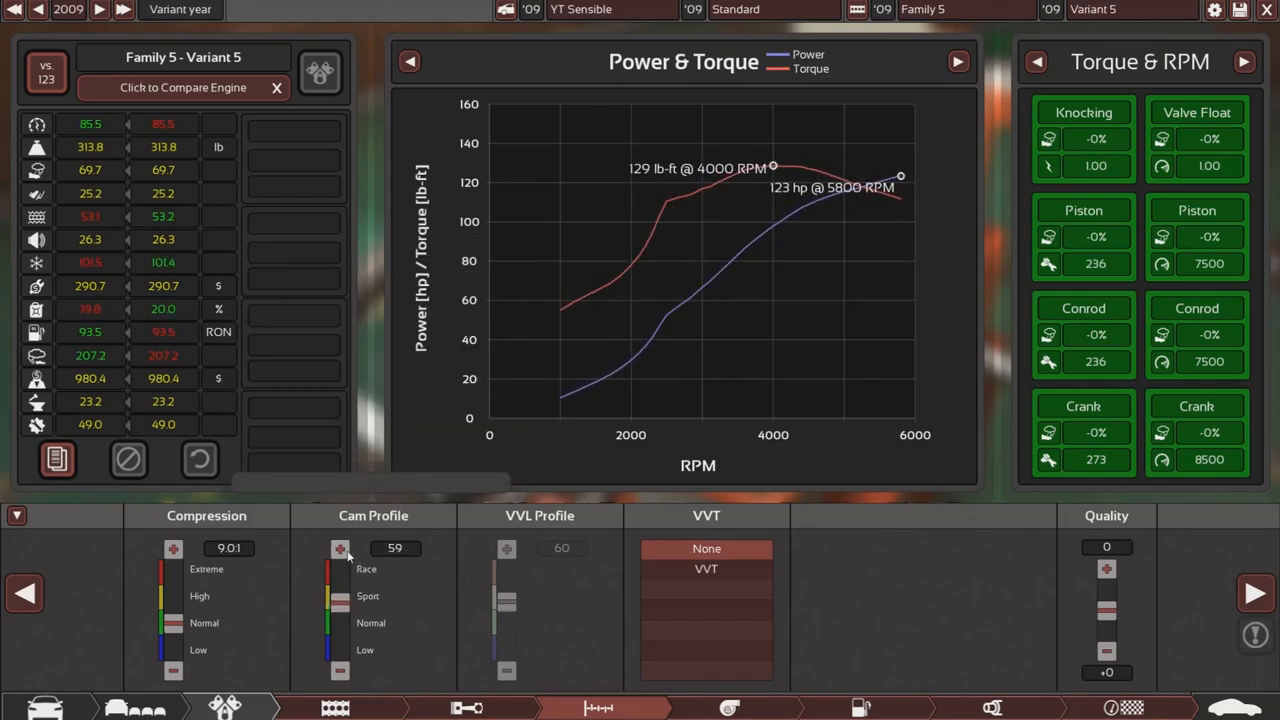
pyautogui.click(339, 548)
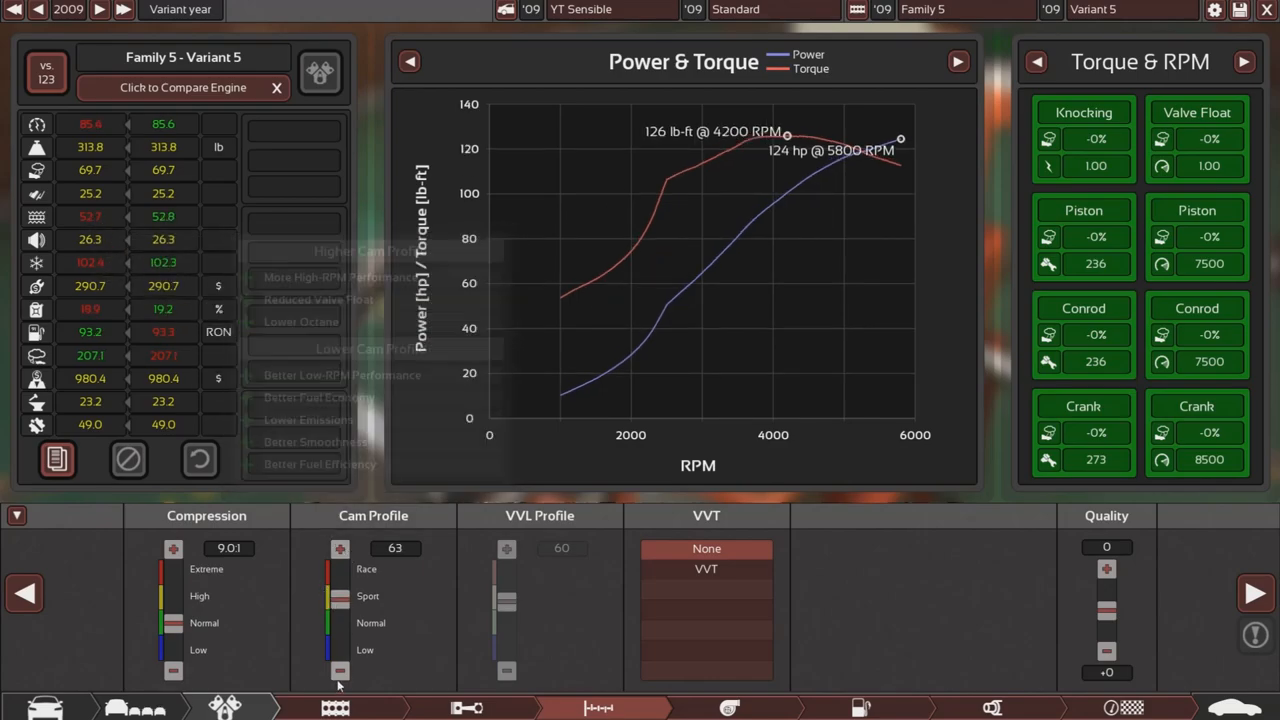
pyautogui.click(340, 548)
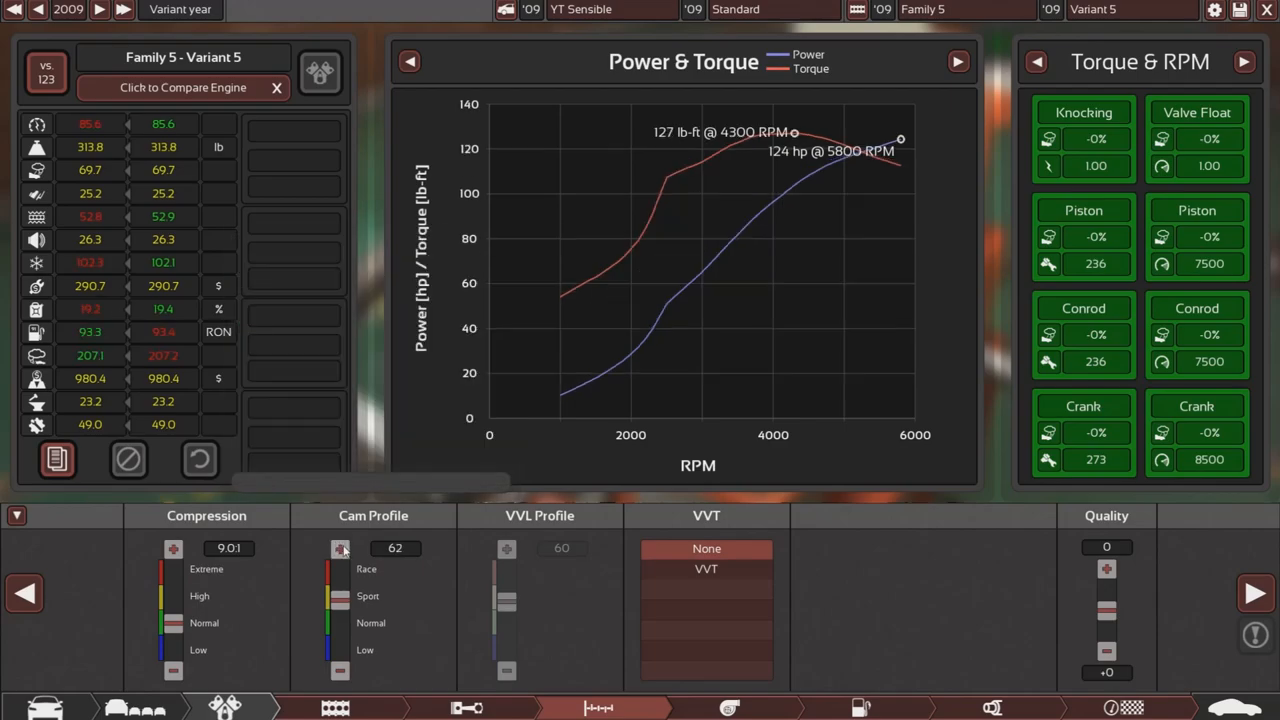
pyautogui.click(340, 549)
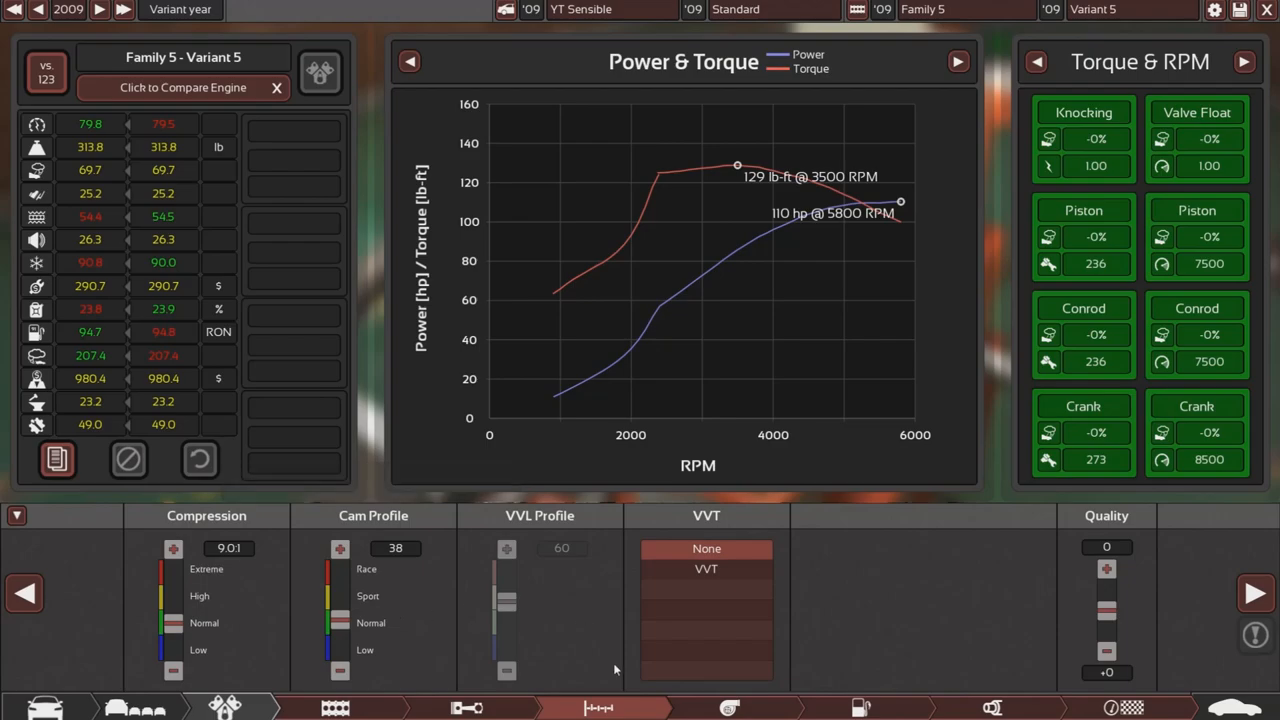
pyautogui.moveTo(706, 568)
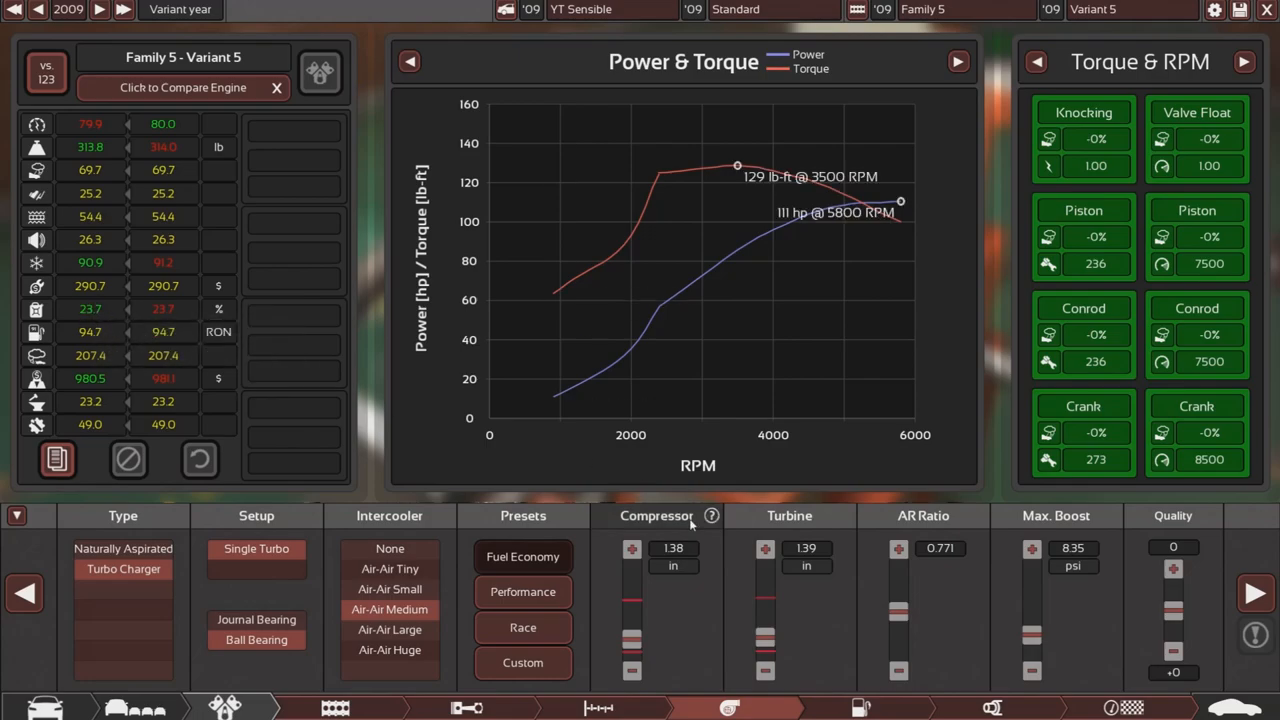
# - Reduce turbo to compressor 1.36, turbine 1.22, A/R 0.726 and 7.95 psi boost
pyautogui.click(632, 670)
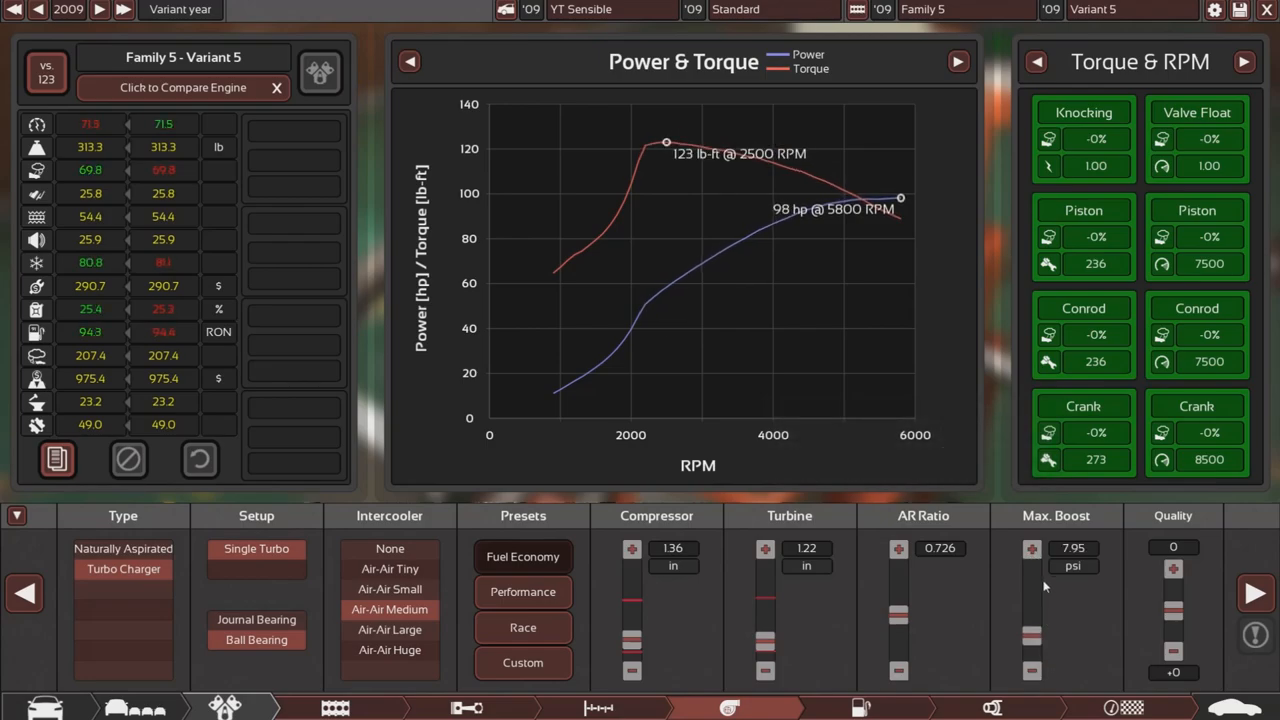
pyautogui.click(898, 548)
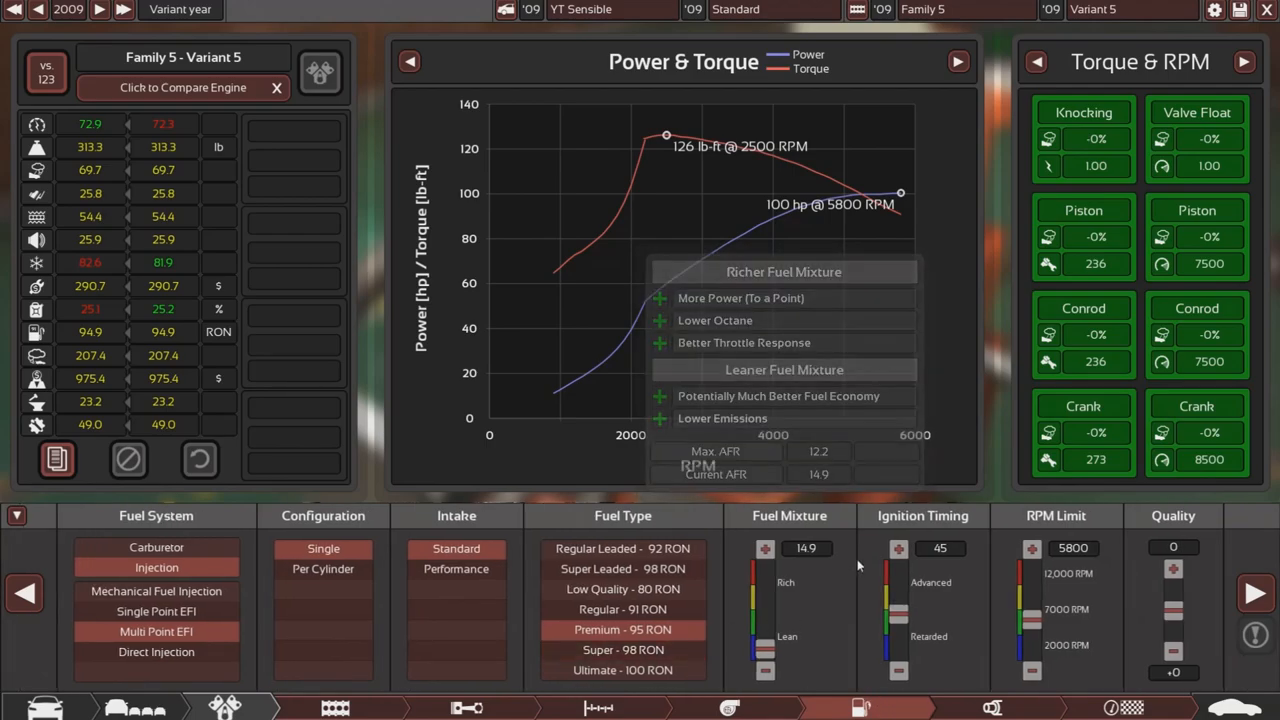
# - Raise the RPM limit from 5800 to 6200, then return it to 5800
pyautogui.click(765, 668)
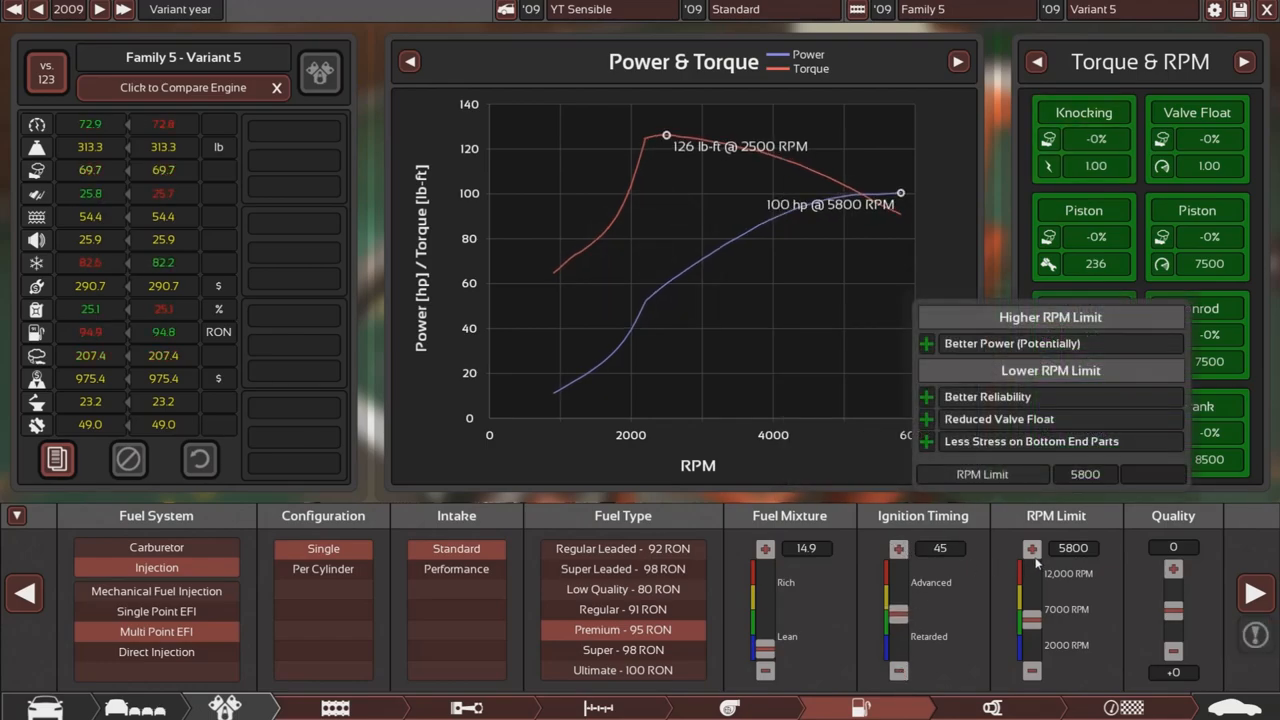
pyautogui.click(1031, 548)
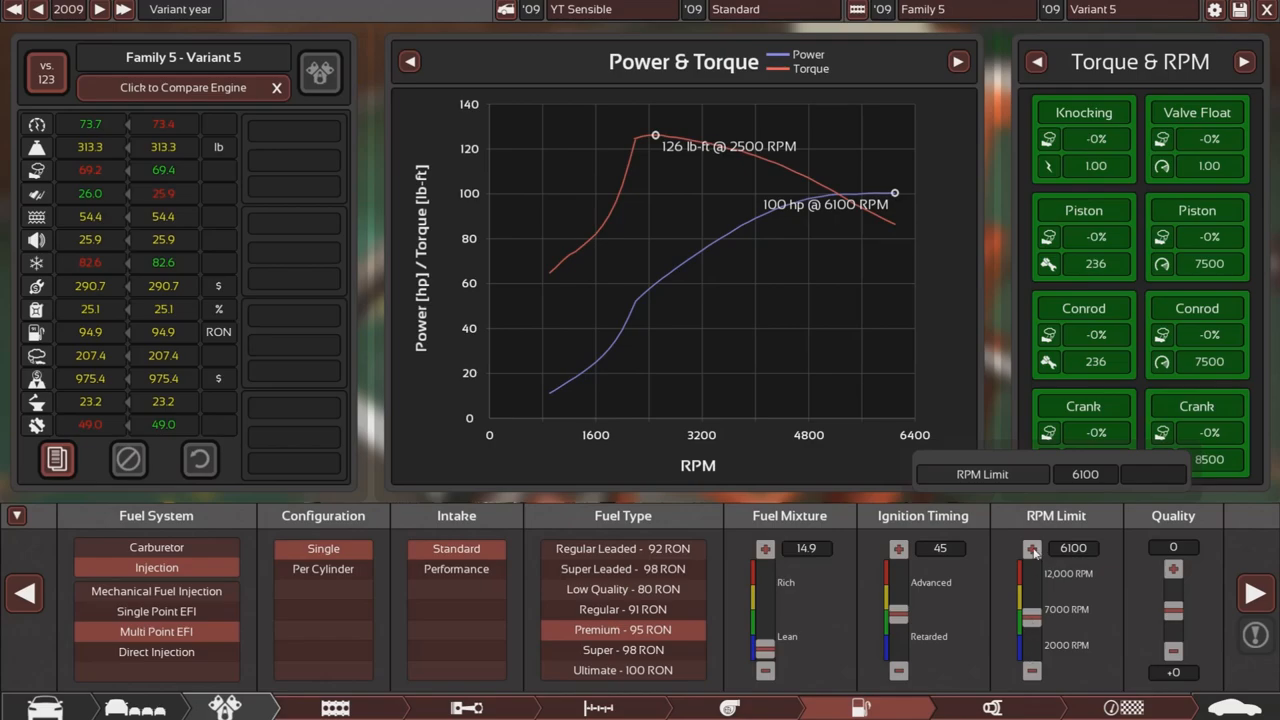
pyautogui.click(1032, 548)
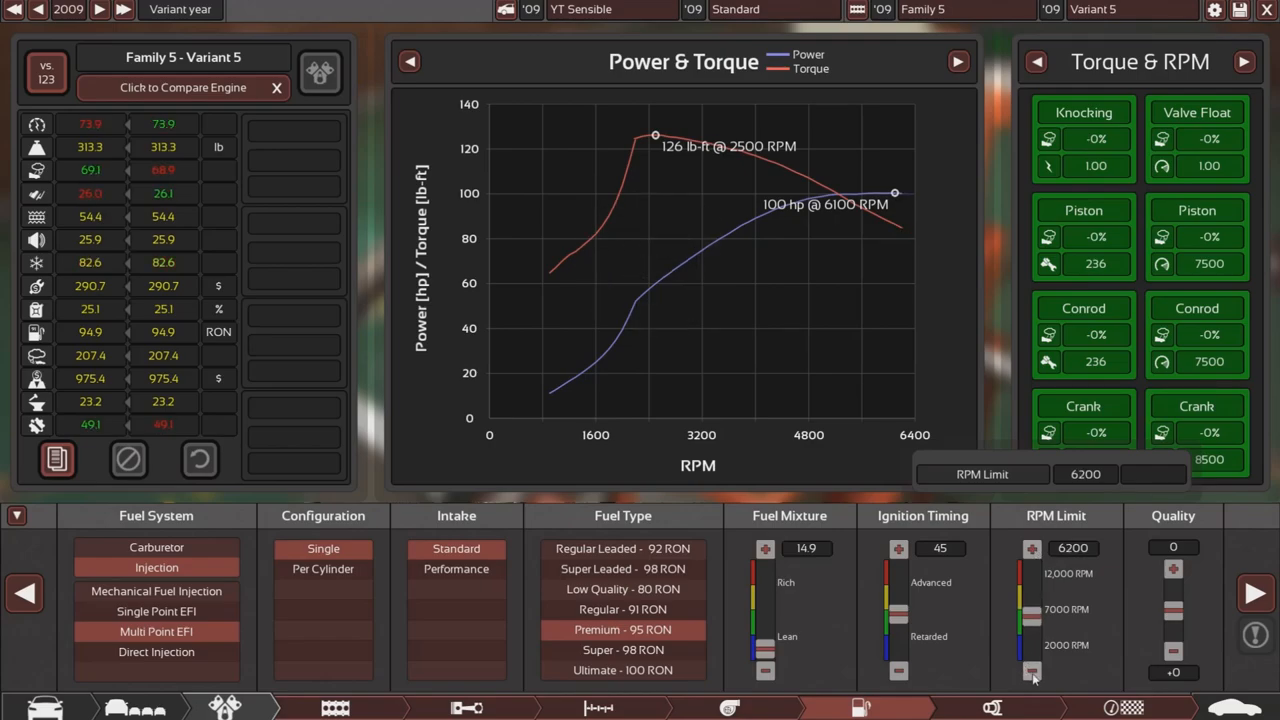
pyautogui.click(1033, 672)
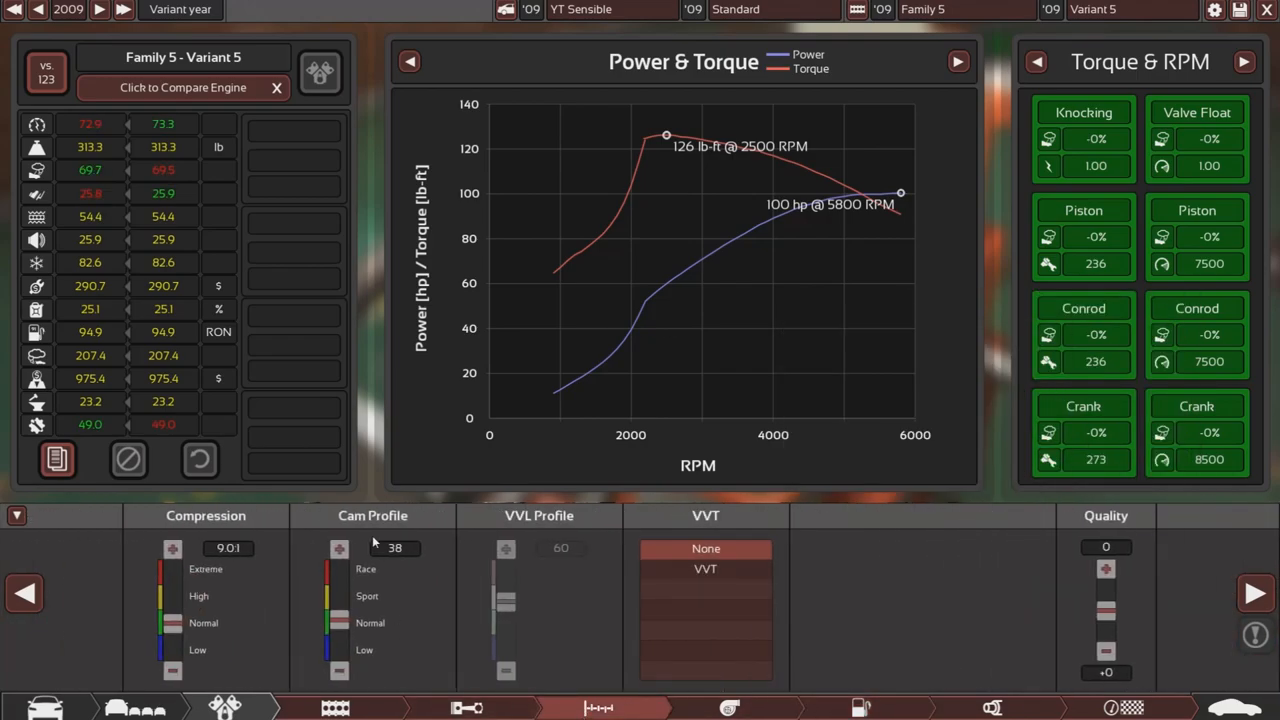
# - Raise the cam profile to 48 and the compression ratio to 9.1:1
pyautogui.click(339, 548)
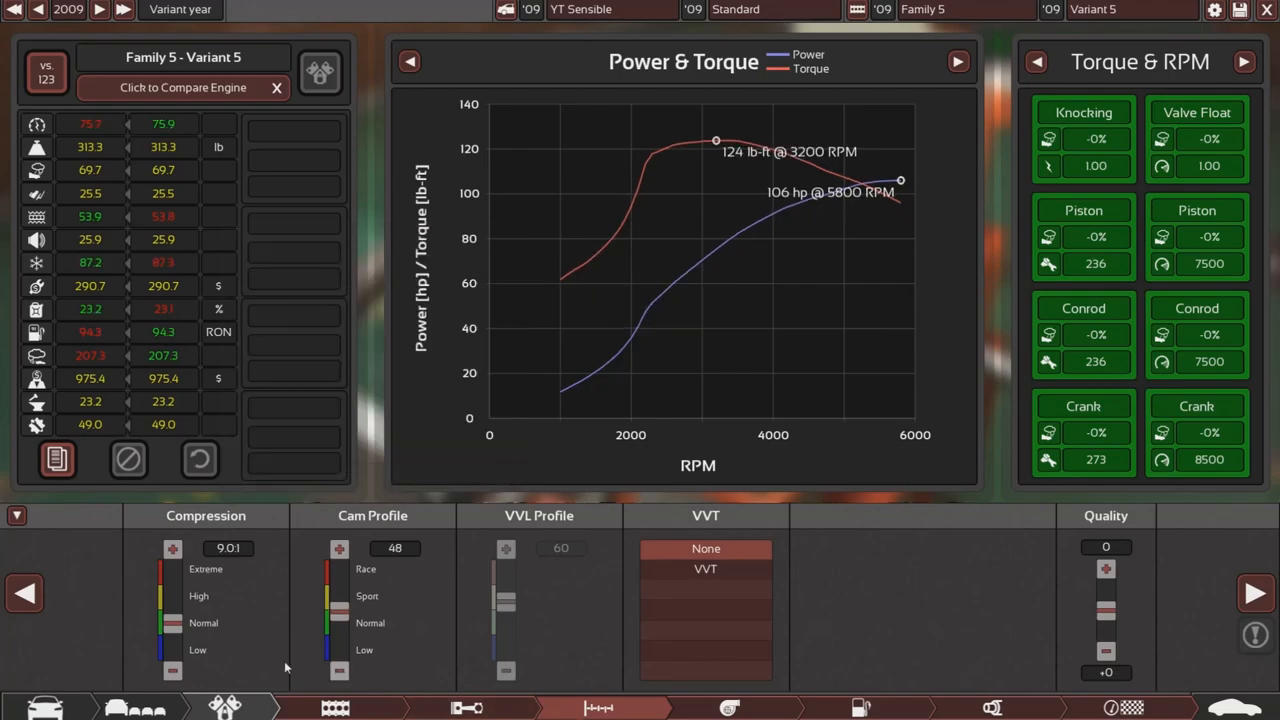
pyautogui.click(172, 548)
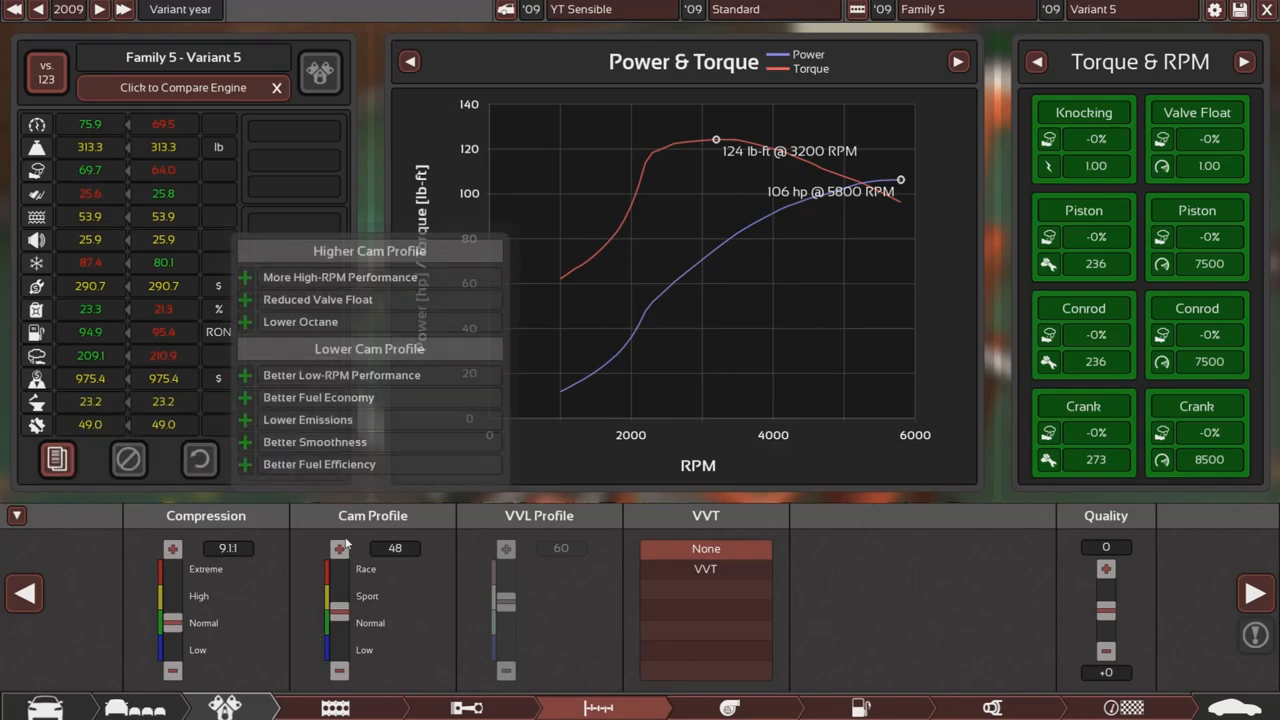
pyautogui.click(339, 548)
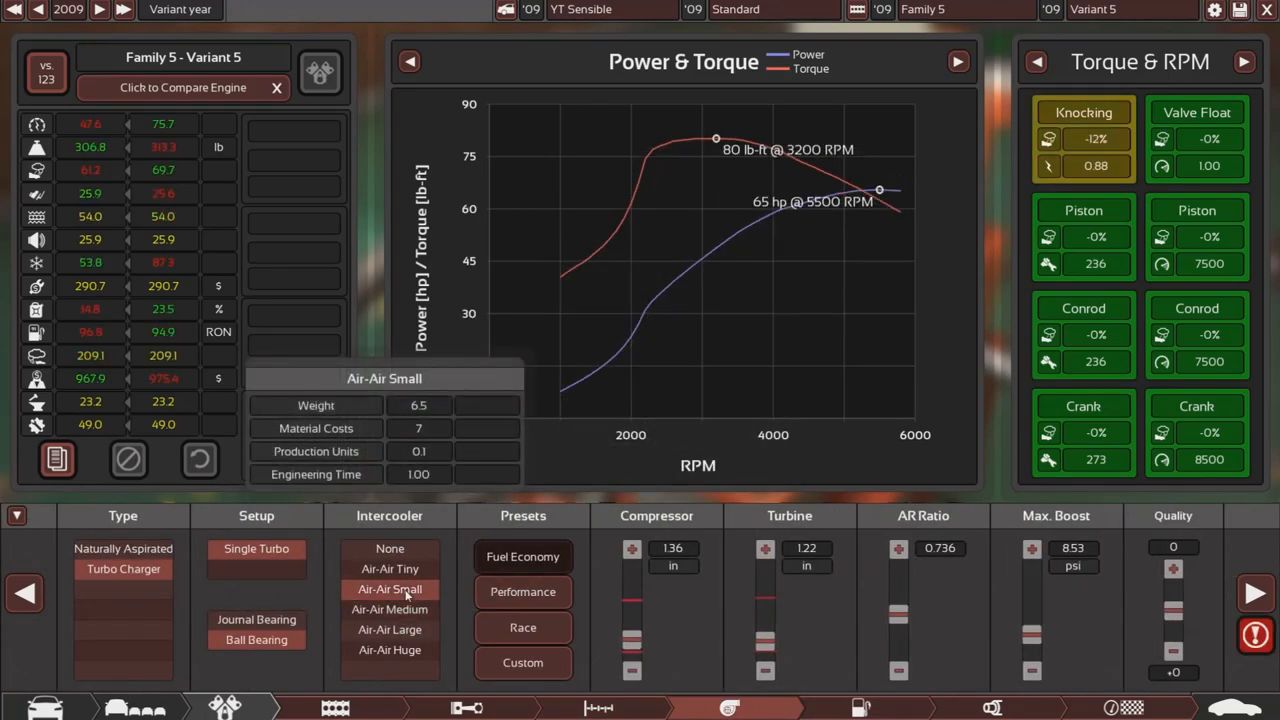
# - Use a medium air-to-air intercooler with compressor 1.44, turbine 1.50, A/R 0.775, 8.53 psi
pyautogui.click(389, 609)
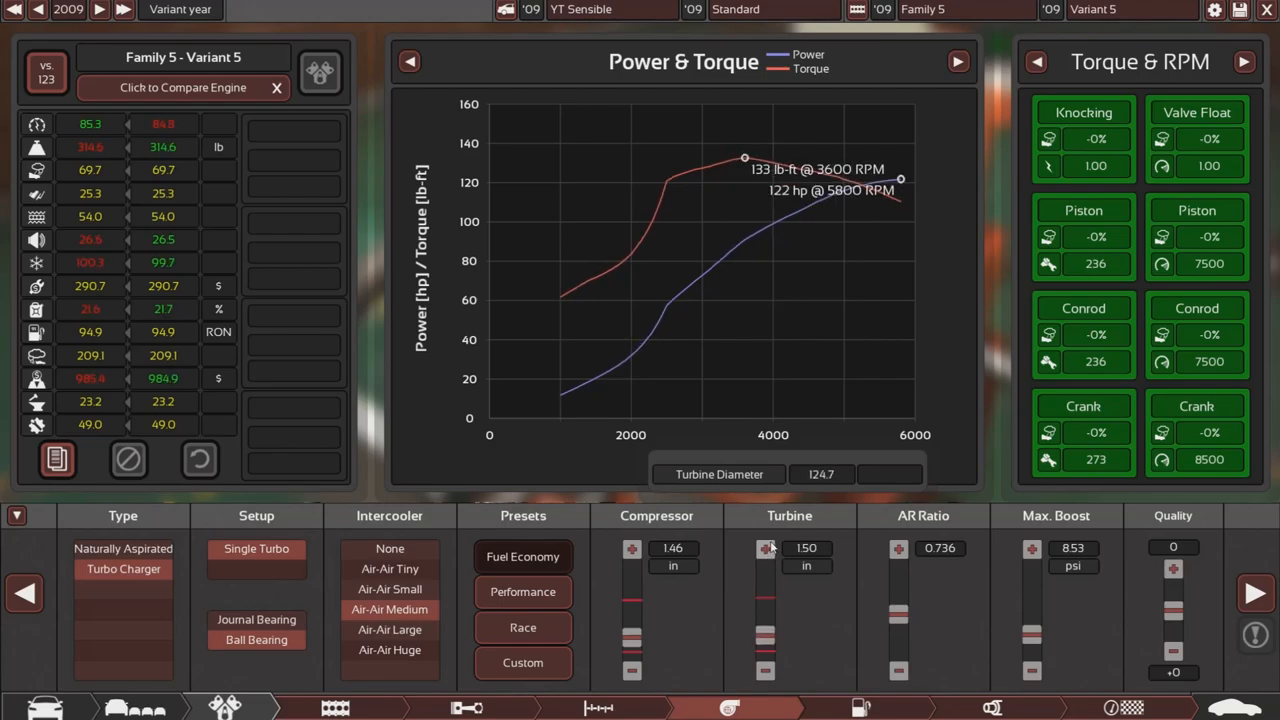
pyautogui.click(631, 670)
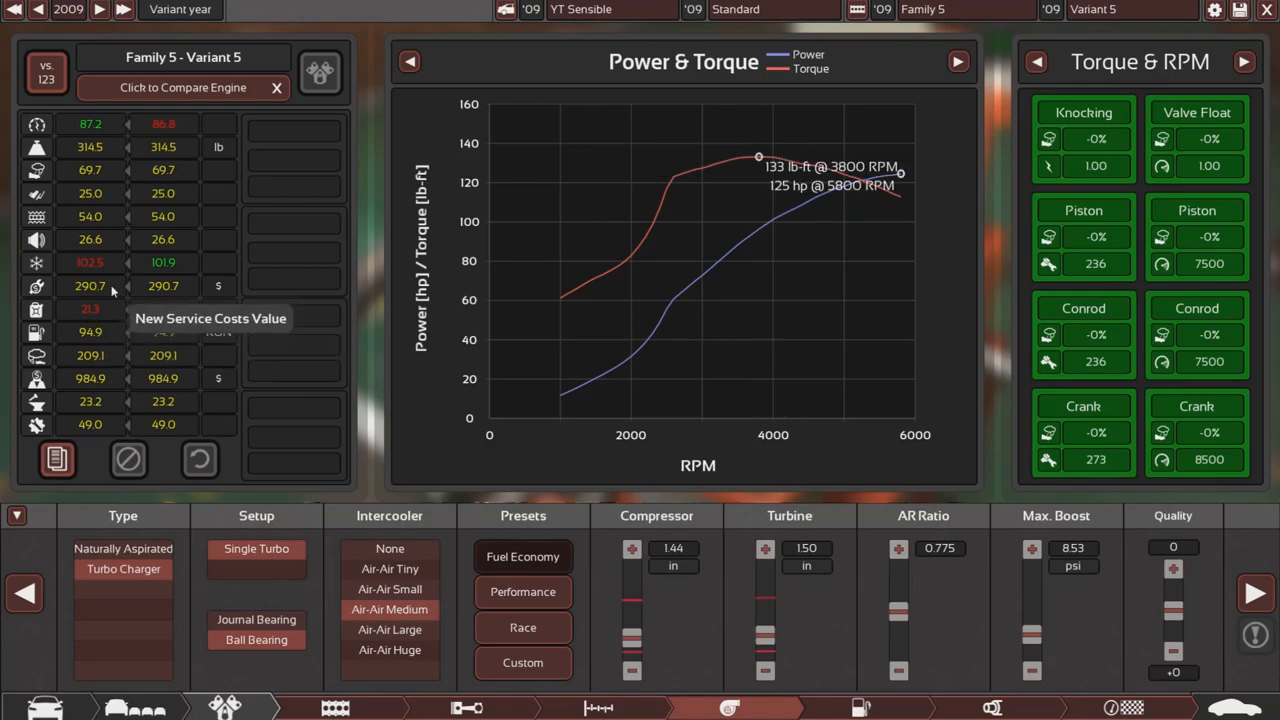
pyautogui.moveTo(128, 390)
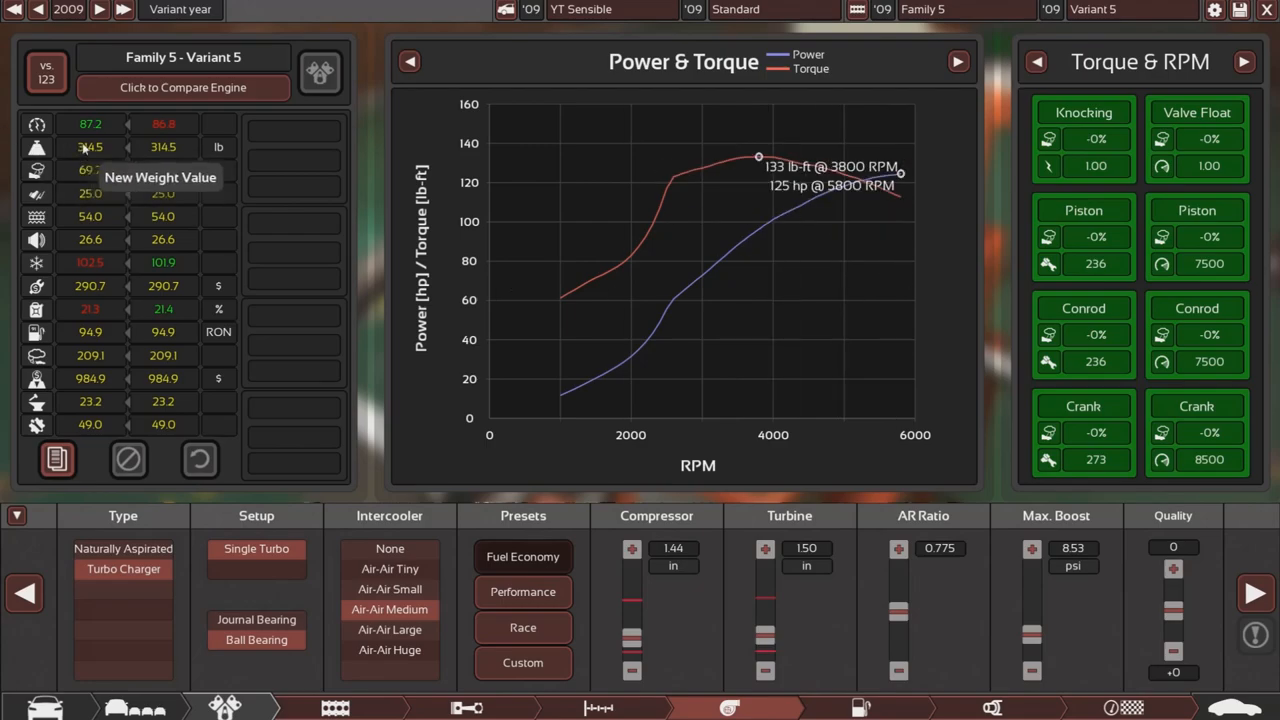
pyautogui.moveTo(1048, 432)
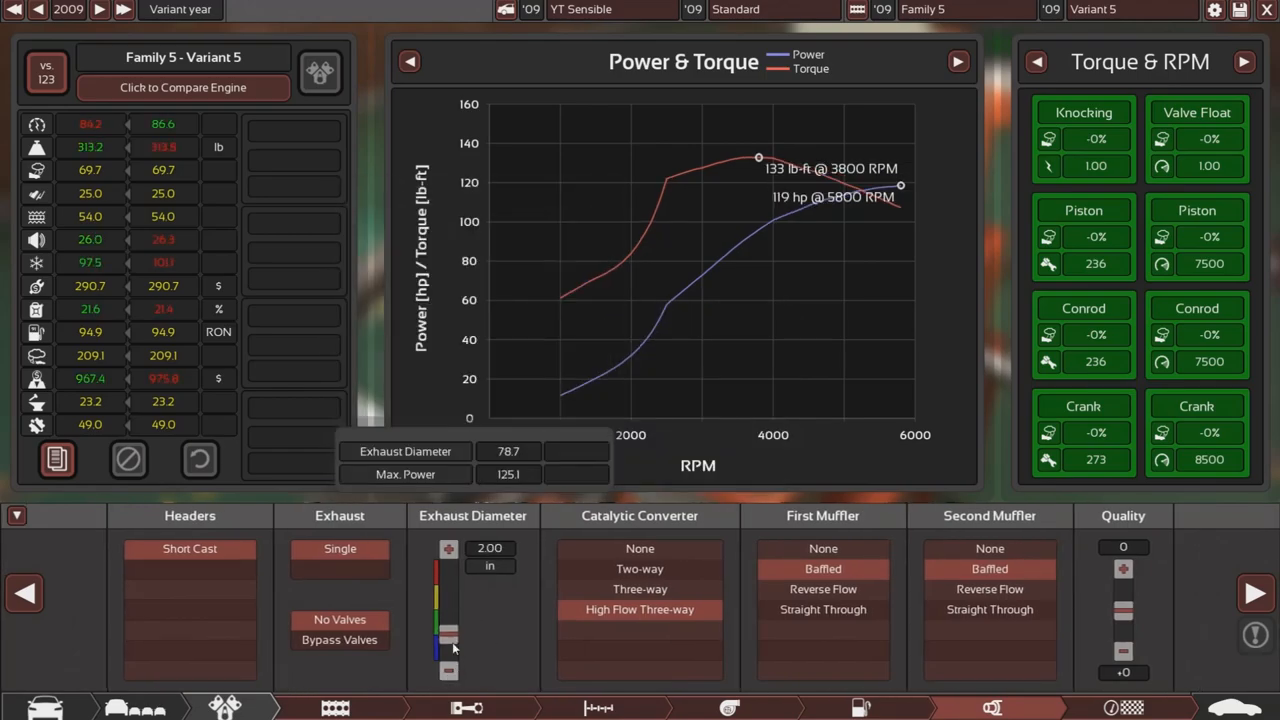
# - Adjust the exhaust pipe diameter with its slider
pyautogui.moveTo(448, 640); pyautogui.dragTo(448, 620)
pyautogui.write('I4 4OHC')
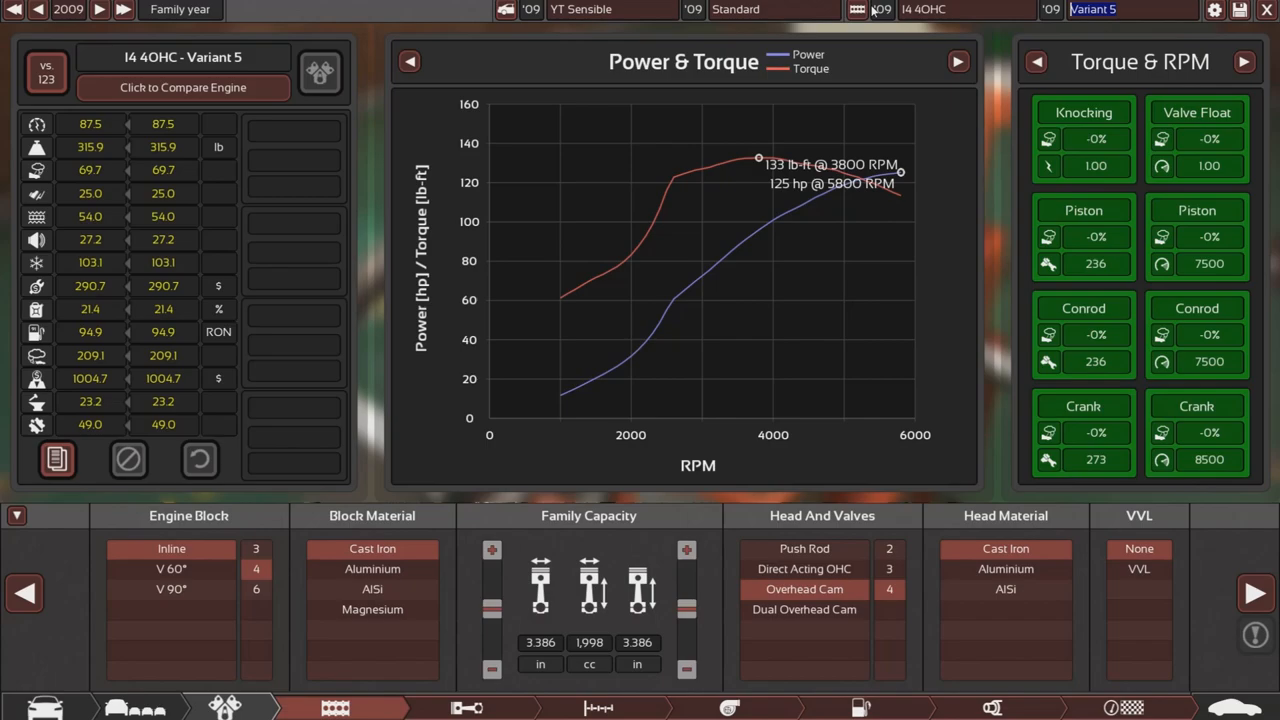
# - Enter the new engine name, e.g. variant '1.6l 125hp'
pyautogui.write('16')
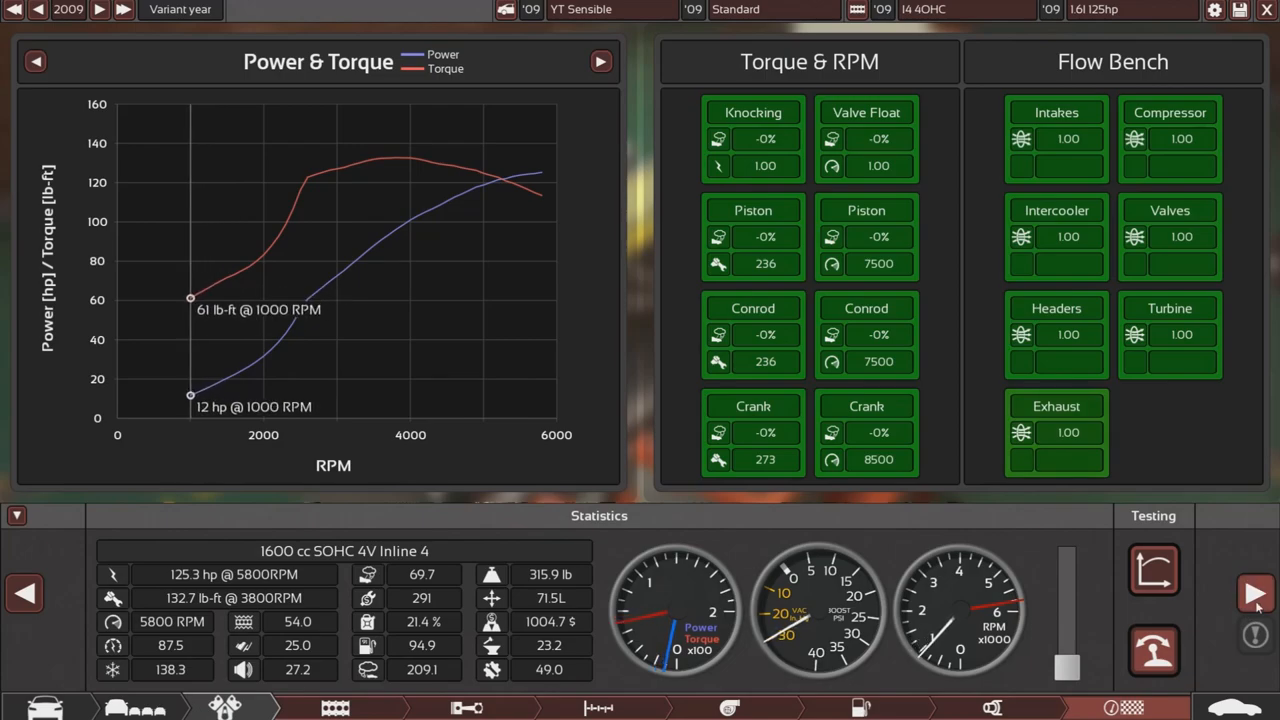
# - Set the drivetrain to front-wheel drive with a manual gearbox
pyautogui.click(314, 707)
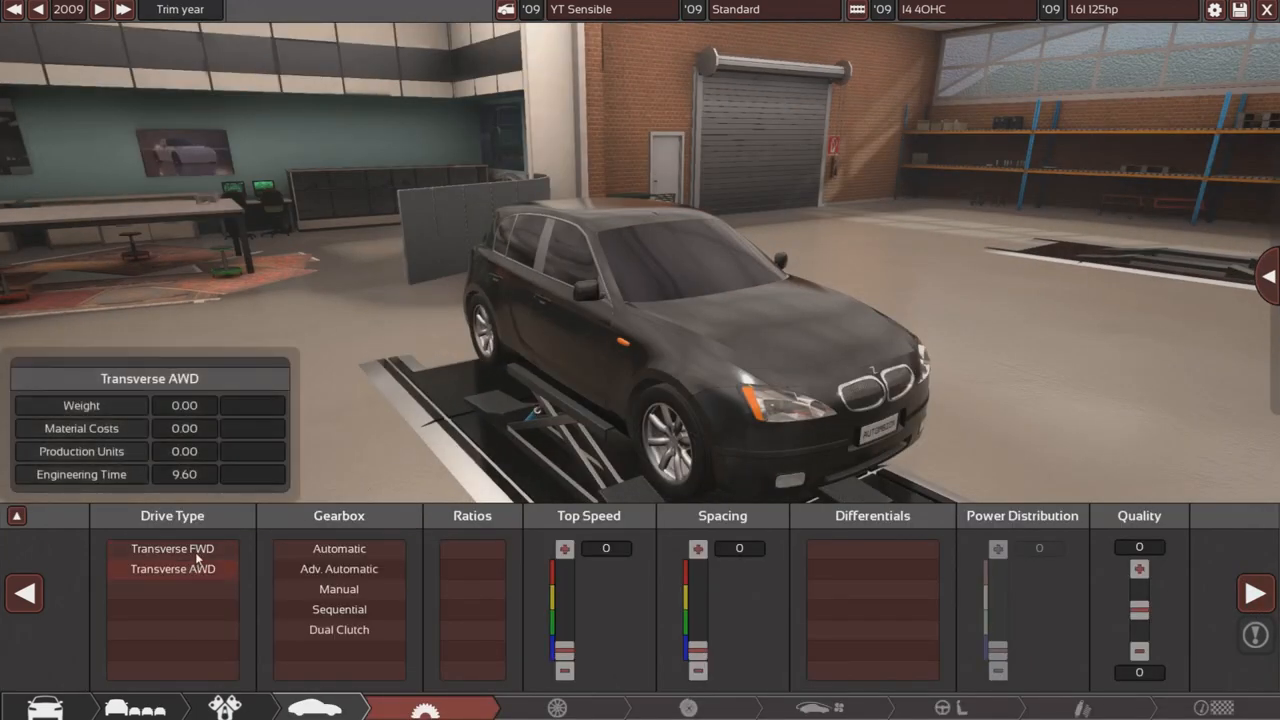
pyautogui.click(172, 548)
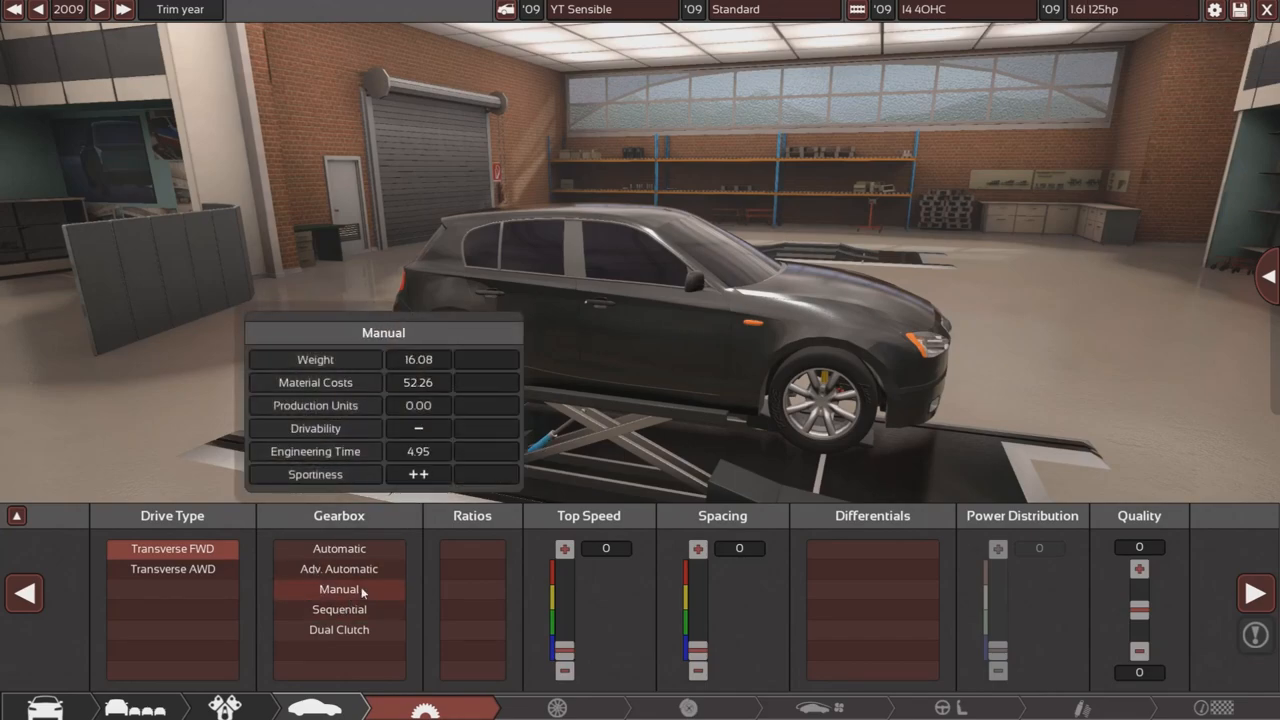
pyautogui.click(472, 568)
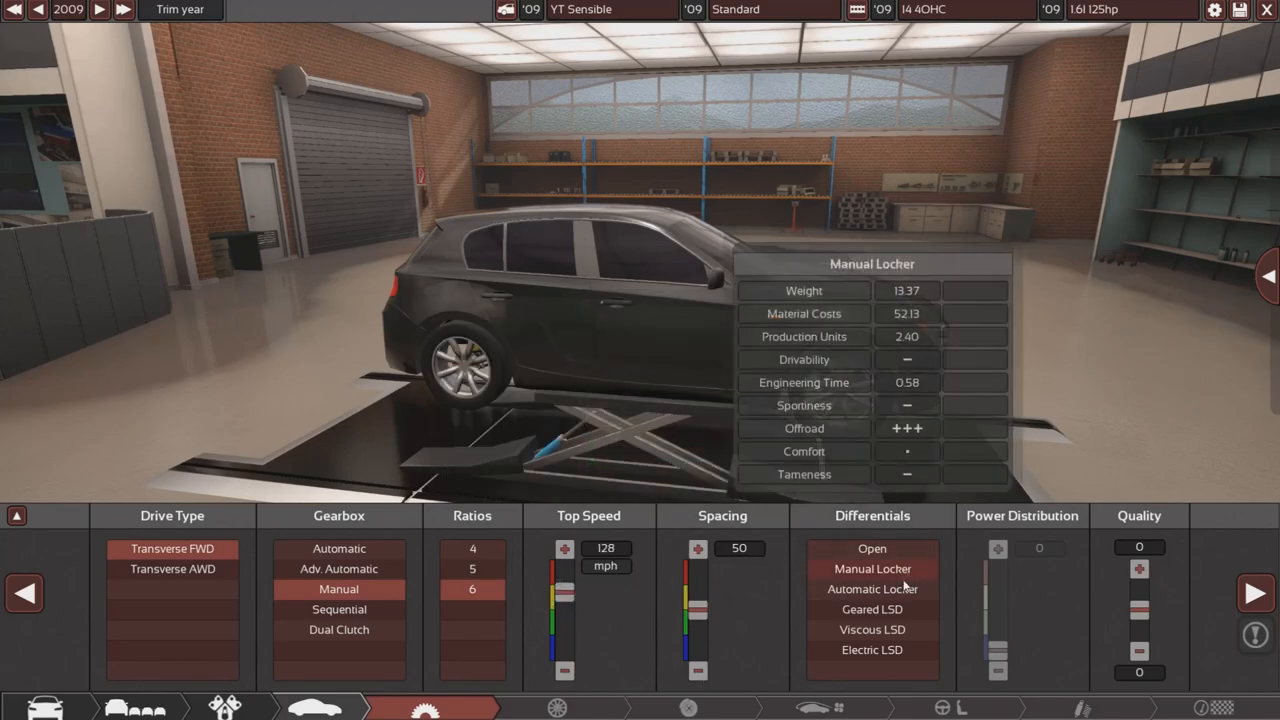
# - Browse the differential types and keep the Open differential
pyautogui.click(871, 548)
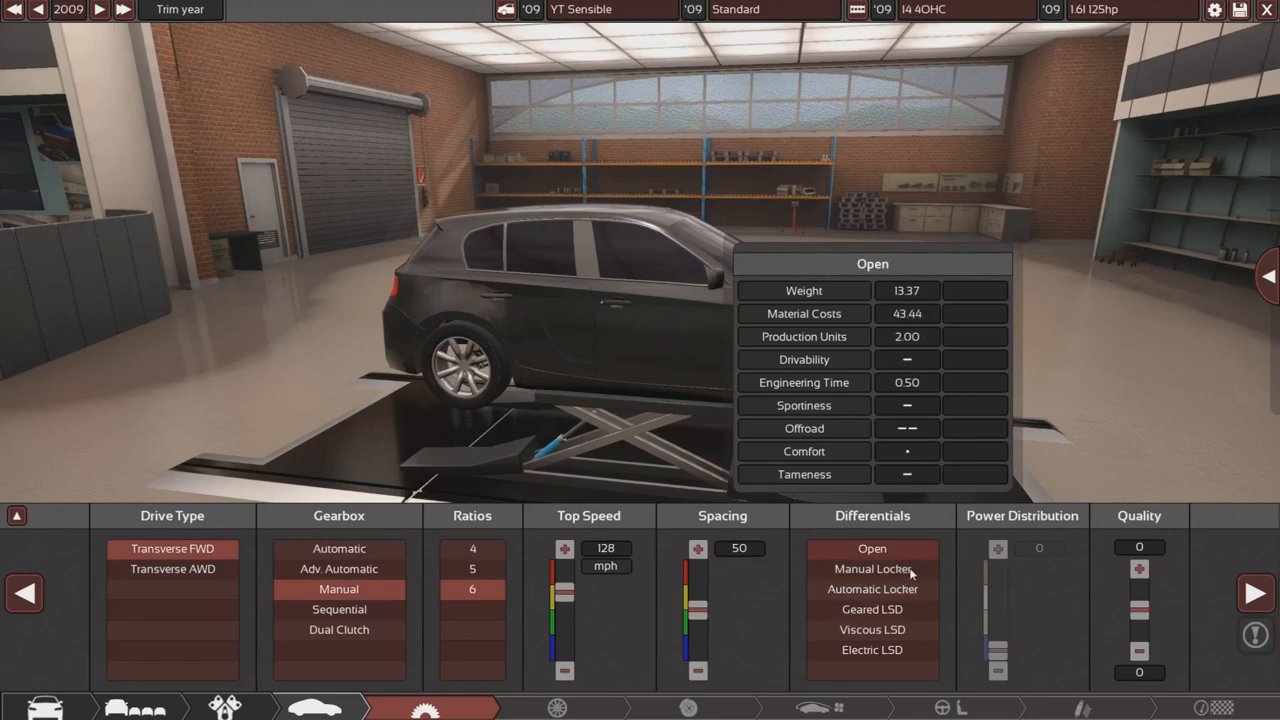
pyautogui.click(871, 629)
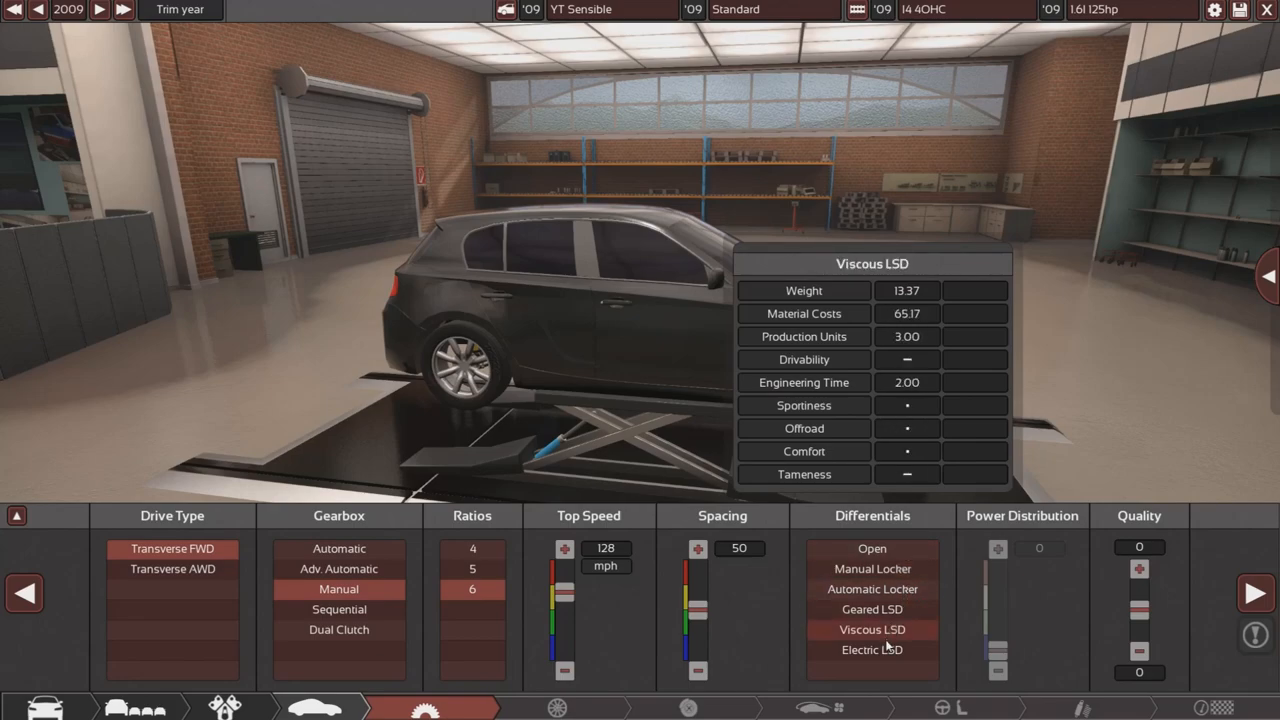
pyautogui.click(872, 589)
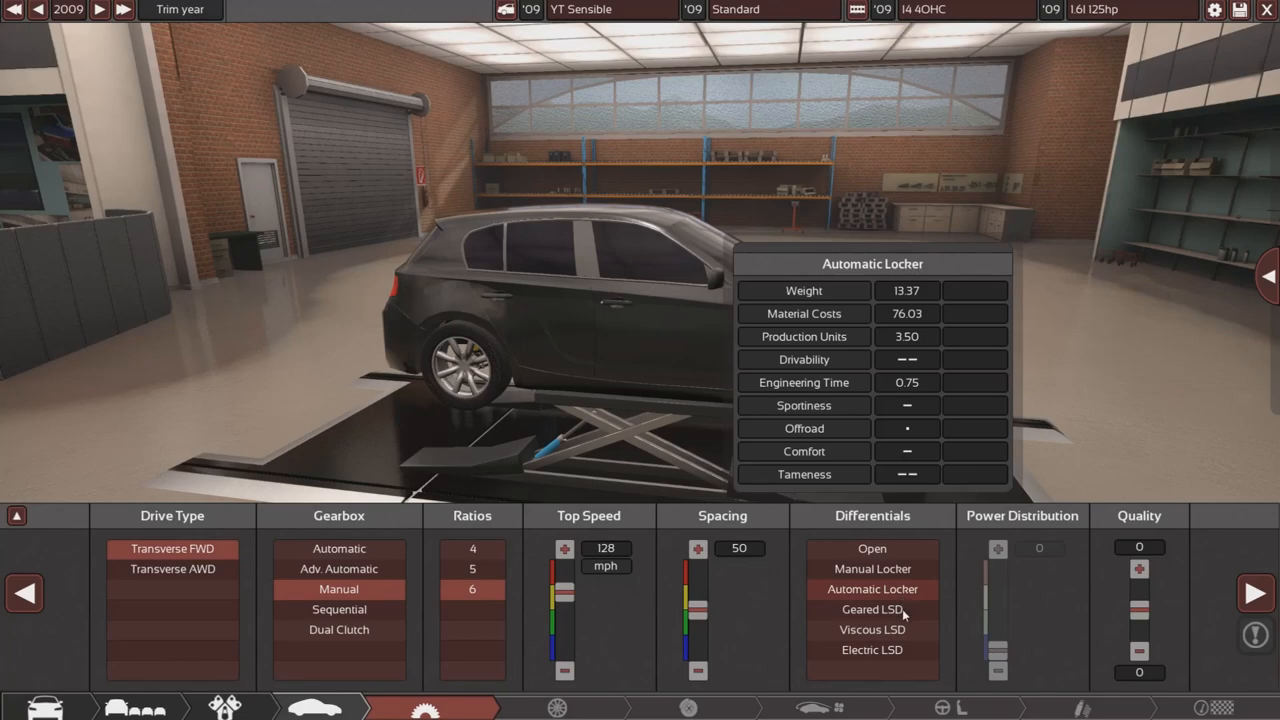
pyautogui.click(872, 548)
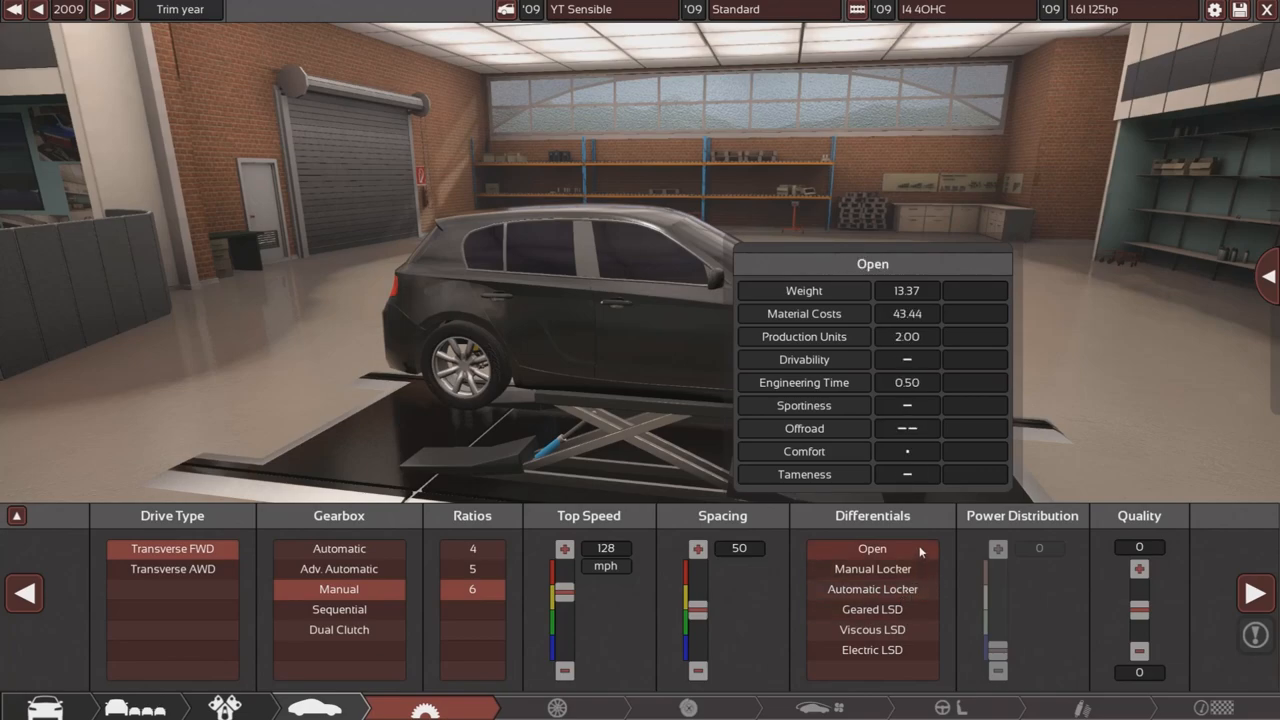
pyautogui.moveTo(872, 569)
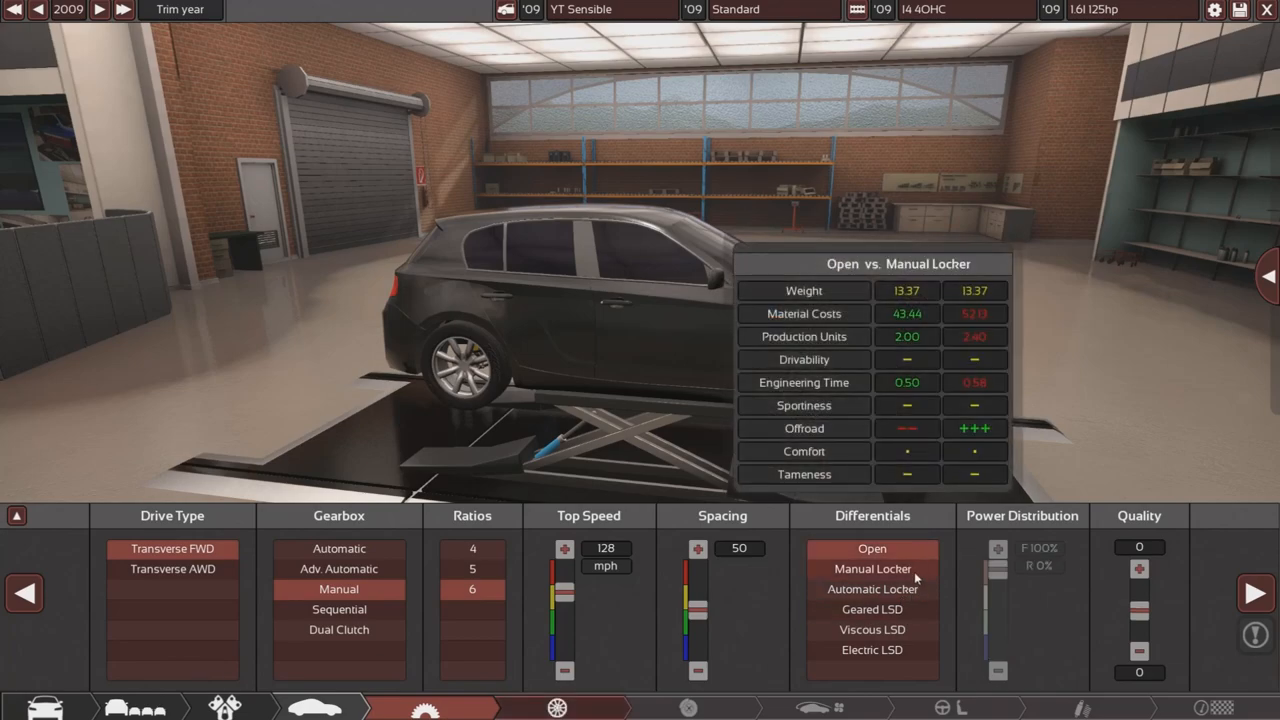
pyautogui.click(557, 707)
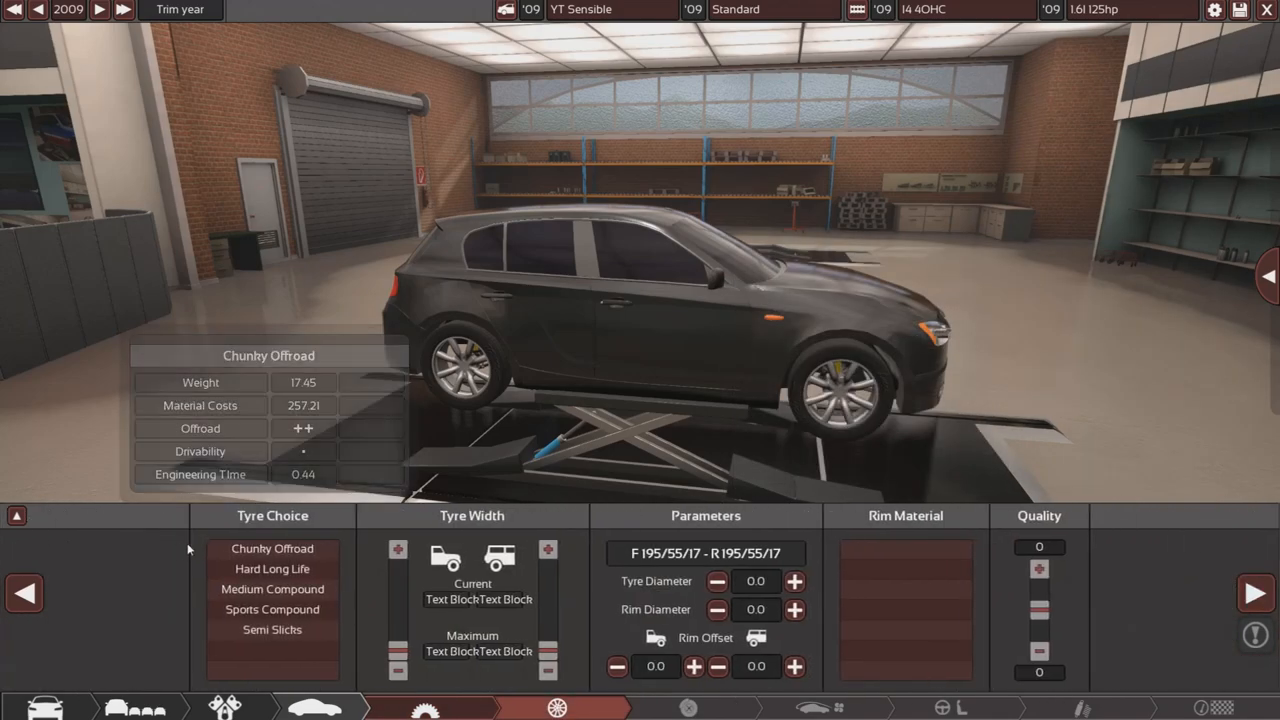
# - Fit medium compound tyres on 18-inch rims after briefly trying 19 inches
pyautogui.click(272, 589)
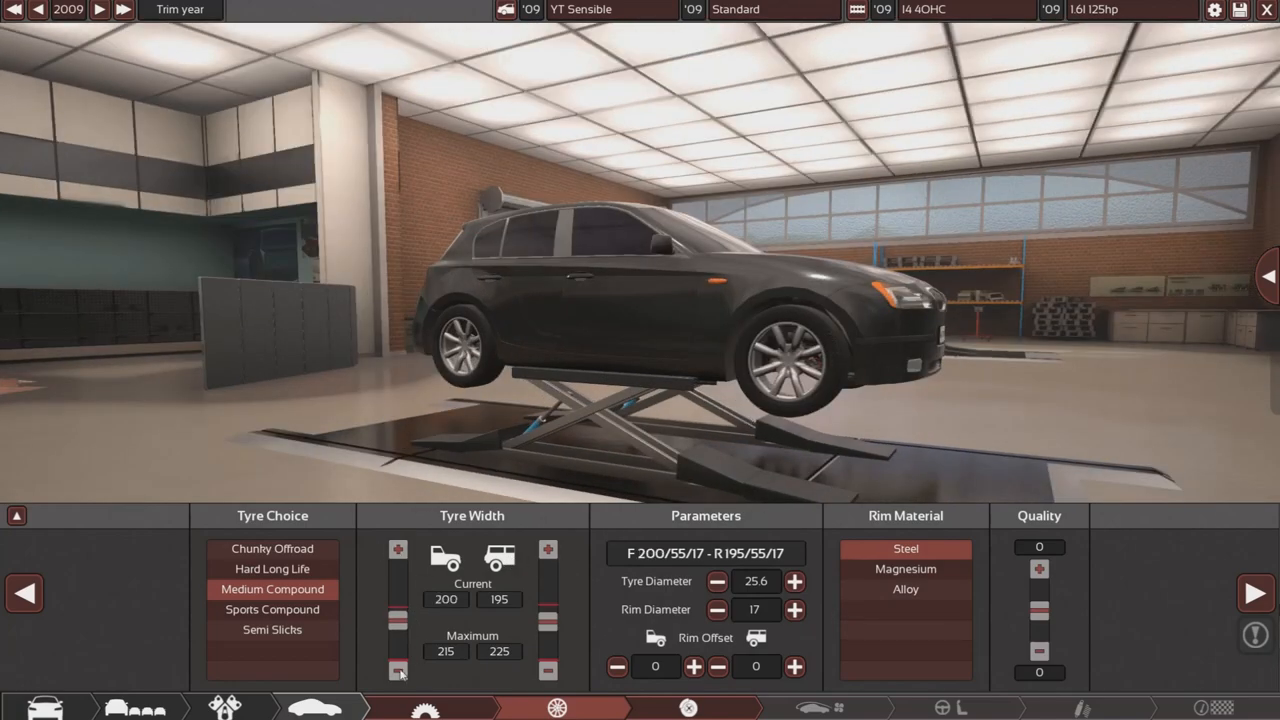
pyautogui.click(794, 610)
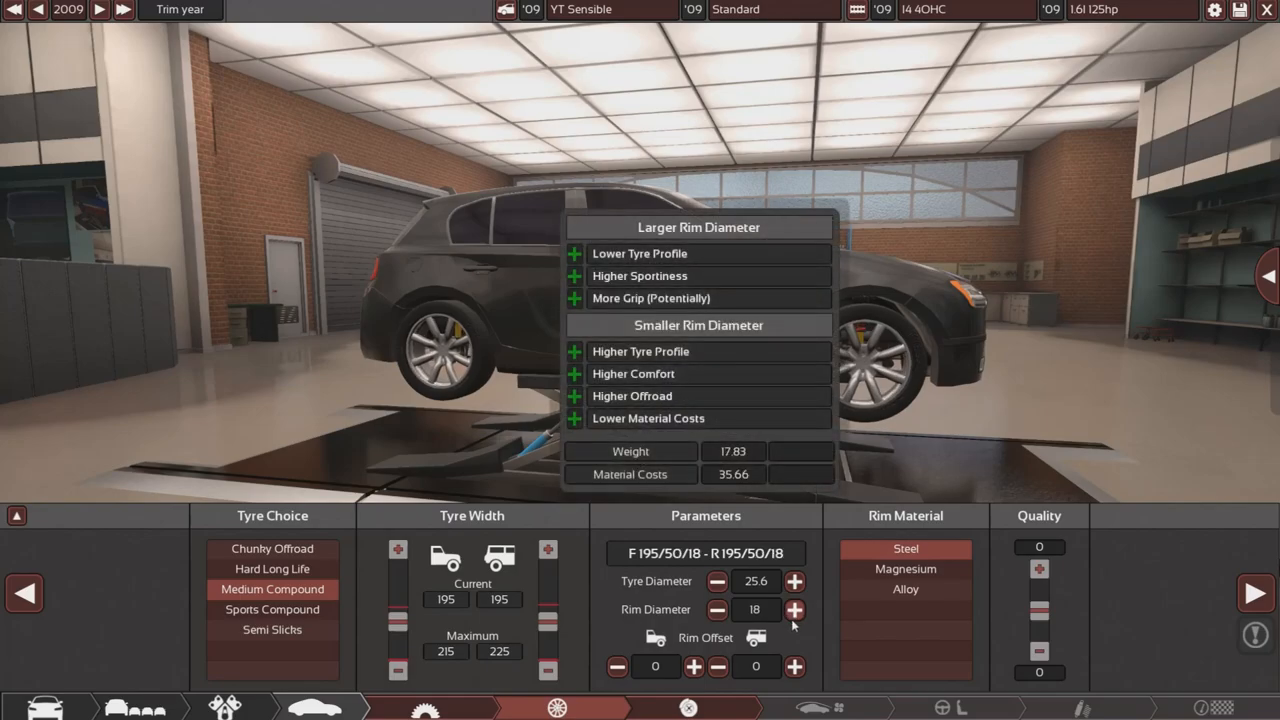
pyautogui.click(795, 610)
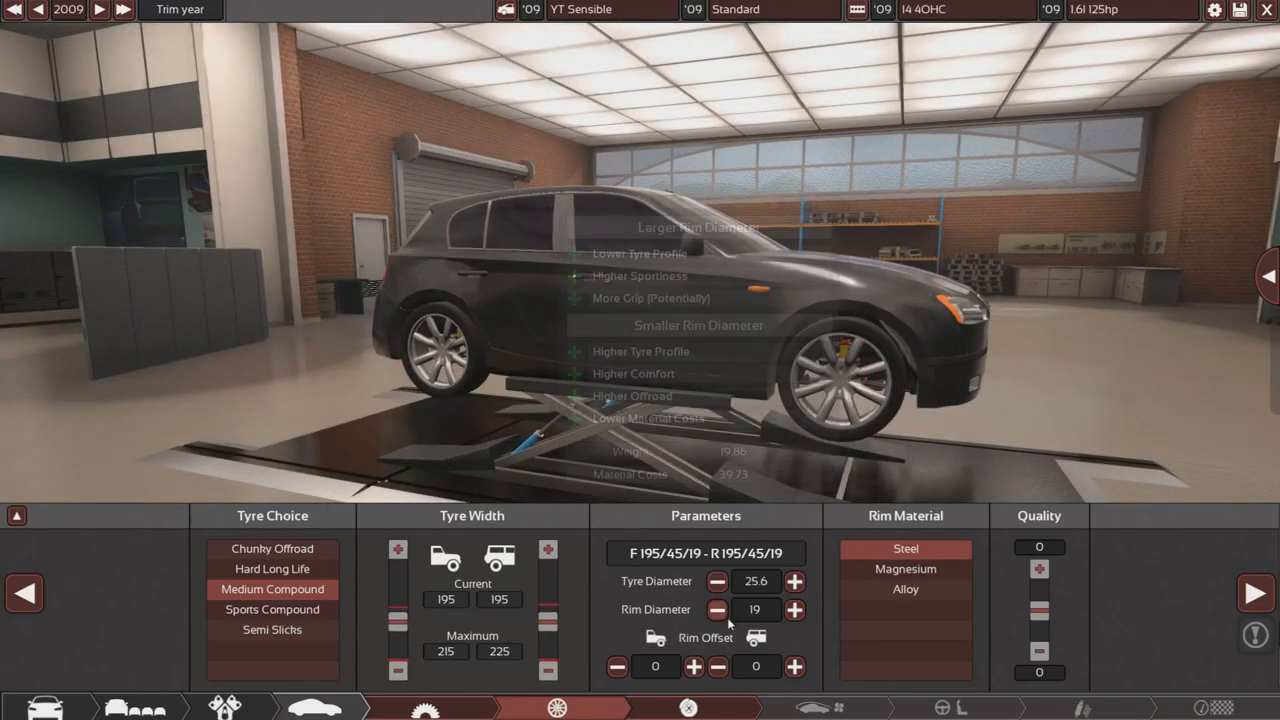
pyautogui.click(716, 609)
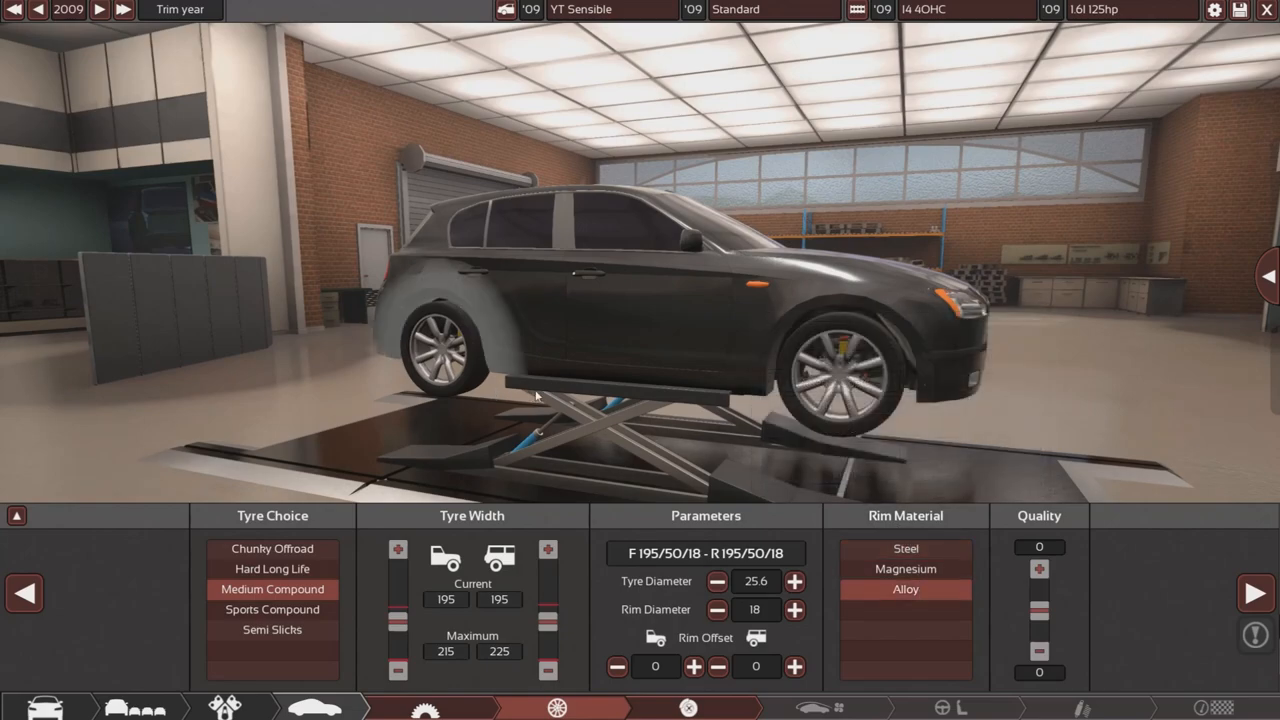
pyautogui.click(688, 707)
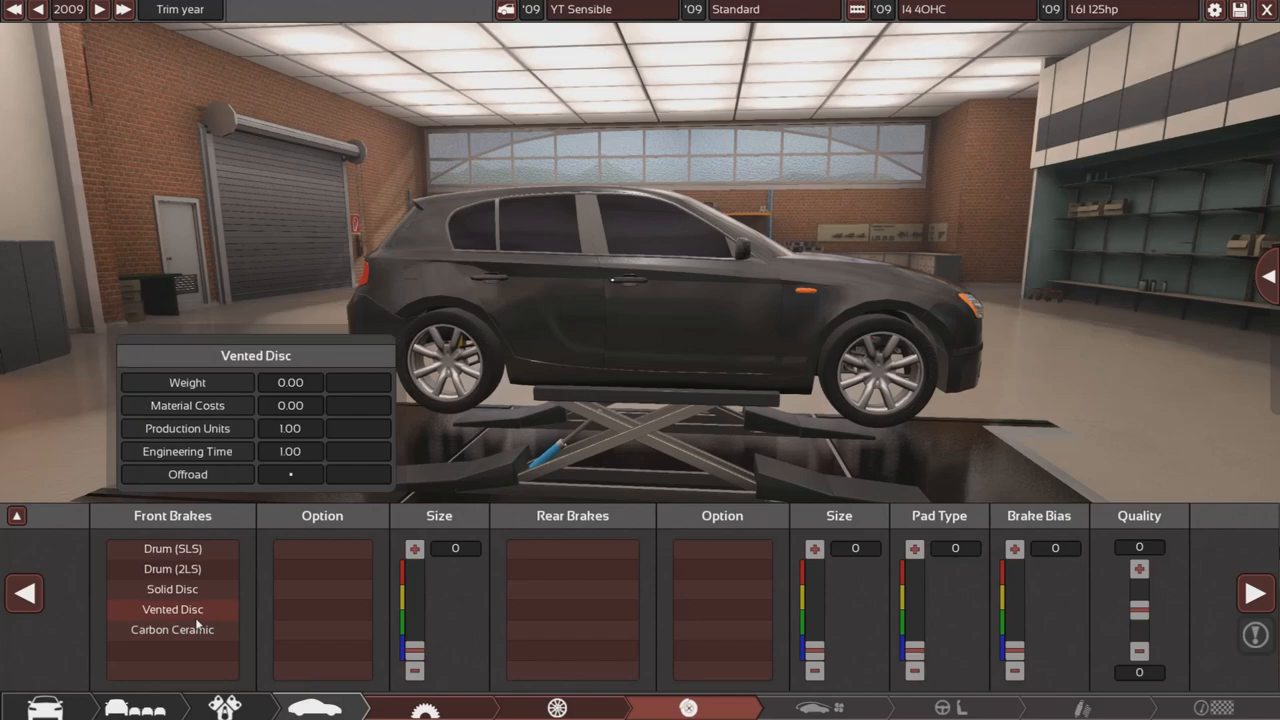
# - Fit solid disc front brakes with two-piston calipers and choose no undertray
pyautogui.click(172, 589)
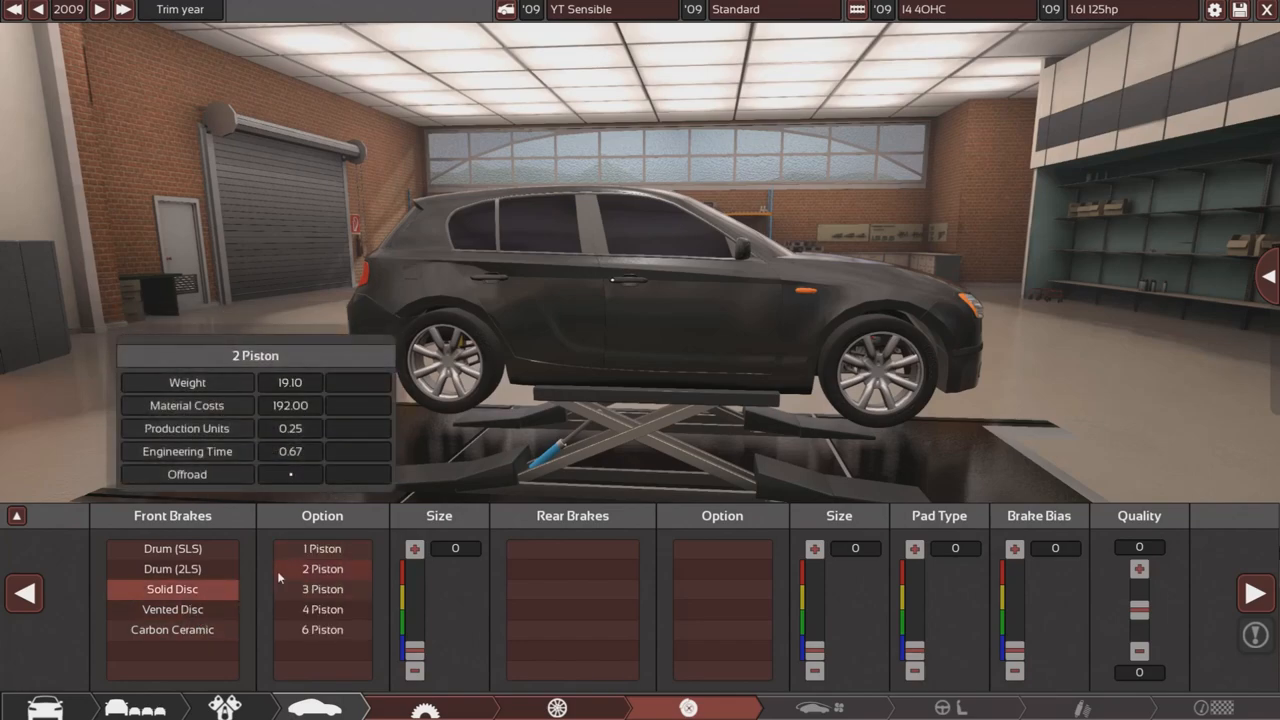
pyautogui.moveTo(346, 582)
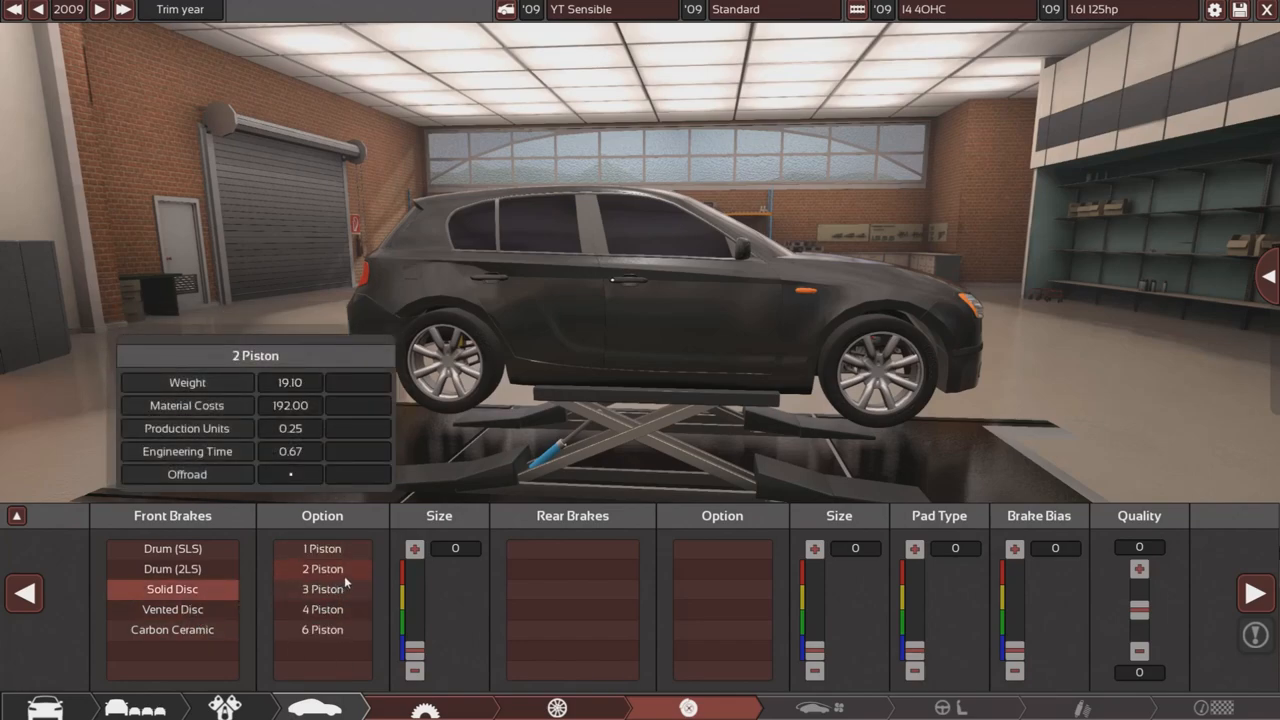
pyautogui.click(572, 589)
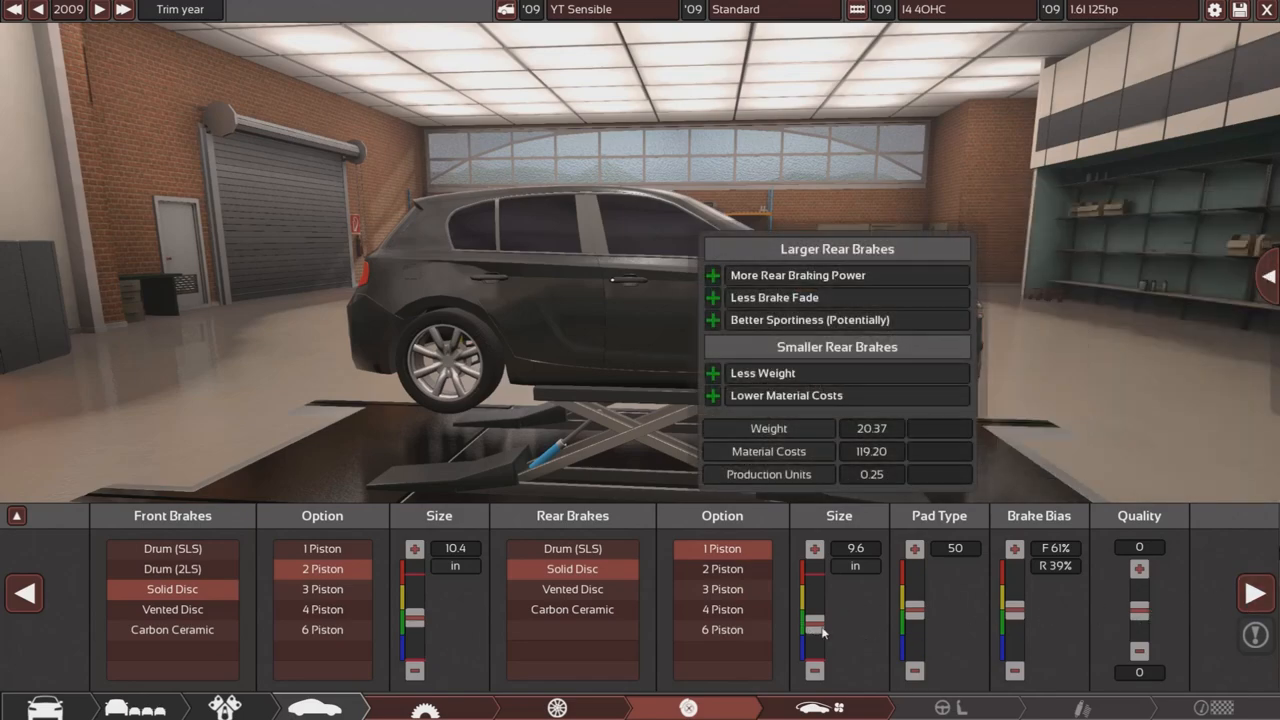
pyautogui.click(789, 707)
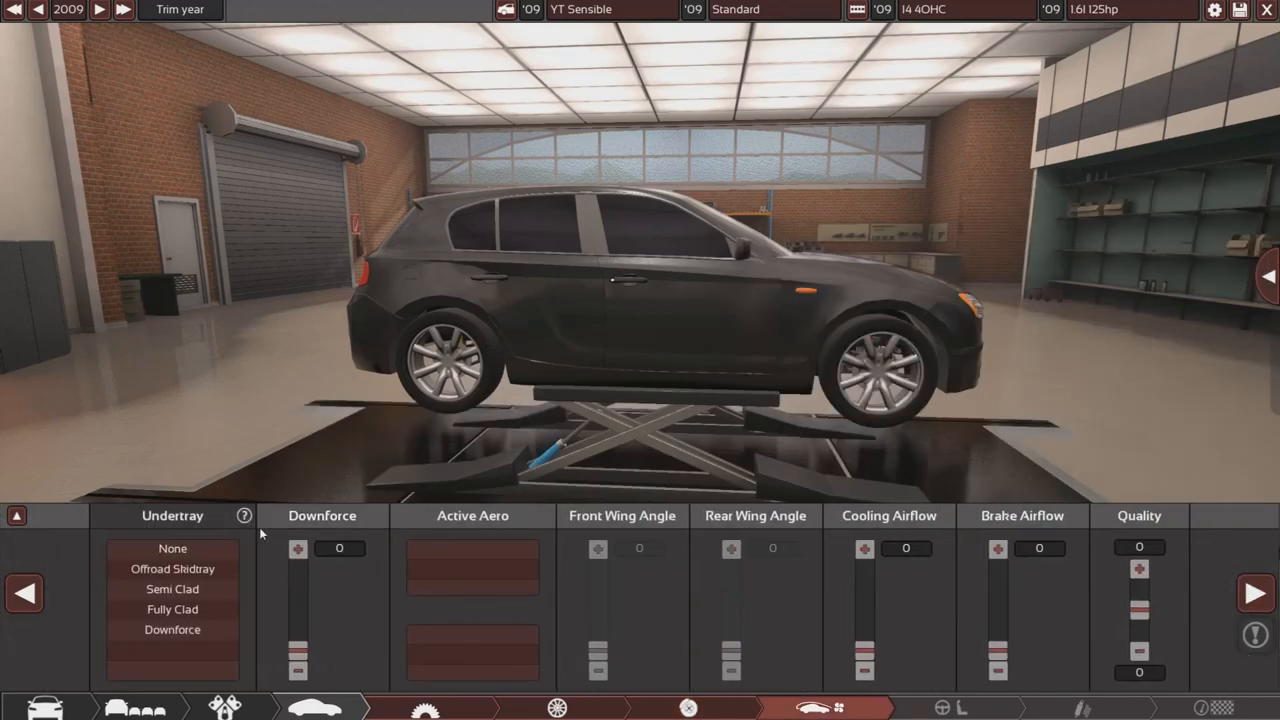
pyautogui.click(688, 707)
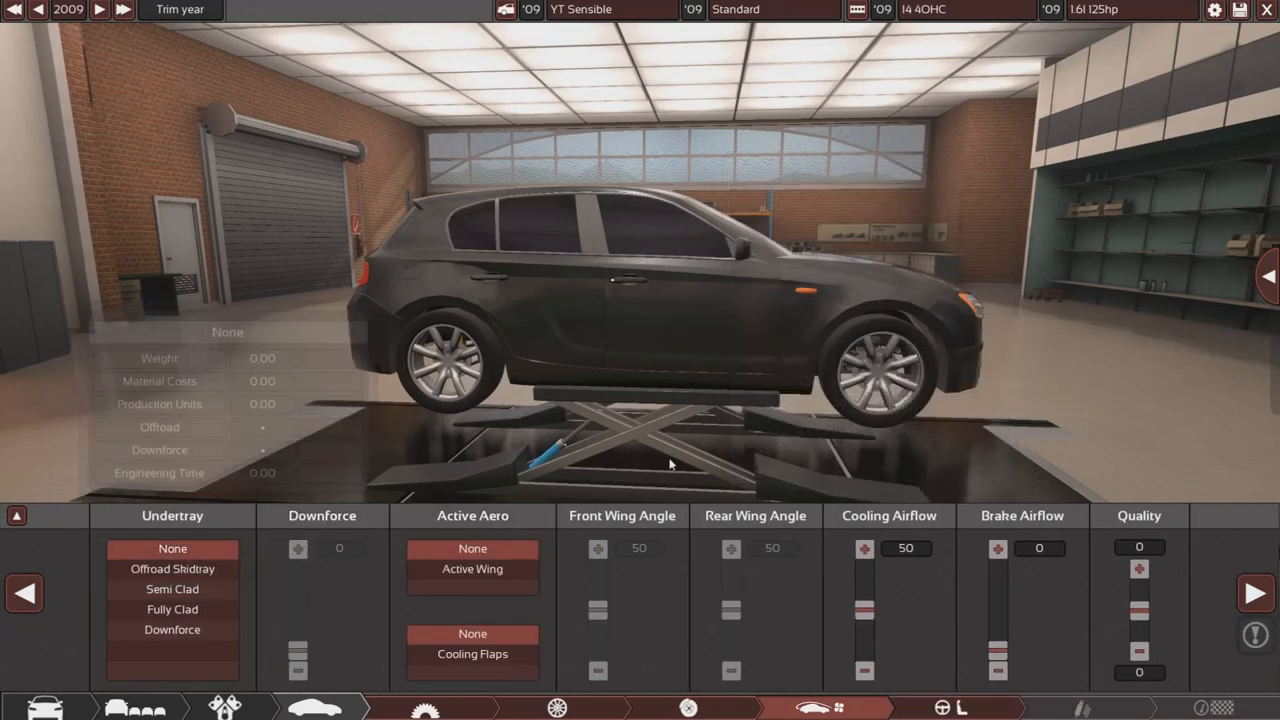
pyautogui.click(864, 548)
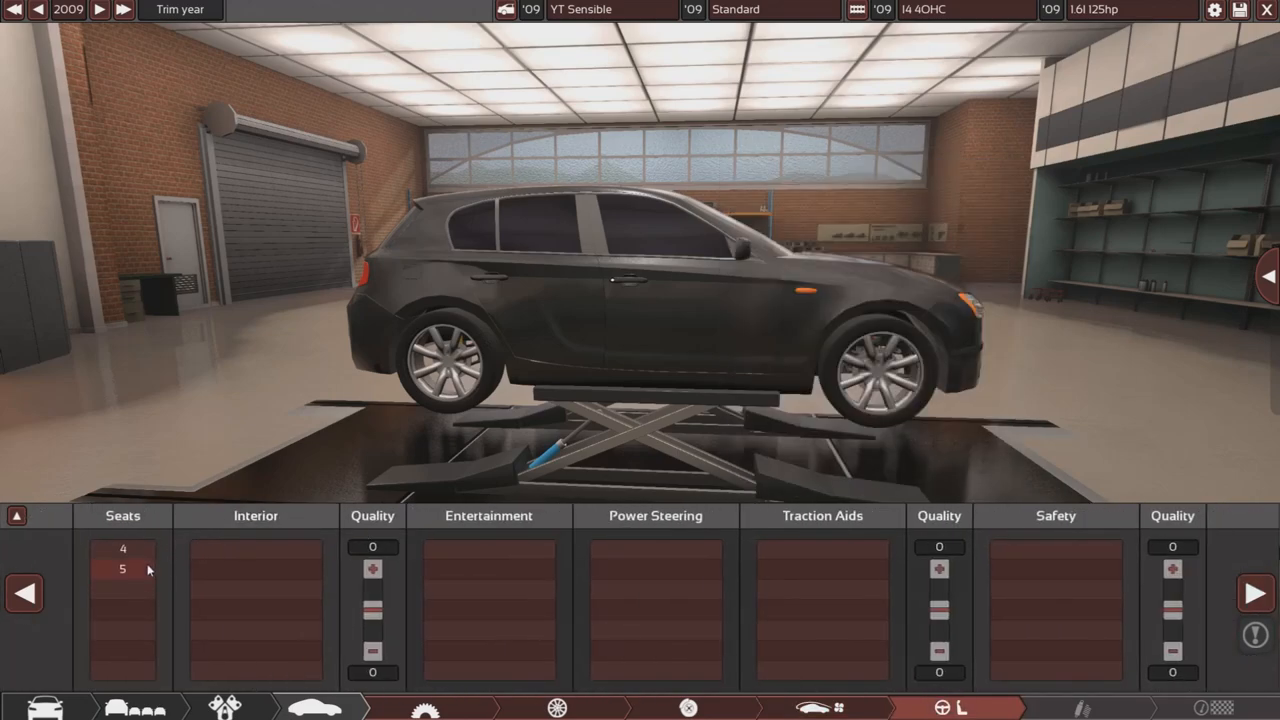
# - Equip a standard interior, electric power steering, TC + ABS and a safety level
pyautogui.click(255, 607)
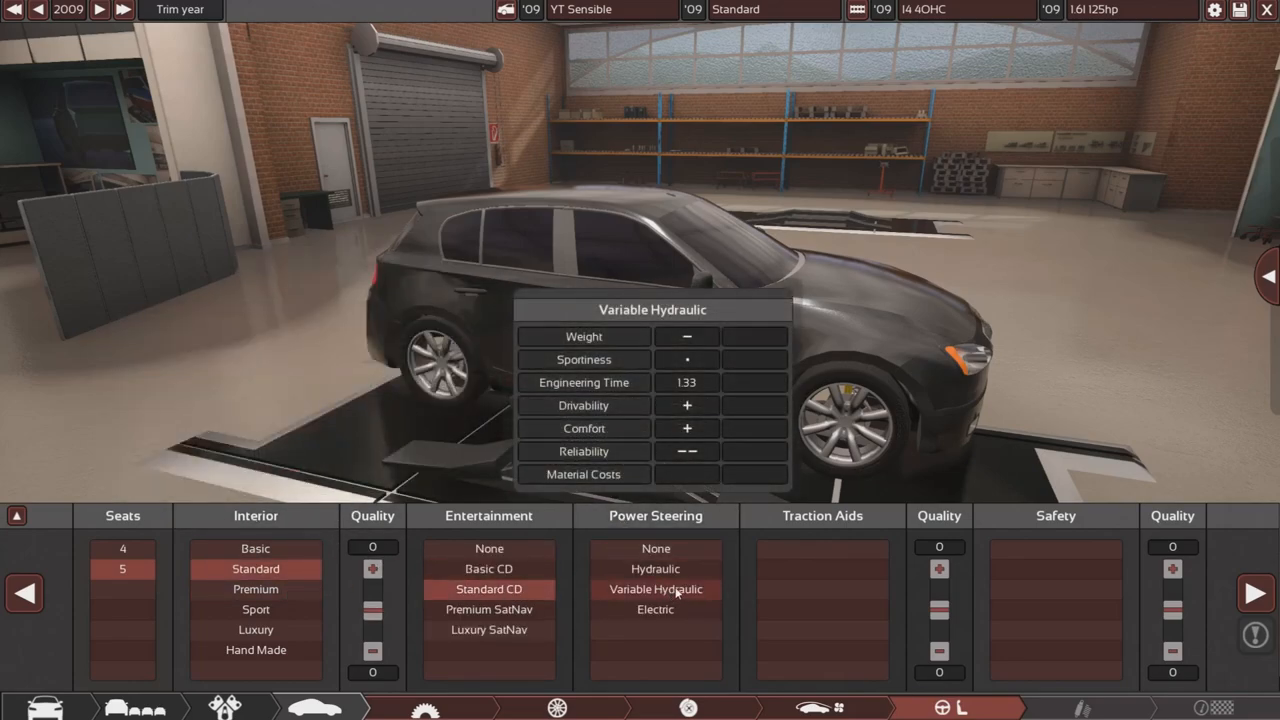
pyautogui.click(655, 609)
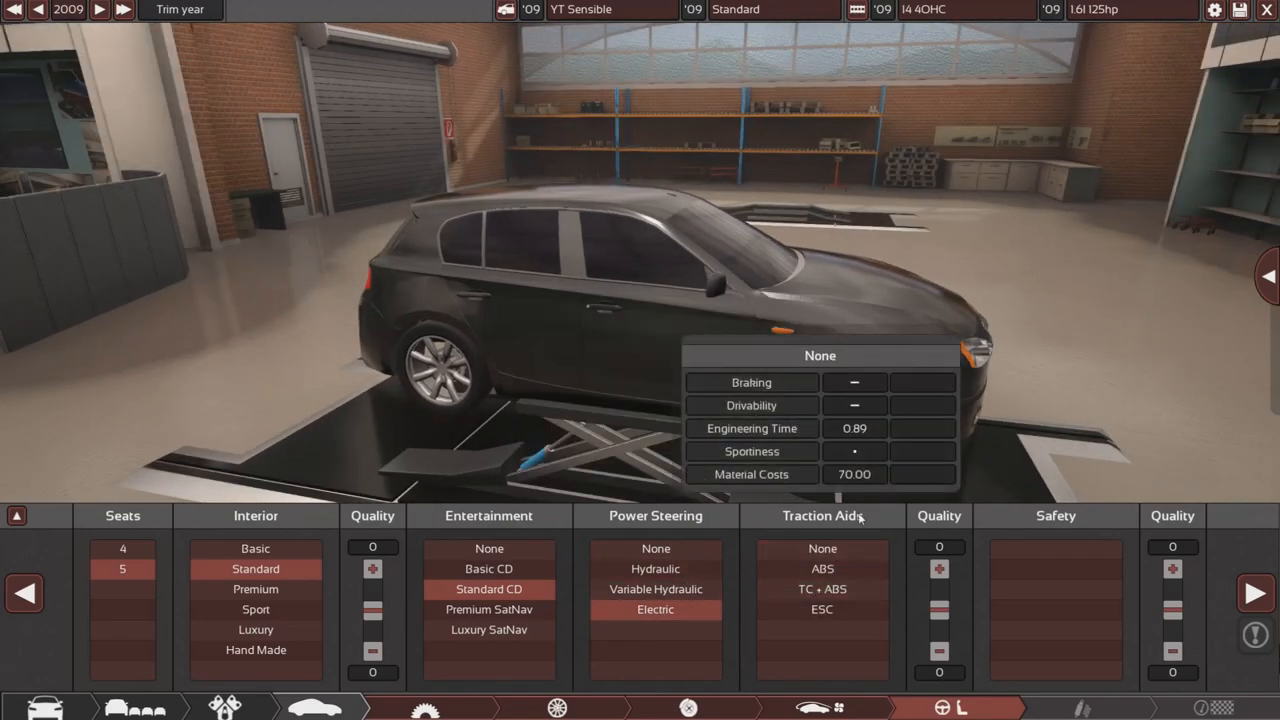
pyautogui.click(821, 589)
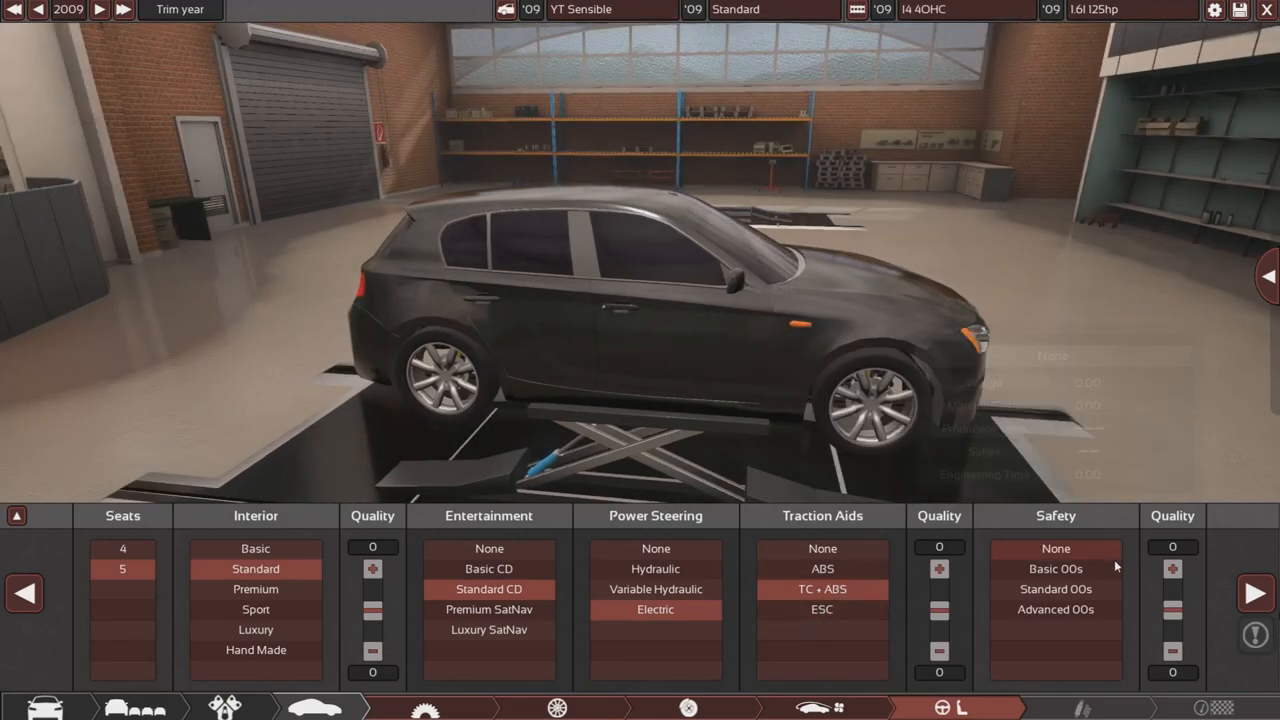
pyautogui.click(1055, 609)
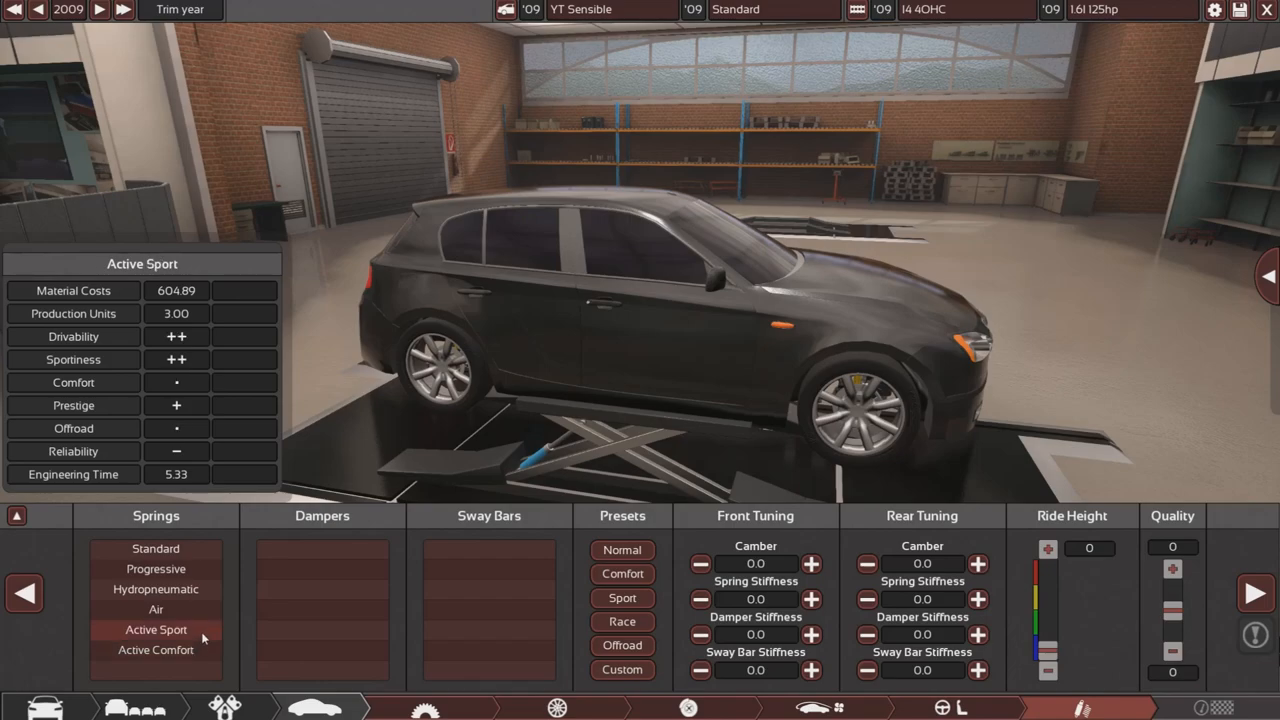
# - Choose Active Comfort springs and Gas Mono-Tube dampers for the suspension
pyautogui.click(156, 650)
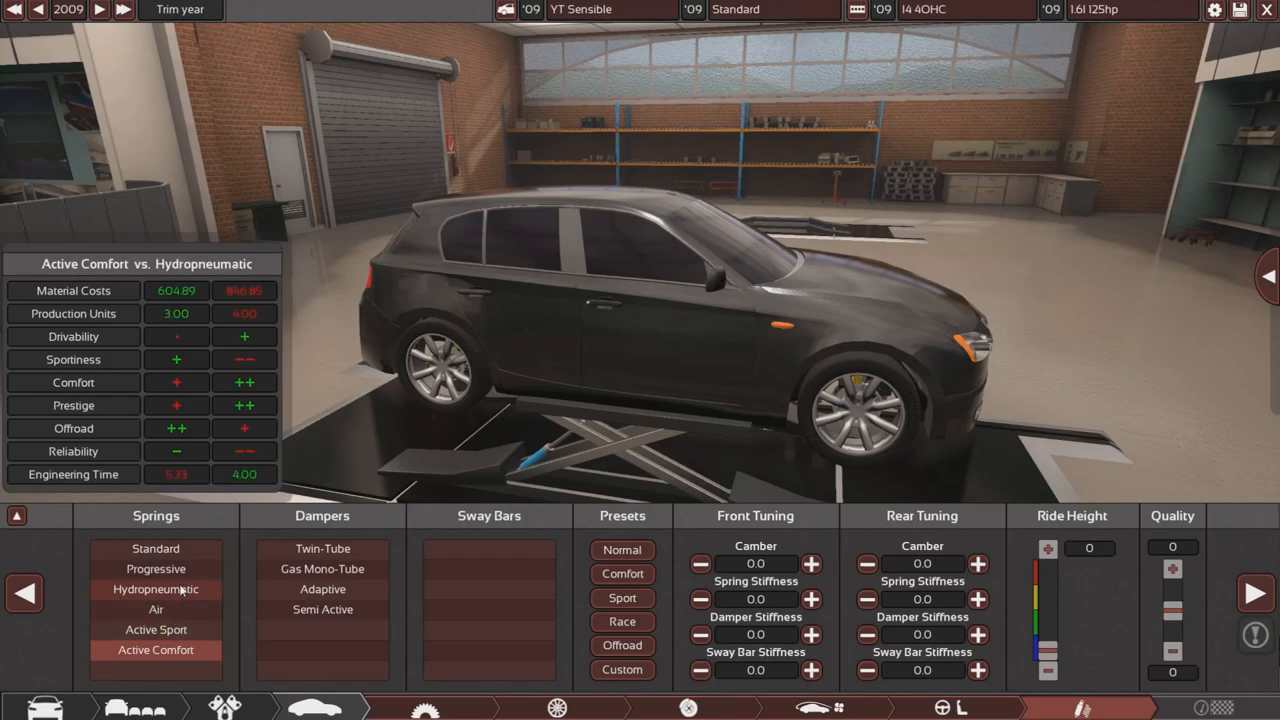
pyautogui.click(155, 650)
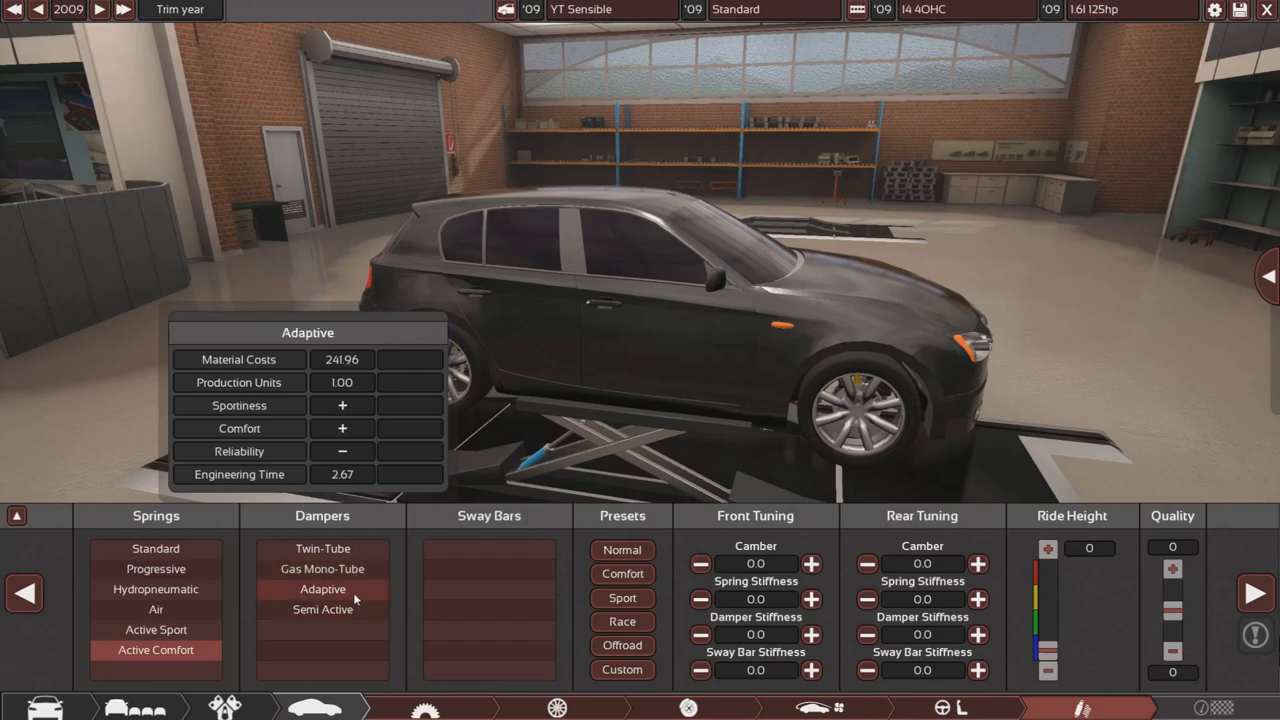
pyautogui.click(322, 568)
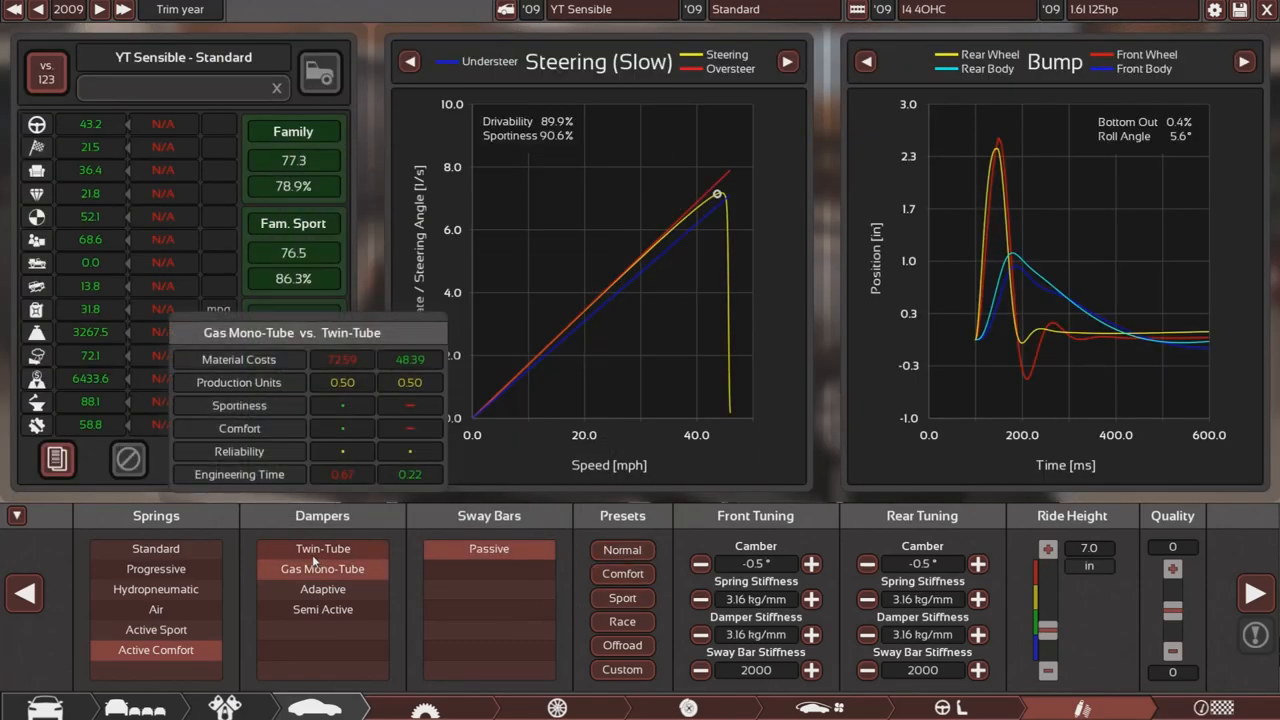
# - Try suspension tuning presets, including Race, then return to the drivetrain page
pyautogui.click(622, 573)
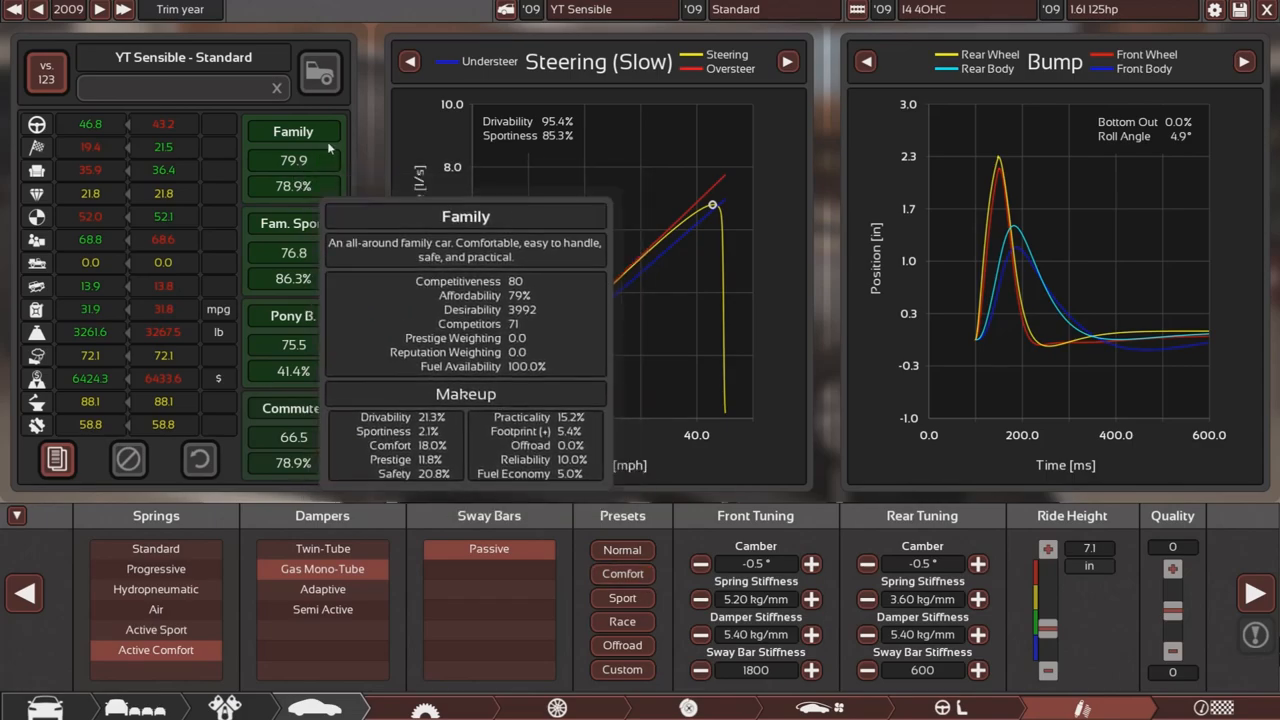
pyautogui.click(622, 621)
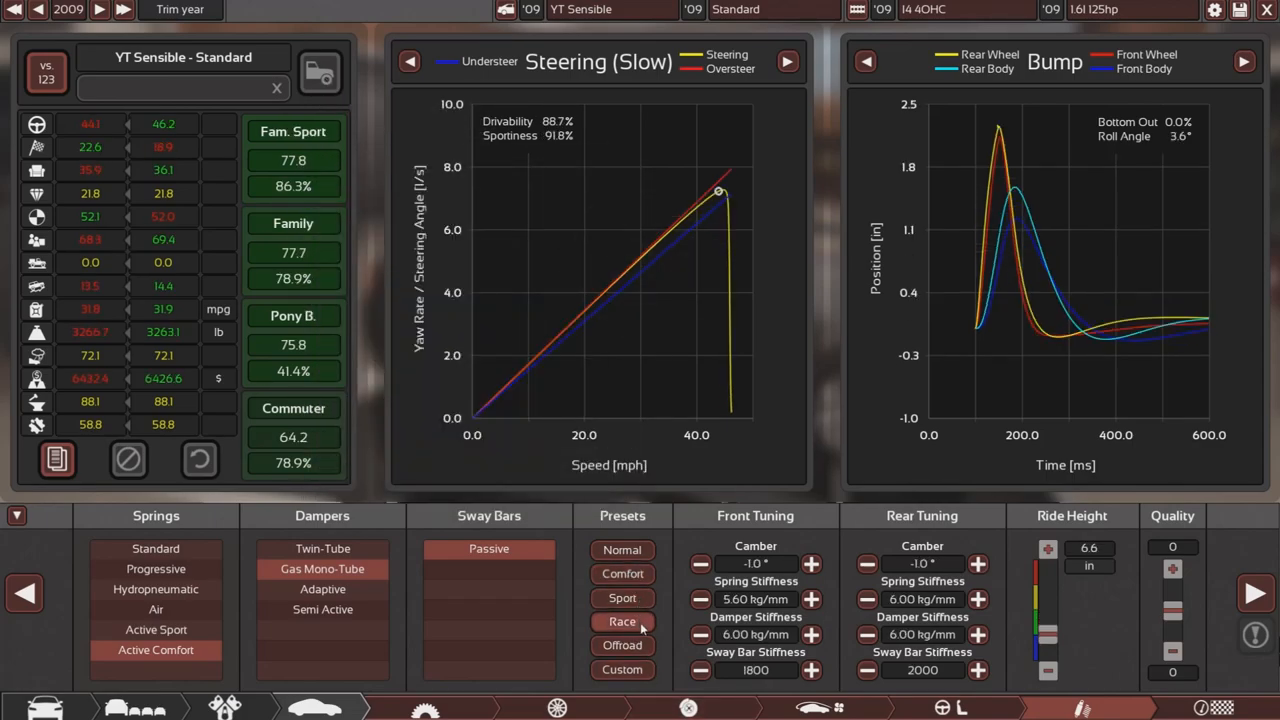
pyautogui.click(622, 550)
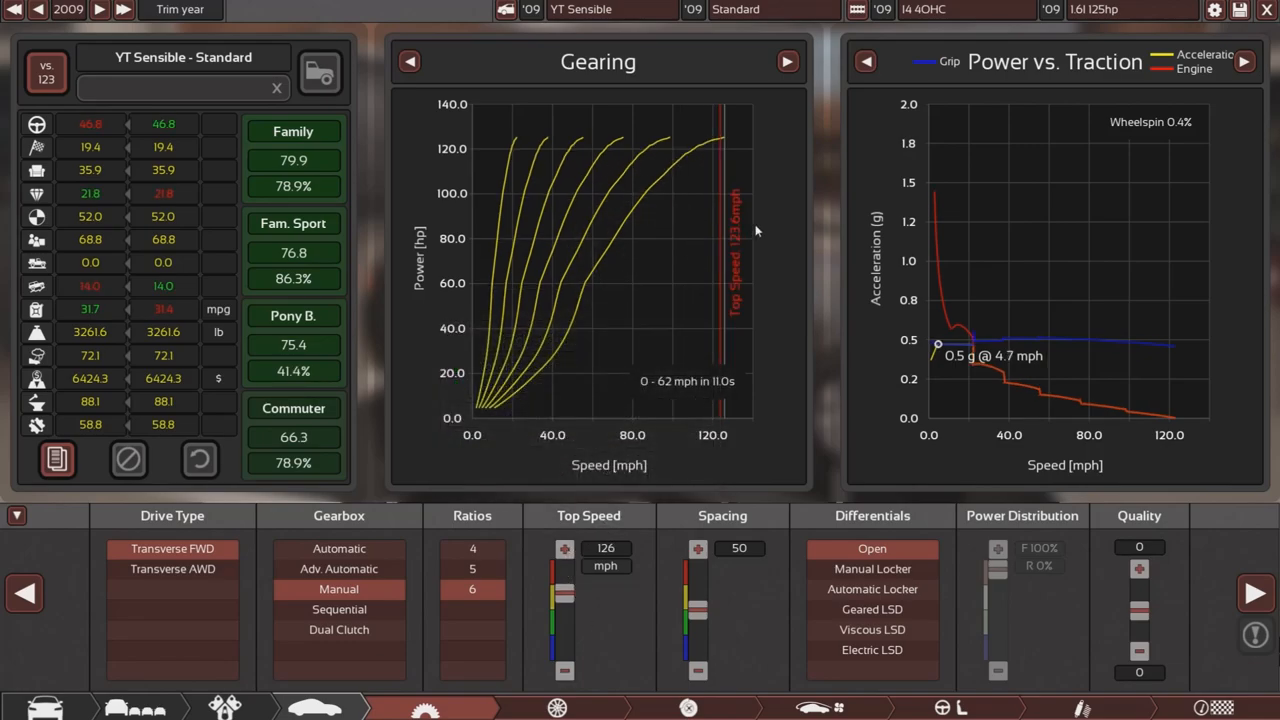
pyautogui.moveTo(757, 273)
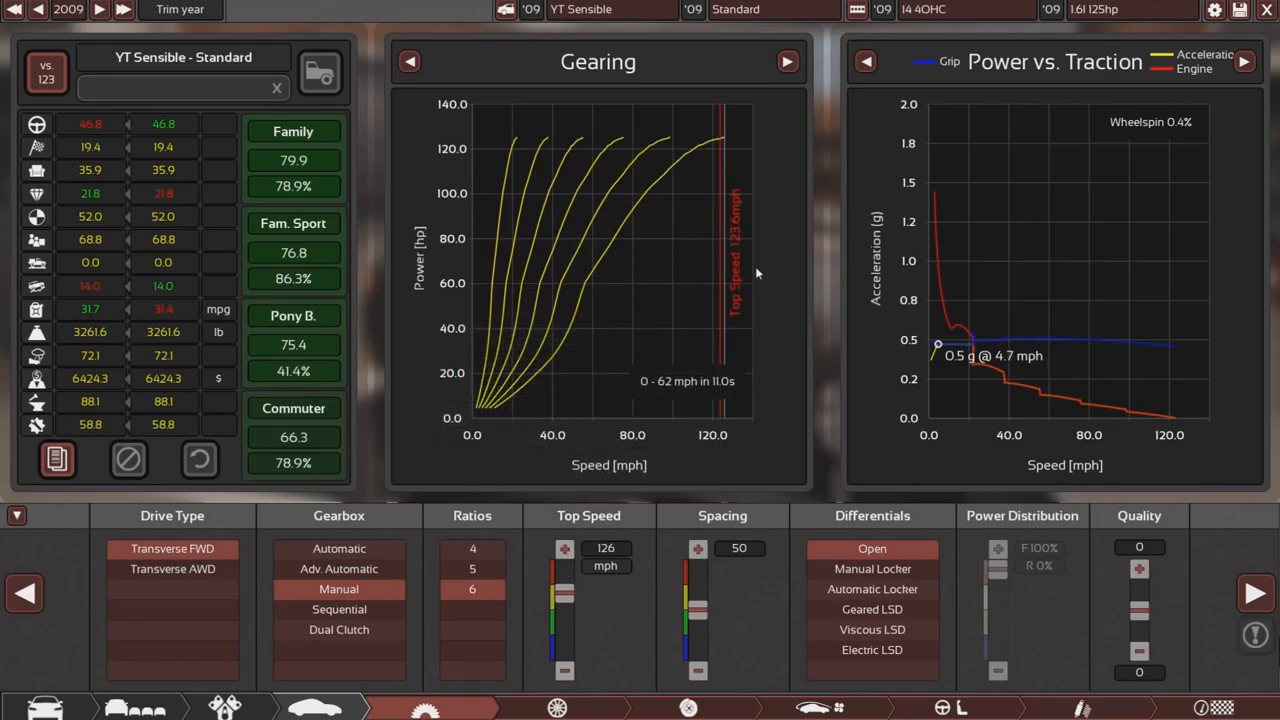
# - Widen the gear spacing to 79 and test differential types, including geared limited-slip
pyautogui.click(564, 548)
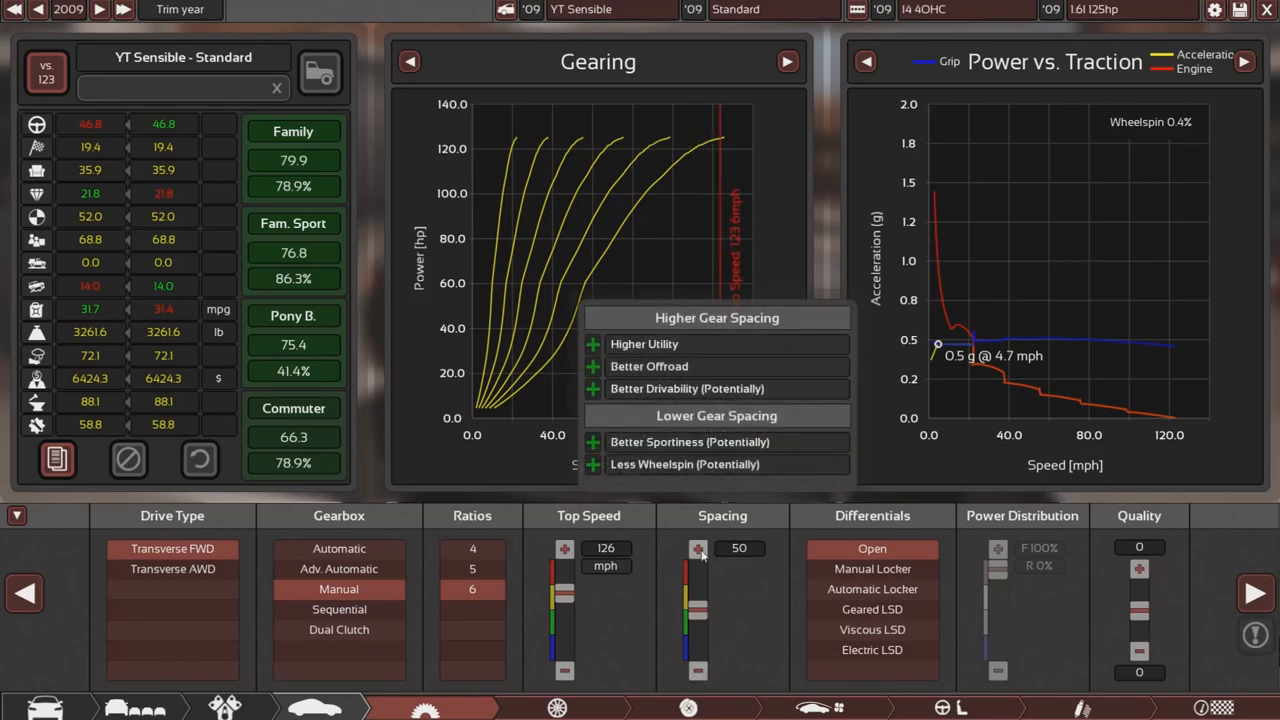
pyautogui.moveTo(700, 616)
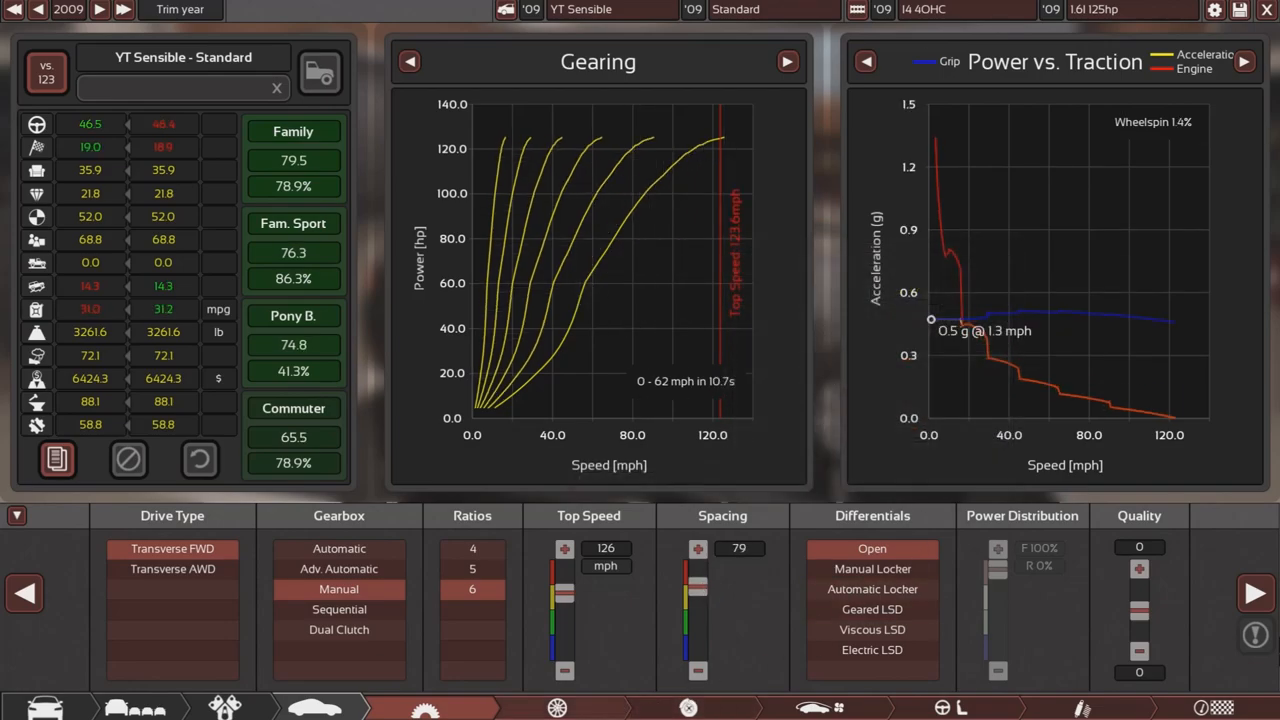
pyautogui.moveTo(872, 548)
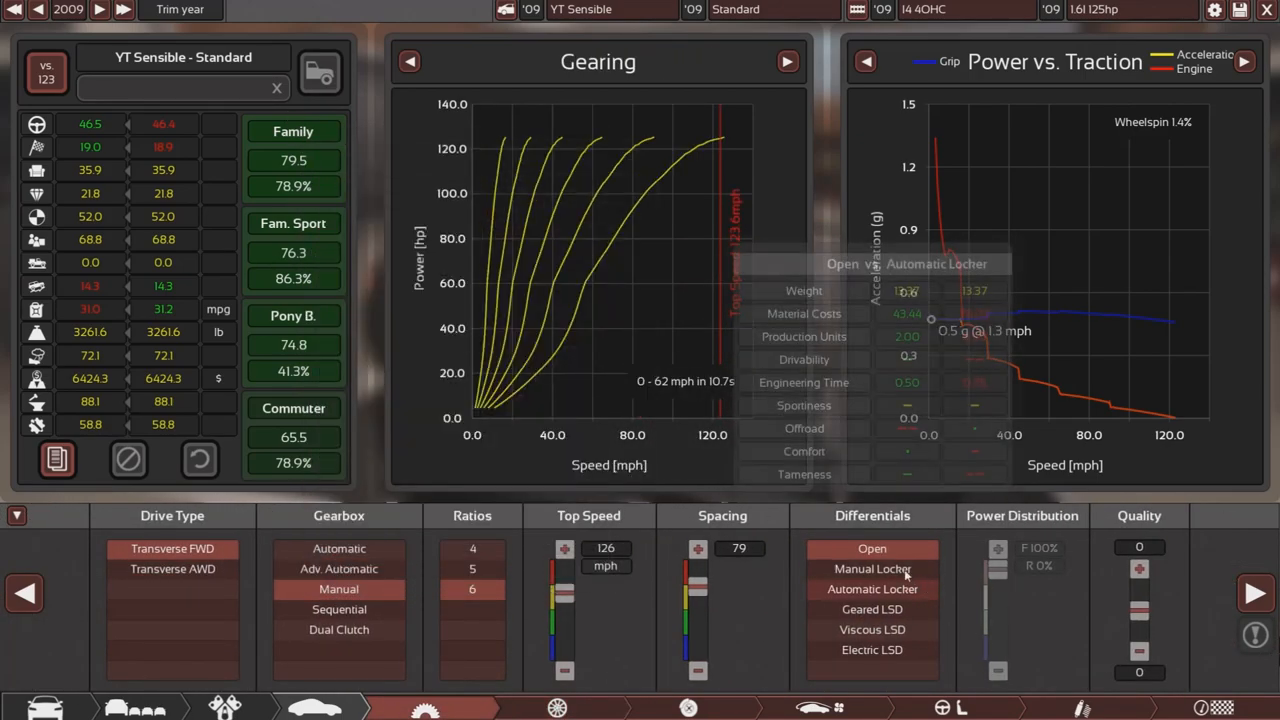
pyautogui.click(872, 609)
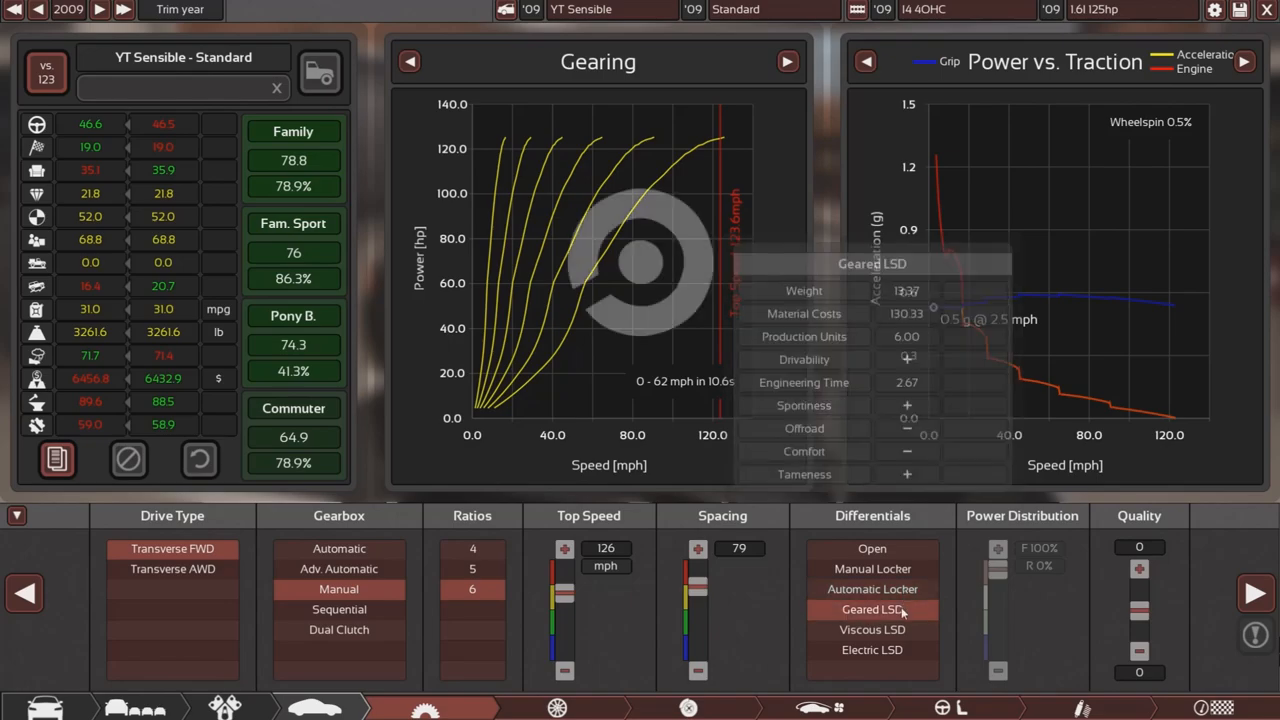
pyautogui.click(872, 568)
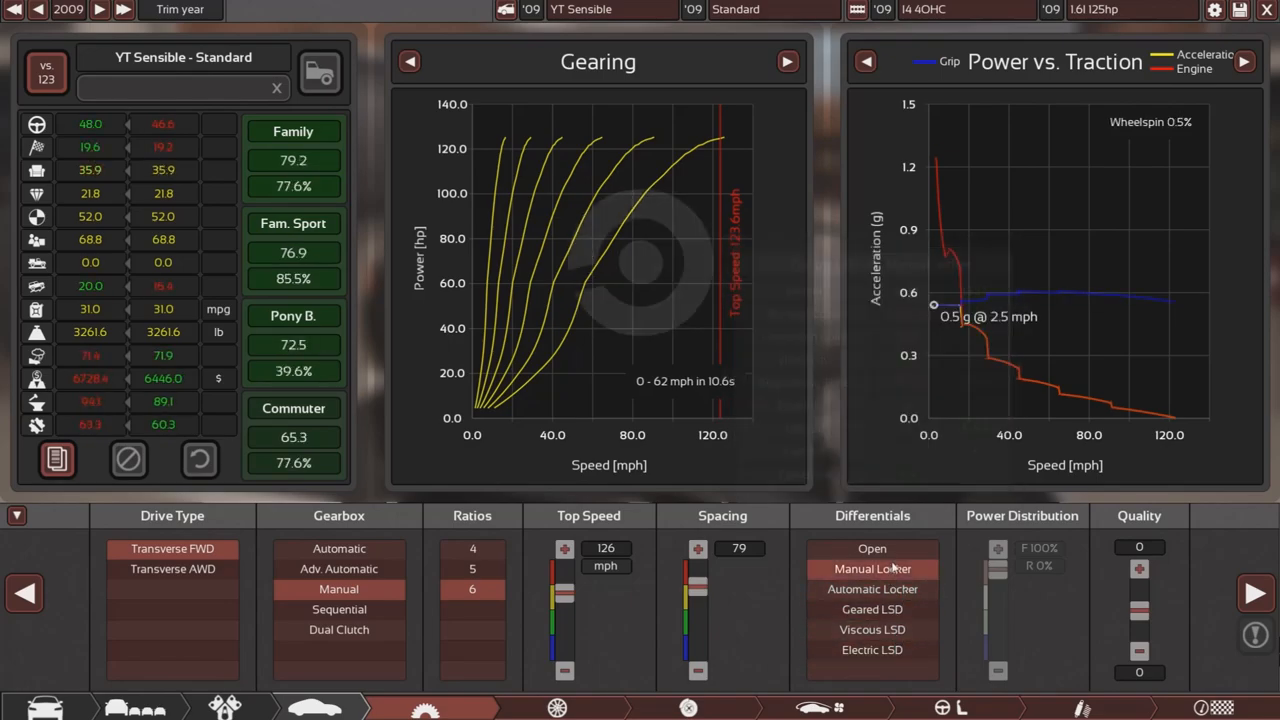
pyautogui.click(872, 629)
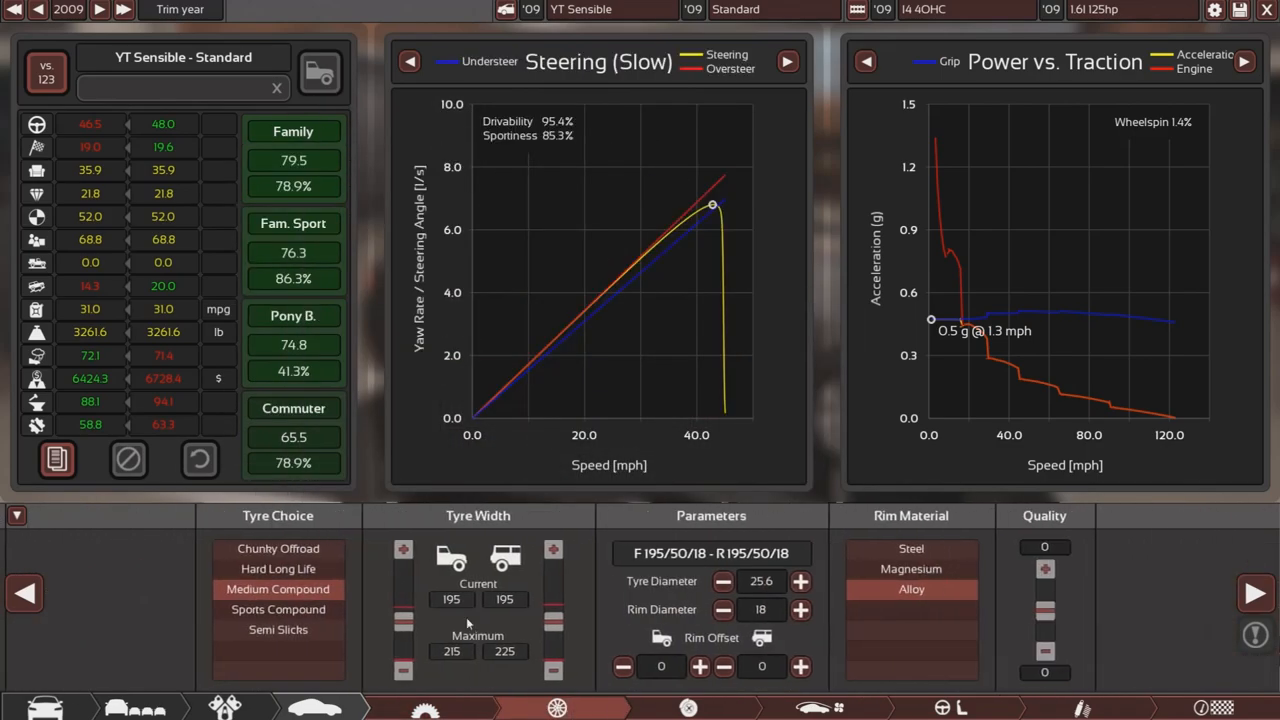
pyautogui.moveTo(272, 609)
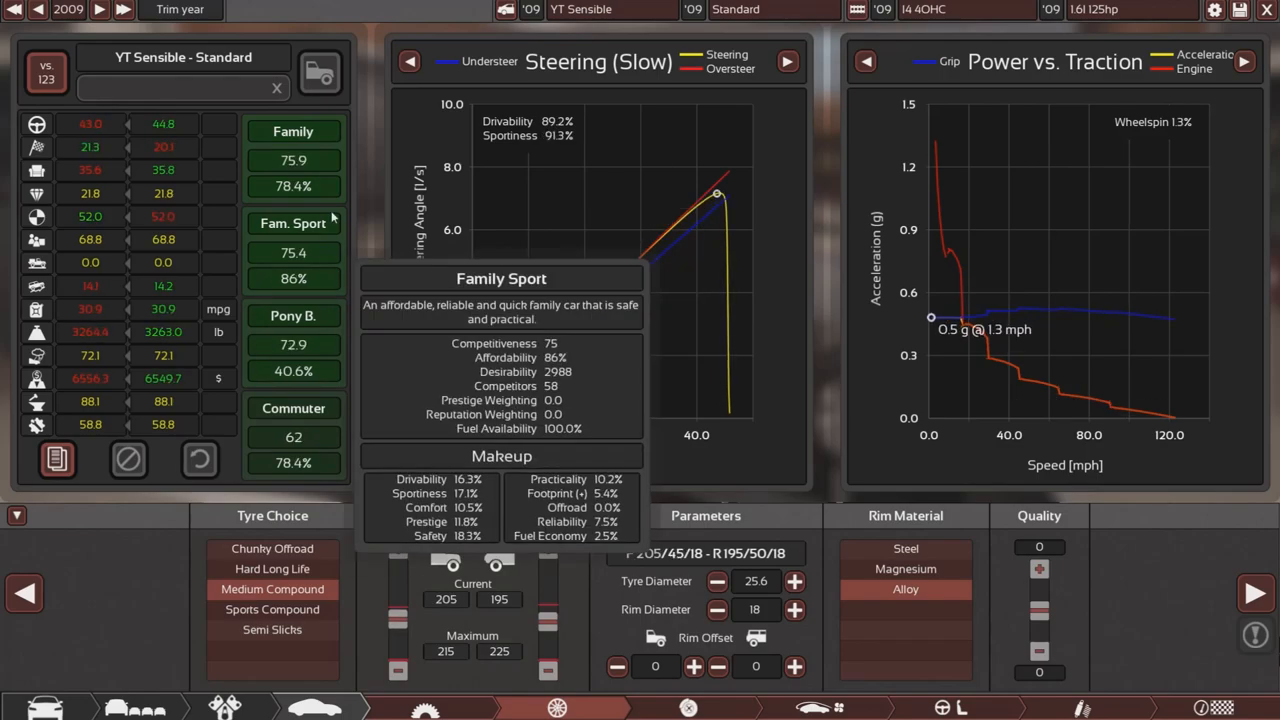
# - Stagger the tyre widths to 200 front and 220 rear, keeping 25.6 diameter
pyautogui.click(397, 671)
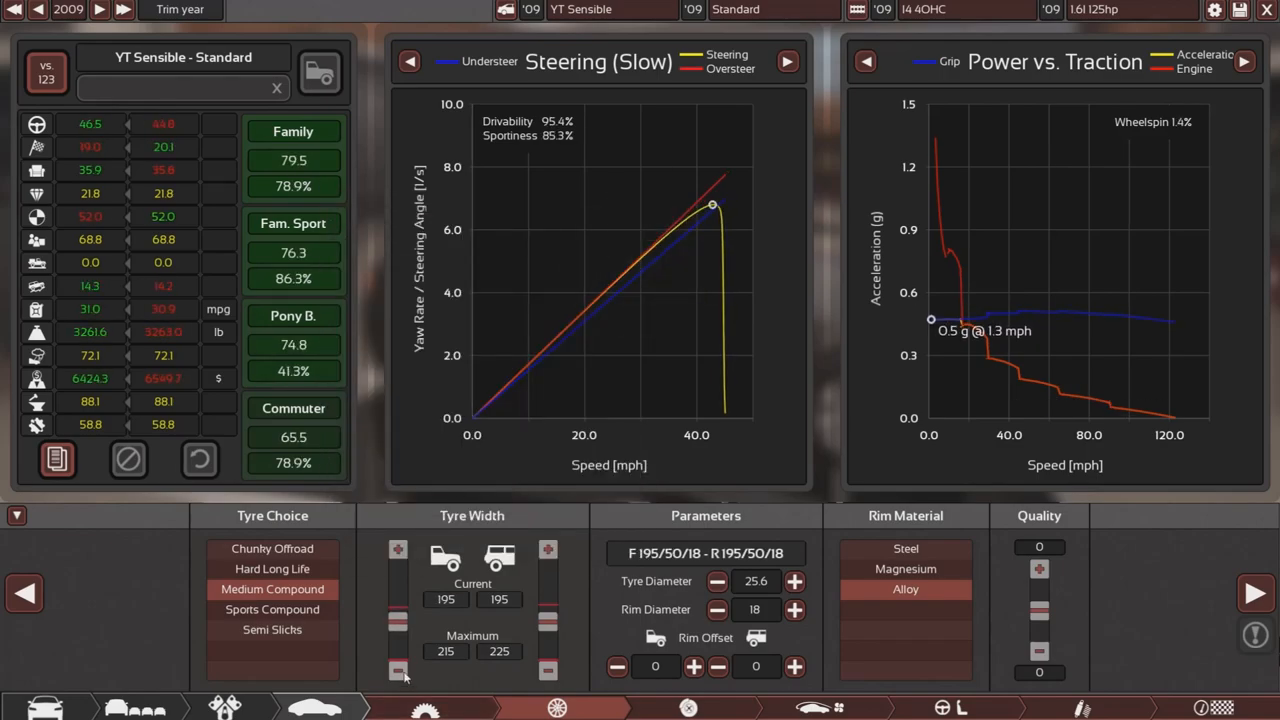
pyautogui.click(548, 549)
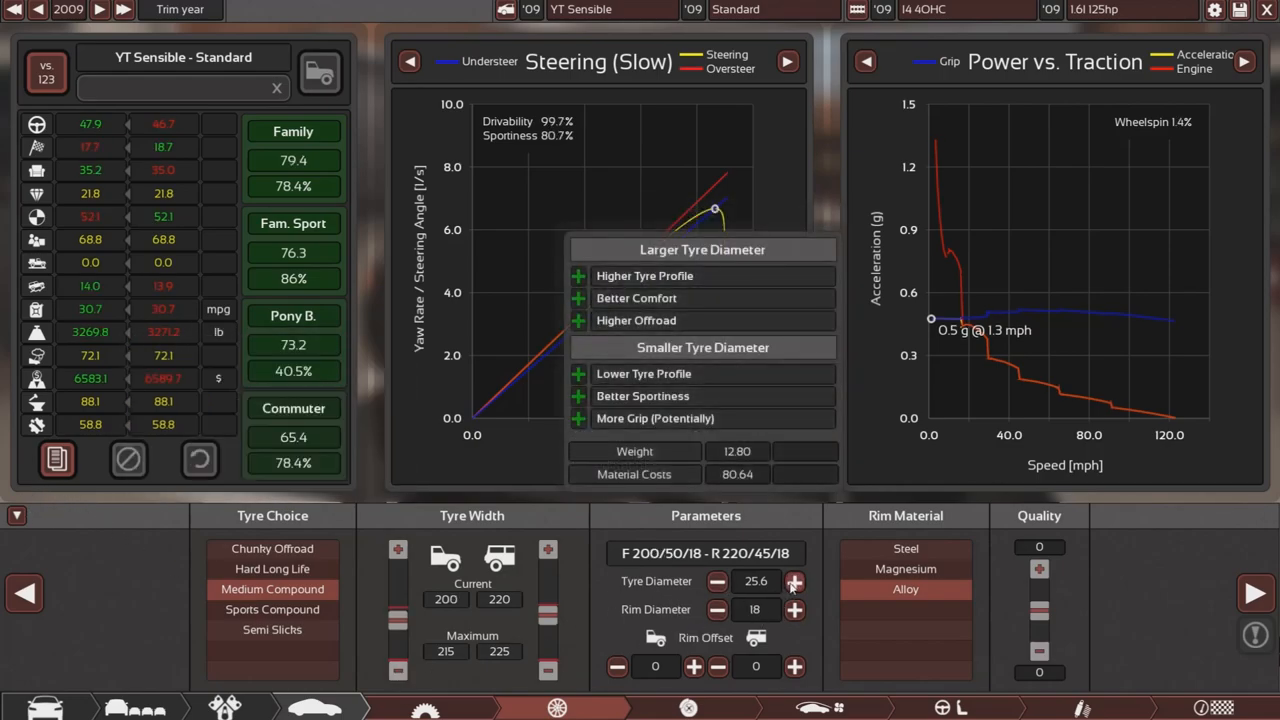
pyautogui.click(717, 581)
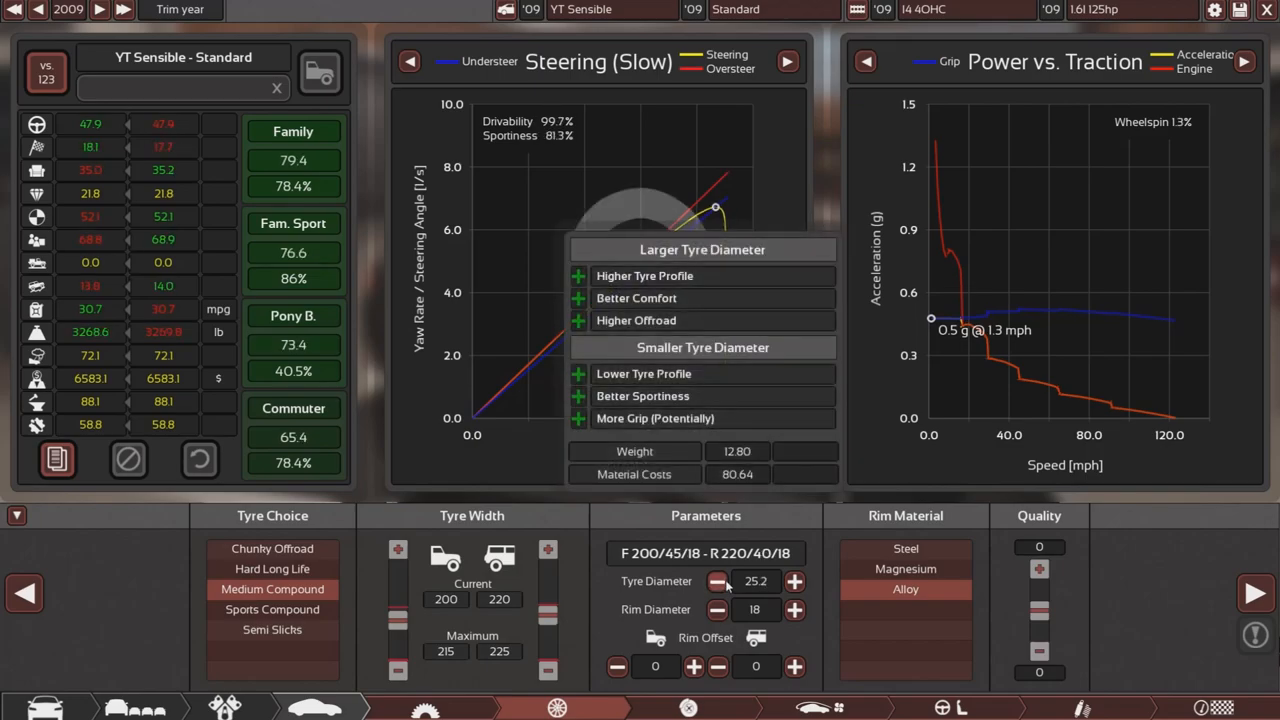
pyautogui.click(794, 581)
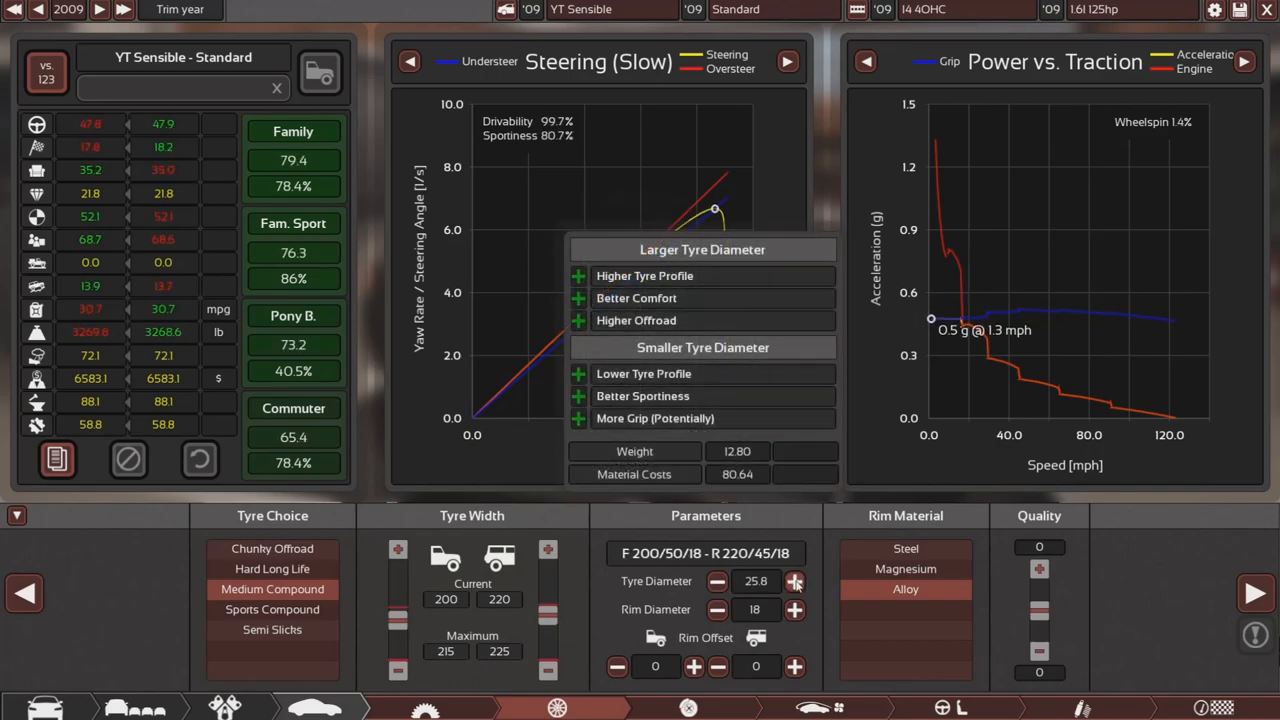
pyautogui.click(716, 581)
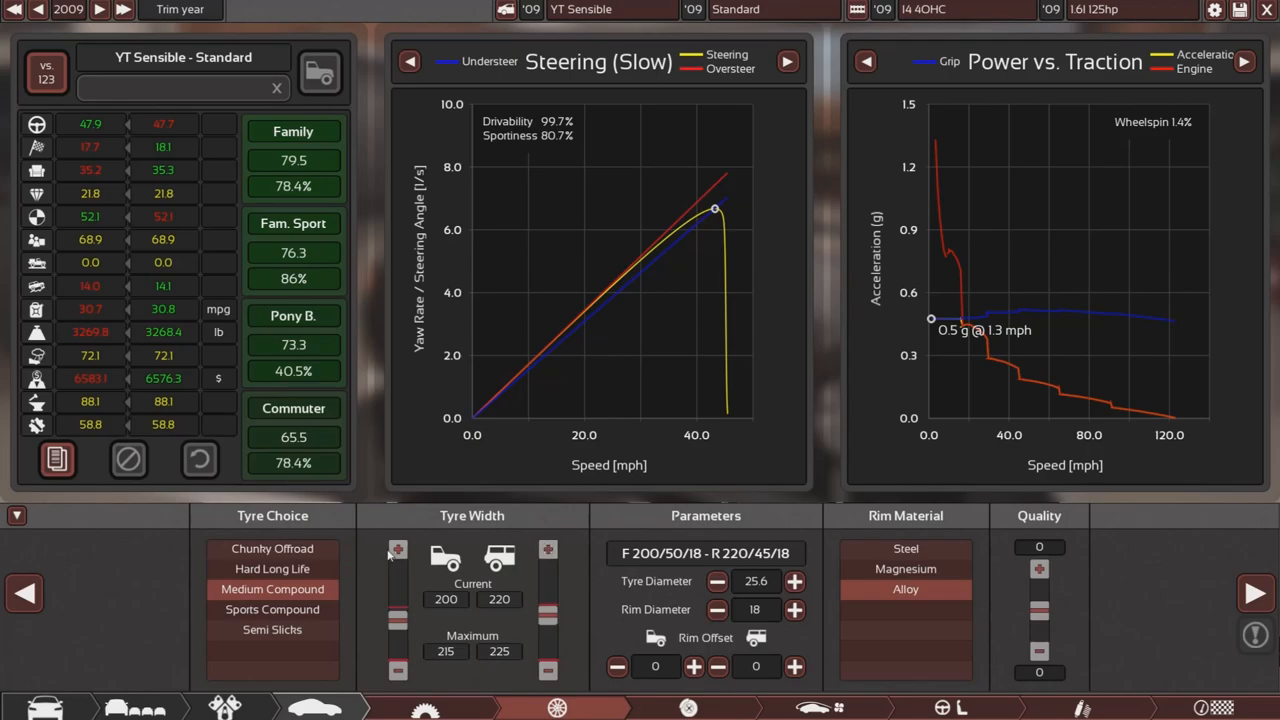
pyautogui.click(398, 670)
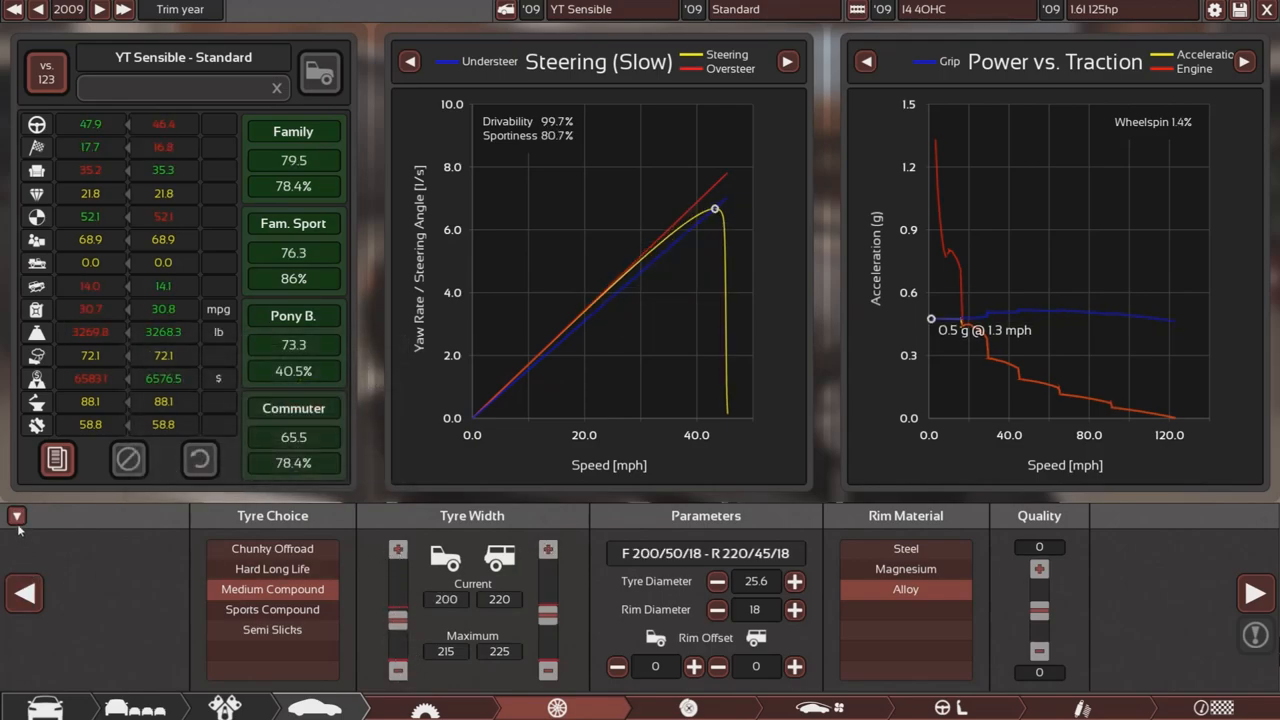
pyautogui.click(17, 516)
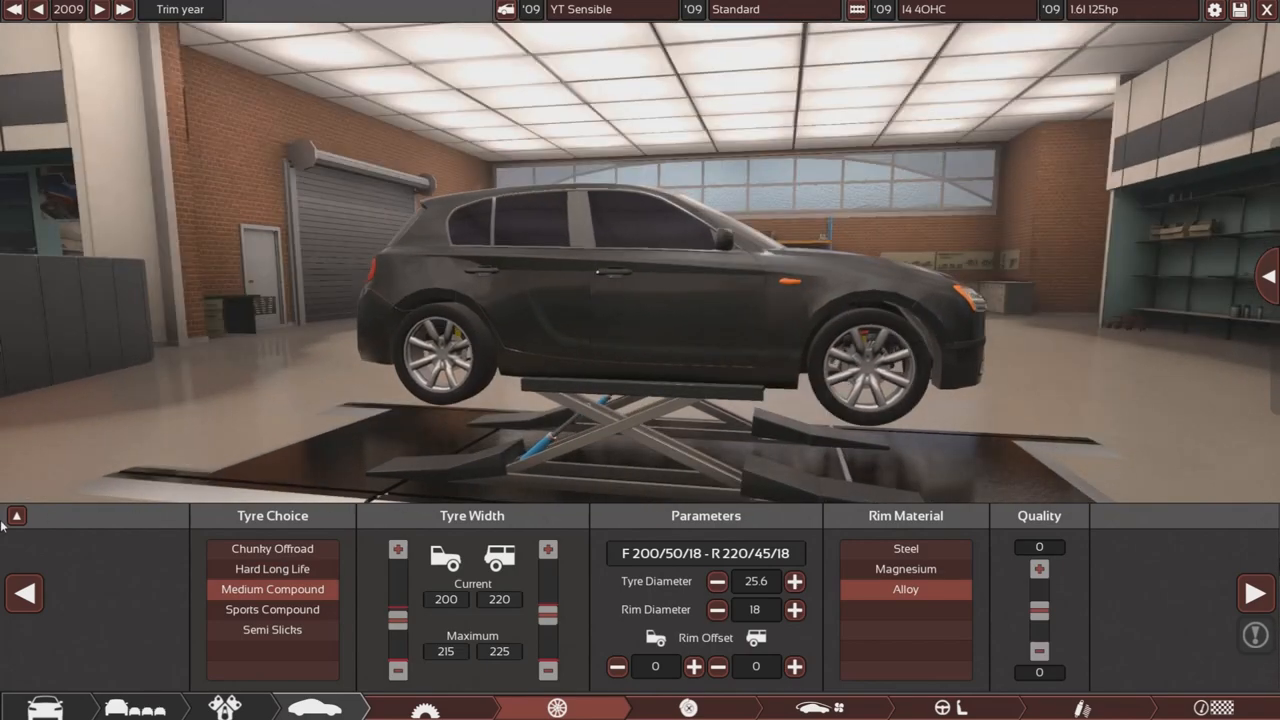
# - Adjust the front and rear rim offsets to 10
pyautogui.click(17, 515)
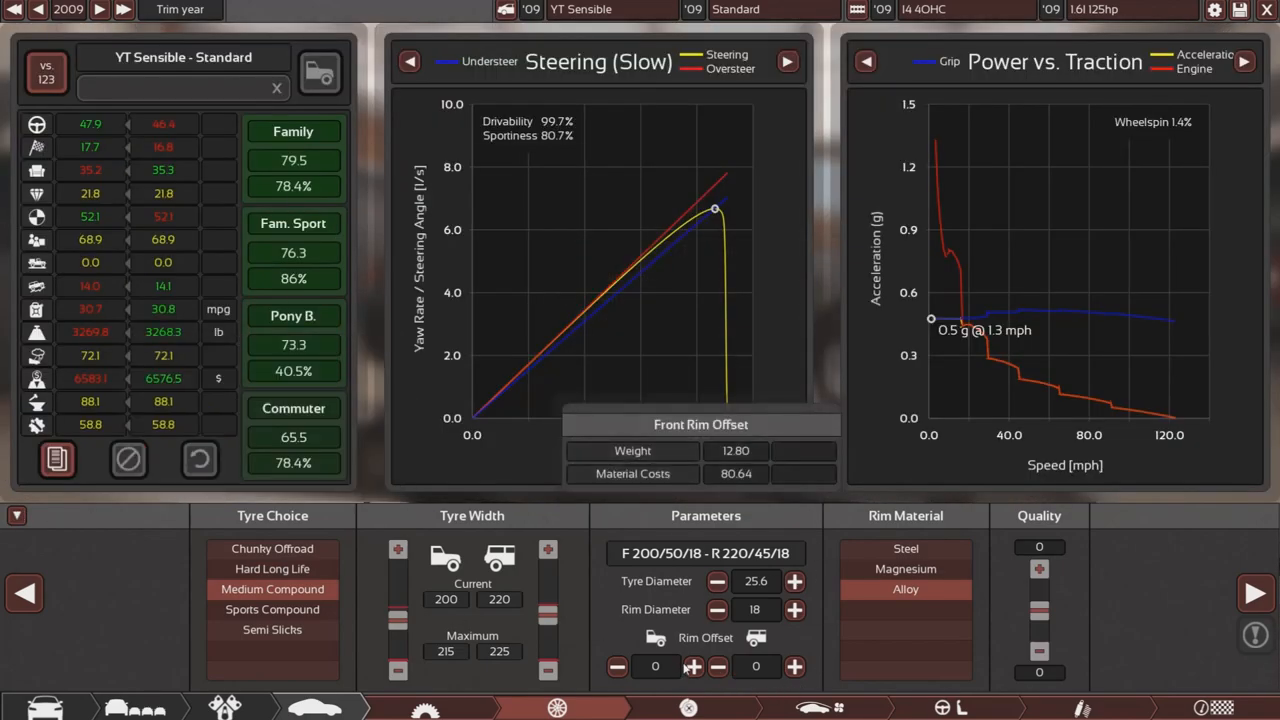
pyautogui.click(795, 666)
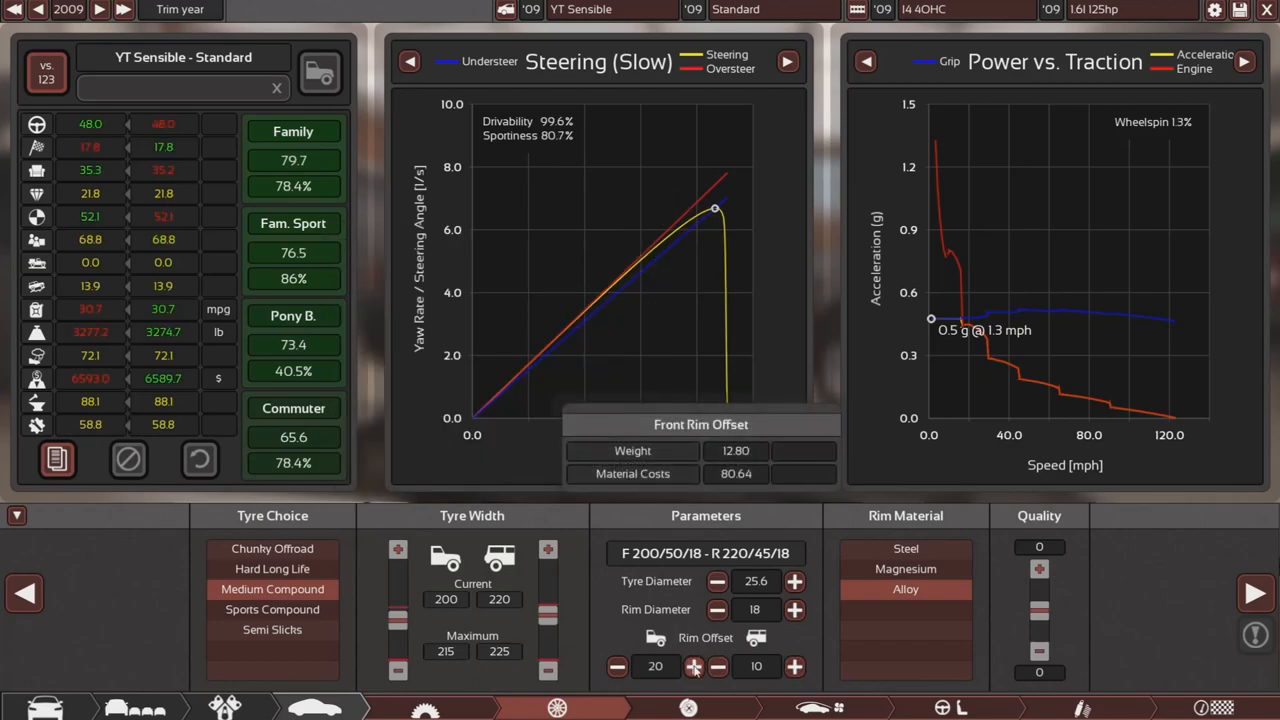
pyautogui.click(616, 666)
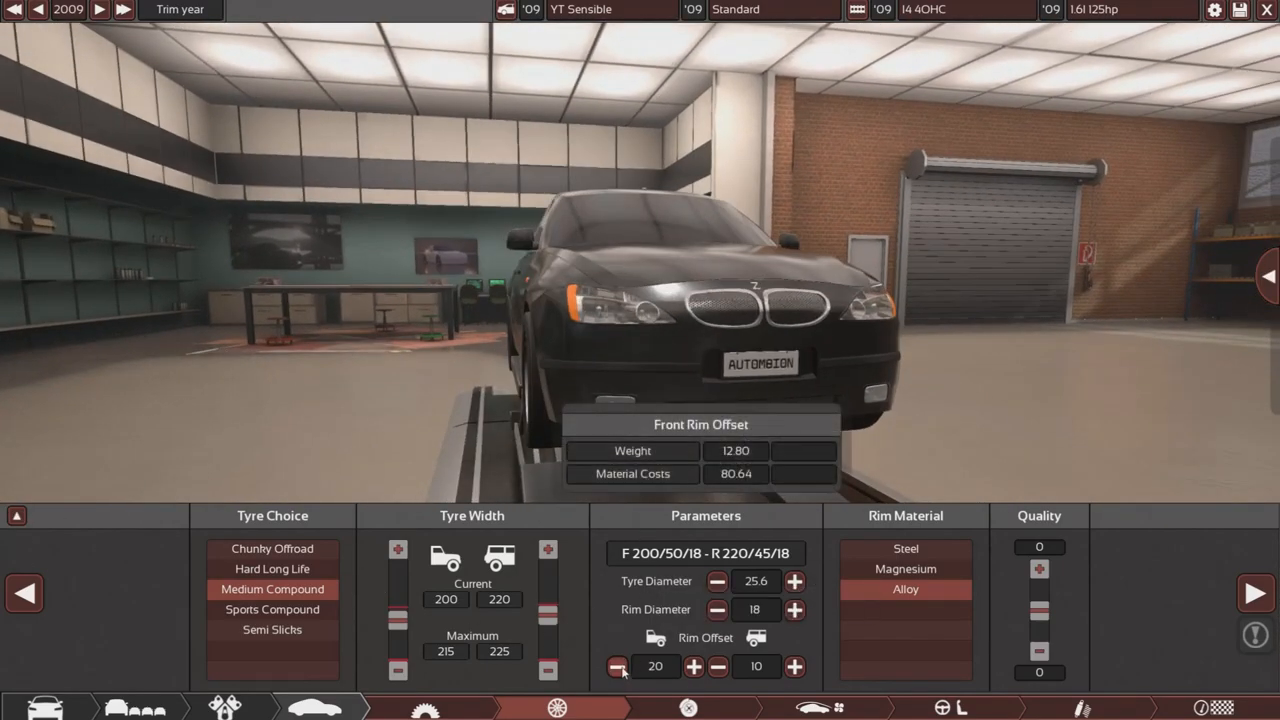
pyautogui.click(617, 666)
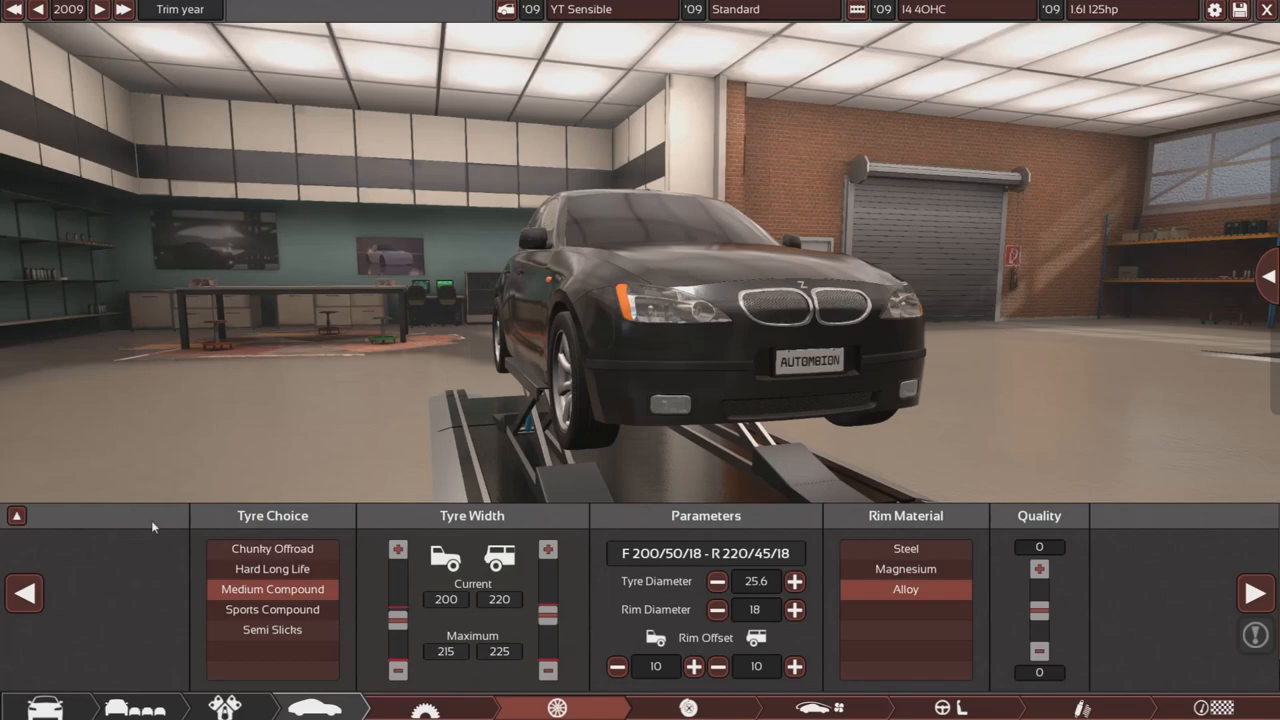
pyautogui.click(688, 707)
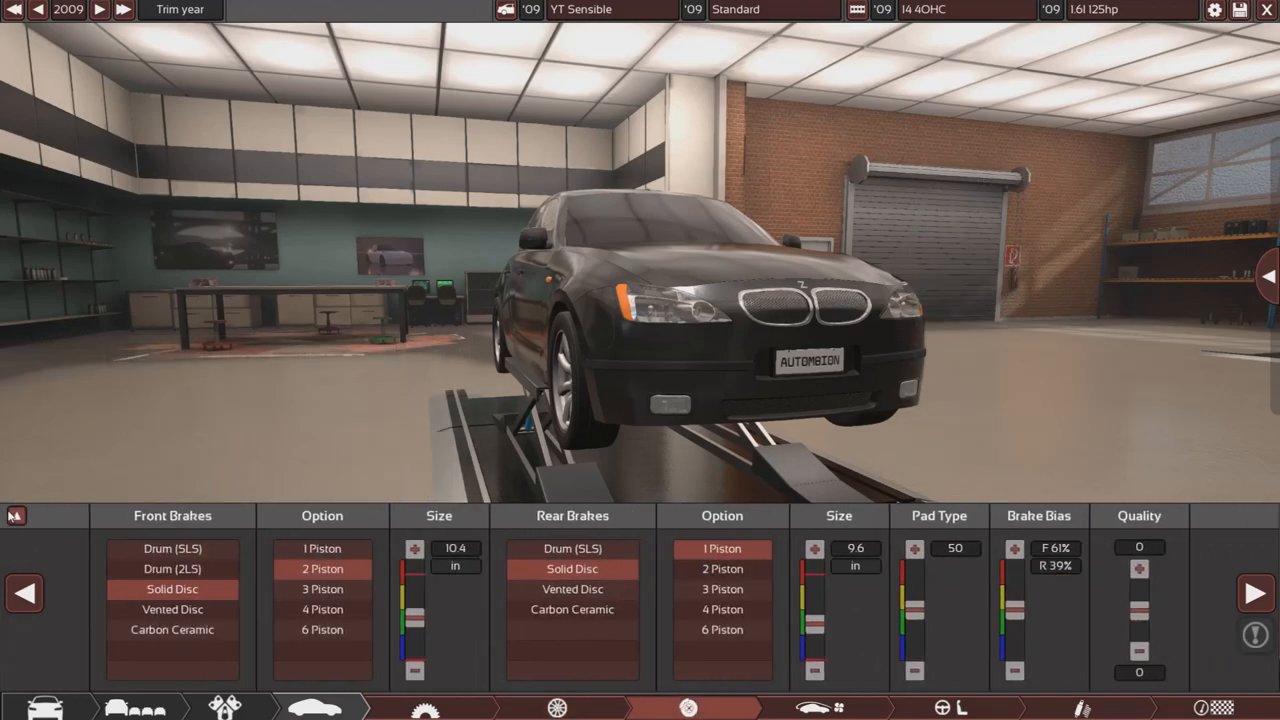
# - Shrink the front discs, fit three-piston front calipers and enlarge rear discs to 10.0 inches
pyautogui.click(15, 515)
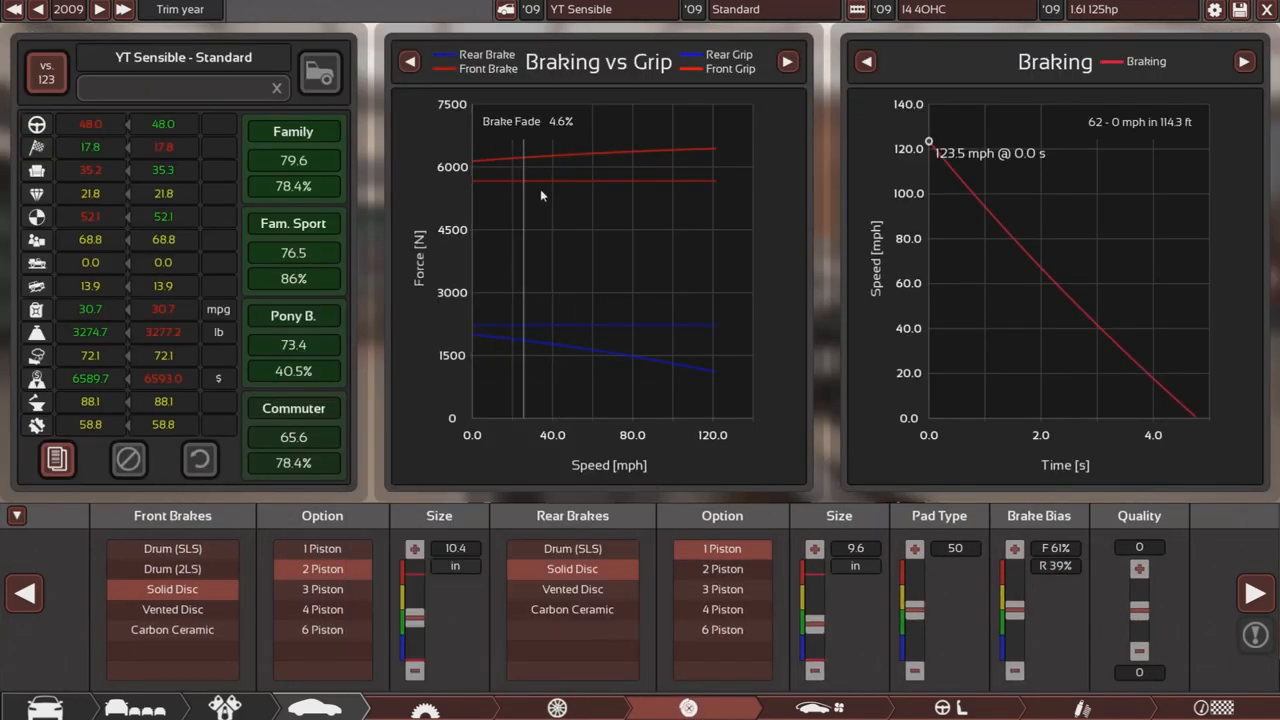
pyautogui.click(322, 548)
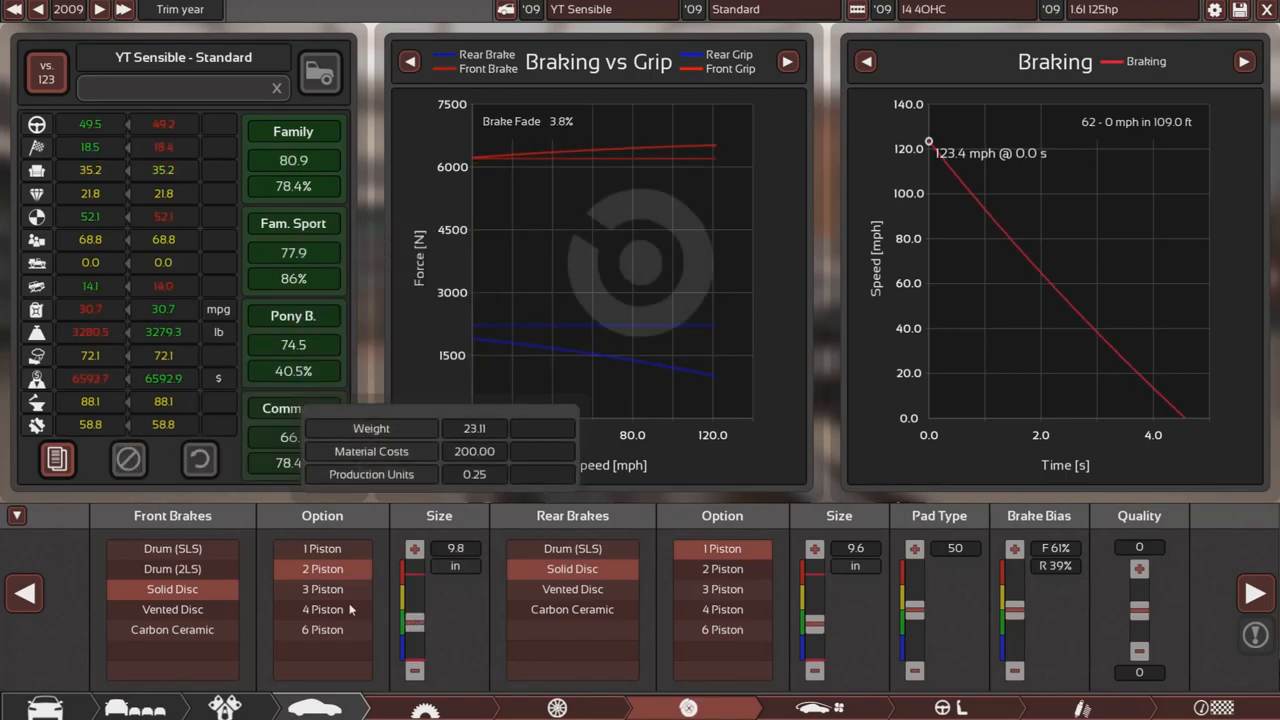
pyautogui.click(322, 589)
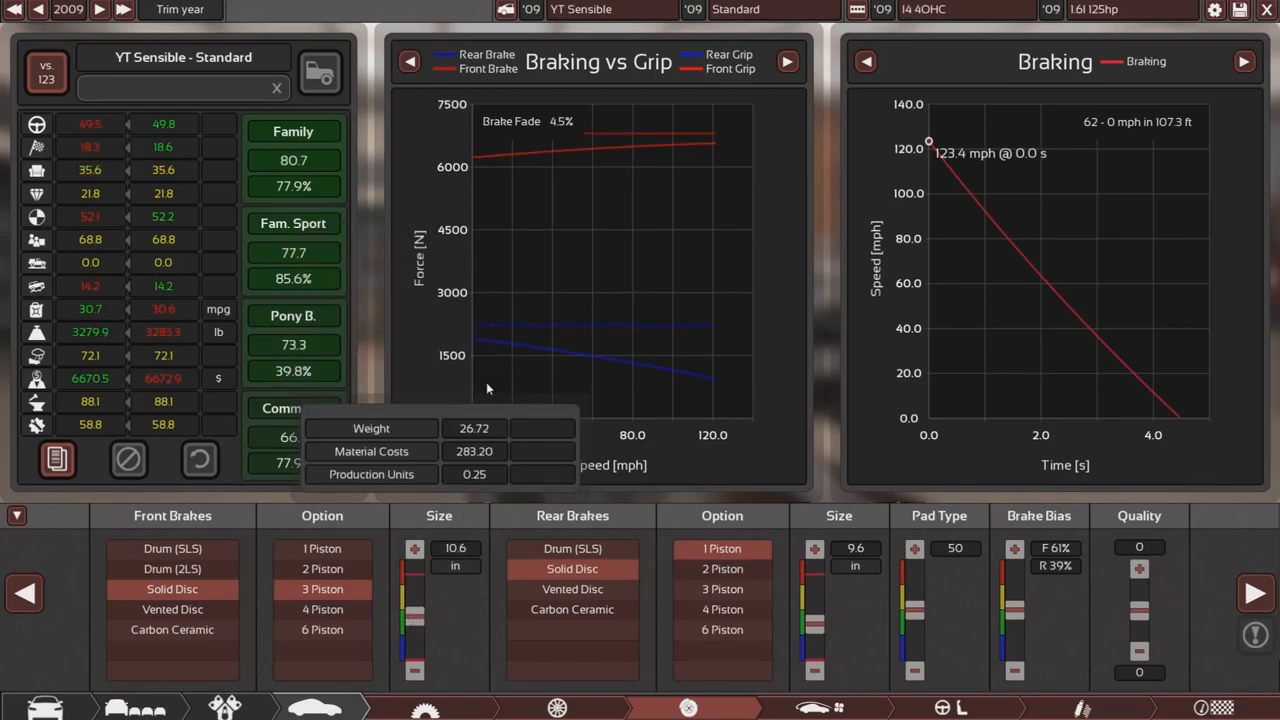
pyautogui.moveTo(555, 191)
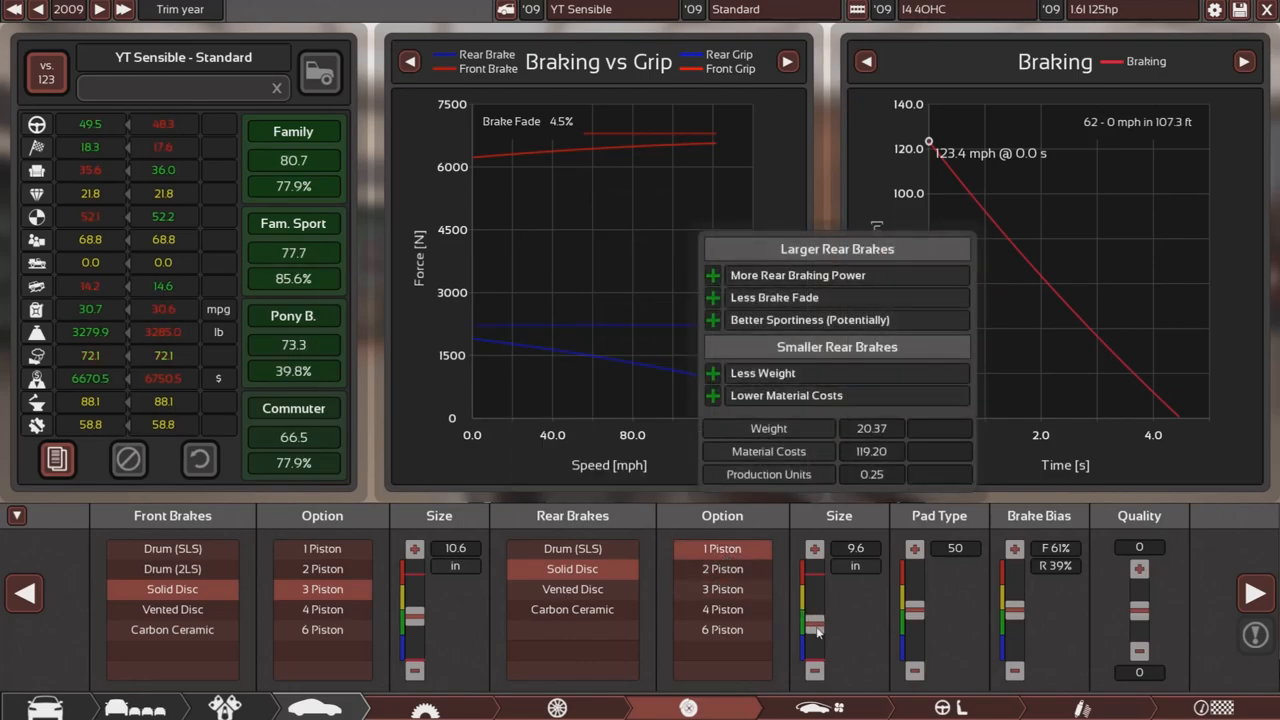
pyautogui.moveTo(814, 635); pyautogui.dragTo(814, 625)
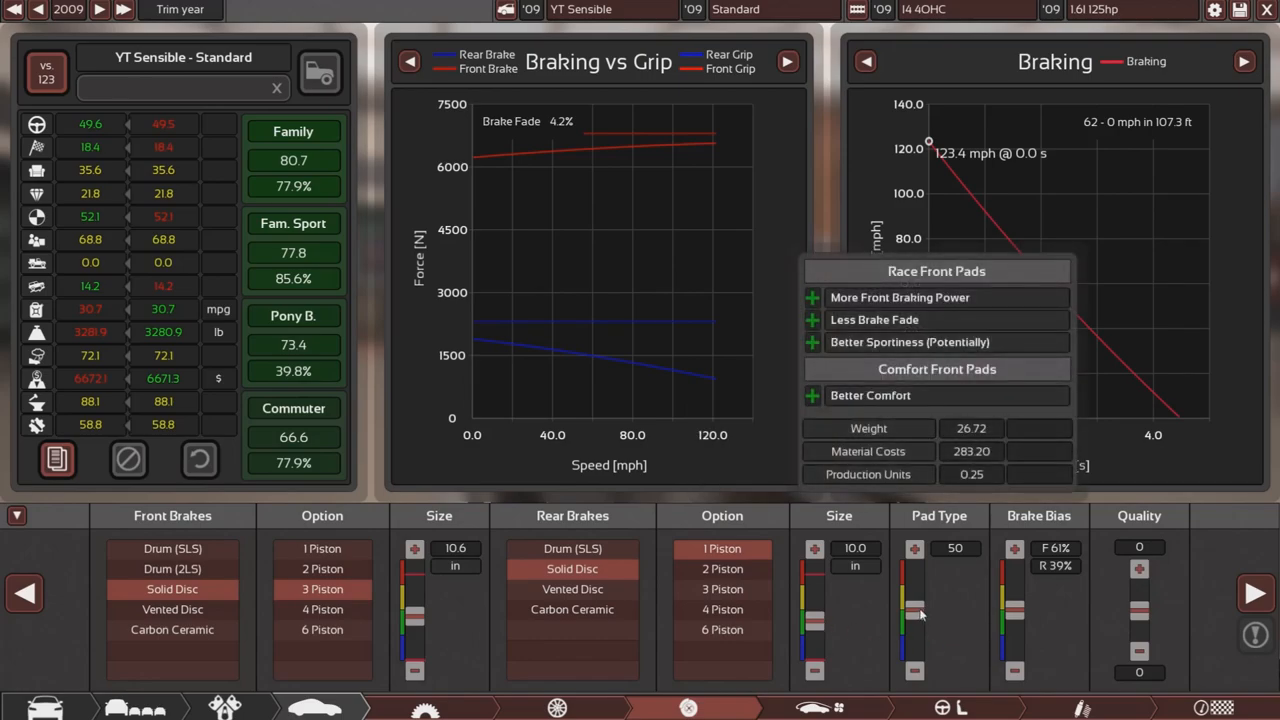
pyautogui.moveTo(917, 617)
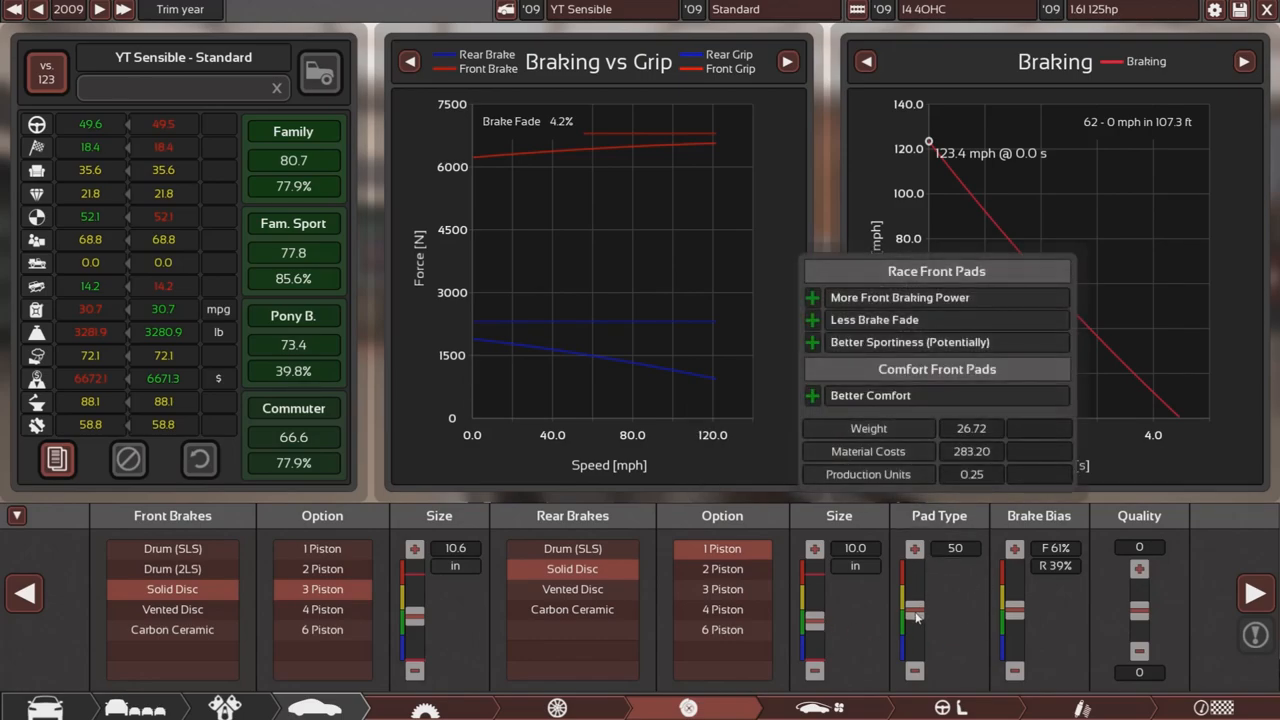
# - Set pad type 58, switch to vented discs and shift brake bias to 65% front
pyautogui.moveTo(913, 612); pyautogui.dragTo(913, 580)
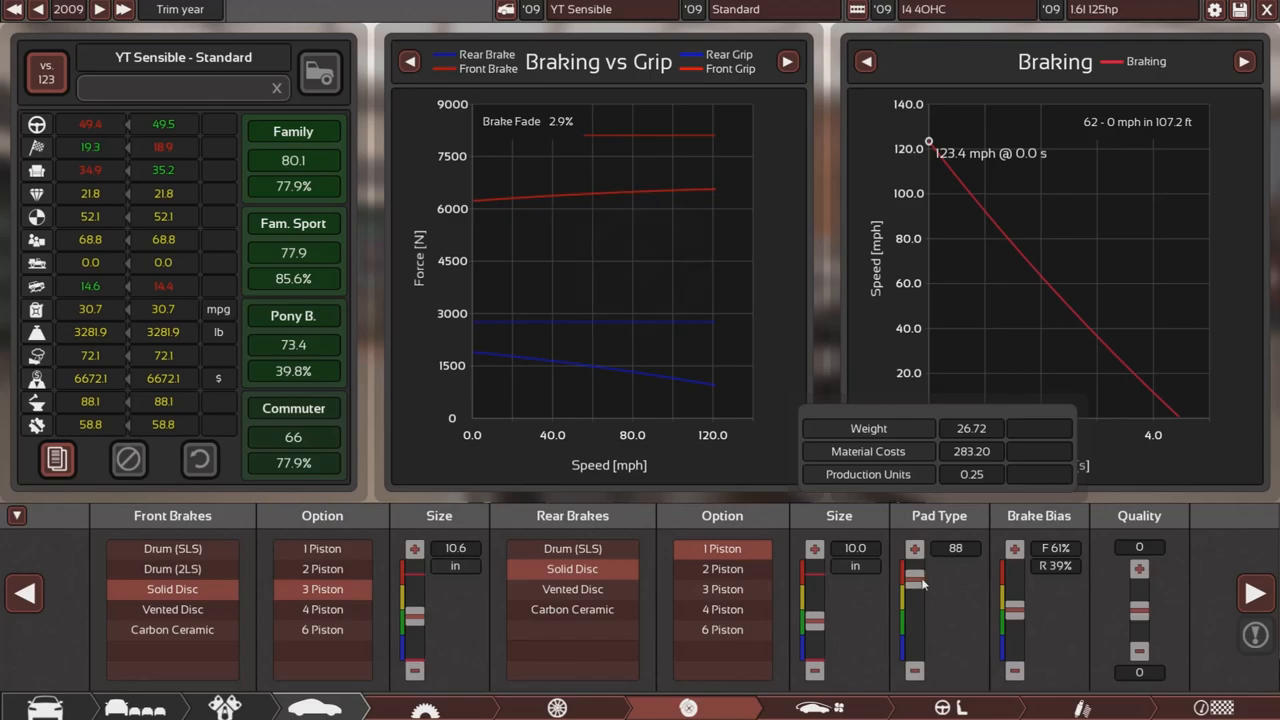
pyautogui.moveTo(918, 583); pyautogui.dragTo(915, 660)
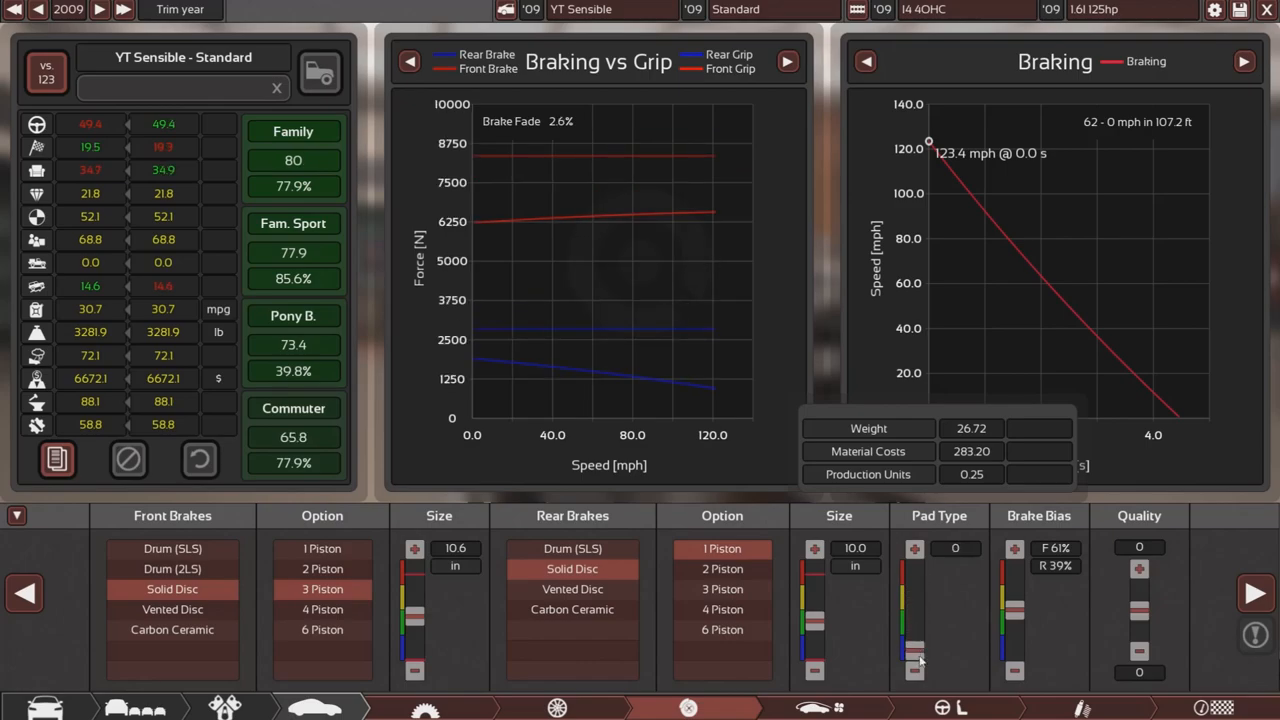
pyautogui.moveTo(915, 655); pyautogui.dragTo(915, 613)
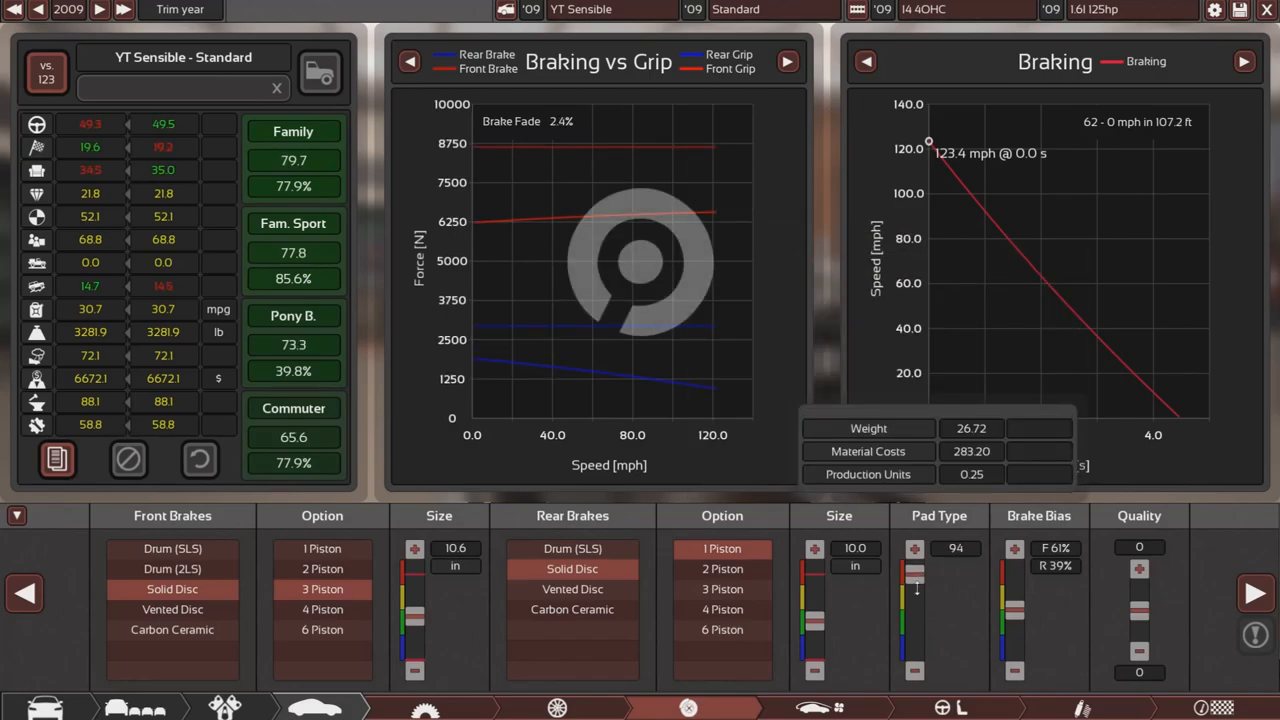
pyautogui.click(572, 588)
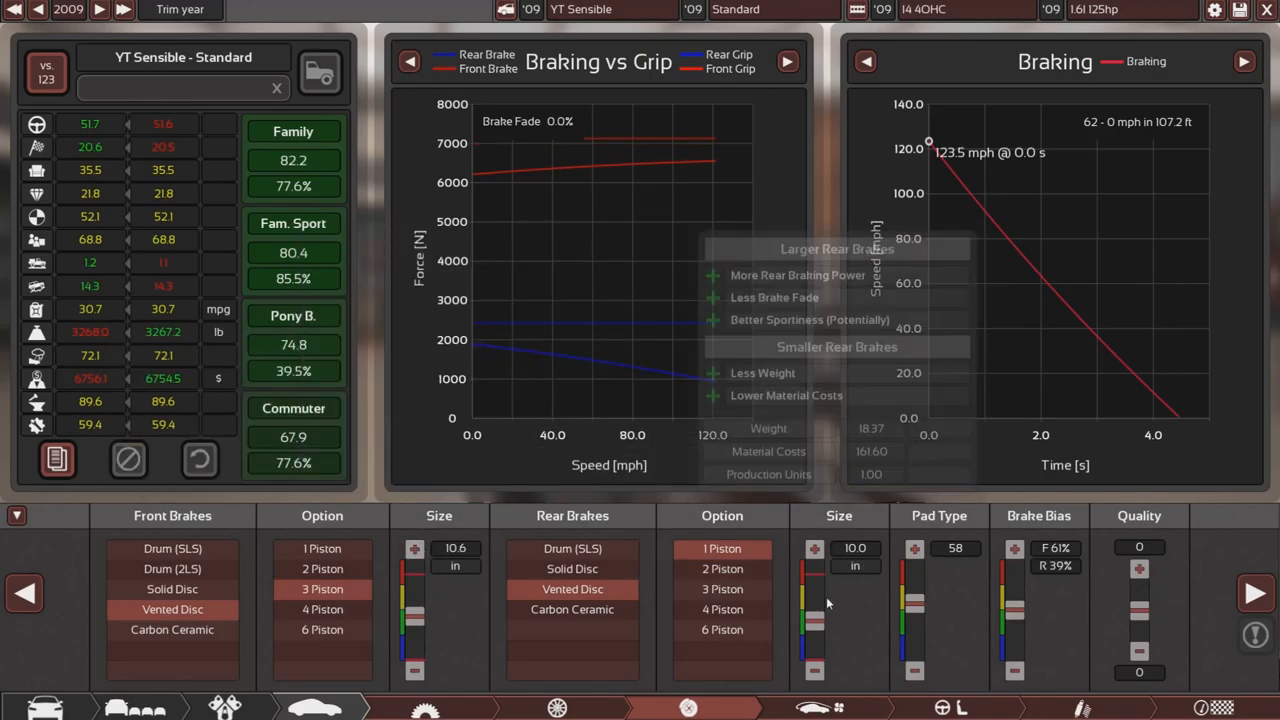
pyautogui.moveTo(293, 160)
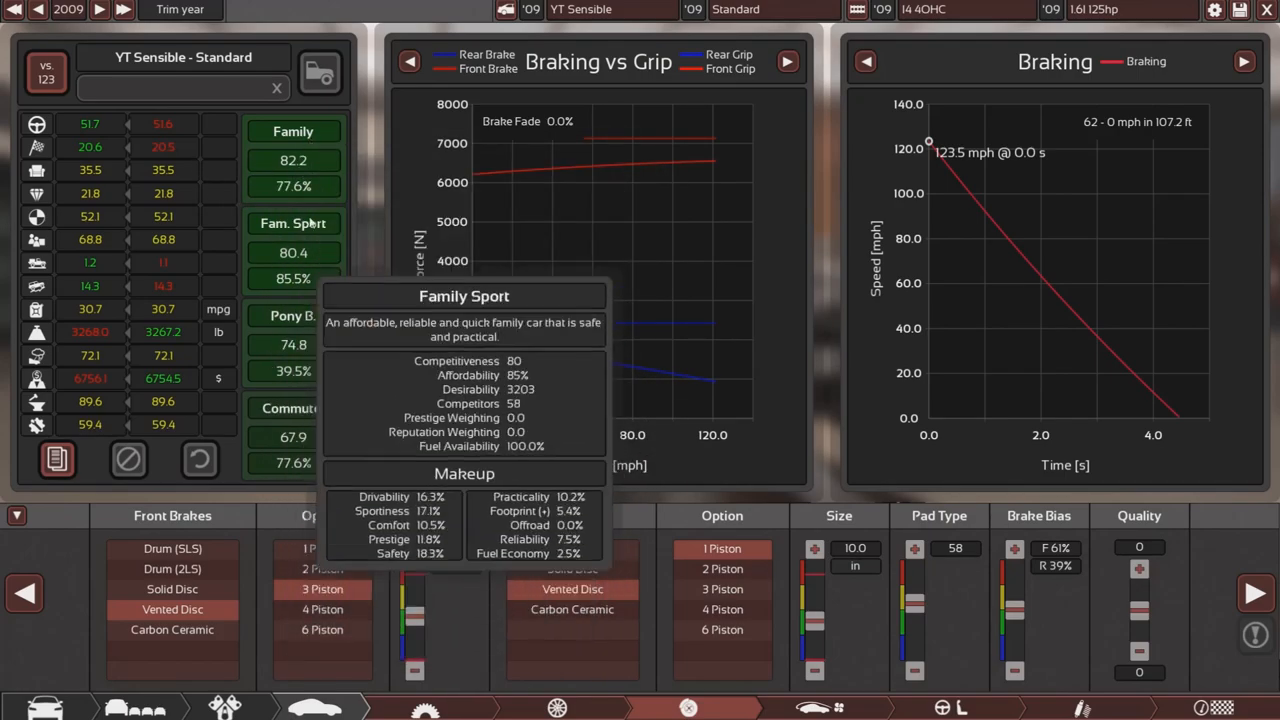
pyautogui.moveTo(1018, 568)
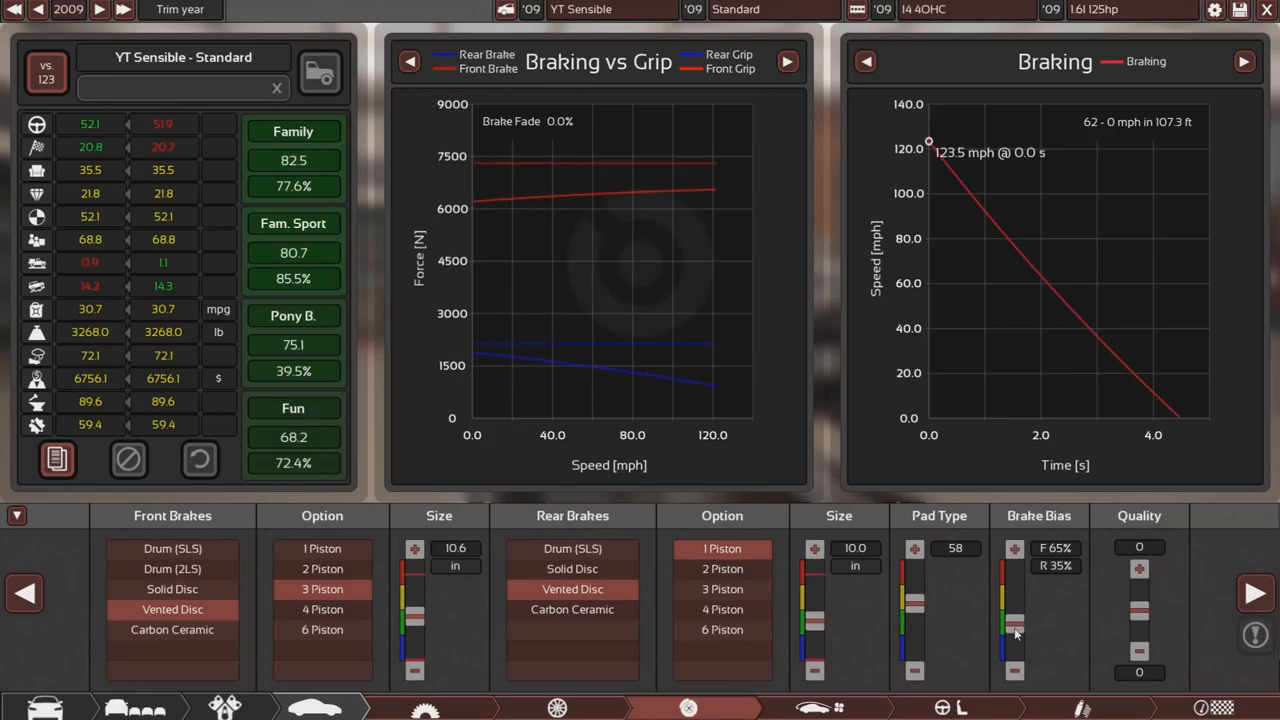
pyautogui.moveTo(1015, 625); pyautogui.dragTo(1015, 640)
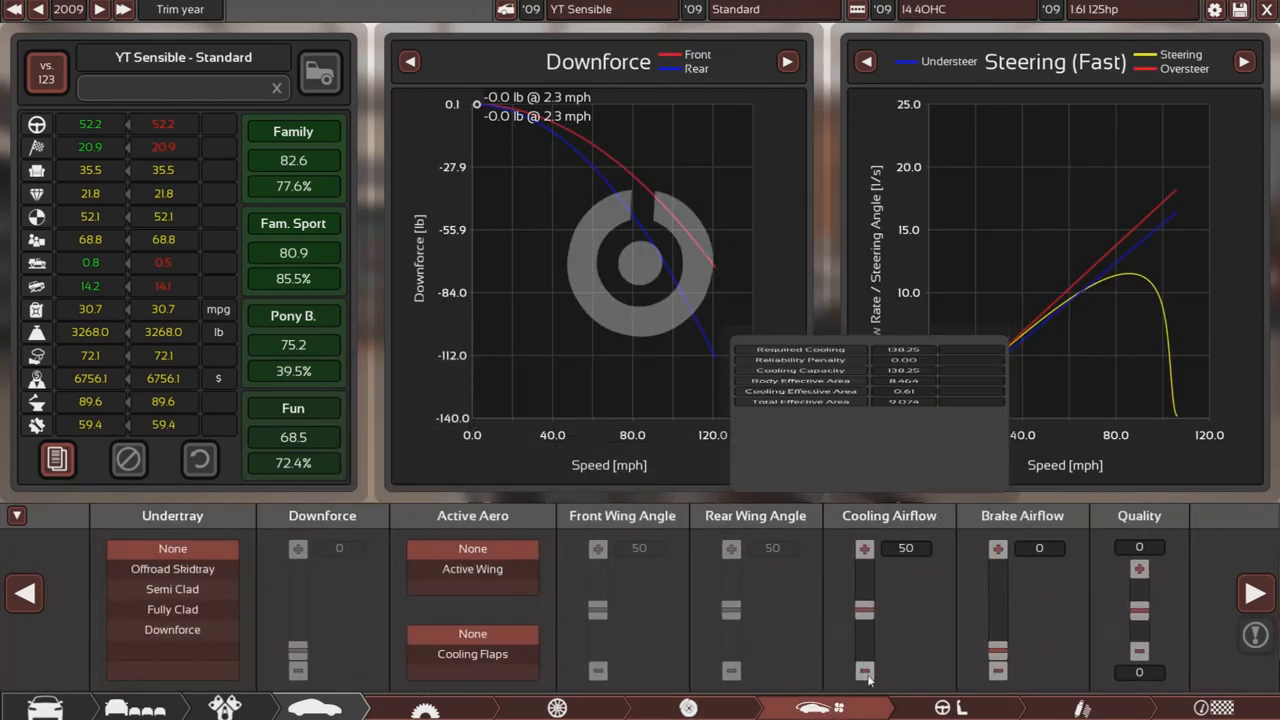
# - Return to the Interior options, with the interior upgraded to Premium
pyautogui.click(864, 548)
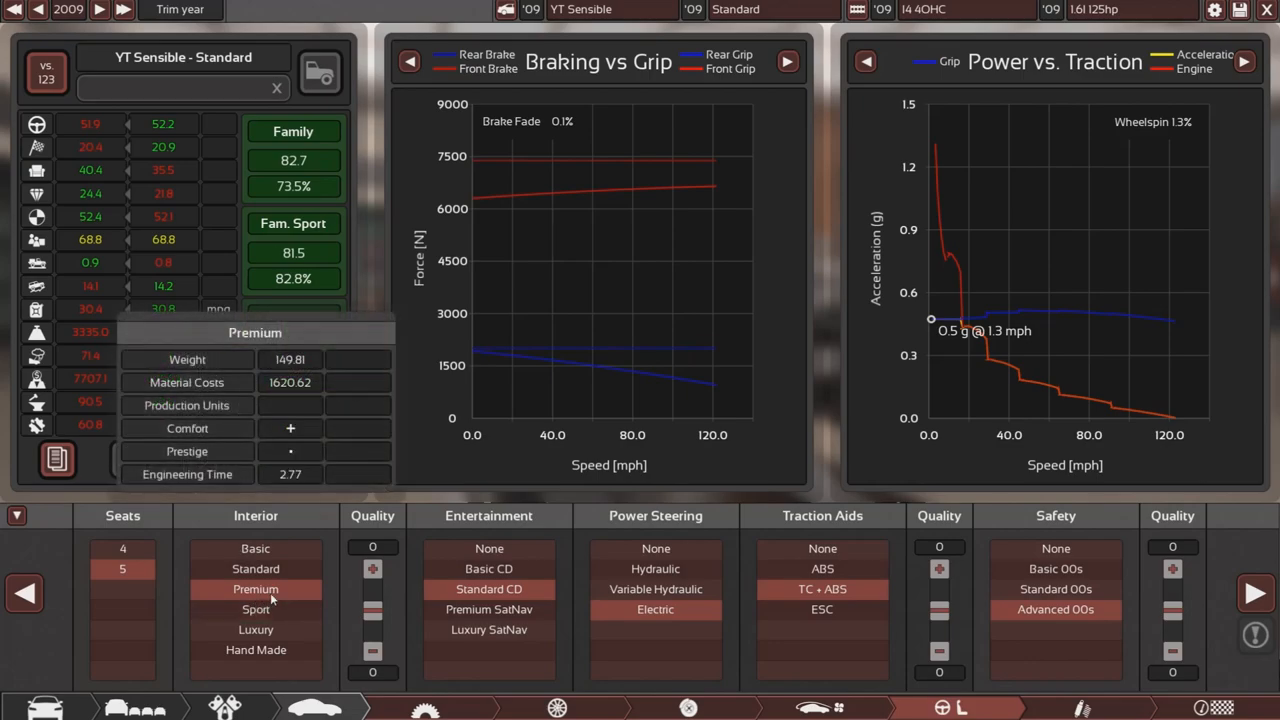
# - Compare Standard and Premium interiors, keep Premium, and fit Basic CD entertainment
pyautogui.click(489, 568)
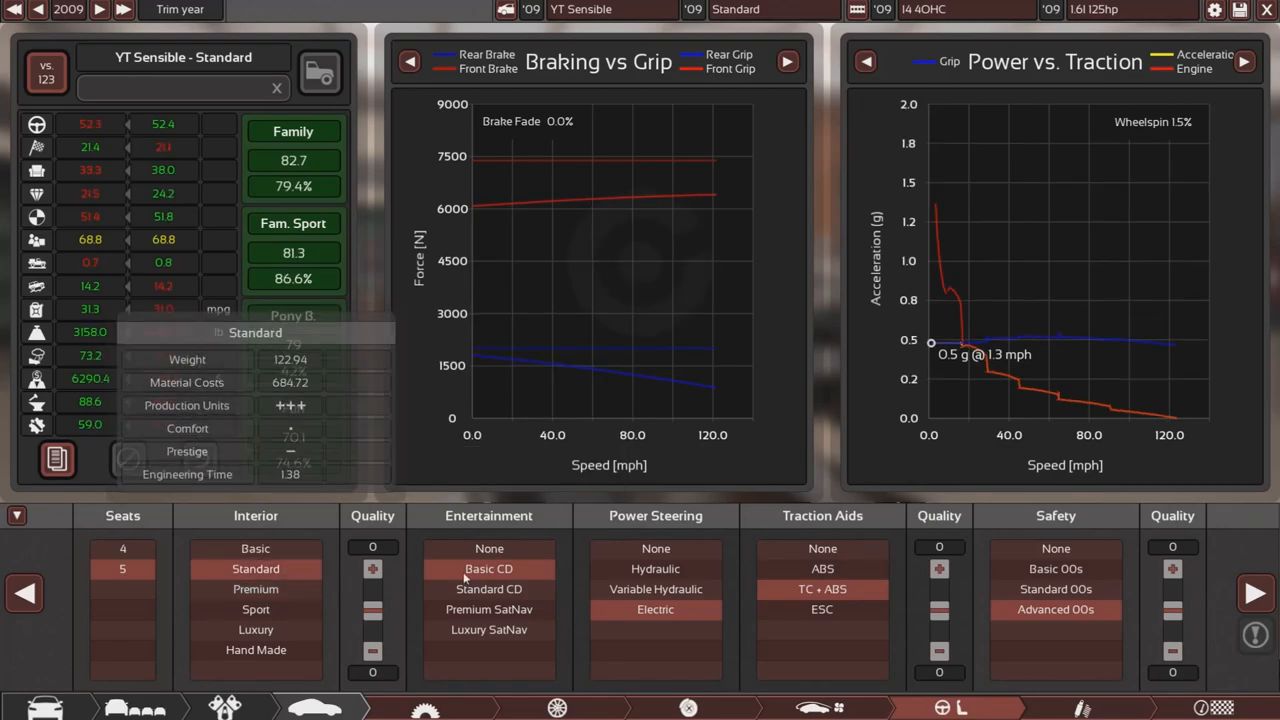
pyautogui.click(255, 589)
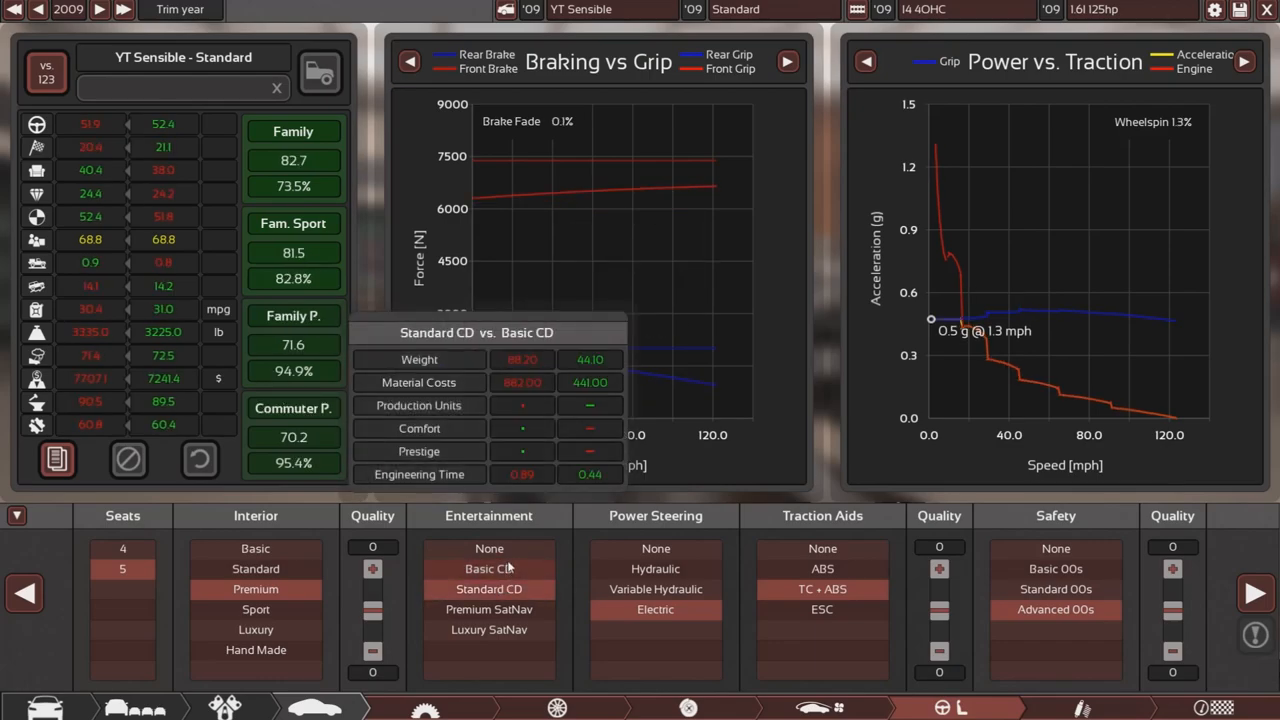
pyautogui.click(489, 609)
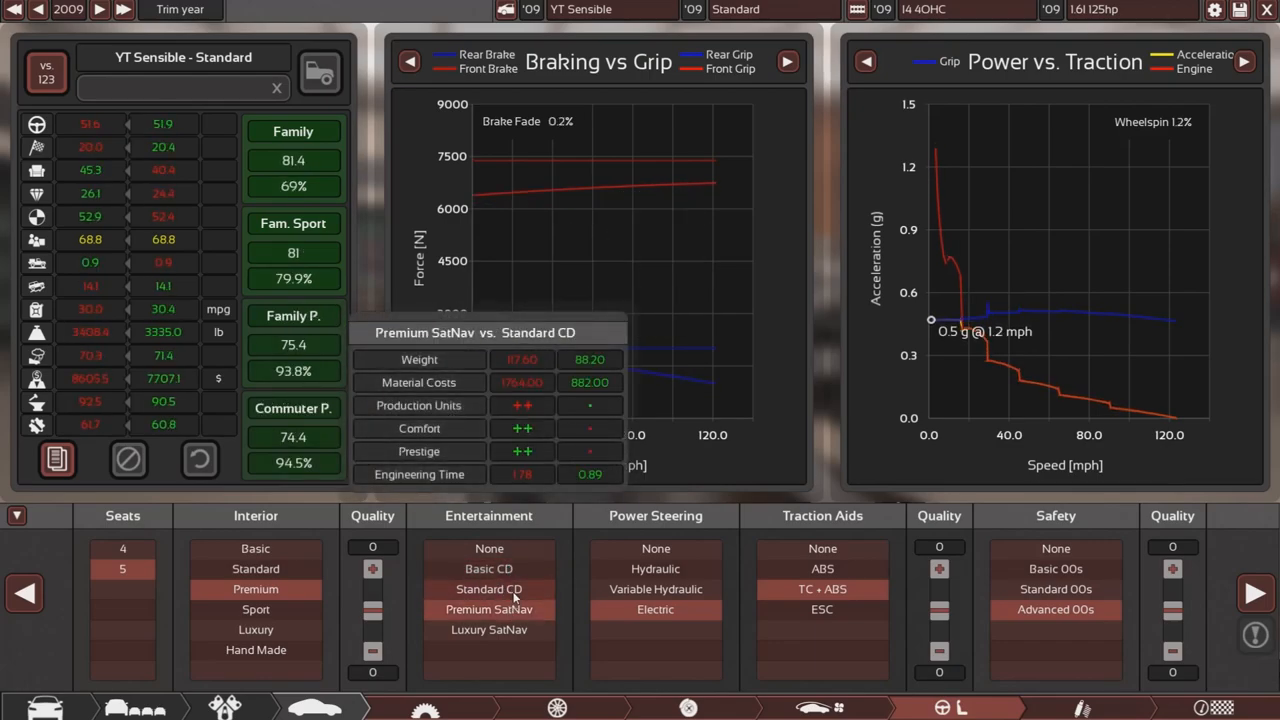
pyautogui.click(489, 568)
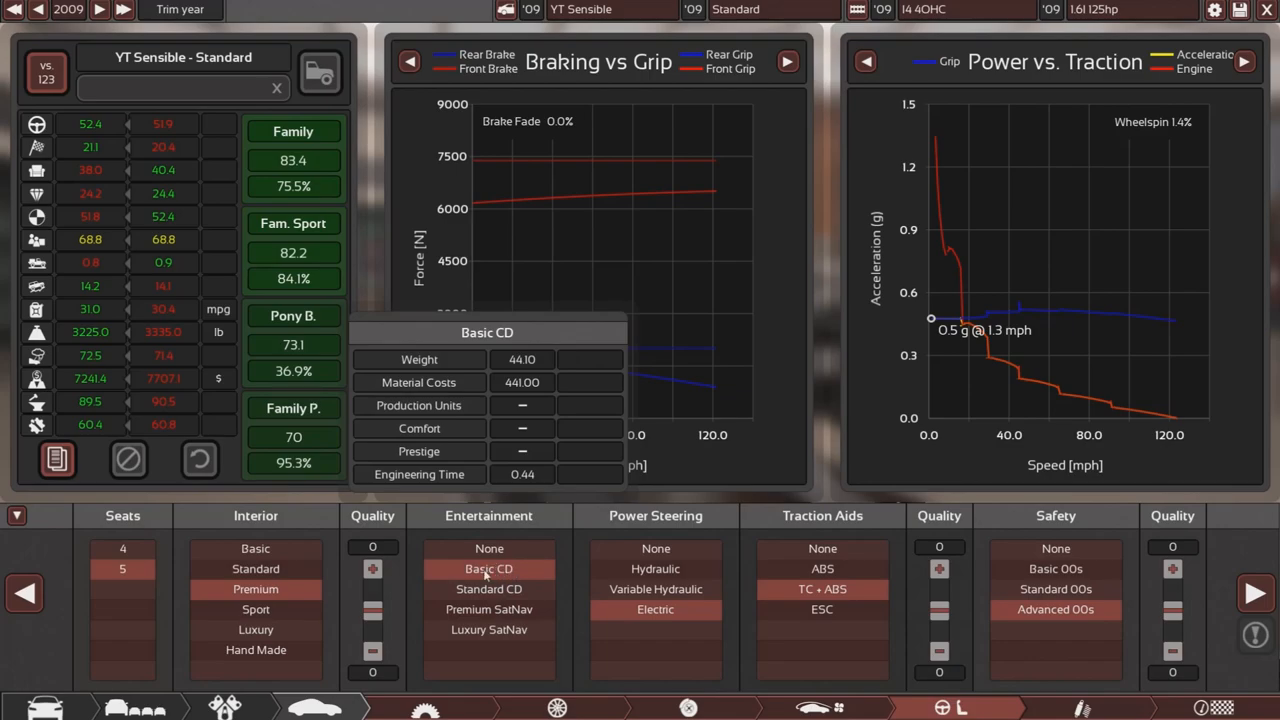
pyautogui.moveTo(985, 707)
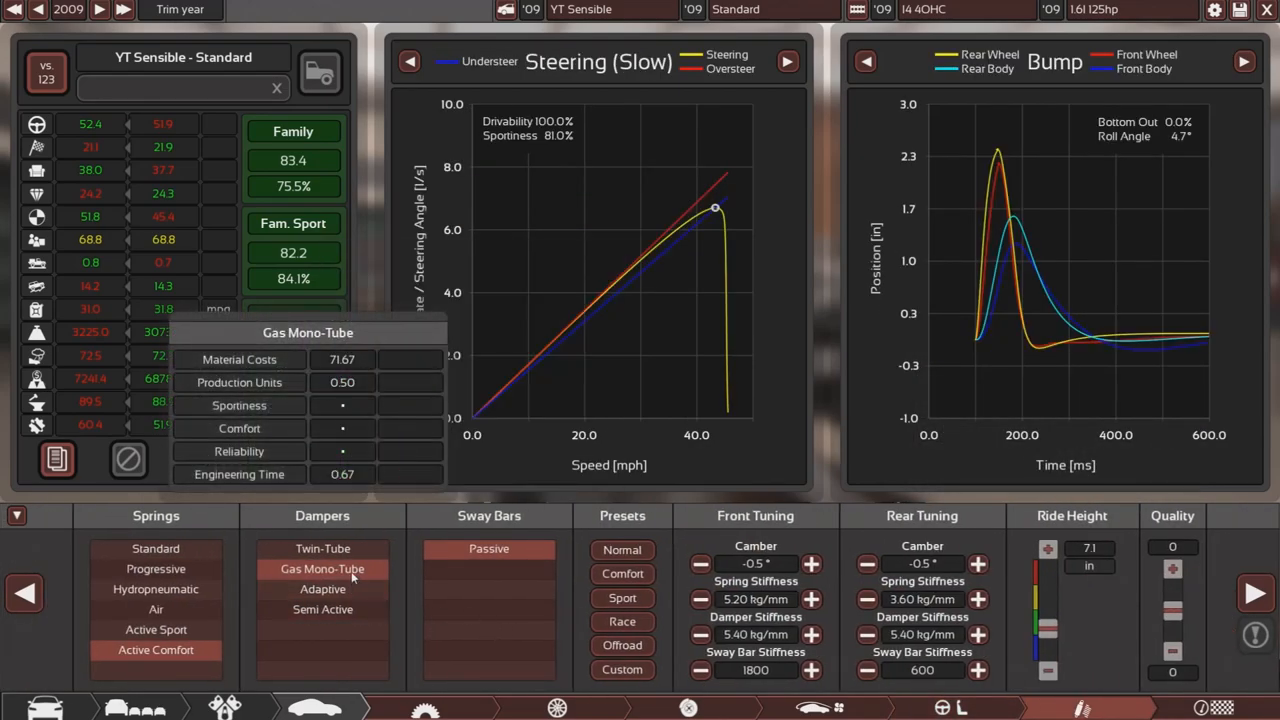
pyautogui.moveTo(156, 568)
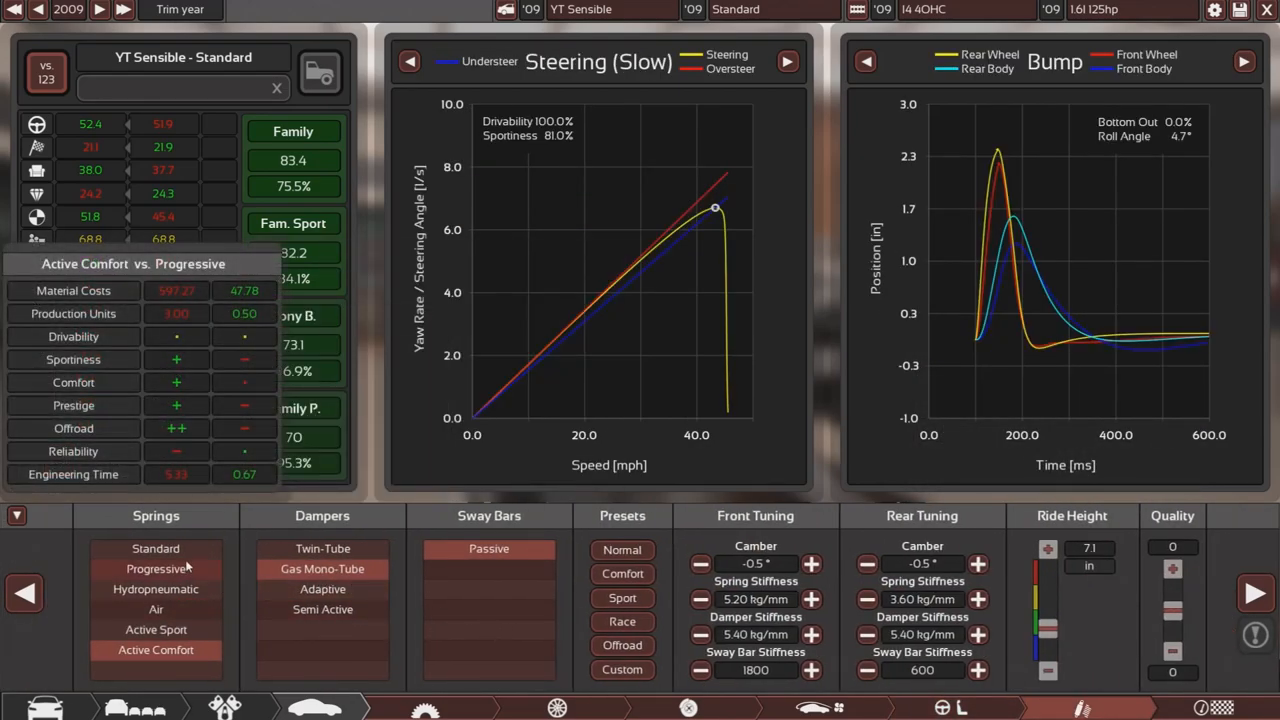
# - Fit Progressive springs and Active sway bars, then try Sport and softer tuning presets
pyautogui.click(156, 548)
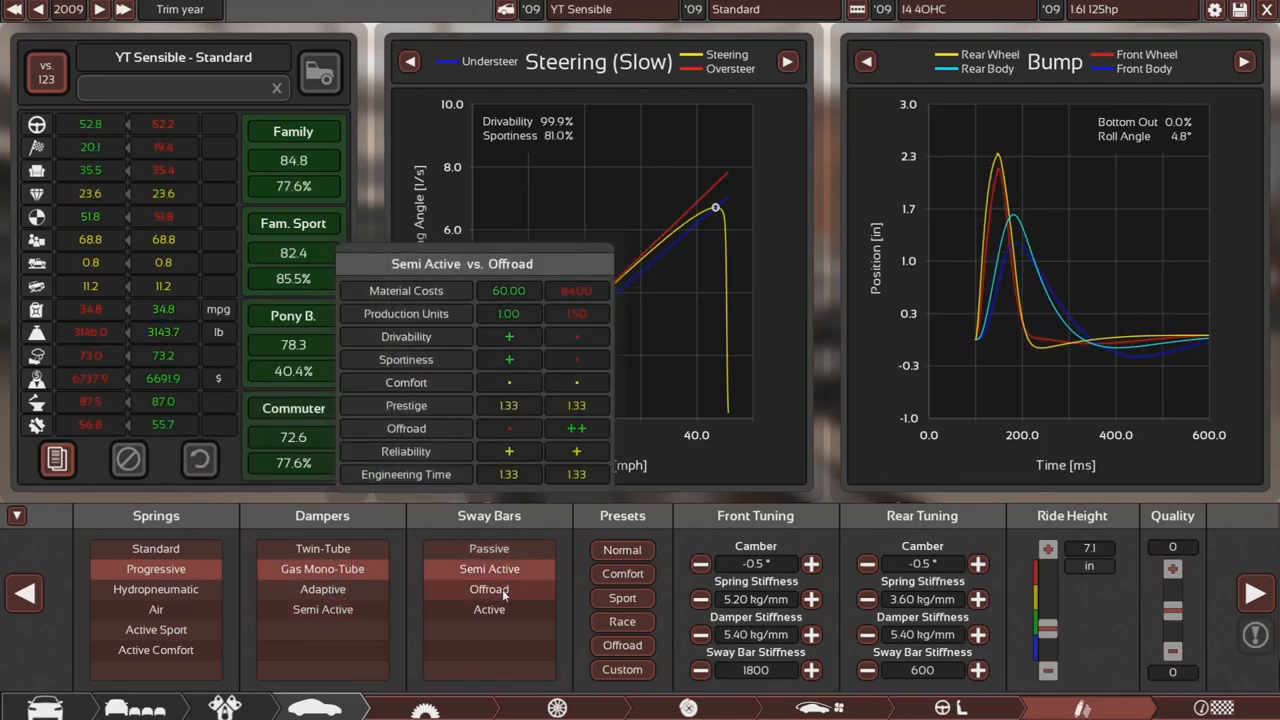
pyautogui.click(489, 569)
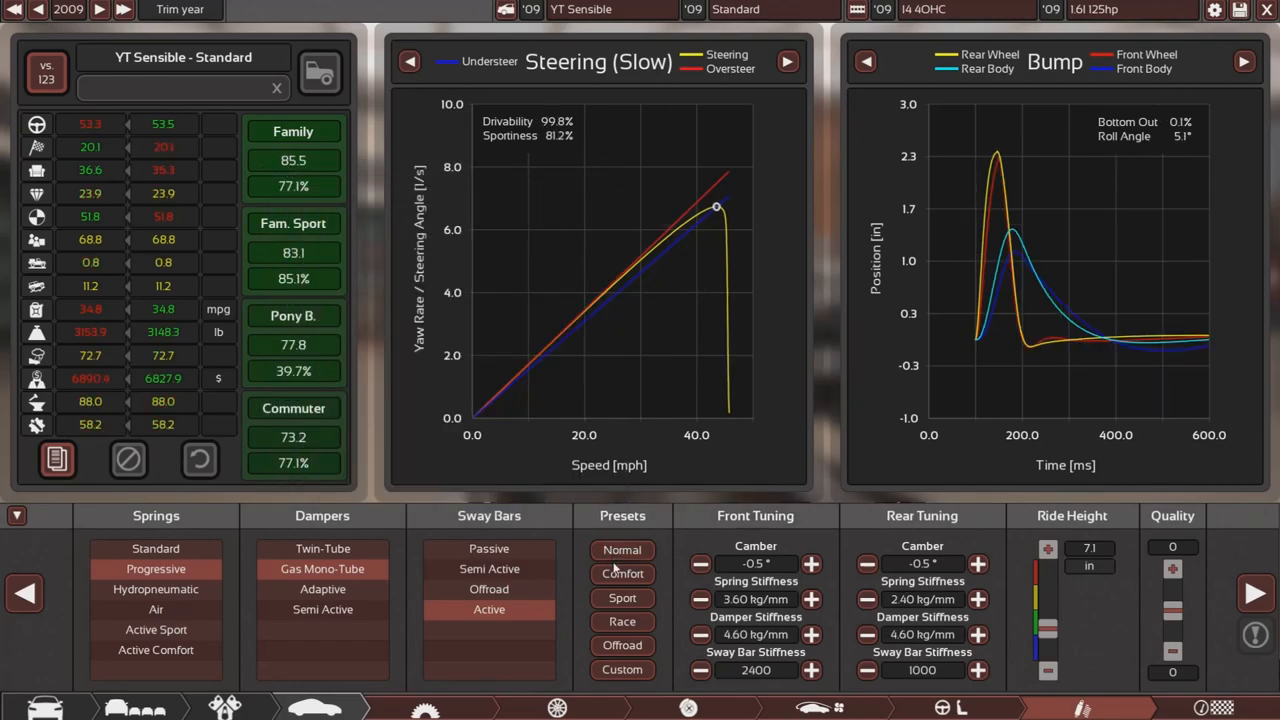
pyautogui.click(622, 597)
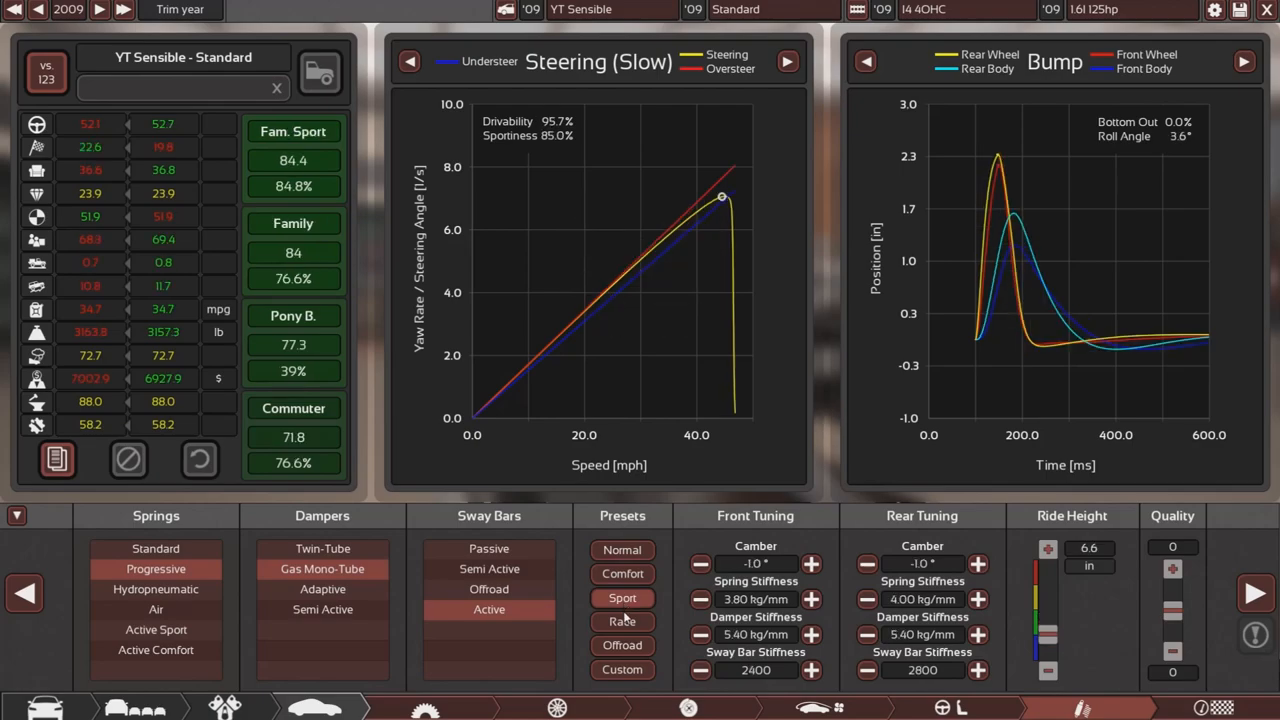
pyautogui.click(622, 573)
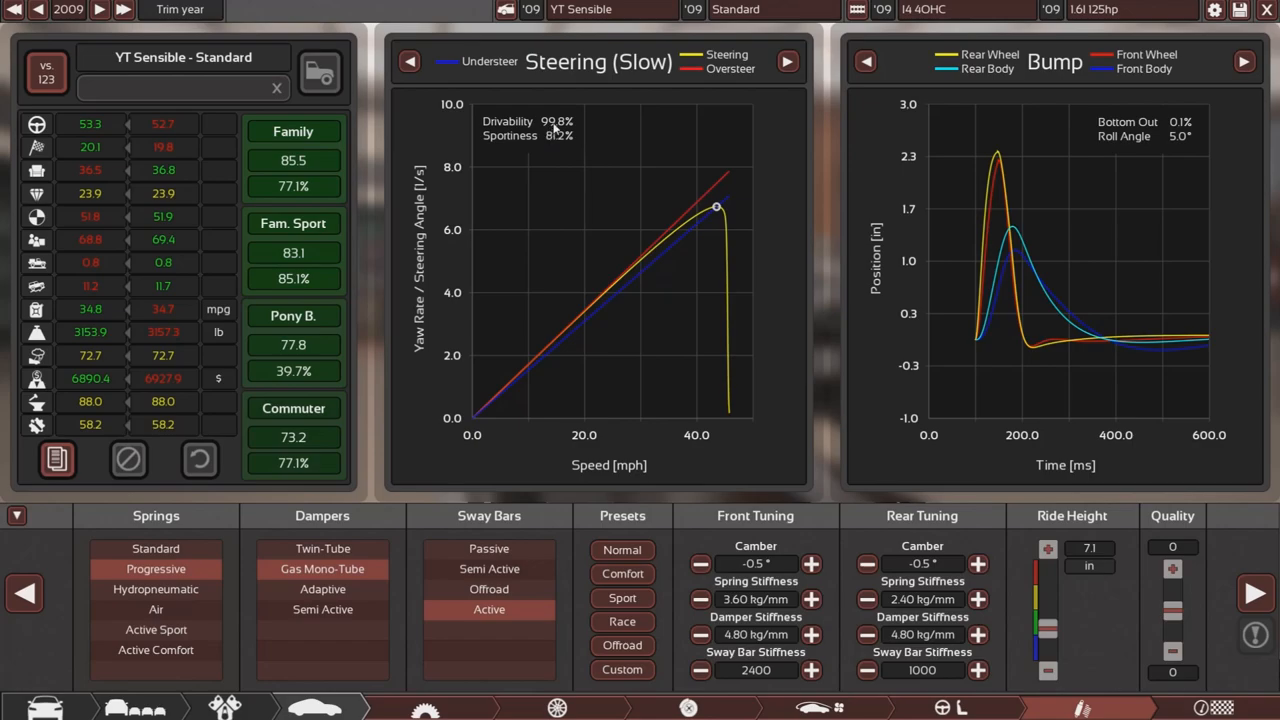
# - Adjust front and rear camber until both sit at -0.4°
pyautogui.click(701, 563)
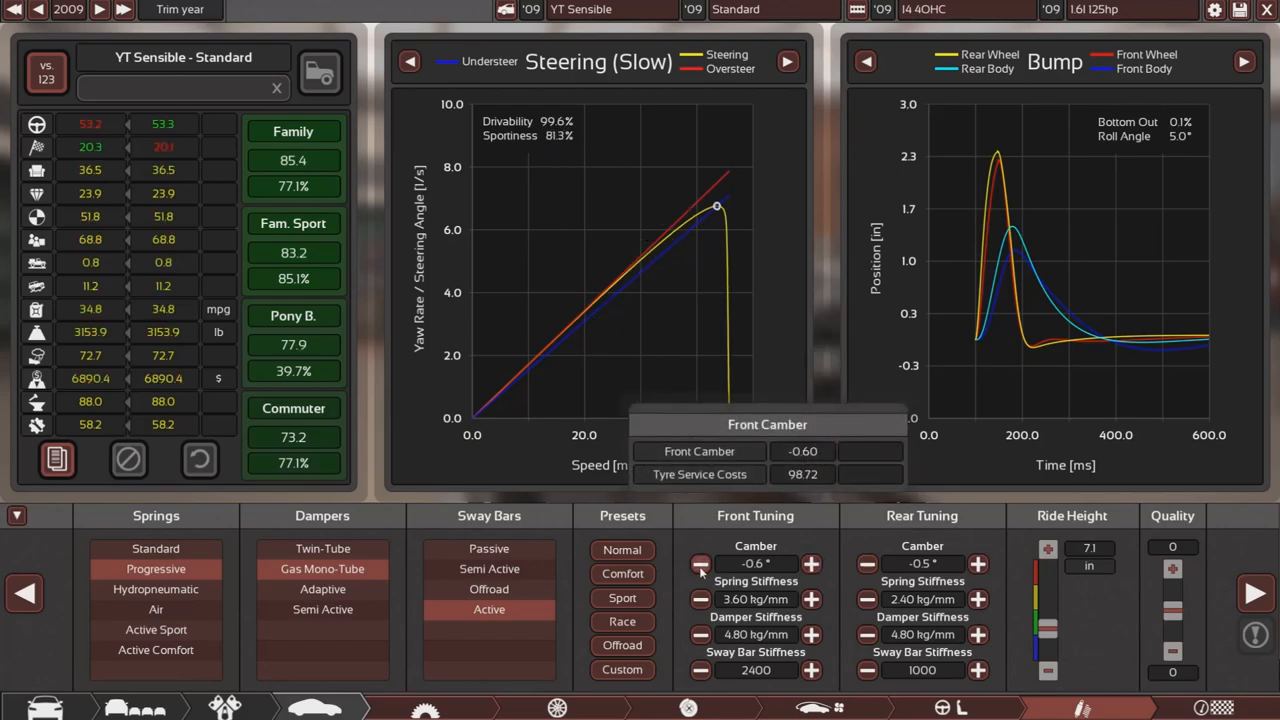
pyautogui.click(811, 563)
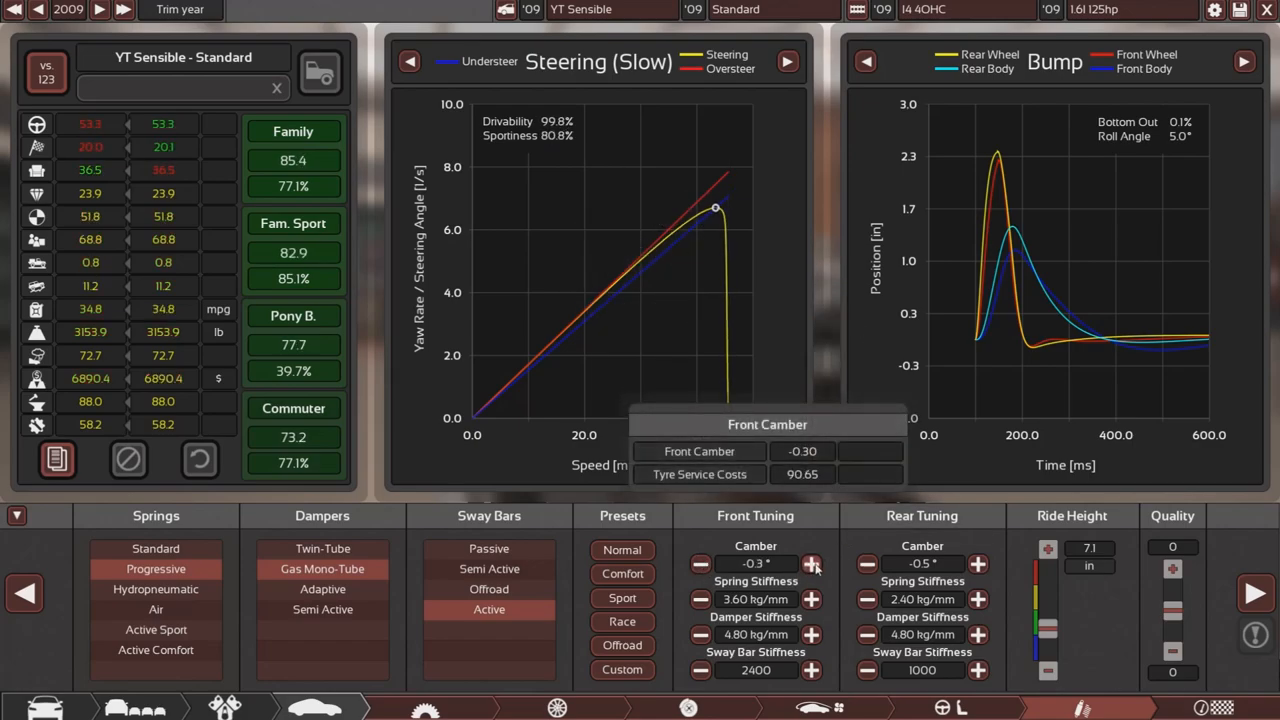
pyautogui.click(866, 564)
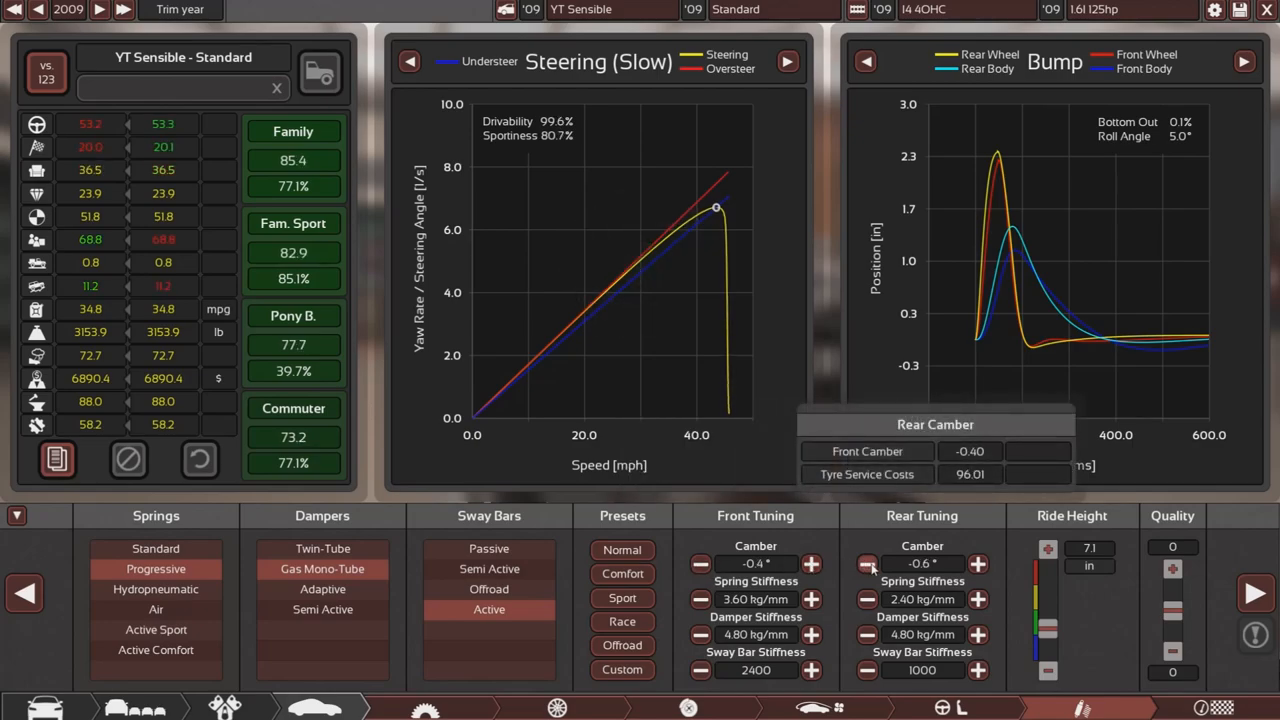
pyautogui.click(867, 564)
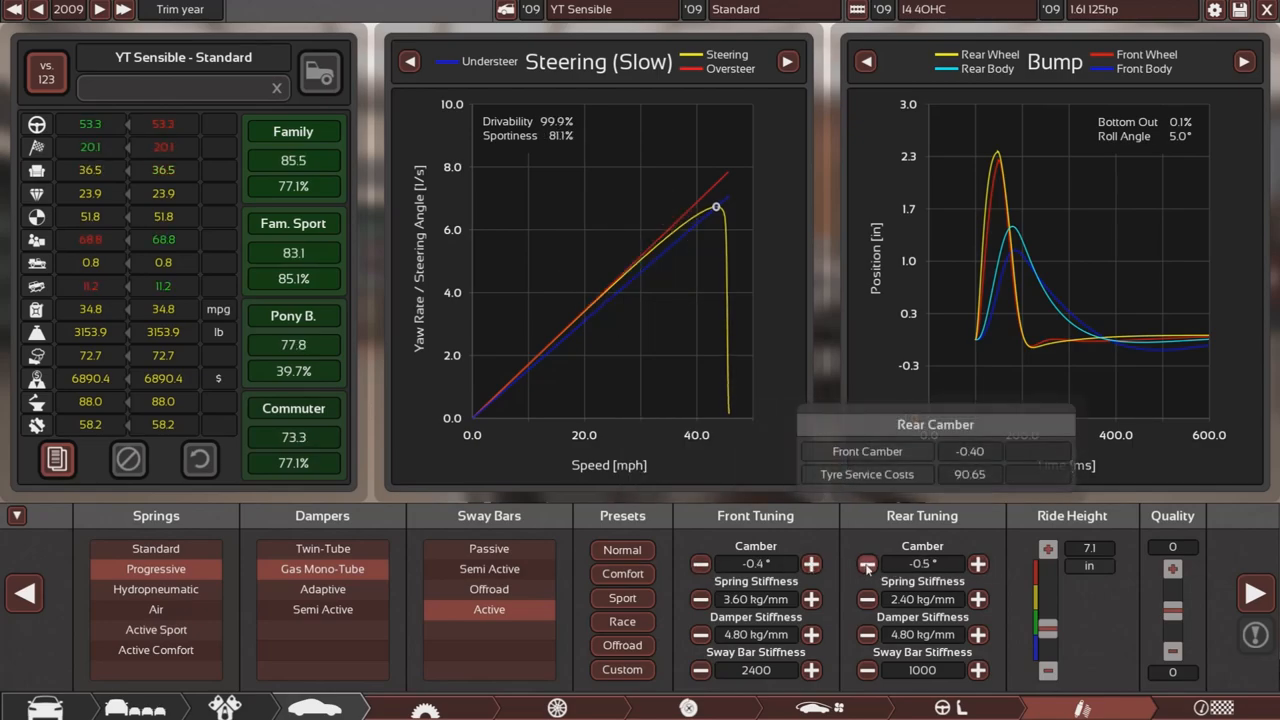
pyautogui.click(977, 563)
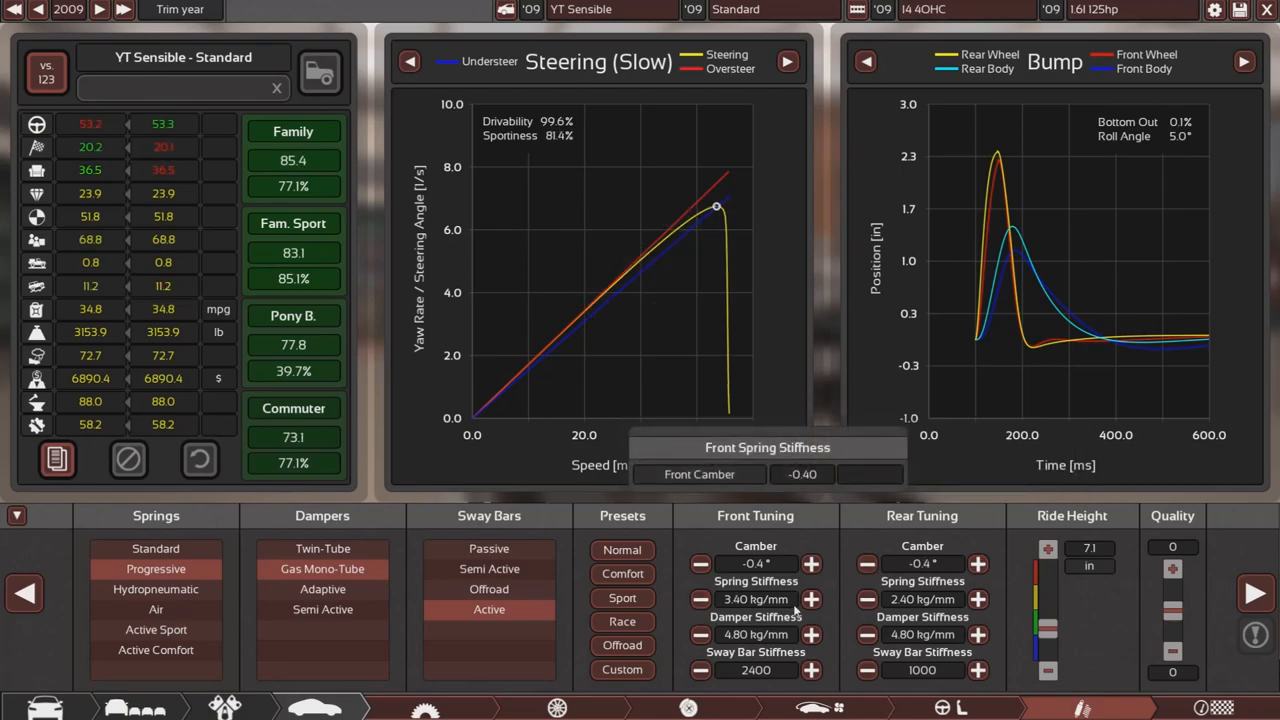
# - Test spring stiffness, keeping springs at 3.60 front and 2.40 kg/mm rear
pyautogui.click(811, 600)
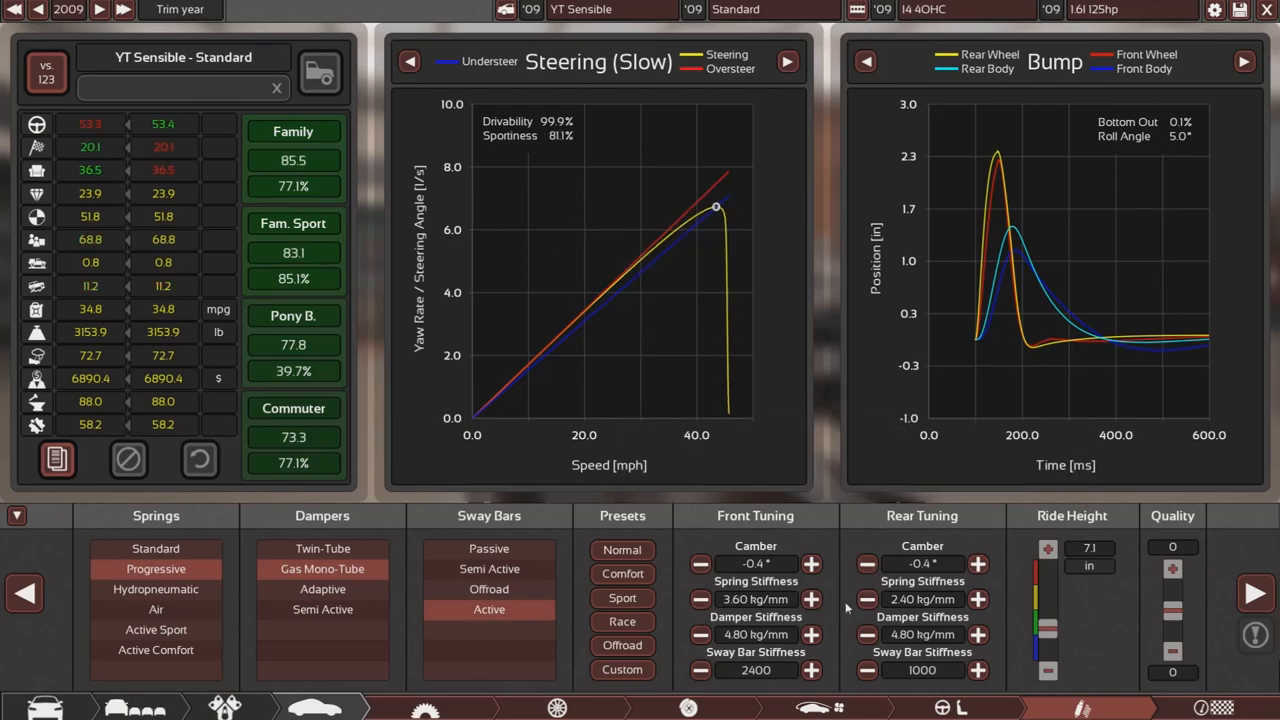
pyautogui.click(866, 599)
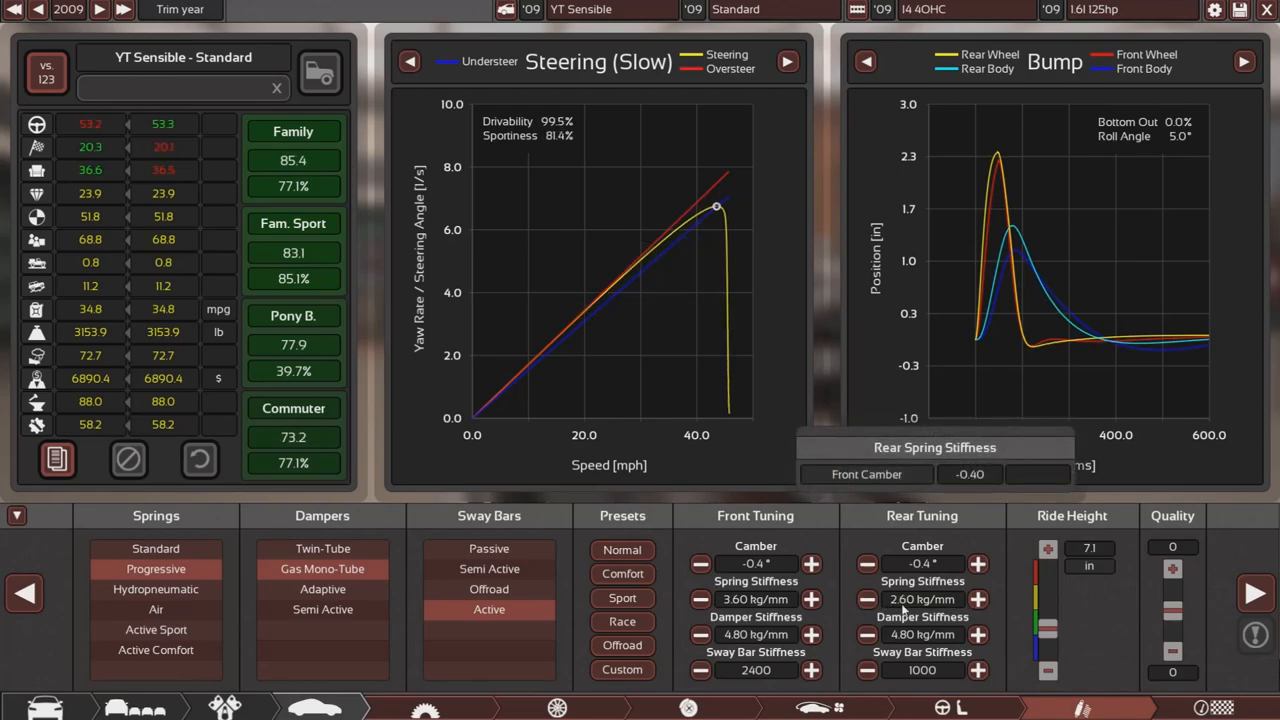
pyautogui.click(867, 599)
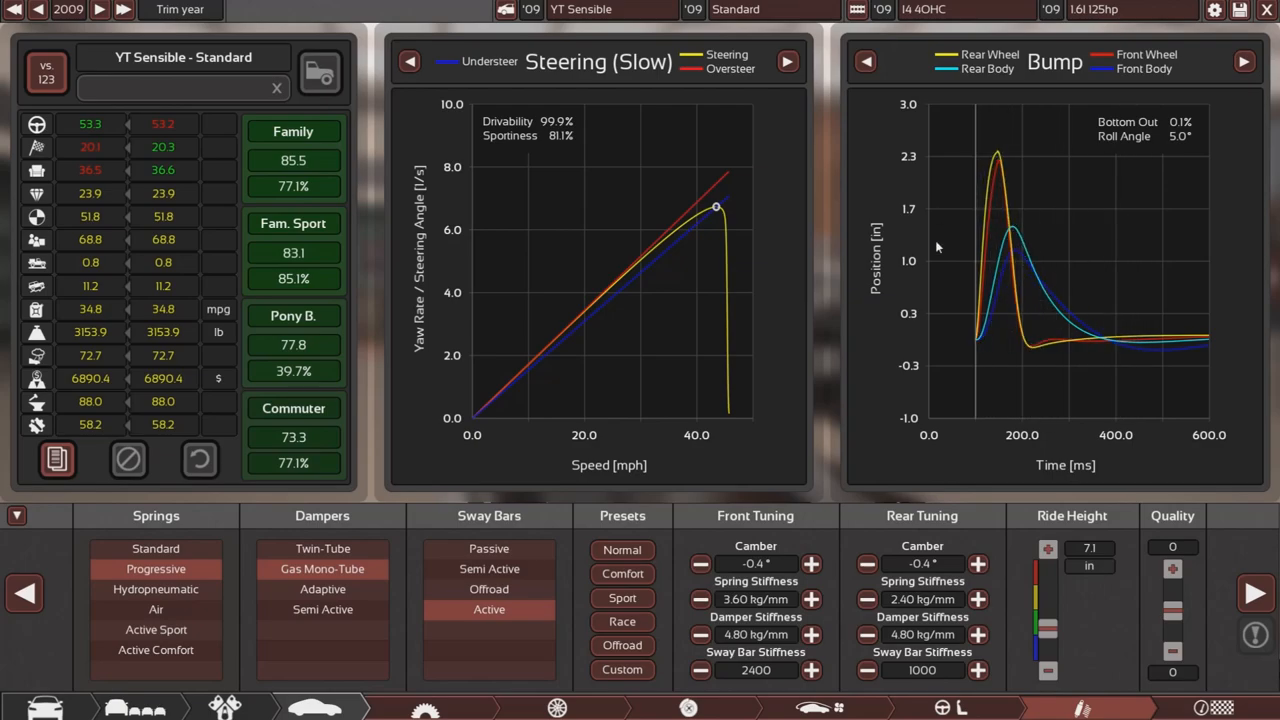
pyautogui.moveTo(950, 308)
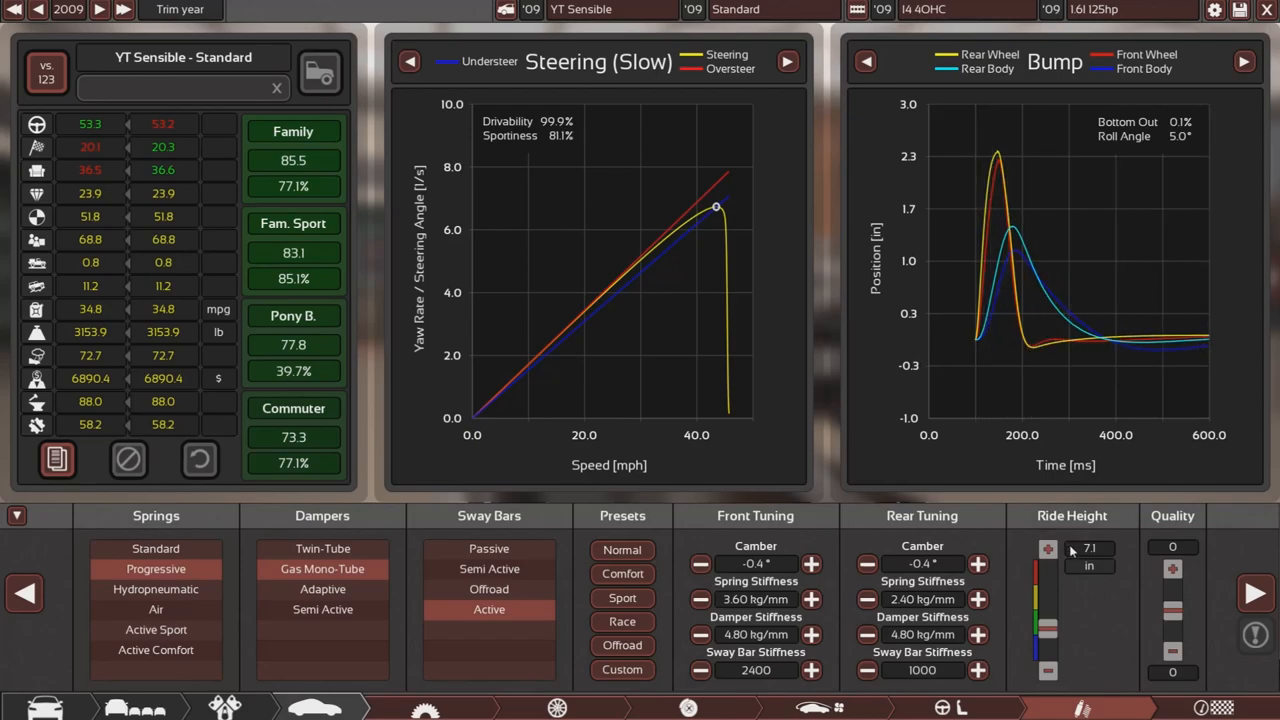
pyautogui.moveTo(1035, 567)
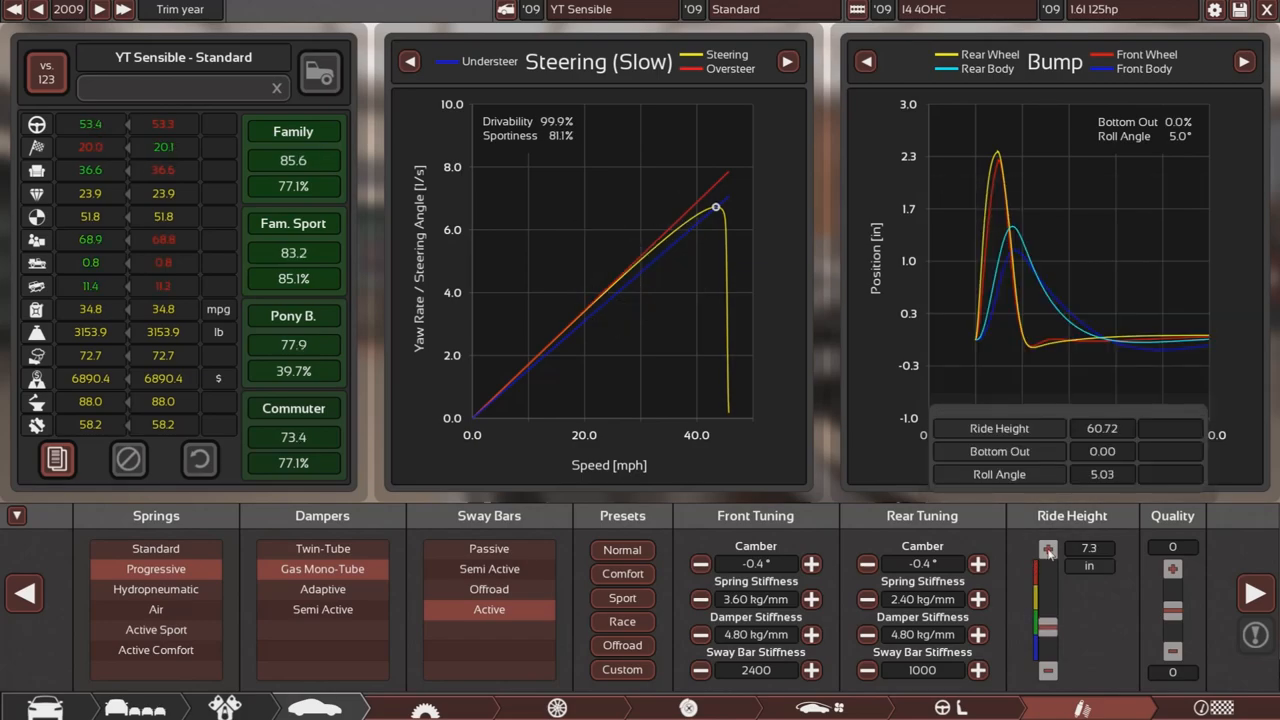
# - Lower then restore ride height to 7.3 in, returning to the Wheels settings
pyautogui.click(16, 515)
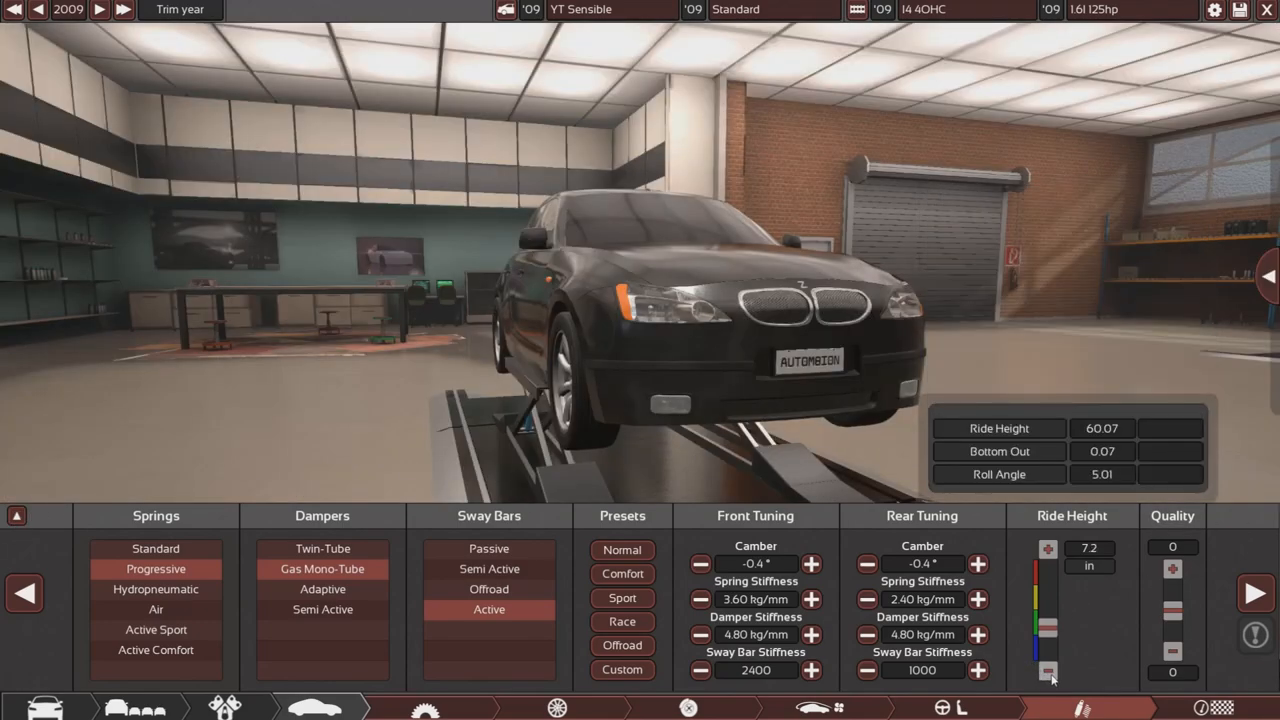
pyautogui.click(1047, 548)
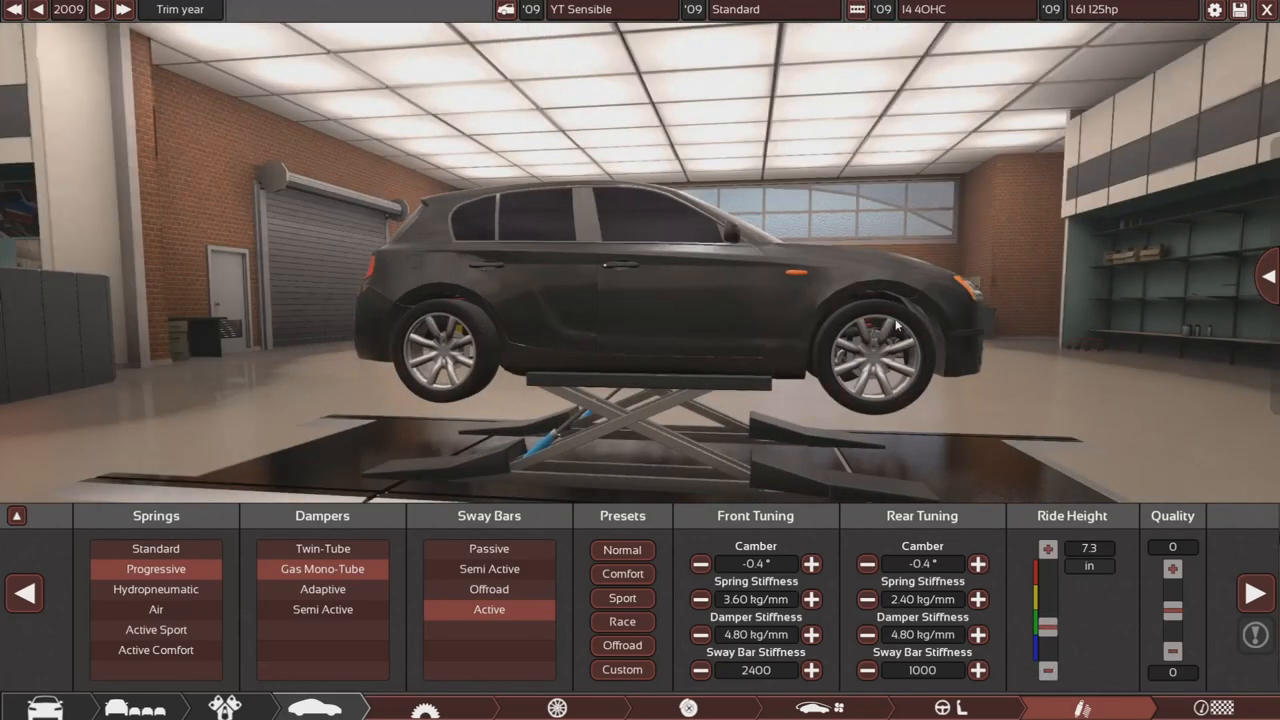
pyautogui.click(16, 515)
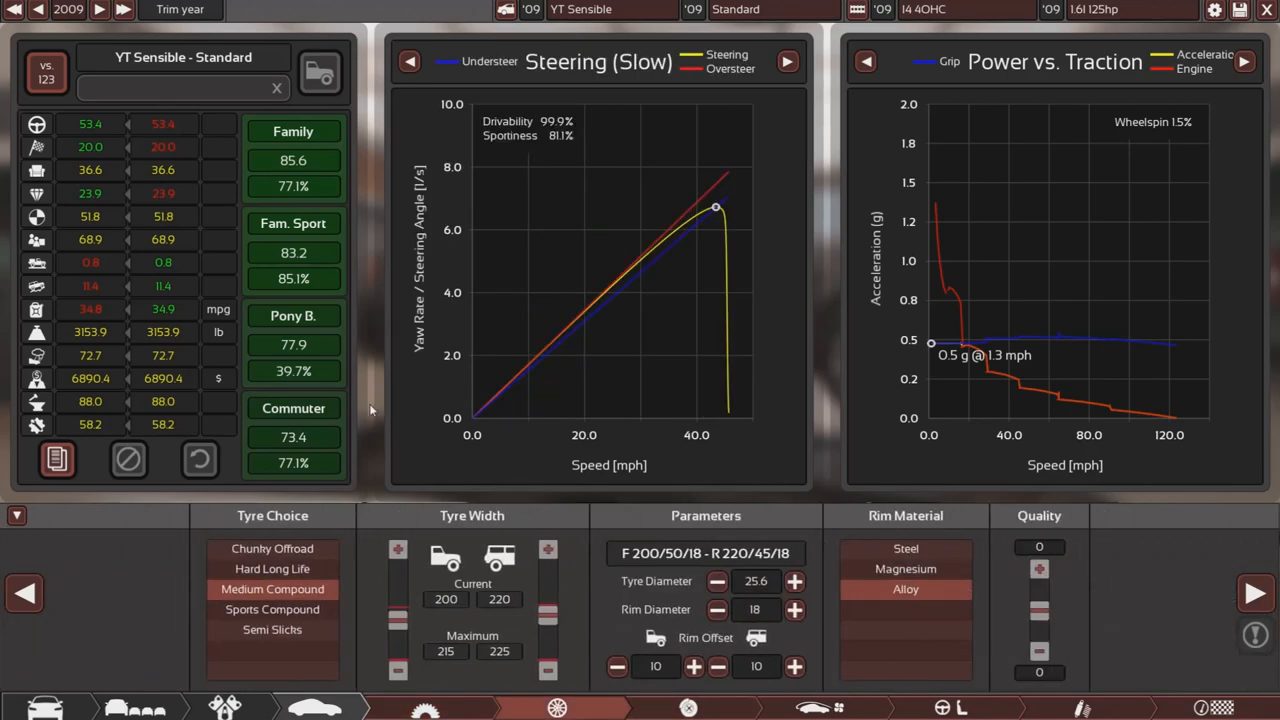
# - Keep the 200/220 tyre widths, check Brakes, and choose four seats
pyautogui.click(398, 549)
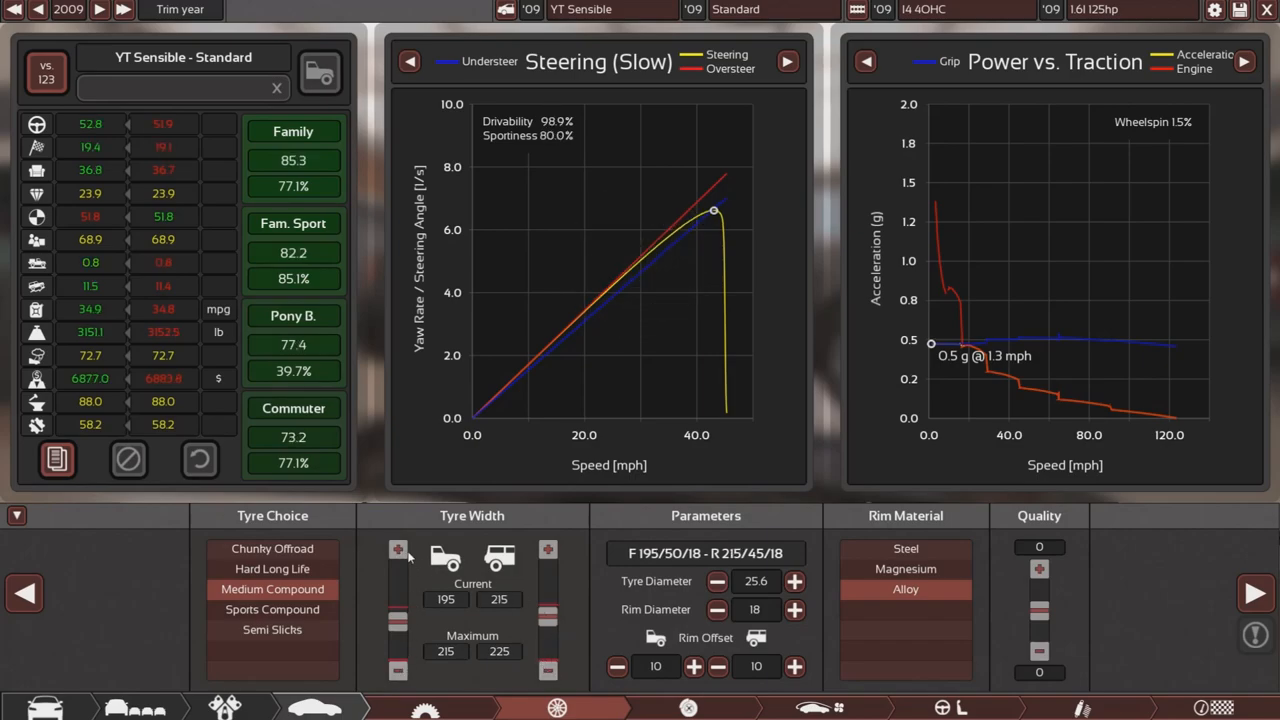
pyautogui.click(398, 550)
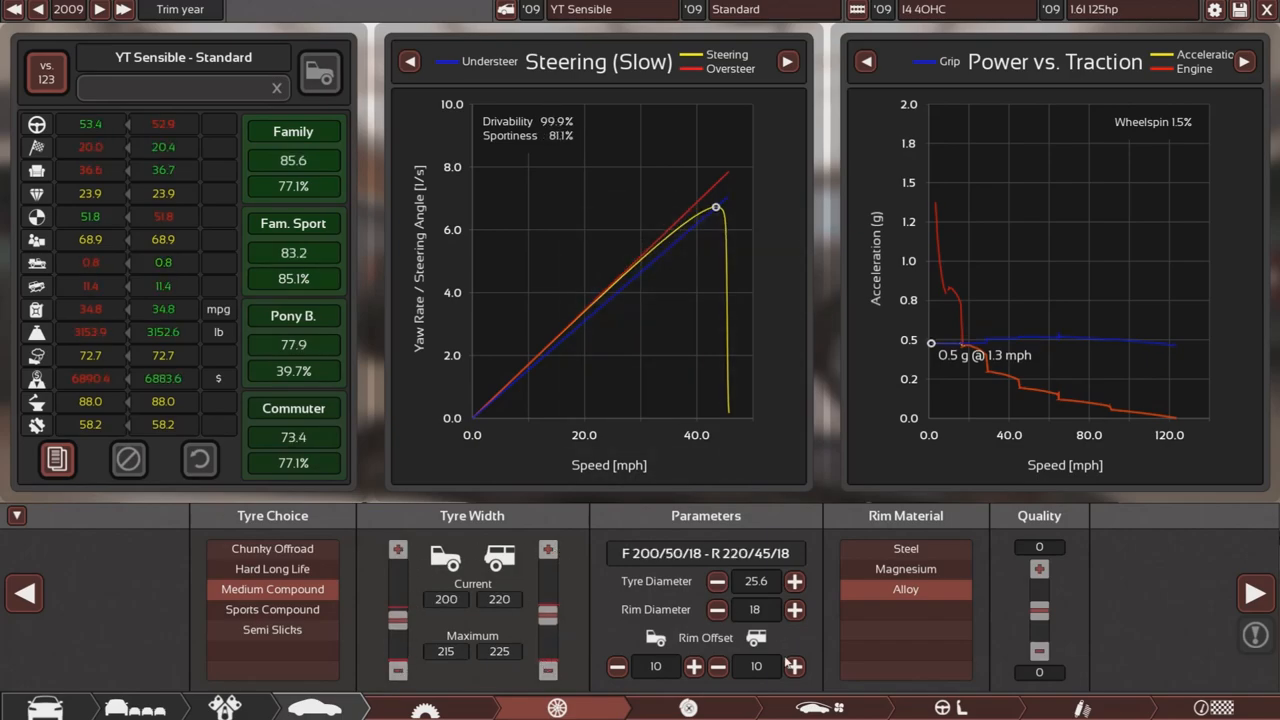
pyautogui.click(812, 708)
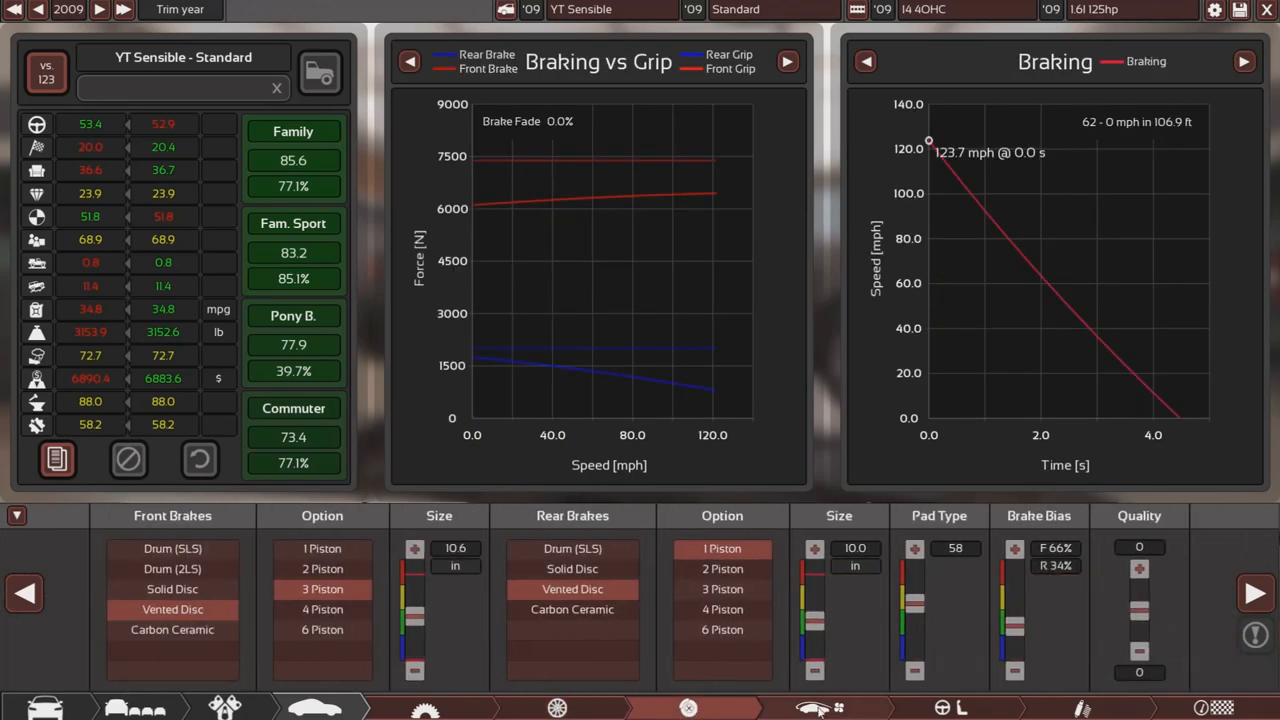
pyautogui.click(813, 708)
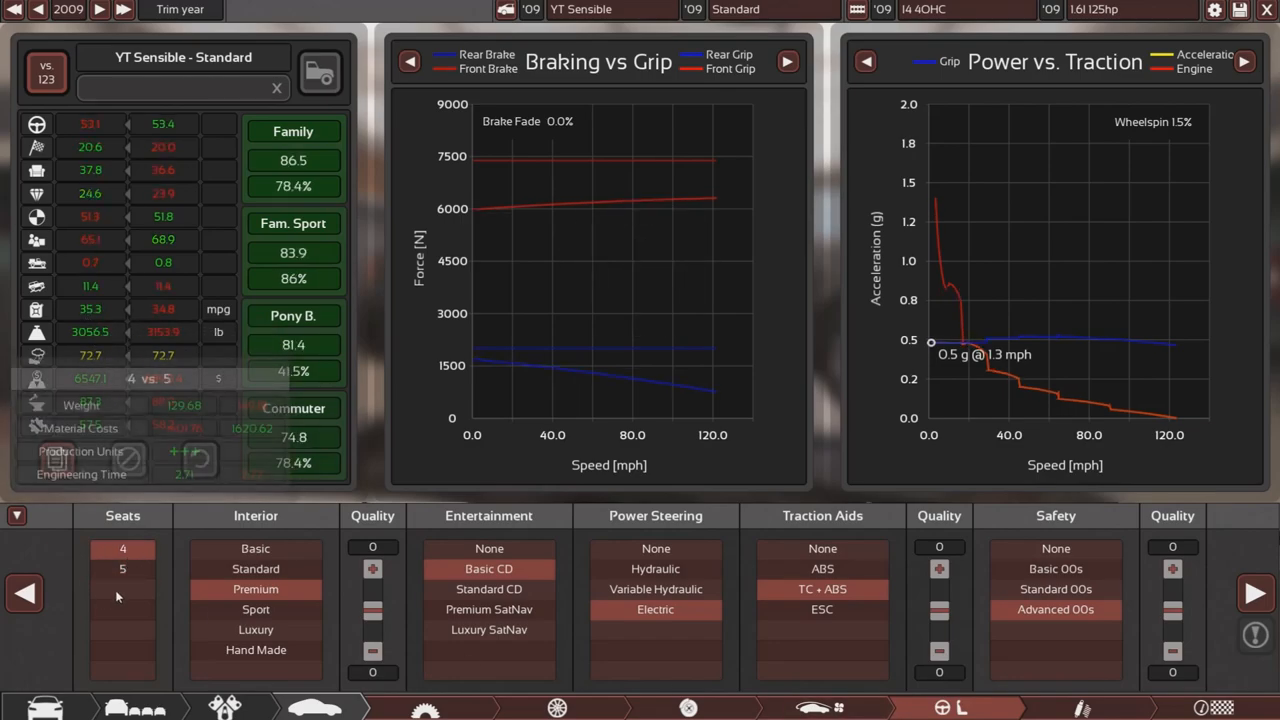
pyautogui.moveTo(293, 131)
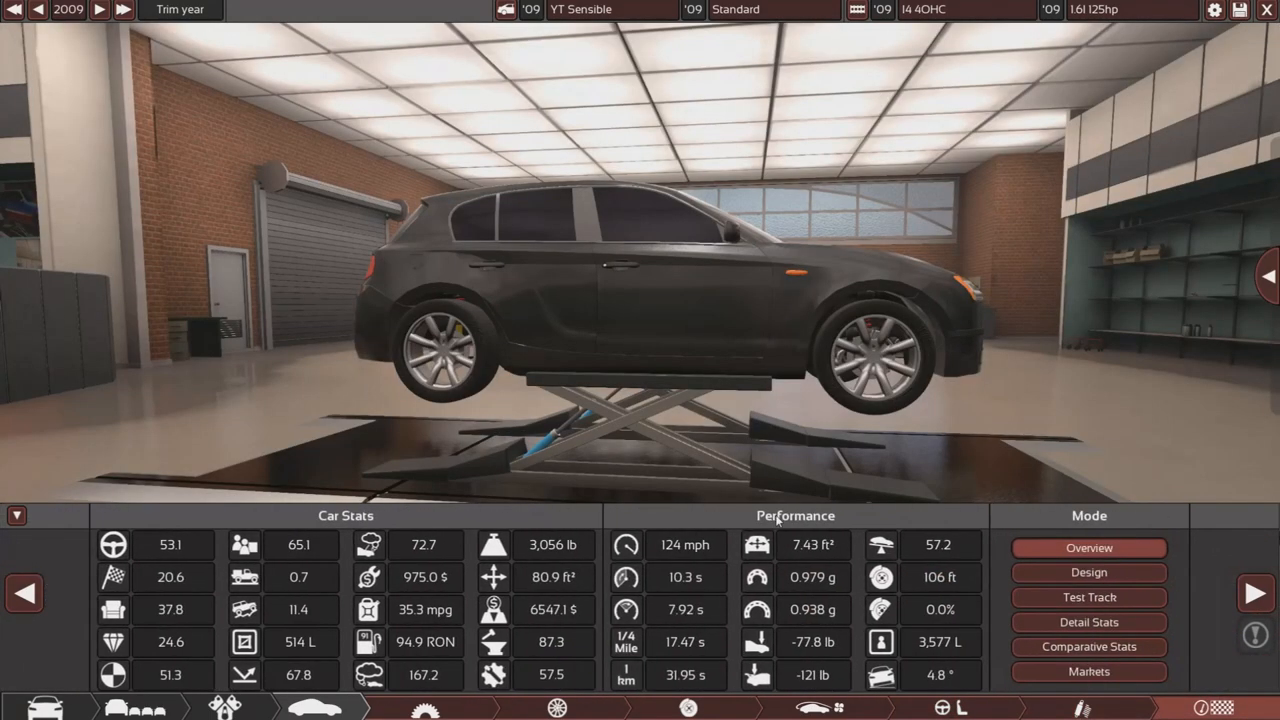
pyautogui.moveTo(690, 593)
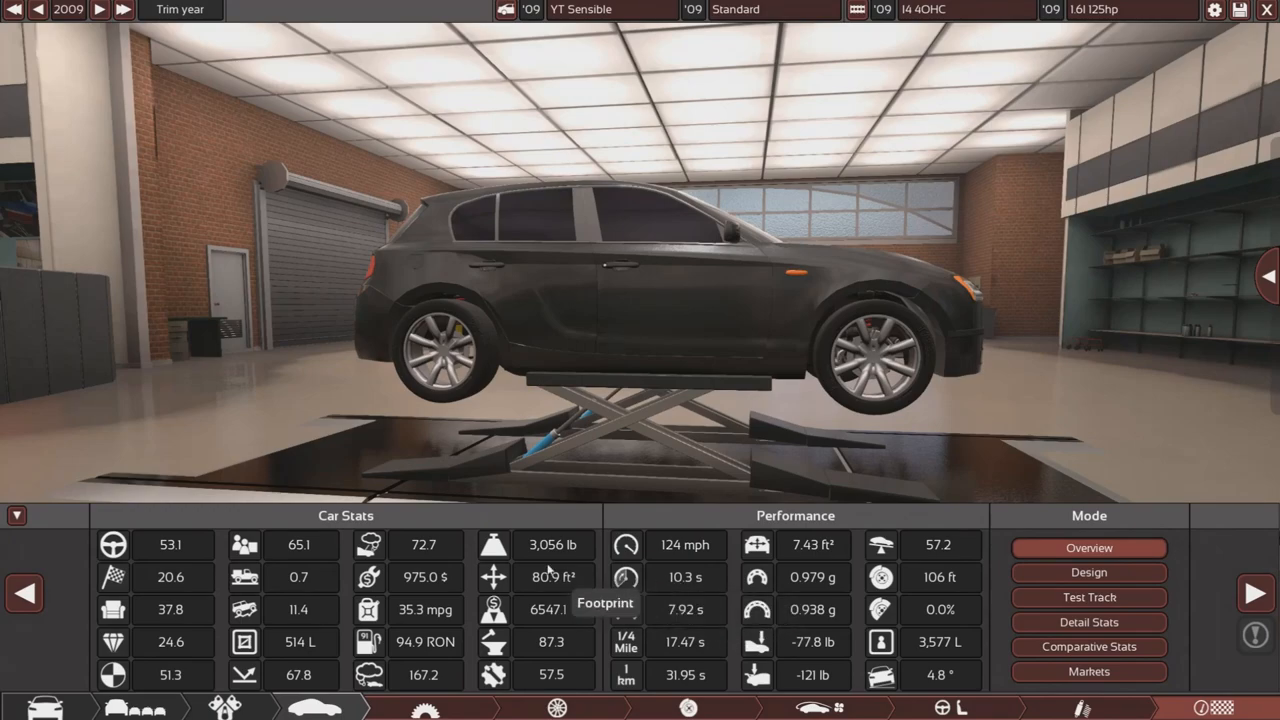
# - Run a lap of the Airfield test track, recording 1:39.88
pyautogui.click(1088, 597)
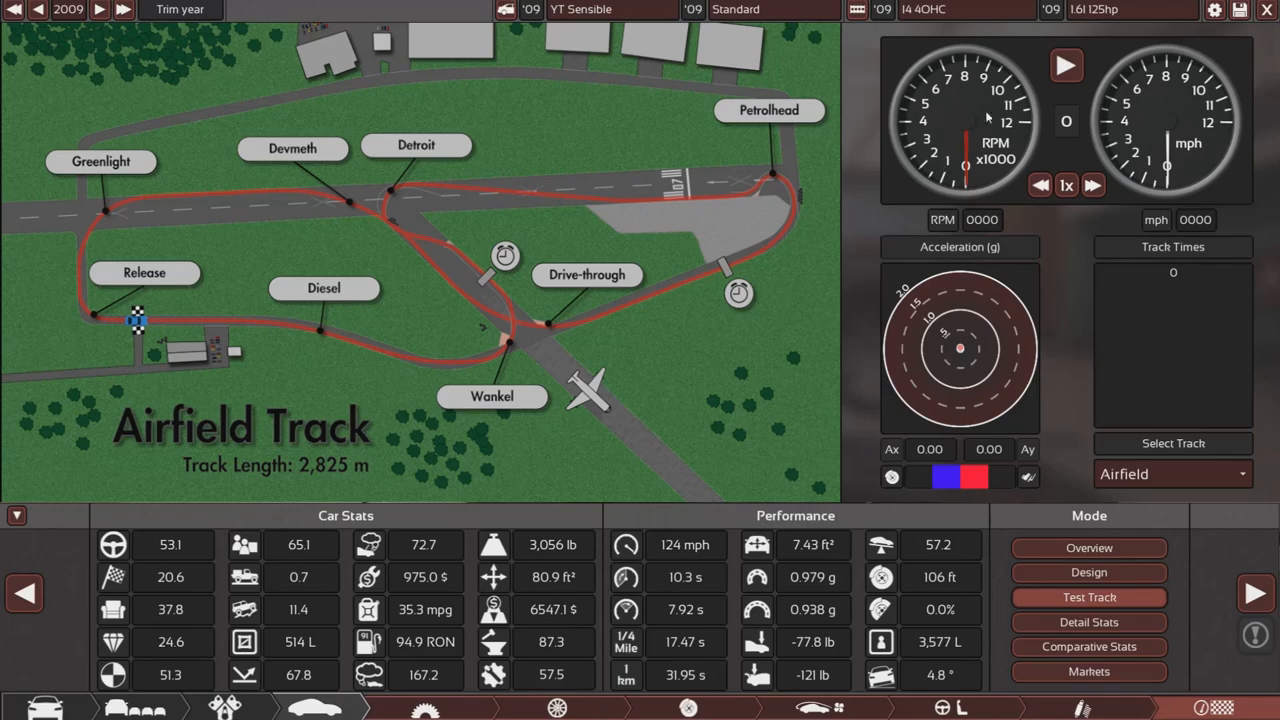
pyautogui.click(1066, 65)
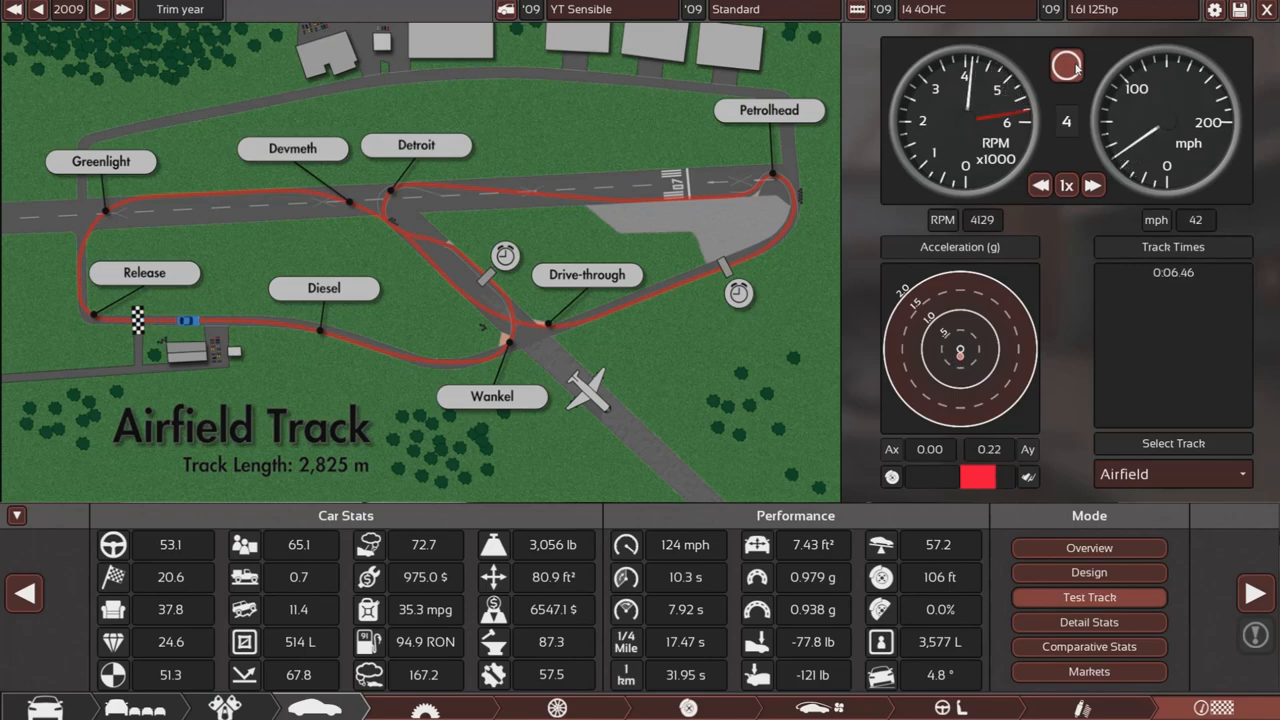
pyautogui.click(1066, 65)
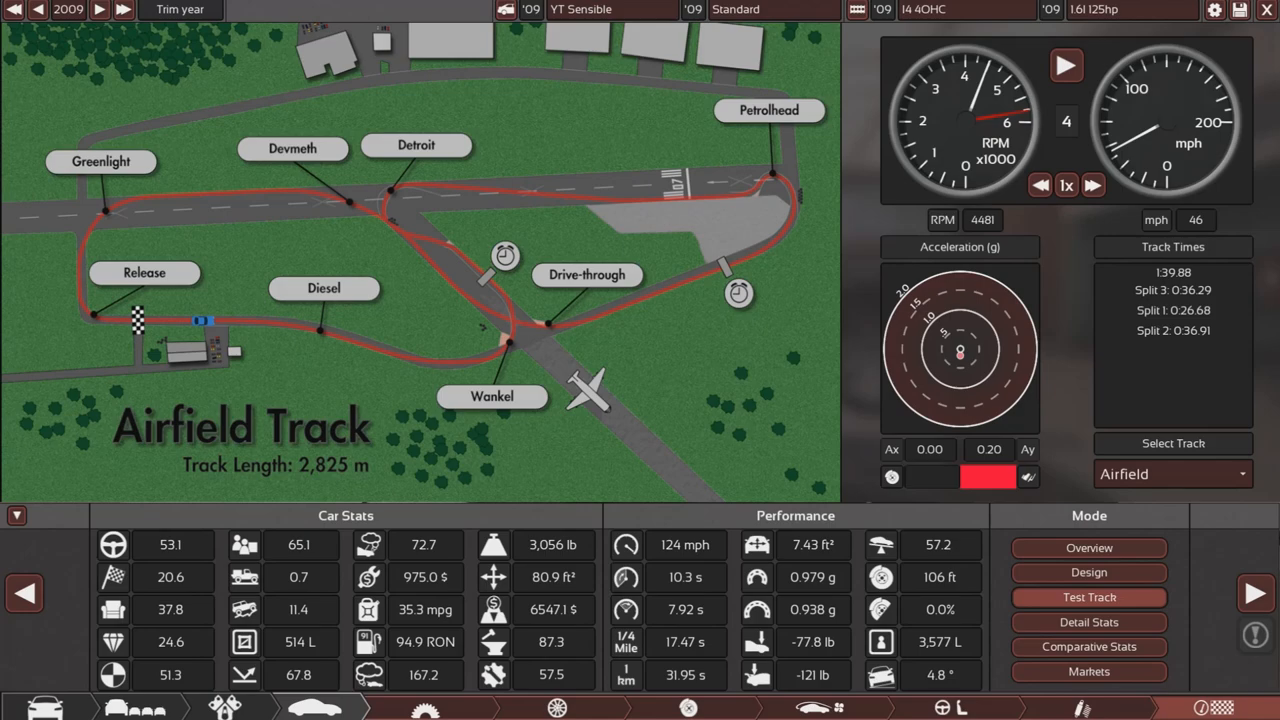
pyautogui.moveTo(1193, 172)
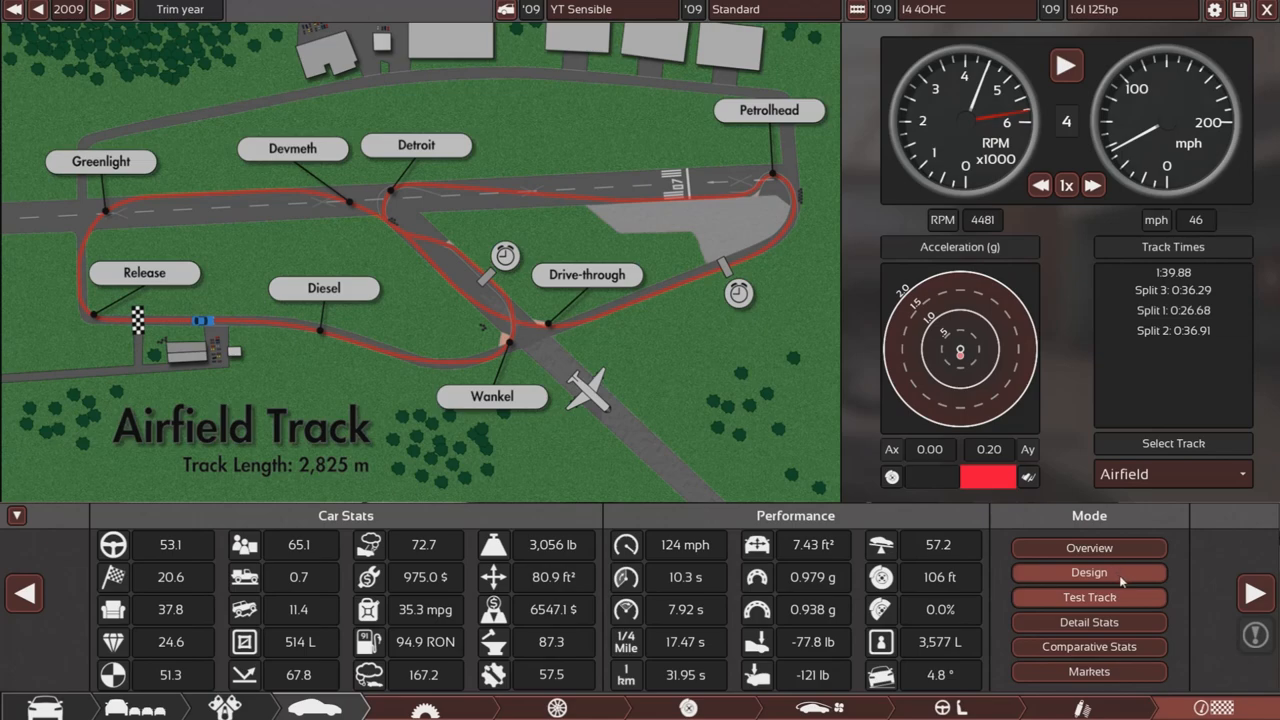
# - Open the detailed drivability breakdown showing a 53.1 score
pyautogui.click(1089, 622)
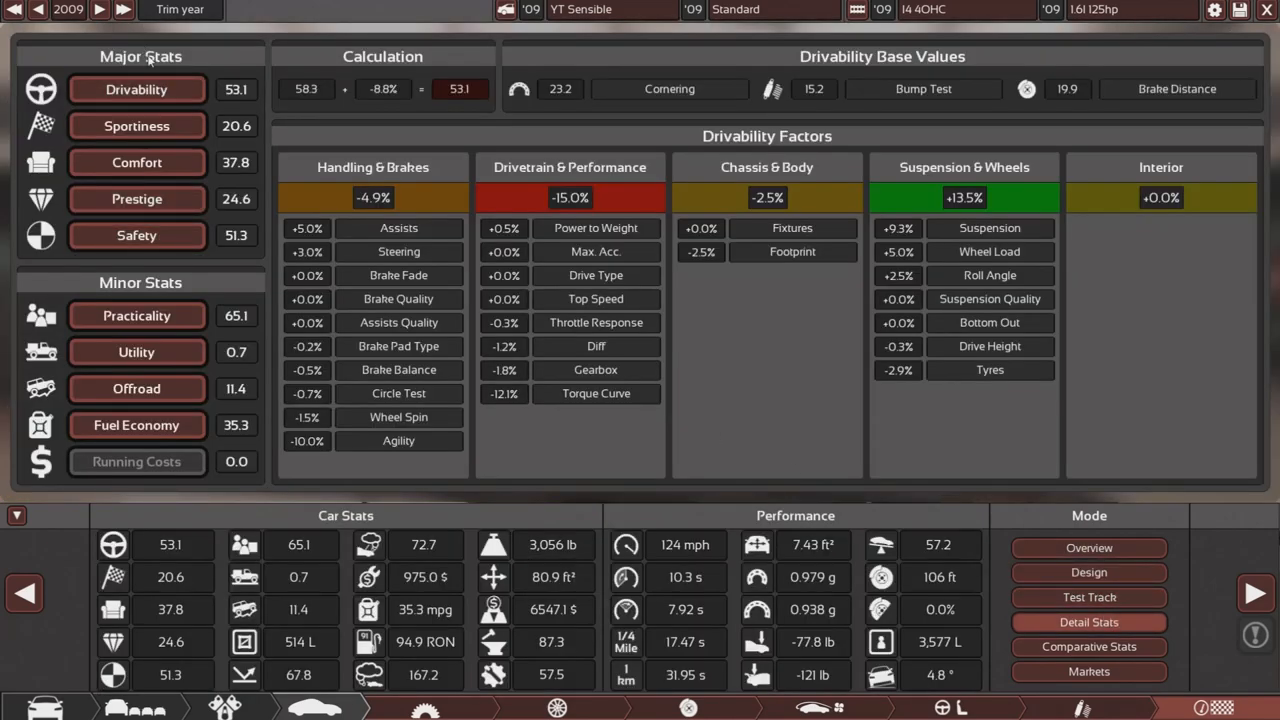
pyautogui.moveTo(528, 301)
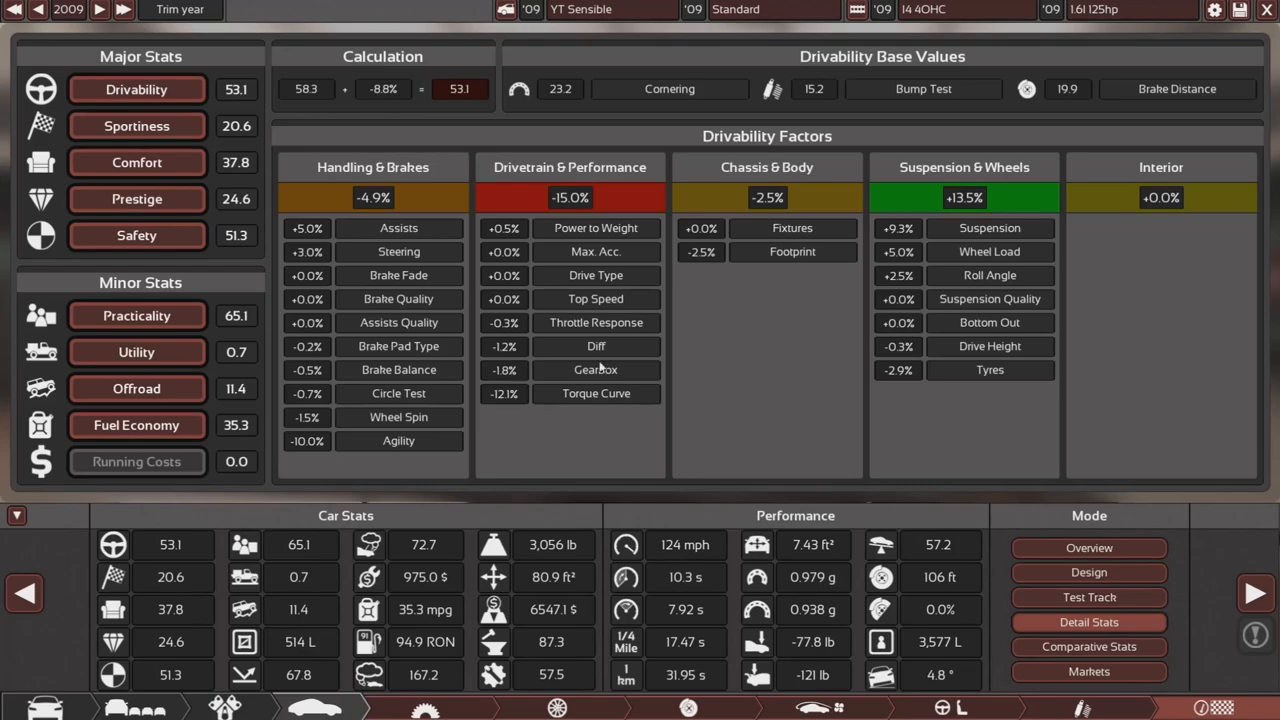
pyautogui.moveTo(603, 393)
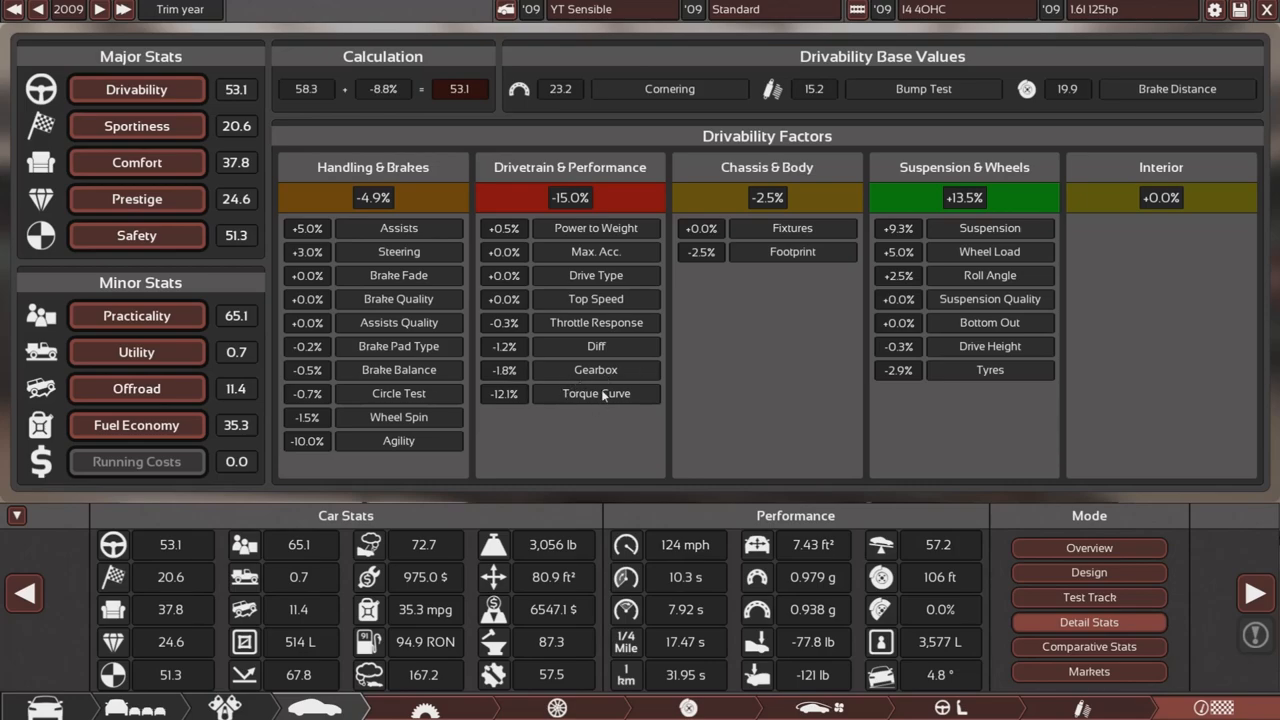
pyautogui.moveTo(610, 278)
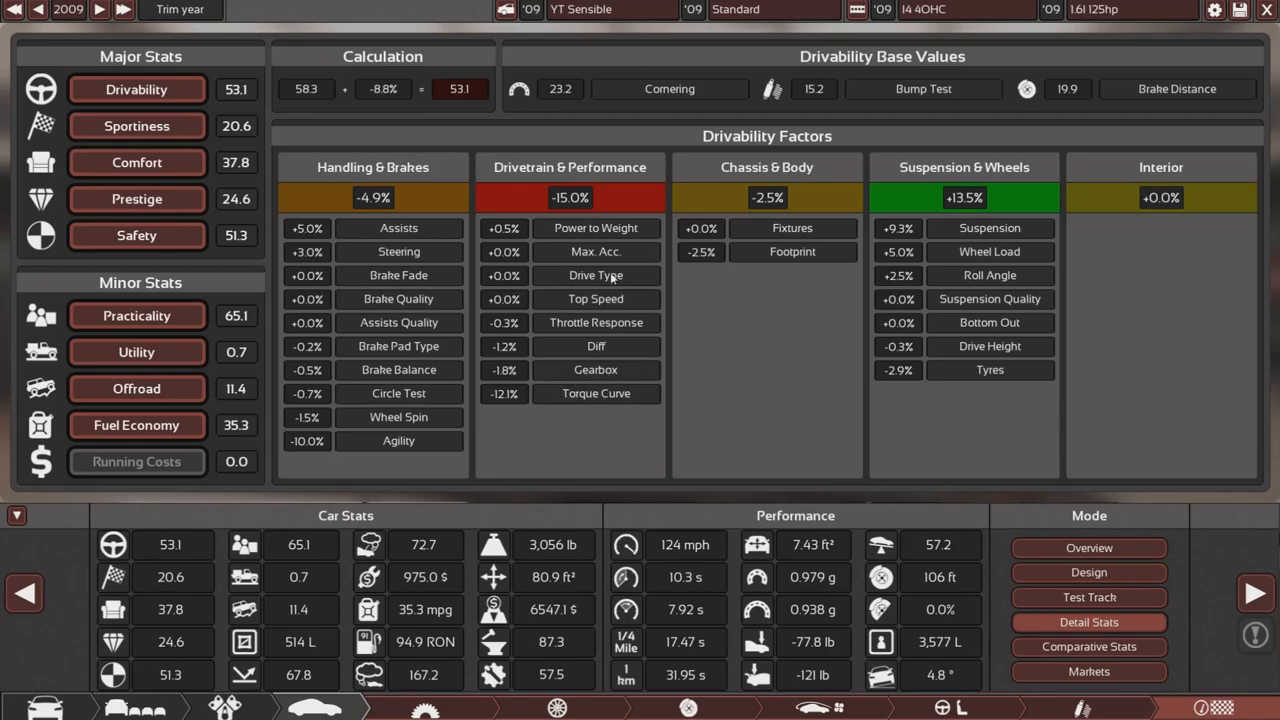
pyautogui.moveTo(600, 258)
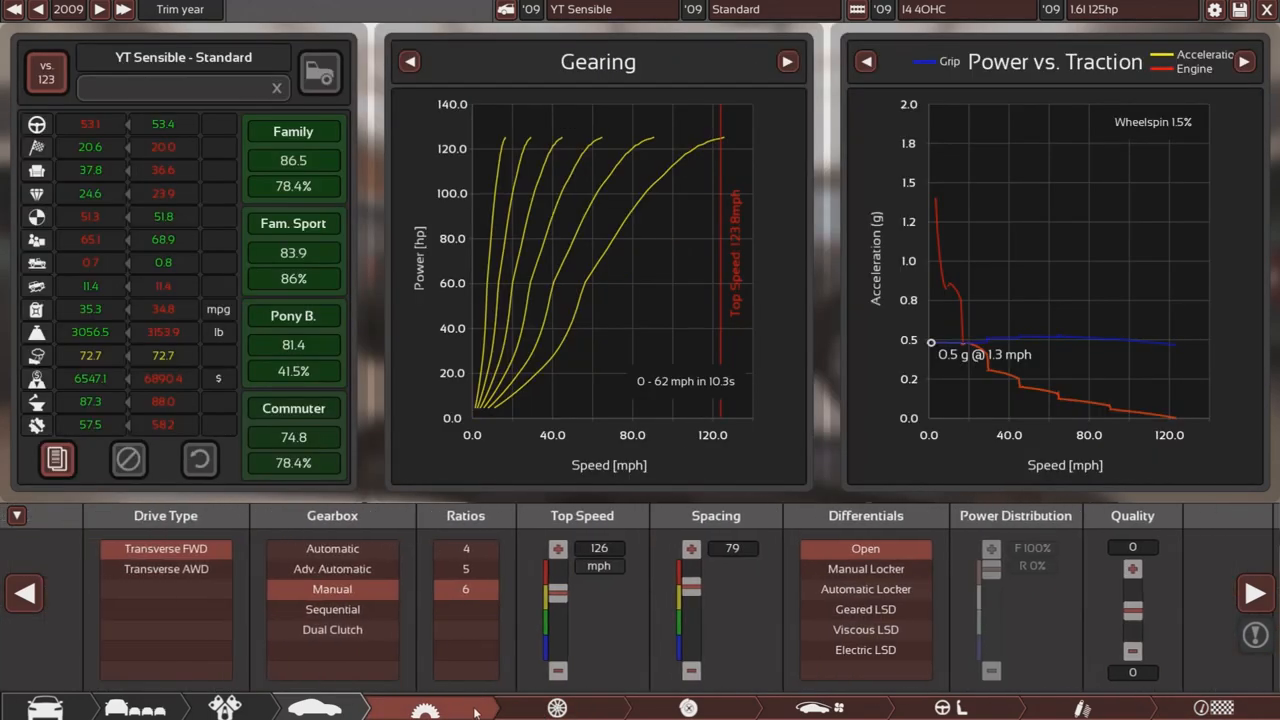
# - Switch the gearbox to Automatic and view Detail Stats with drivability at 57.1
pyautogui.click(339, 548)
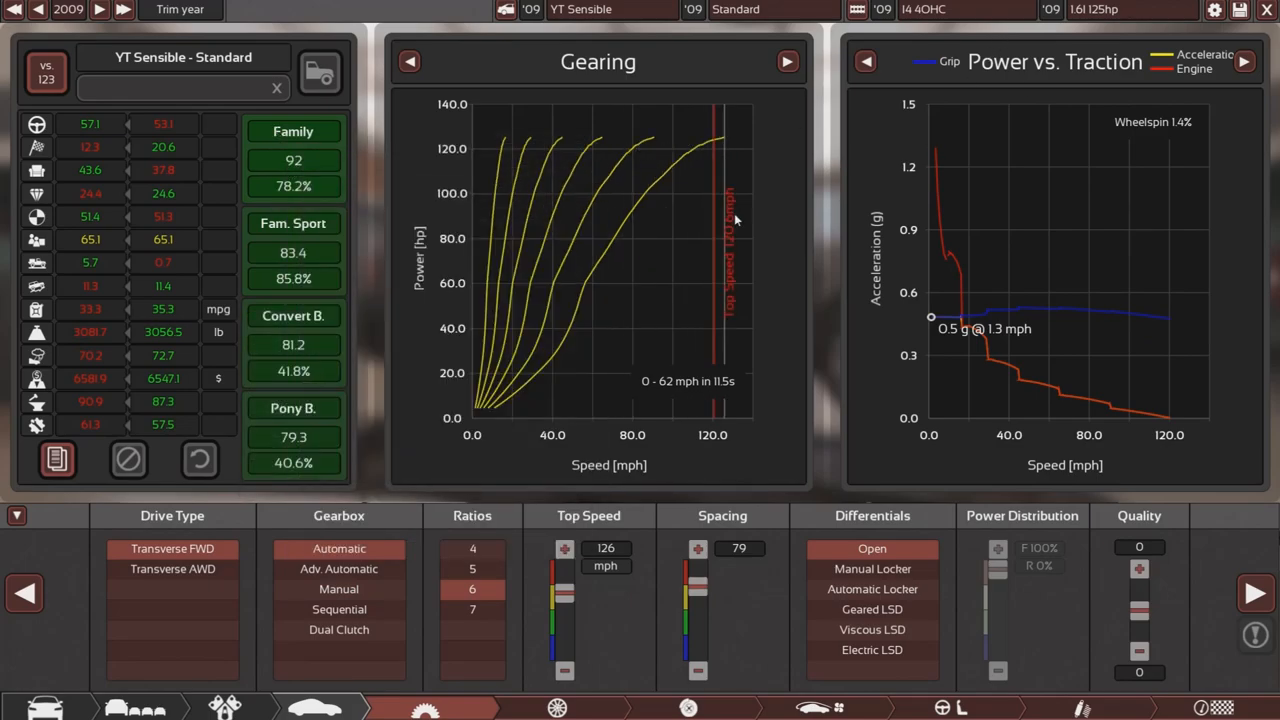
pyautogui.moveTo(293, 131)
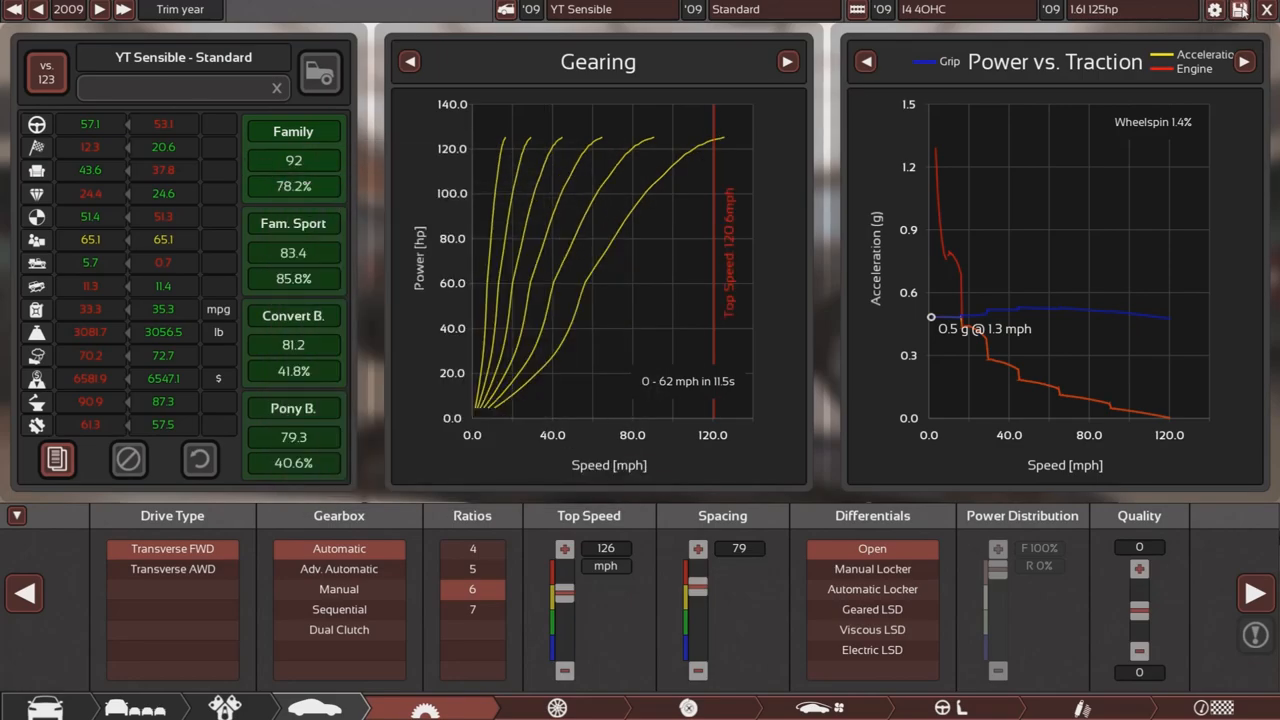
pyautogui.moveTo(338, 589)
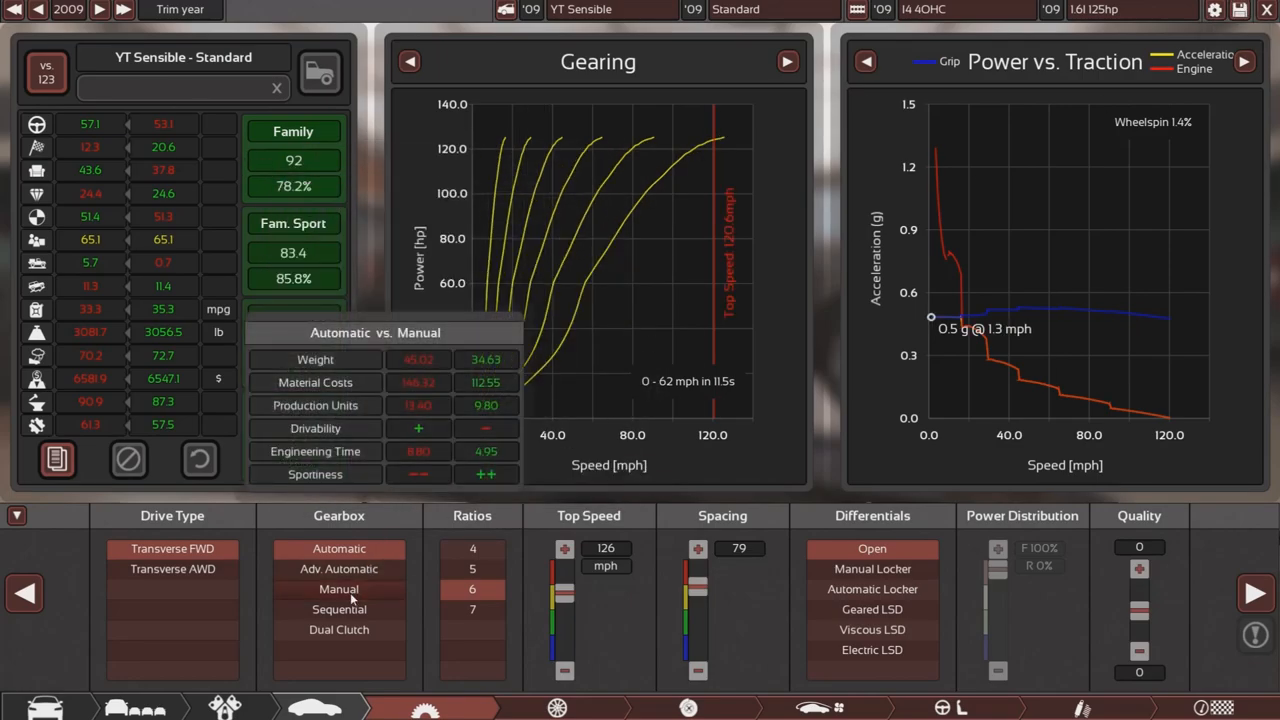
pyautogui.click(338, 588)
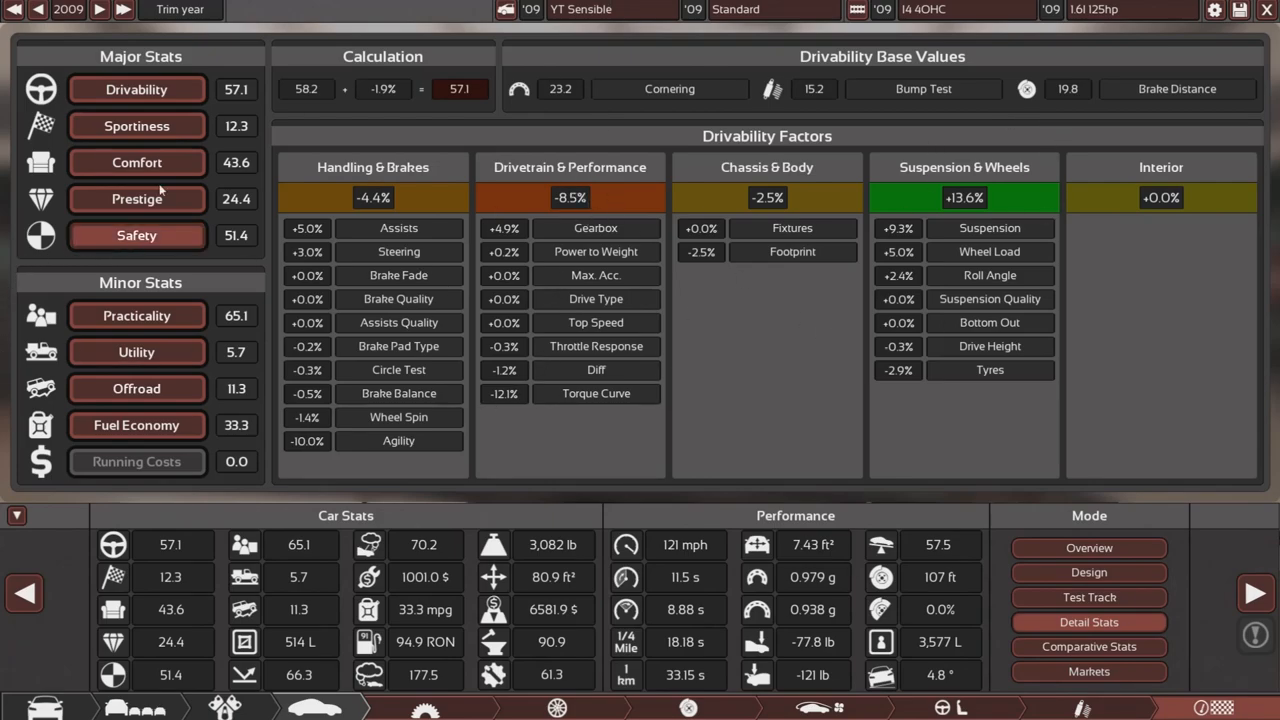
# - Show the Sportiness breakdown: 12.3, with the automatic gearbox costing -15.9%
pyautogui.click(136, 125)
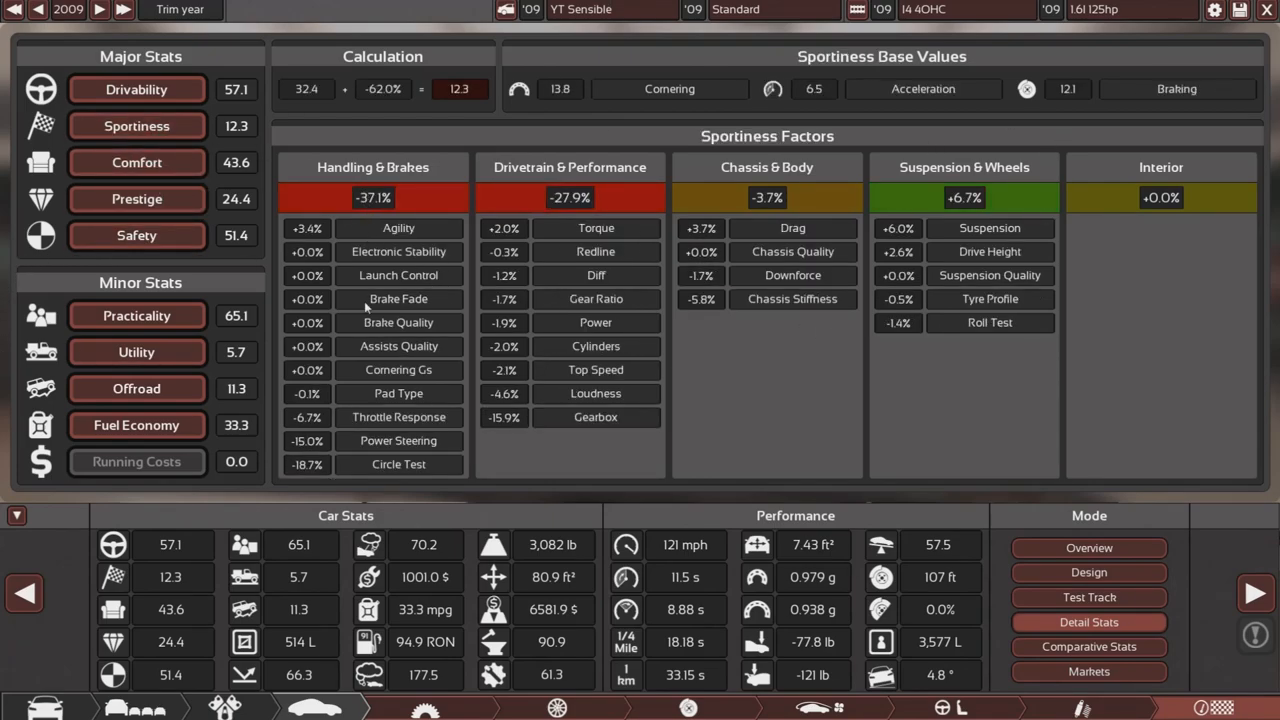
pyautogui.moveTo(351, 468)
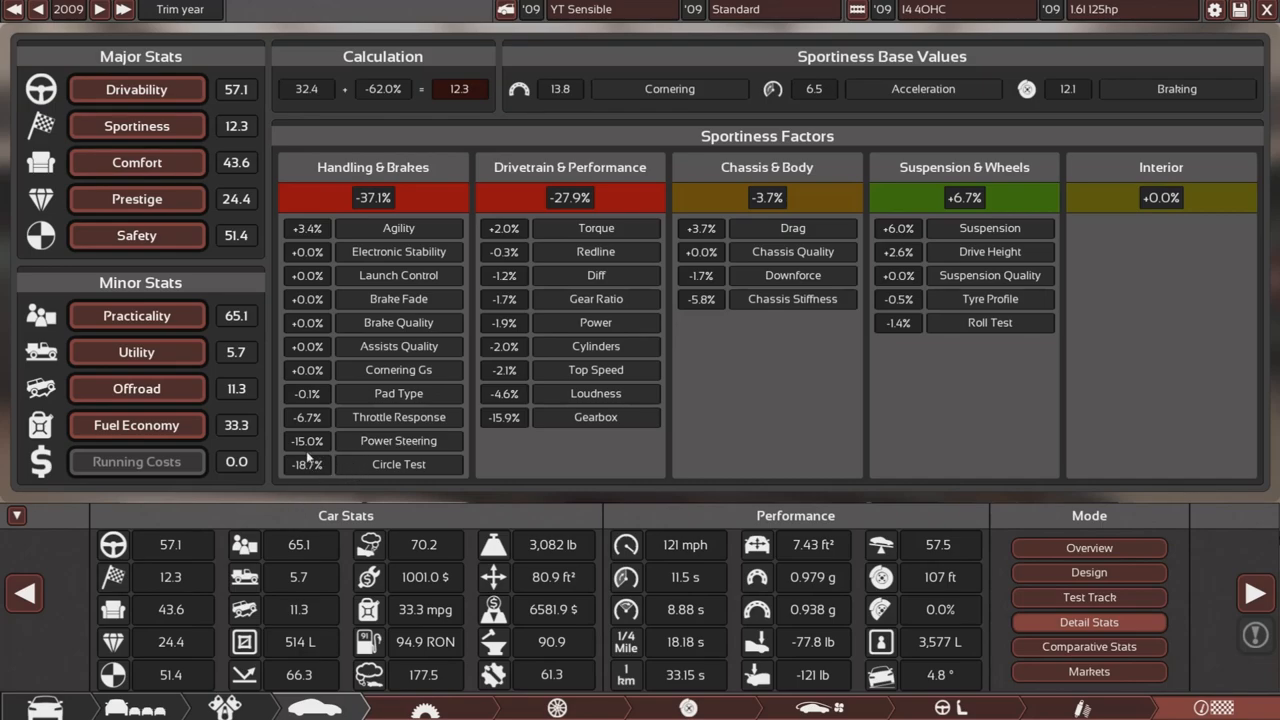
pyautogui.moveTo(360, 464)
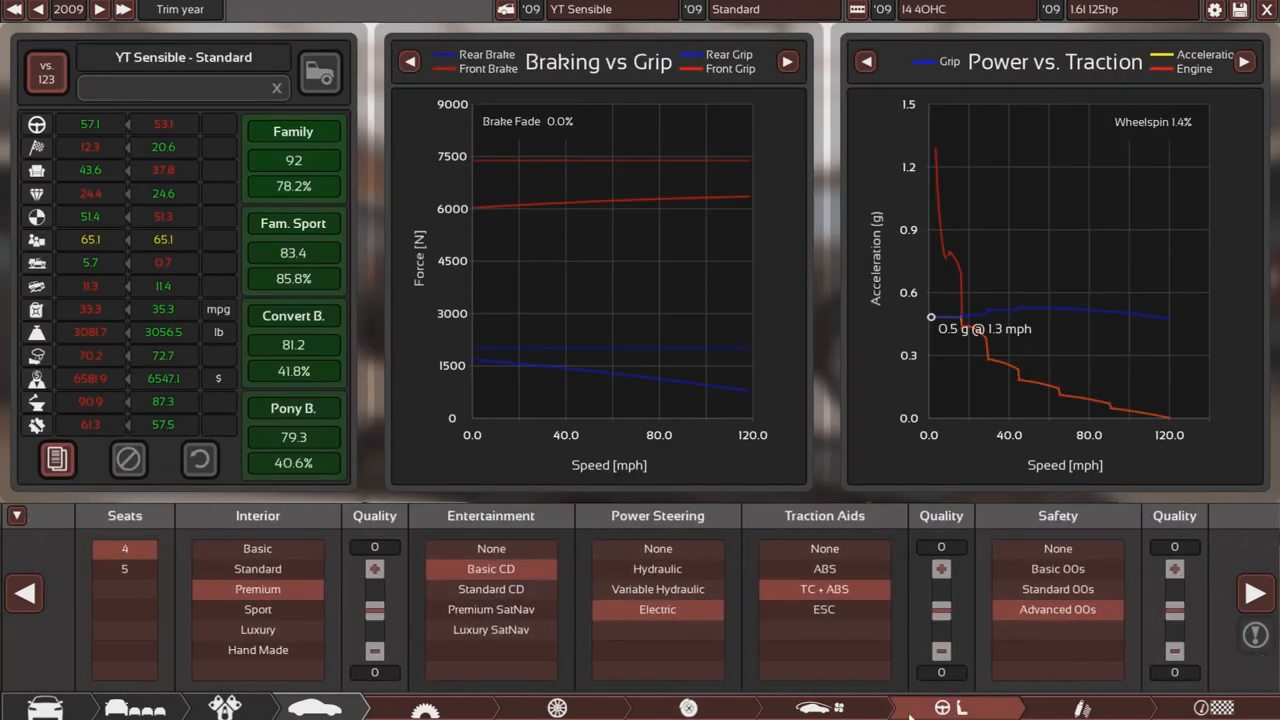
# - Switch power steering to Hydraulic and recheck the sportiness breakdown (16.4, steering penalty -2.0%)
pyautogui.click(656, 568)
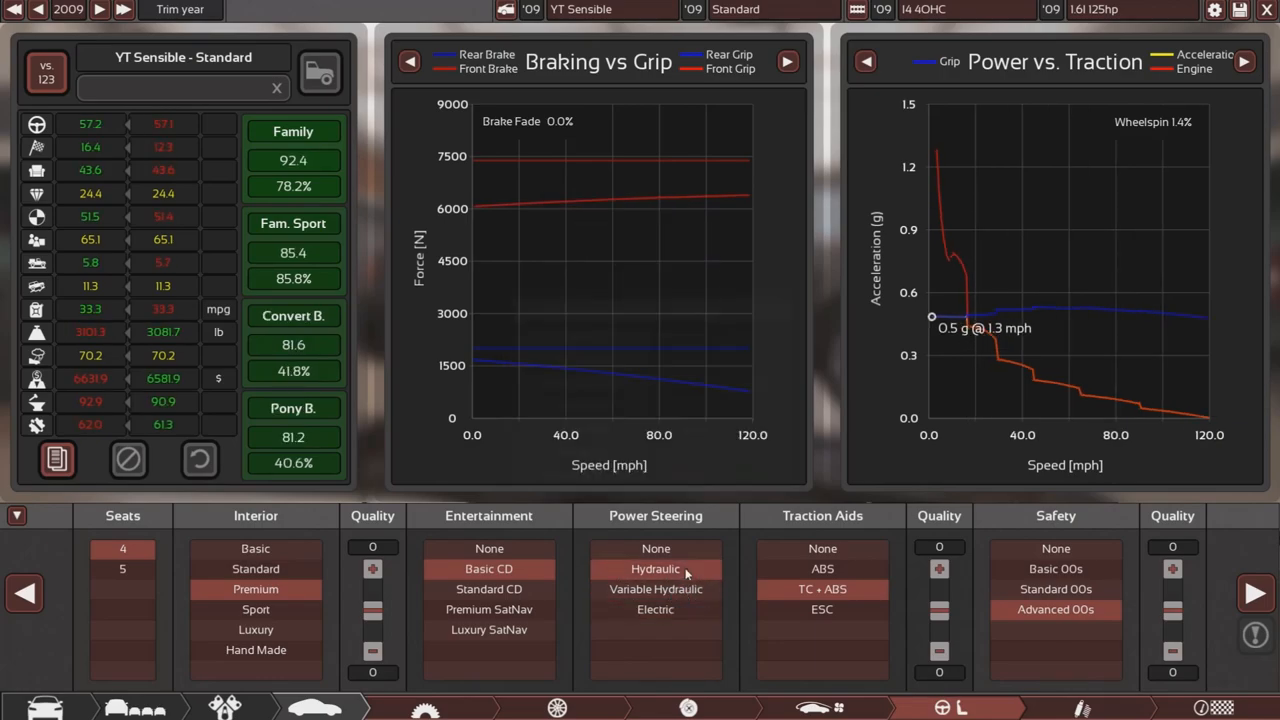
pyautogui.click(655, 588)
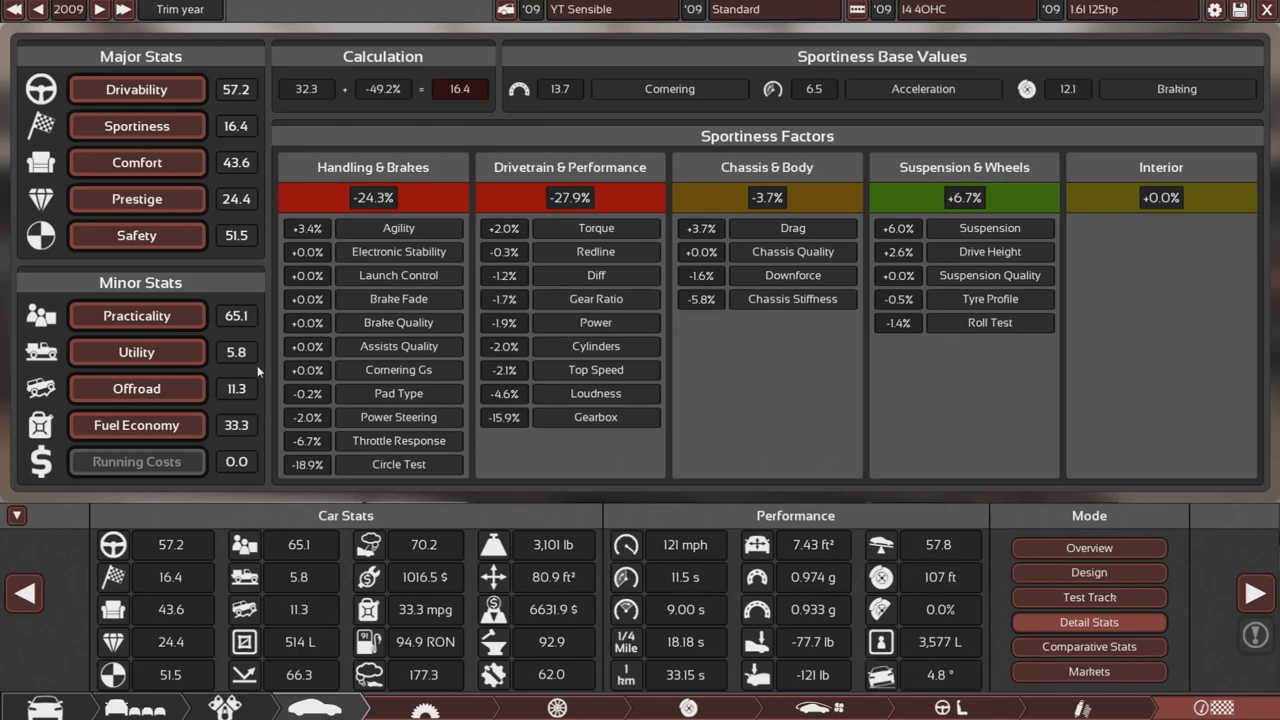
pyautogui.moveTo(500, 299)
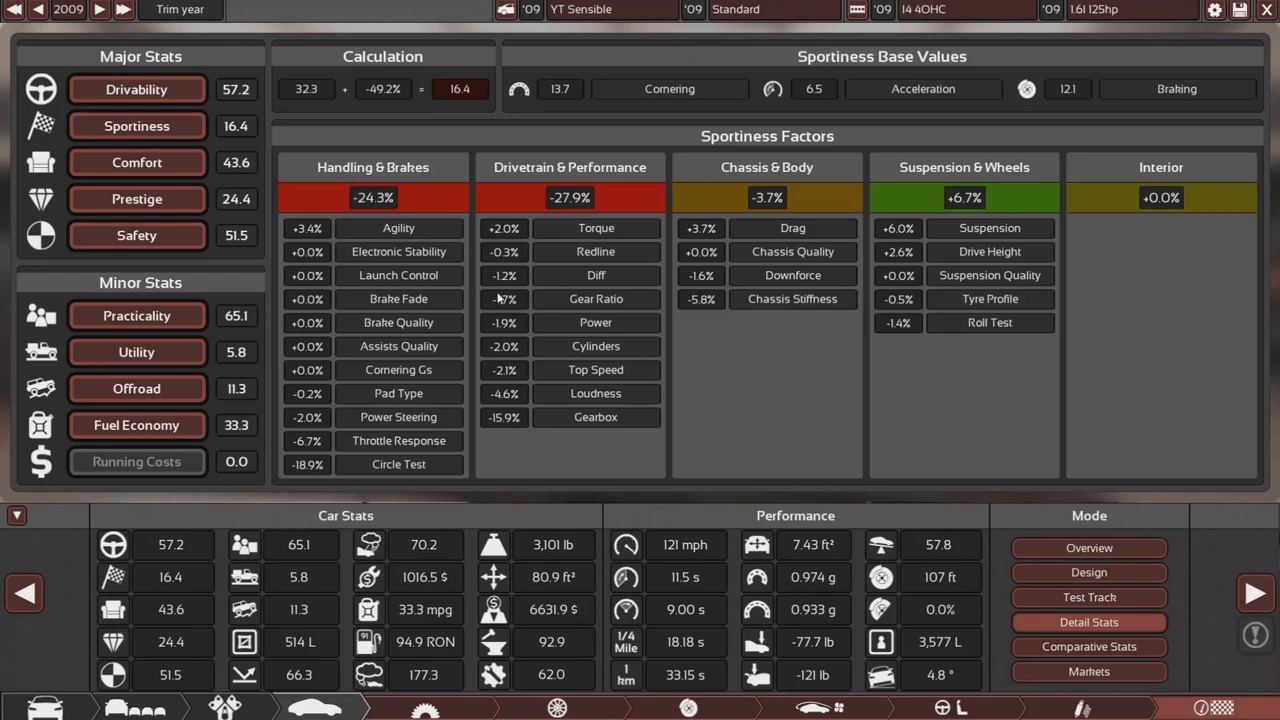
pyautogui.moveTo(554, 350)
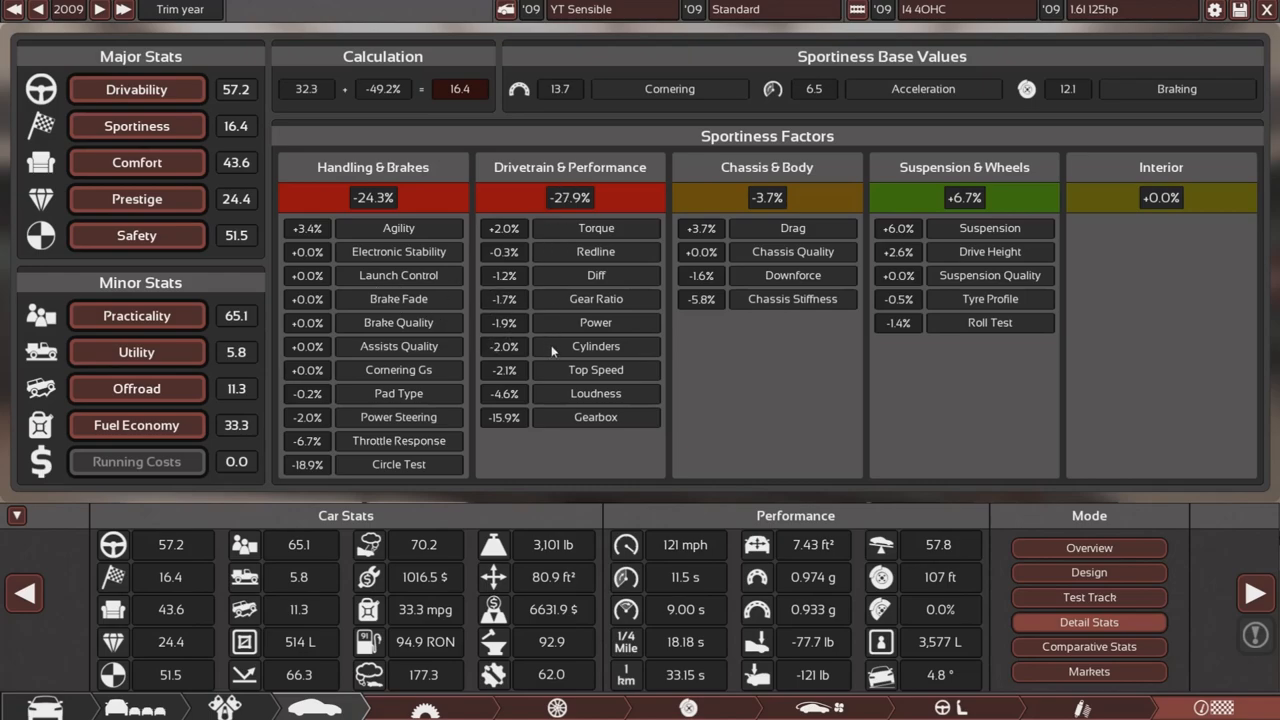
pyautogui.moveTo(538, 197)
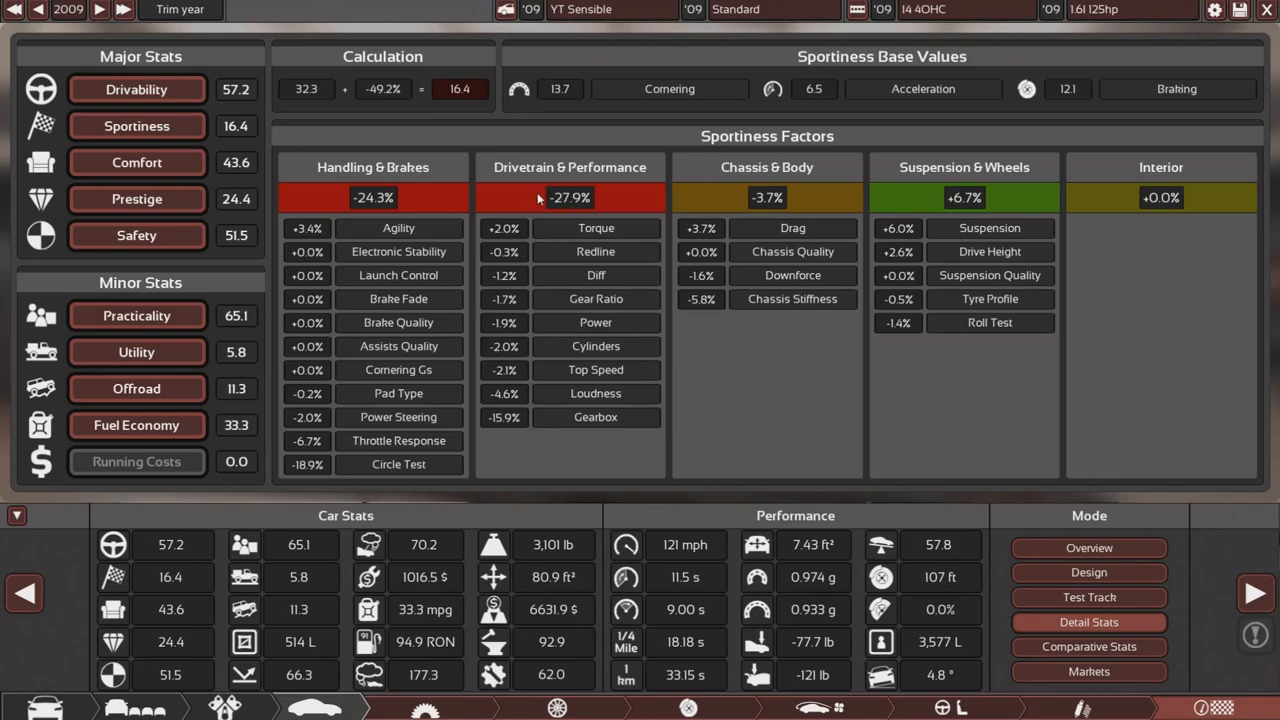
pyautogui.moveTo(765, 232)
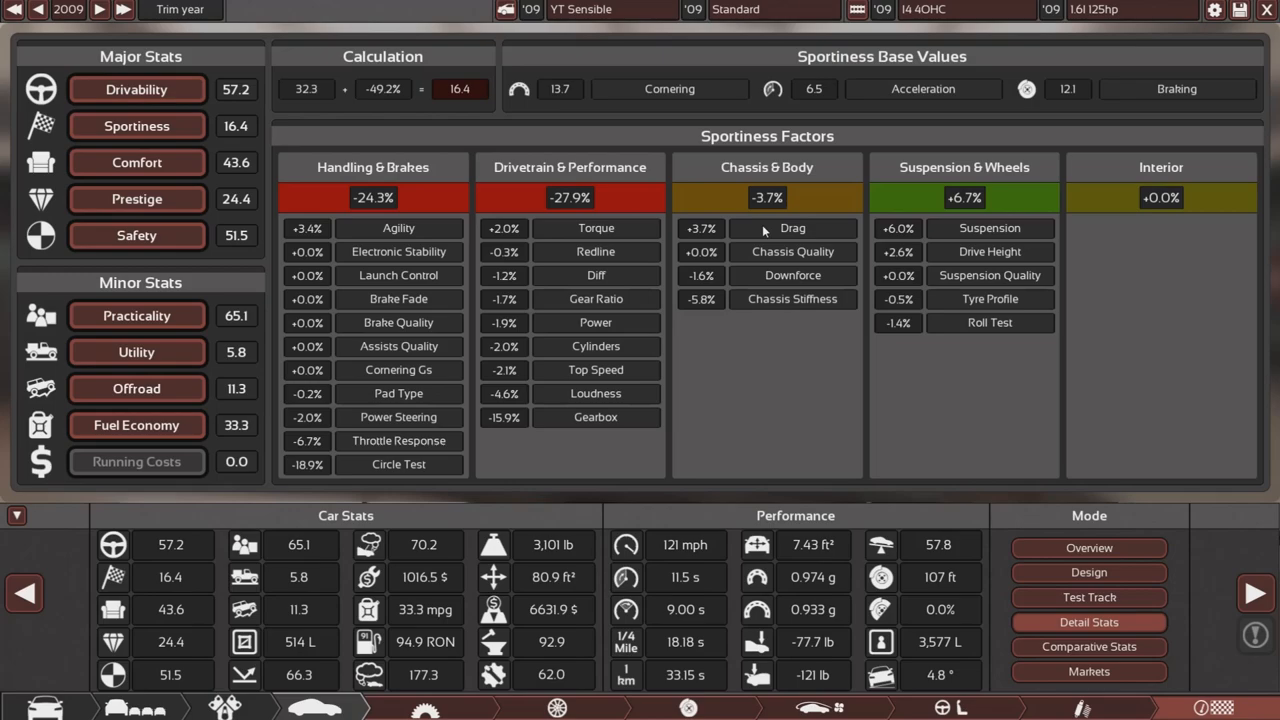
pyautogui.moveTo(528, 419)
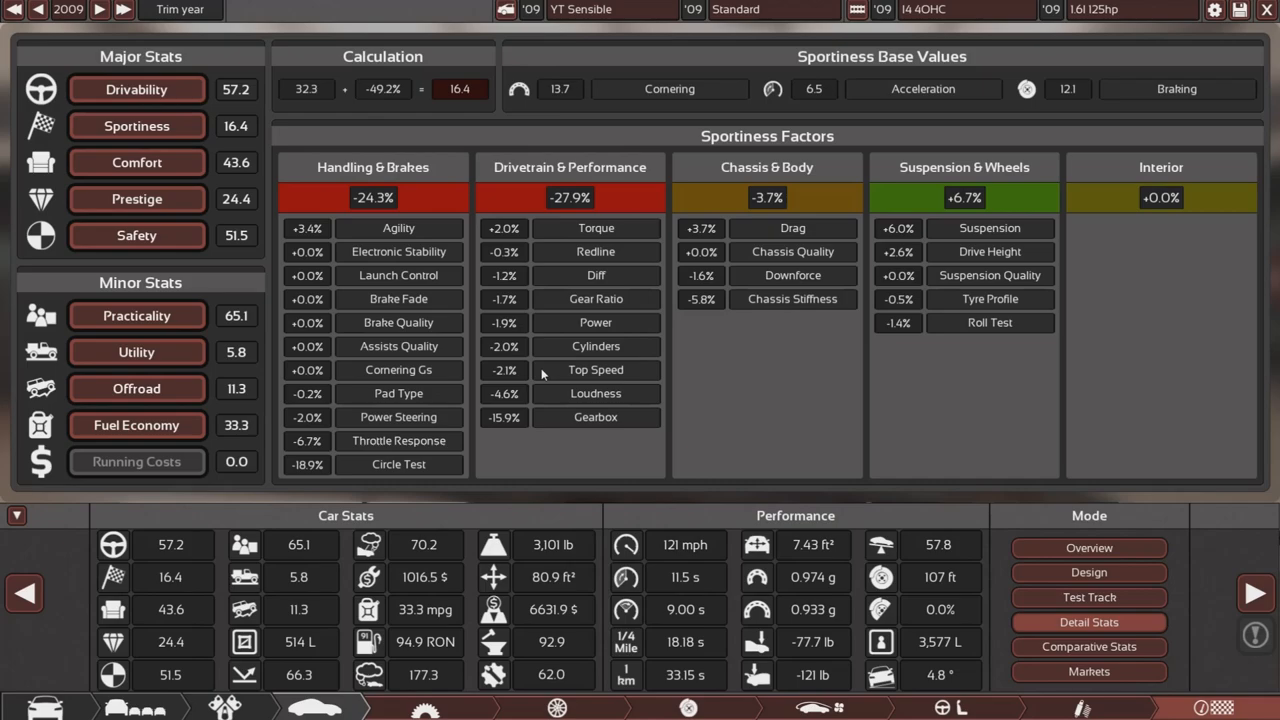
pyautogui.moveTo(527, 355)
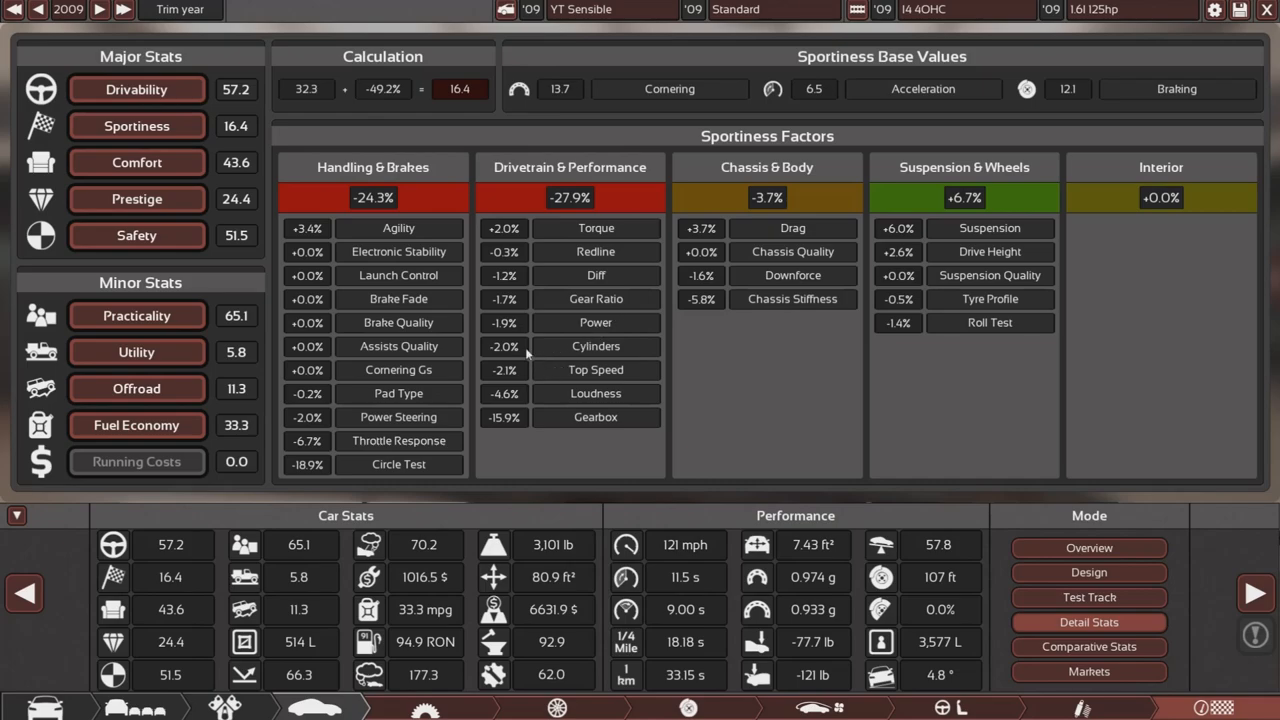
pyautogui.moveTo(513, 230)
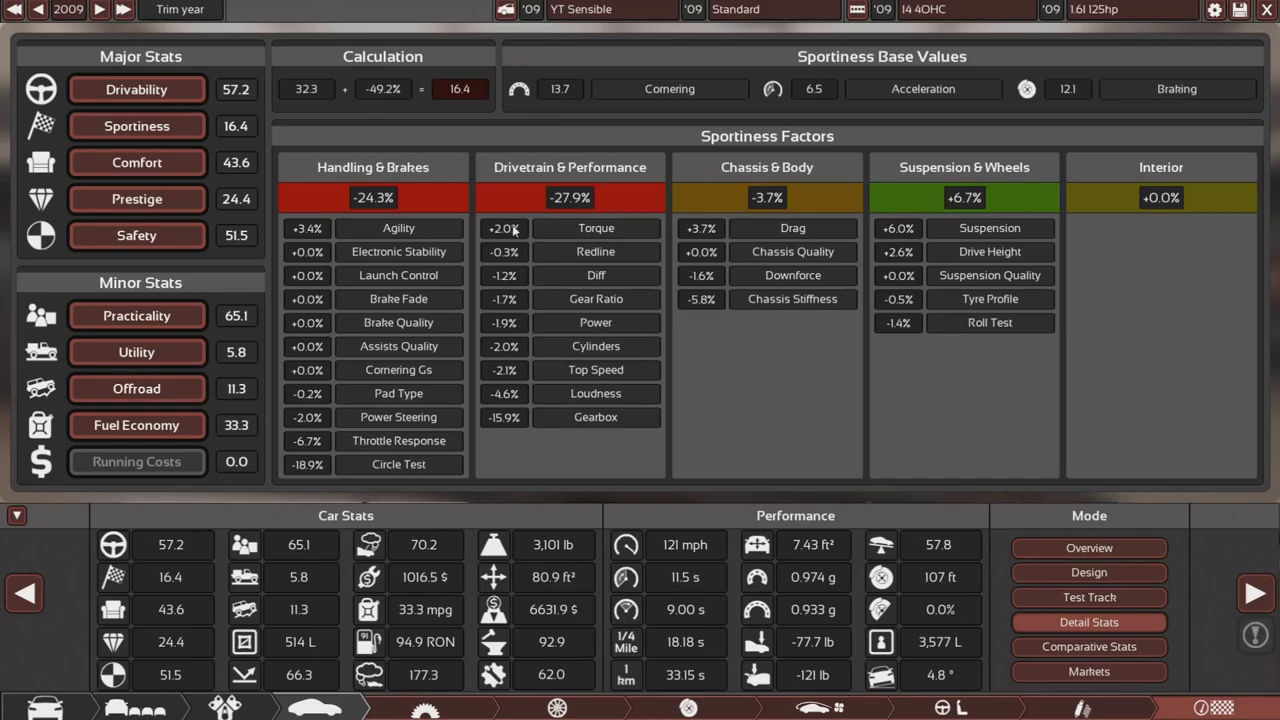
pyautogui.moveTo(520, 231)
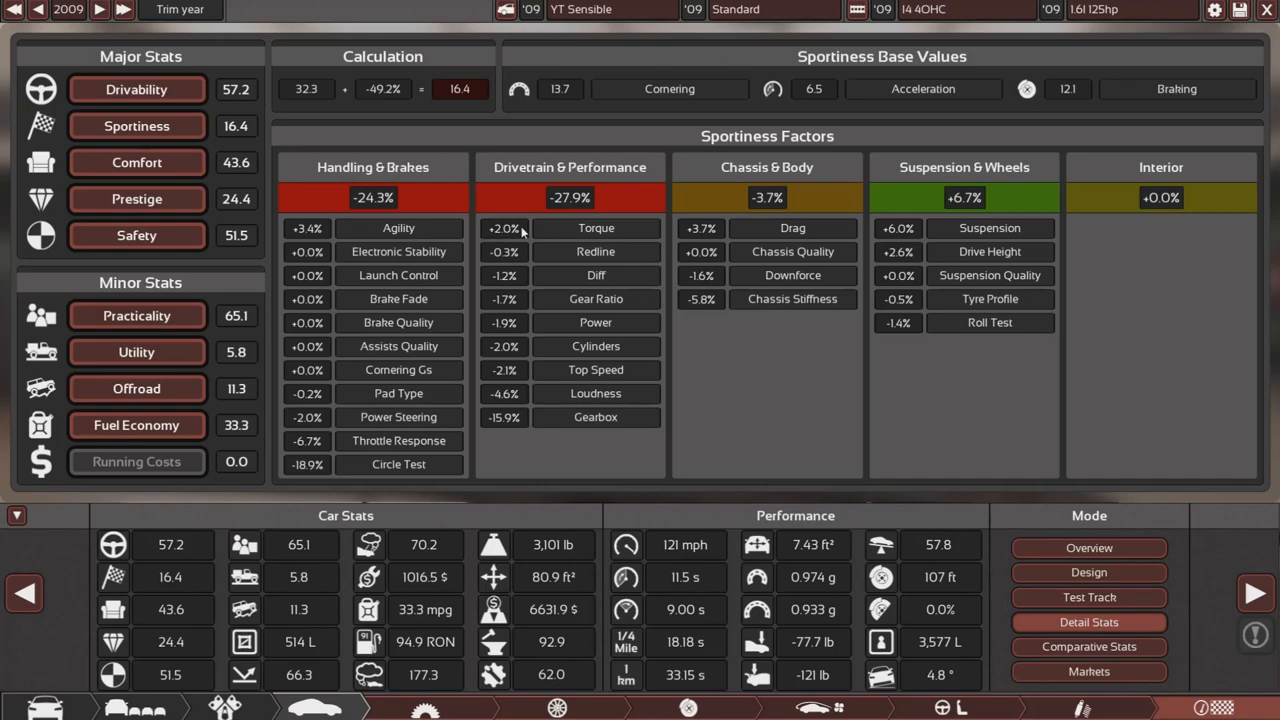
pyautogui.moveTo(519, 232)
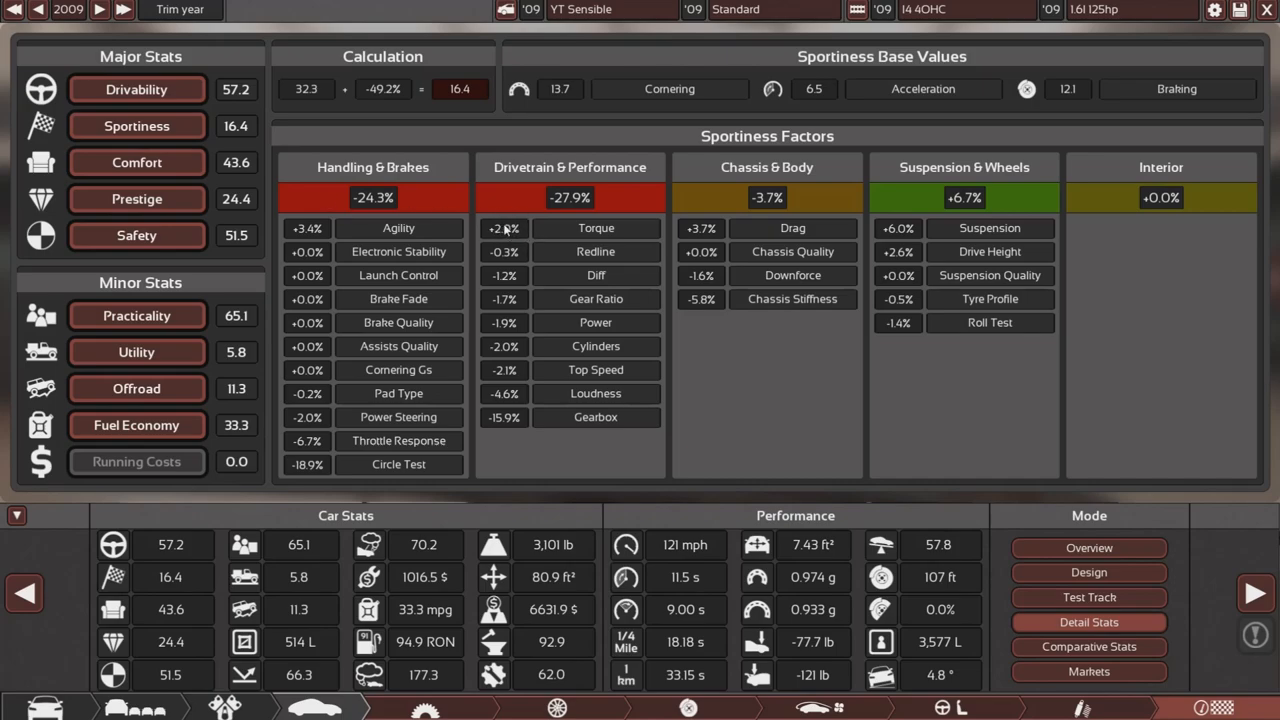
# - Review the Drivability, Sportiness, Comfort, Prestige and Safety factor breakdowns
pyautogui.click(136, 89)
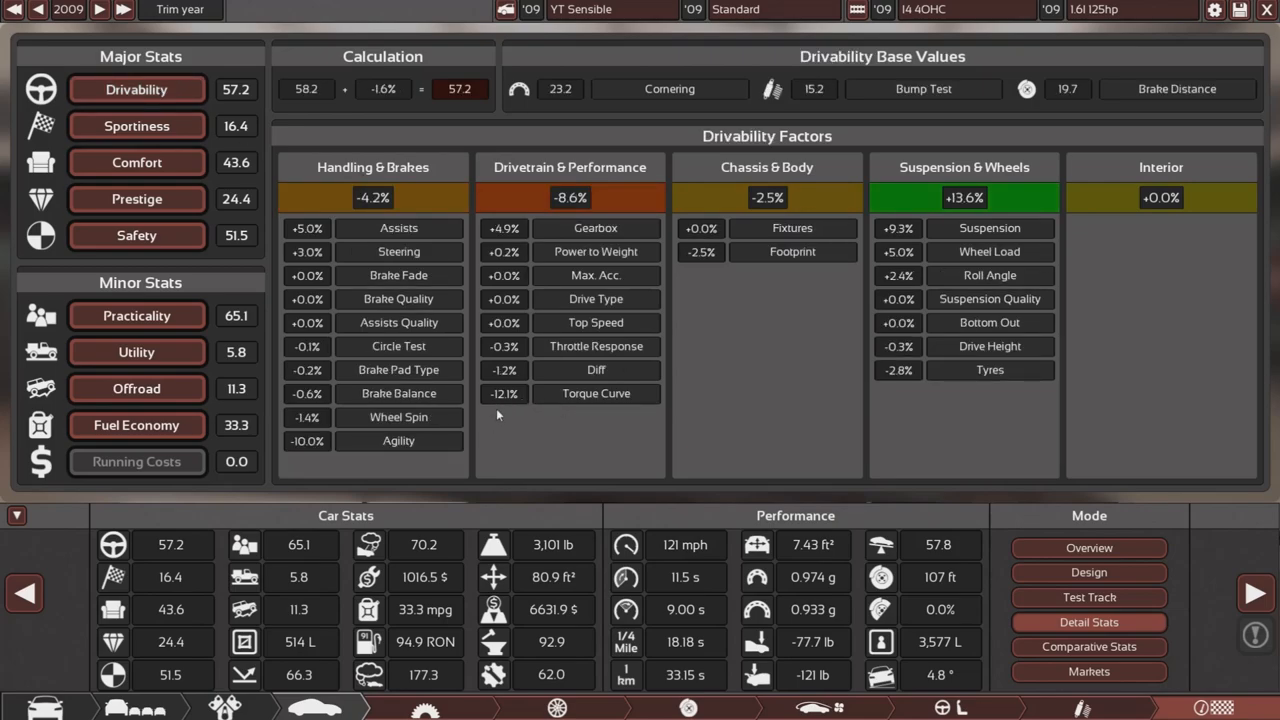
pyautogui.click(137, 125)
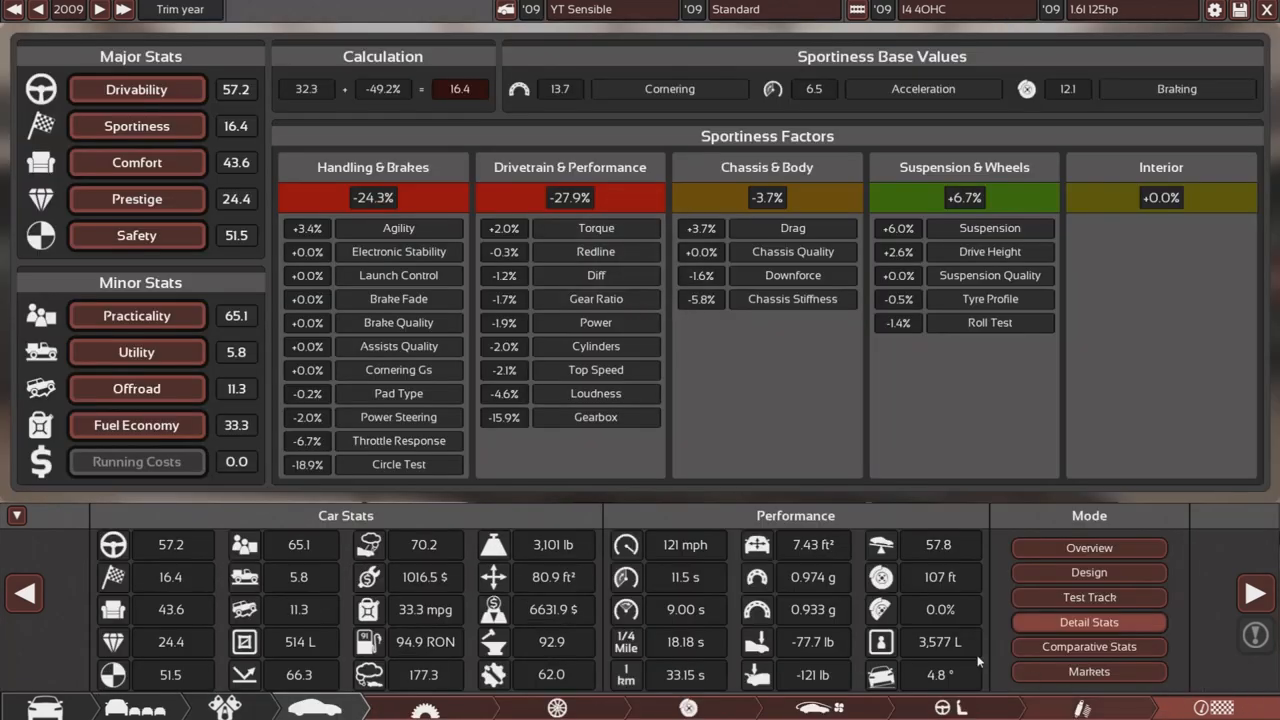
pyautogui.click(136, 162)
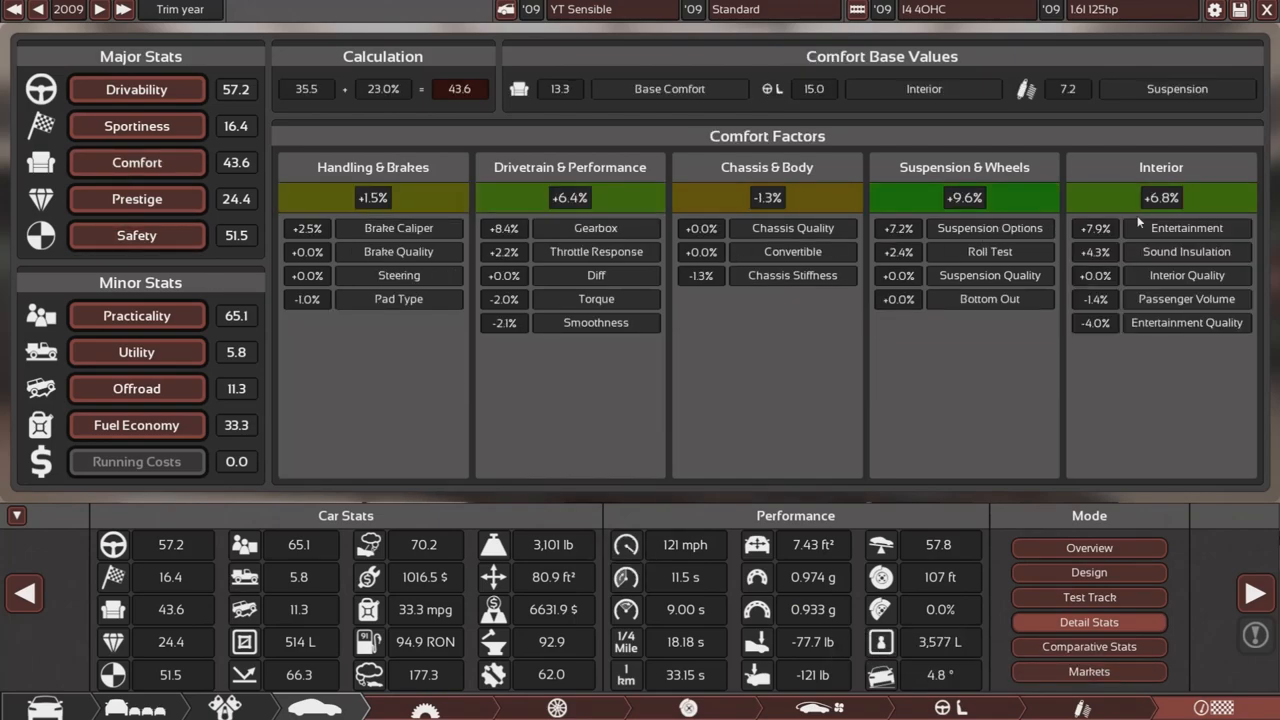
pyautogui.click(137, 199)
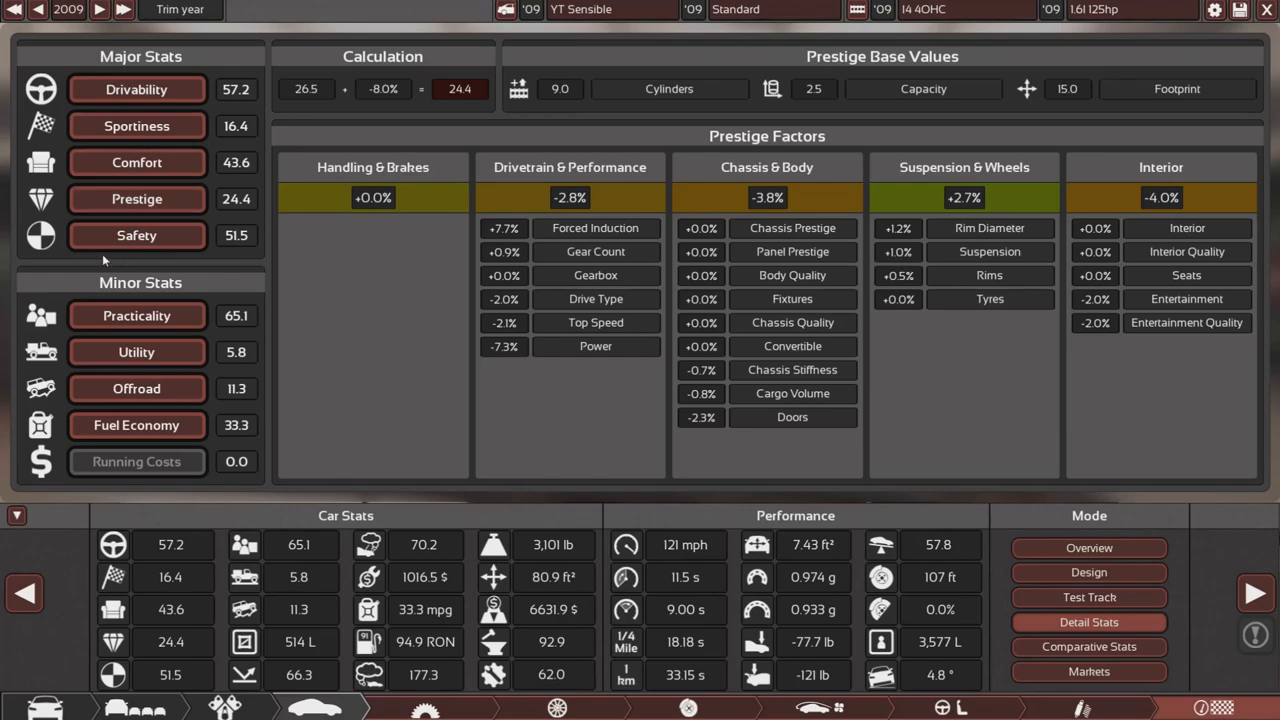
pyautogui.click(137, 235)
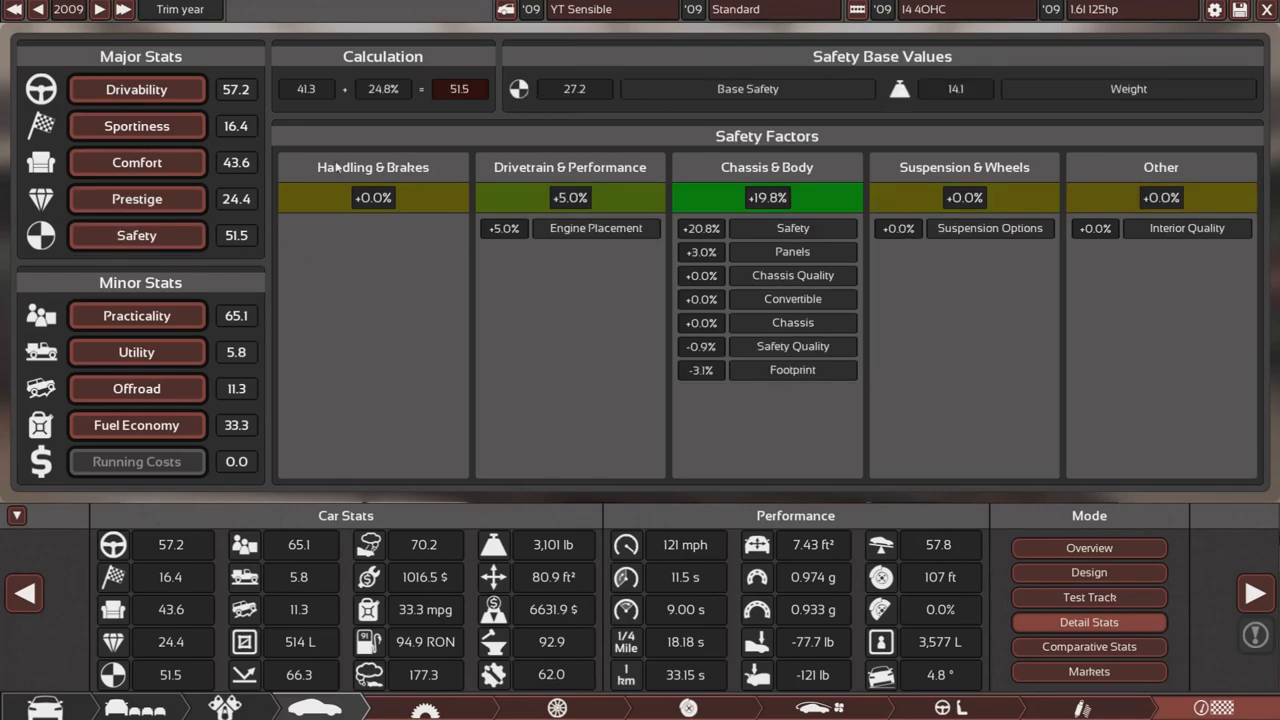
# - Check the Practicality, Utility and Offroad breakdowns, then the fuel economy tests (33.3 mpg)
pyautogui.click(136, 315)
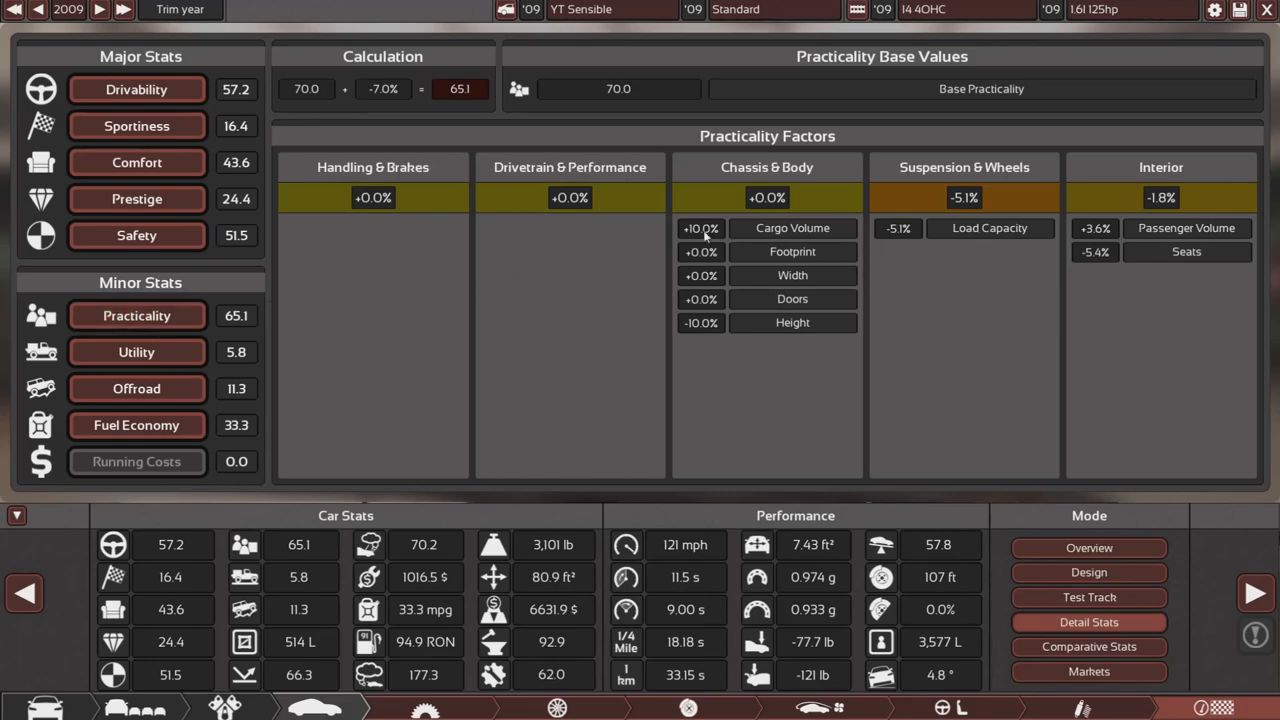
pyautogui.moveTo(762, 277)
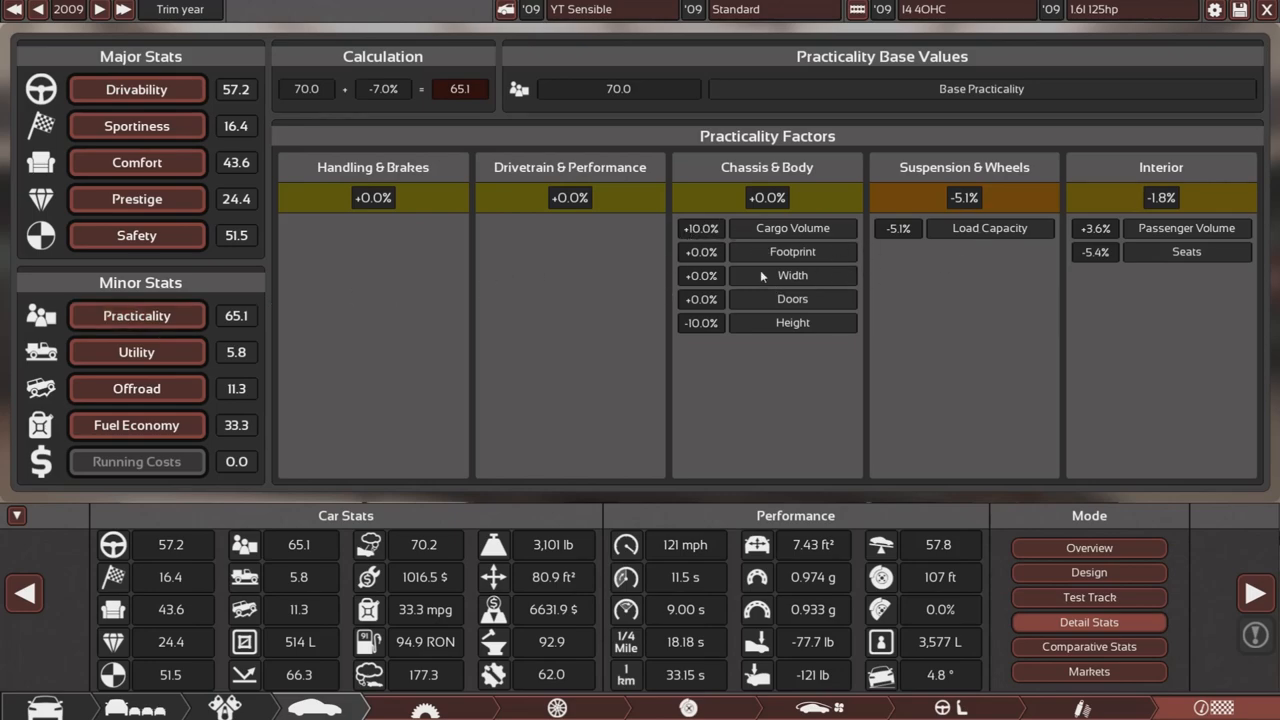
pyautogui.moveTo(980, 228)
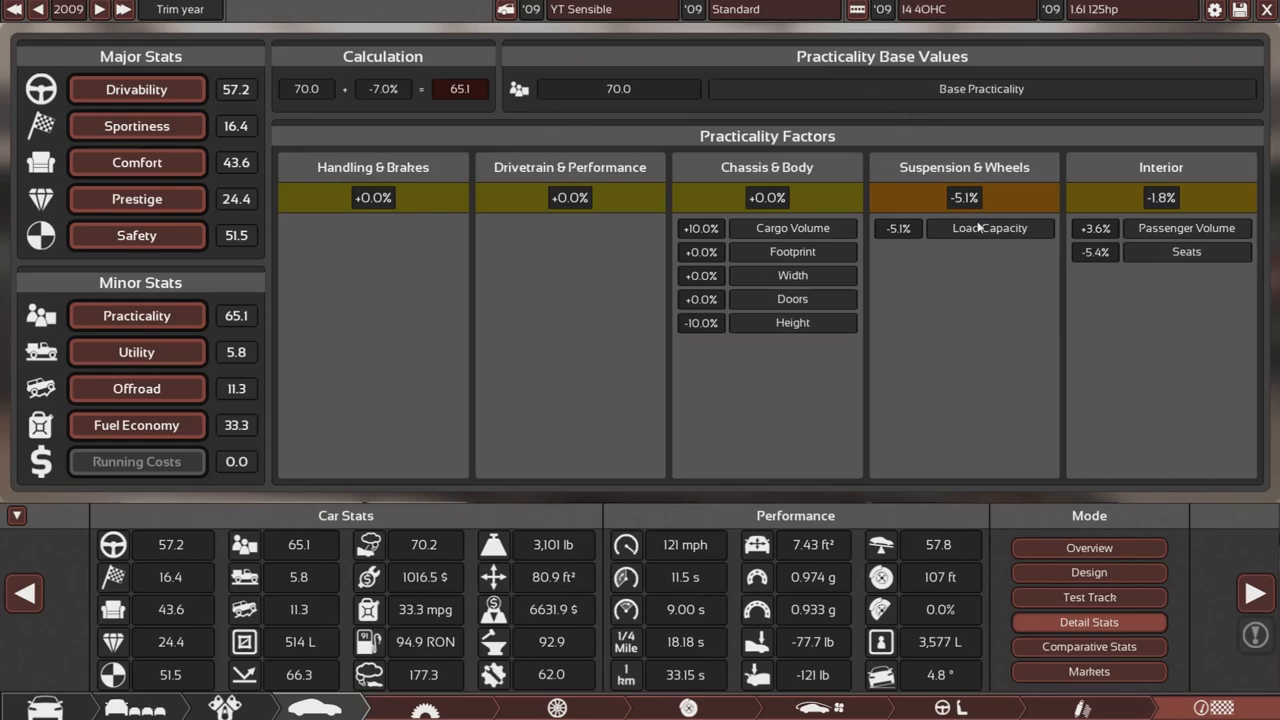
pyautogui.moveTo(1120, 262)
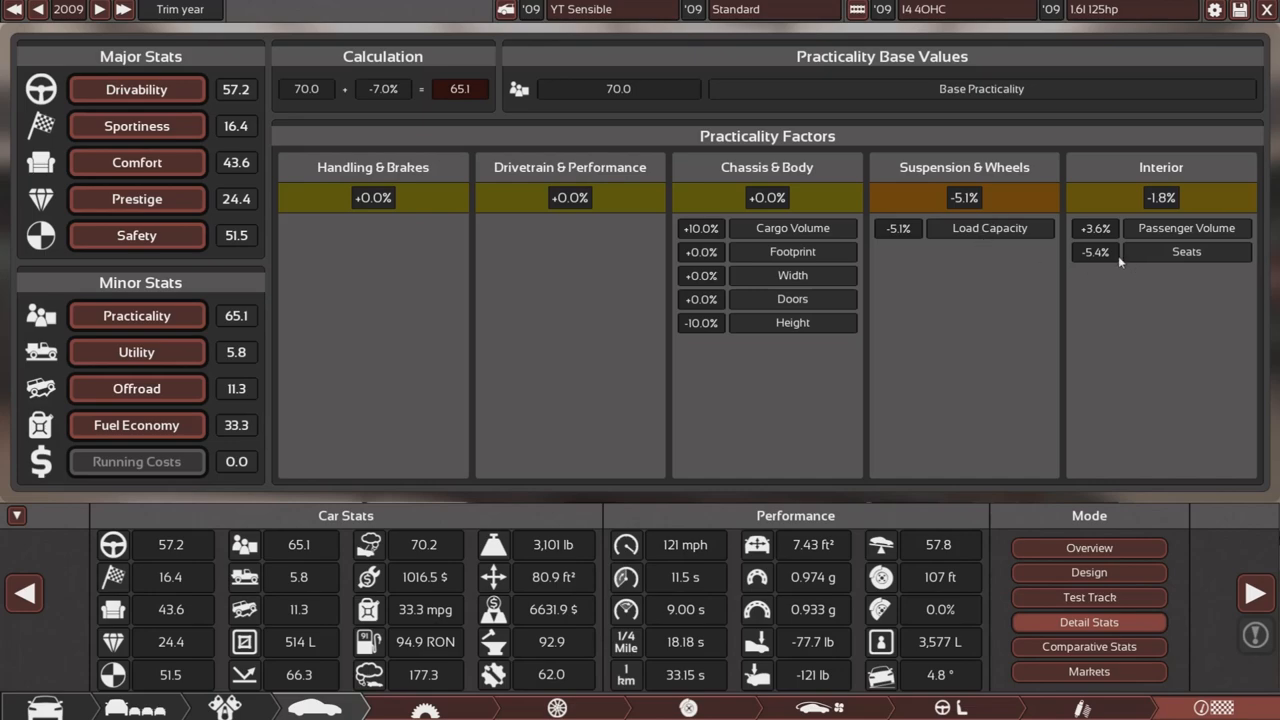
pyautogui.moveTo(1125, 262)
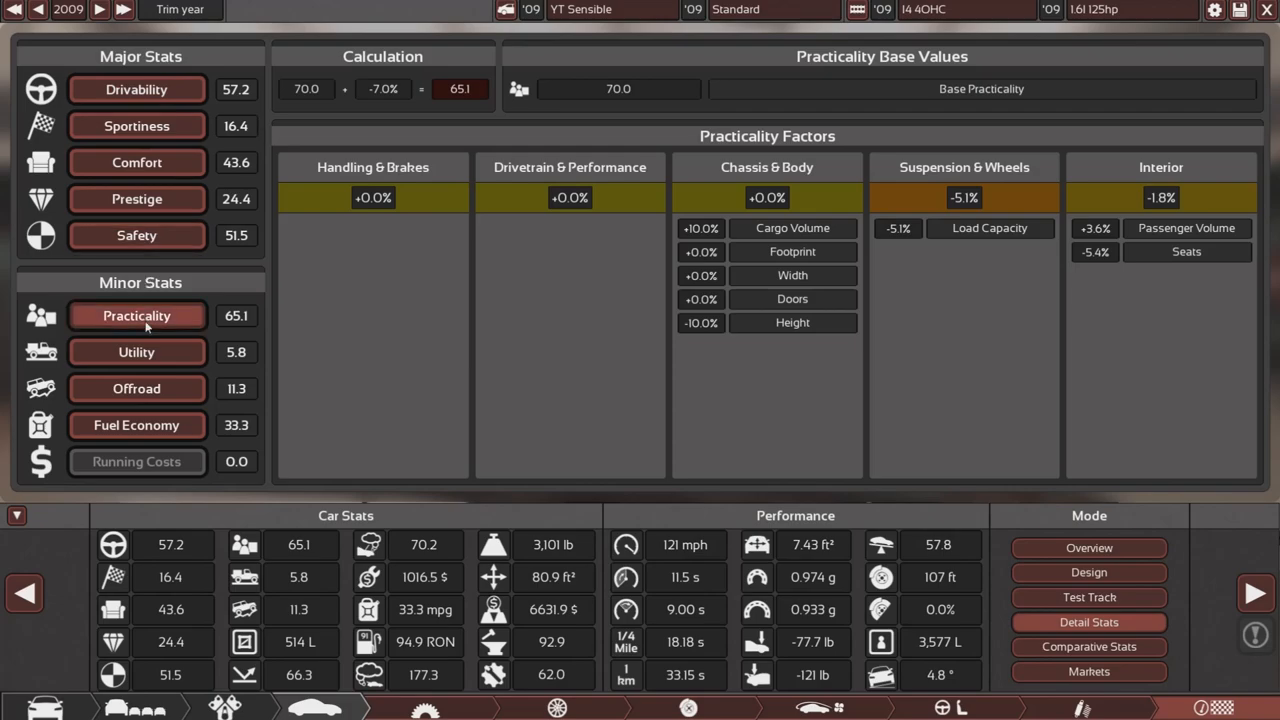
pyautogui.click(136, 352)
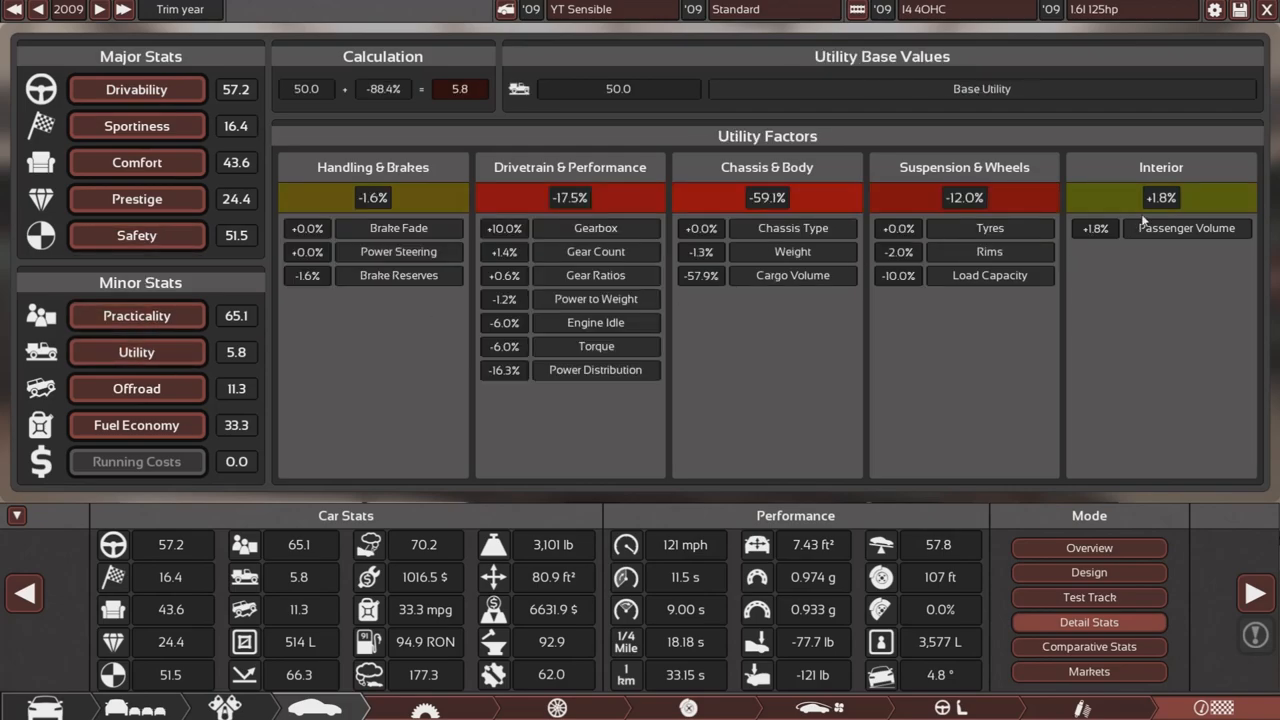
pyautogui.moveTo(480, 225)
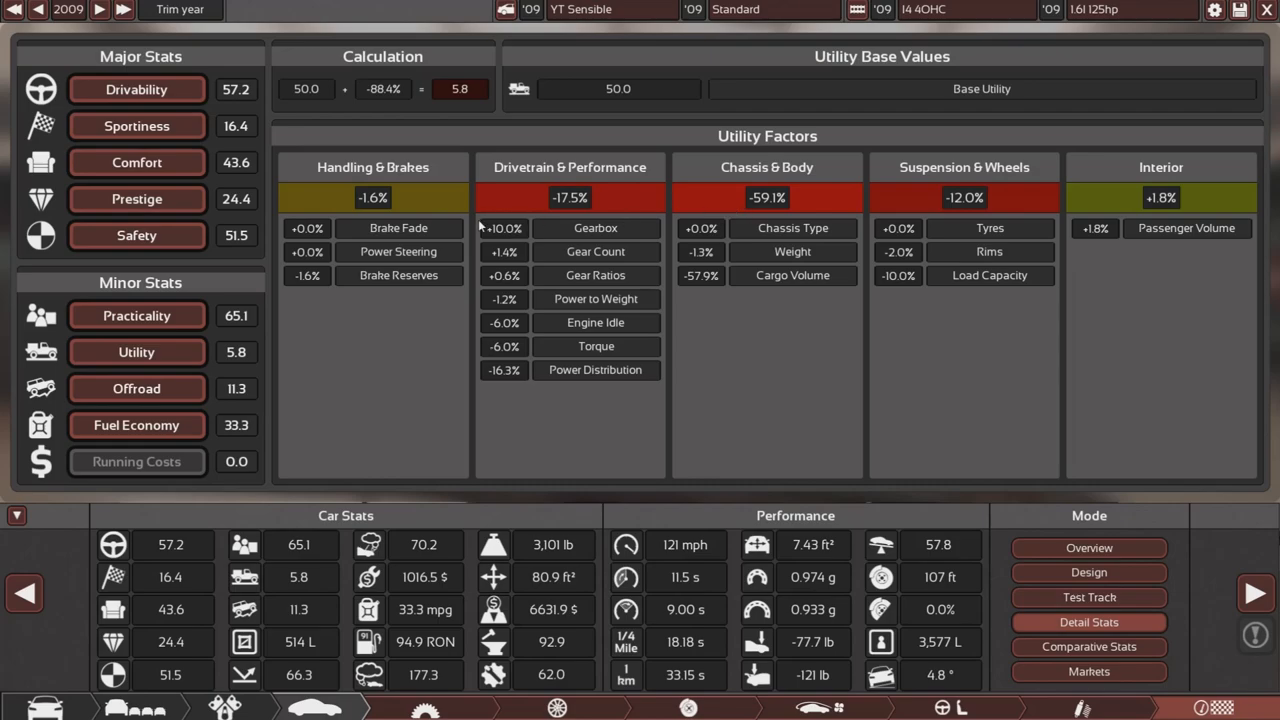
pyautogui.moveTo(597, 268)
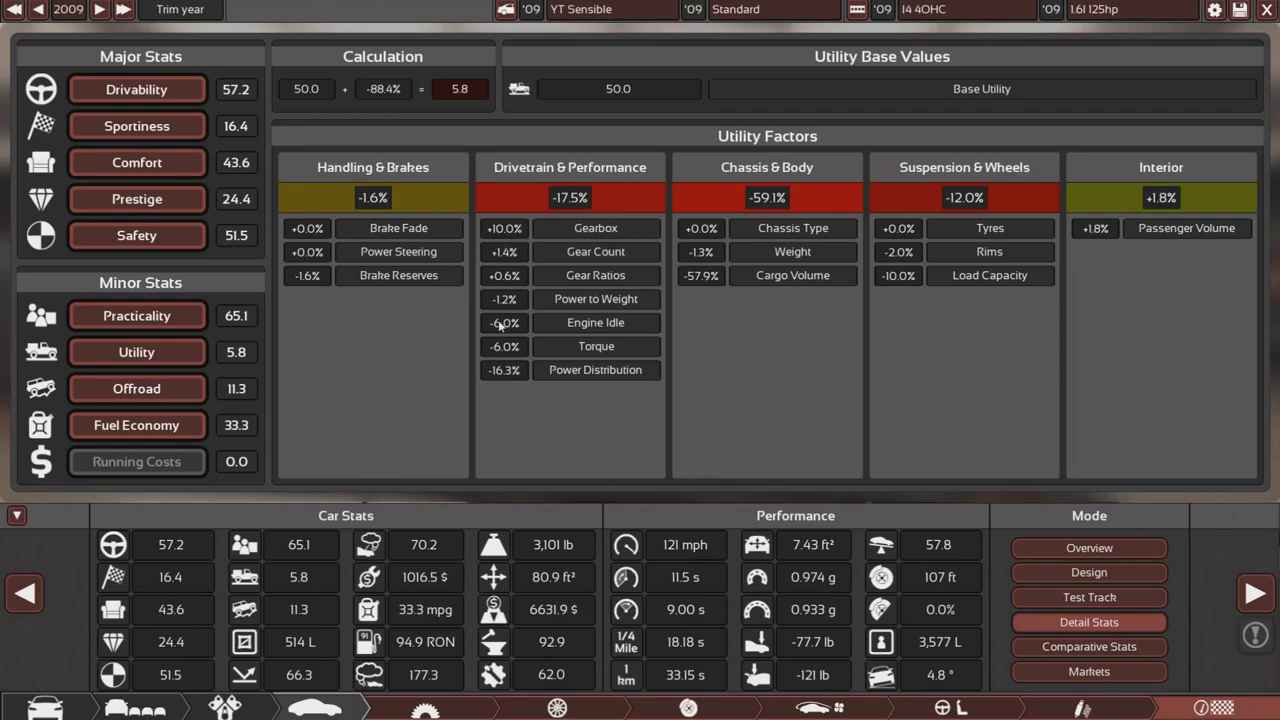
pyautogui.click(136, 388)
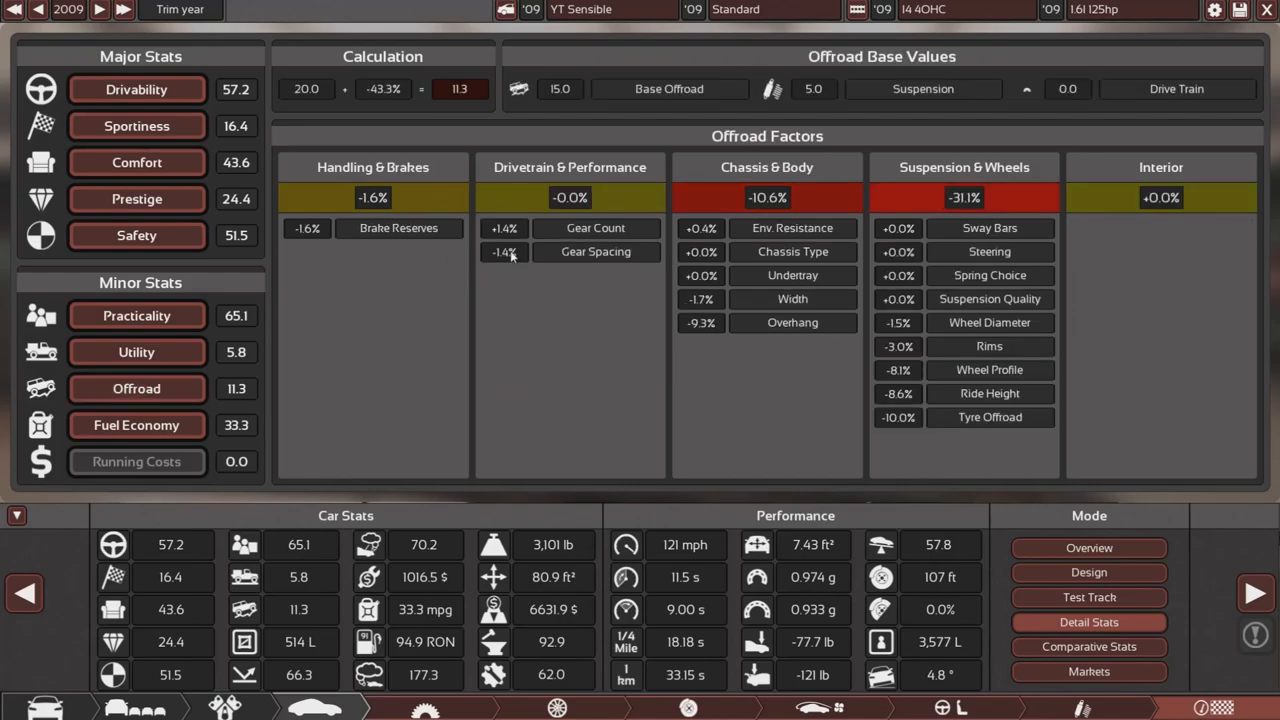
pyautogui.click(136, 425)
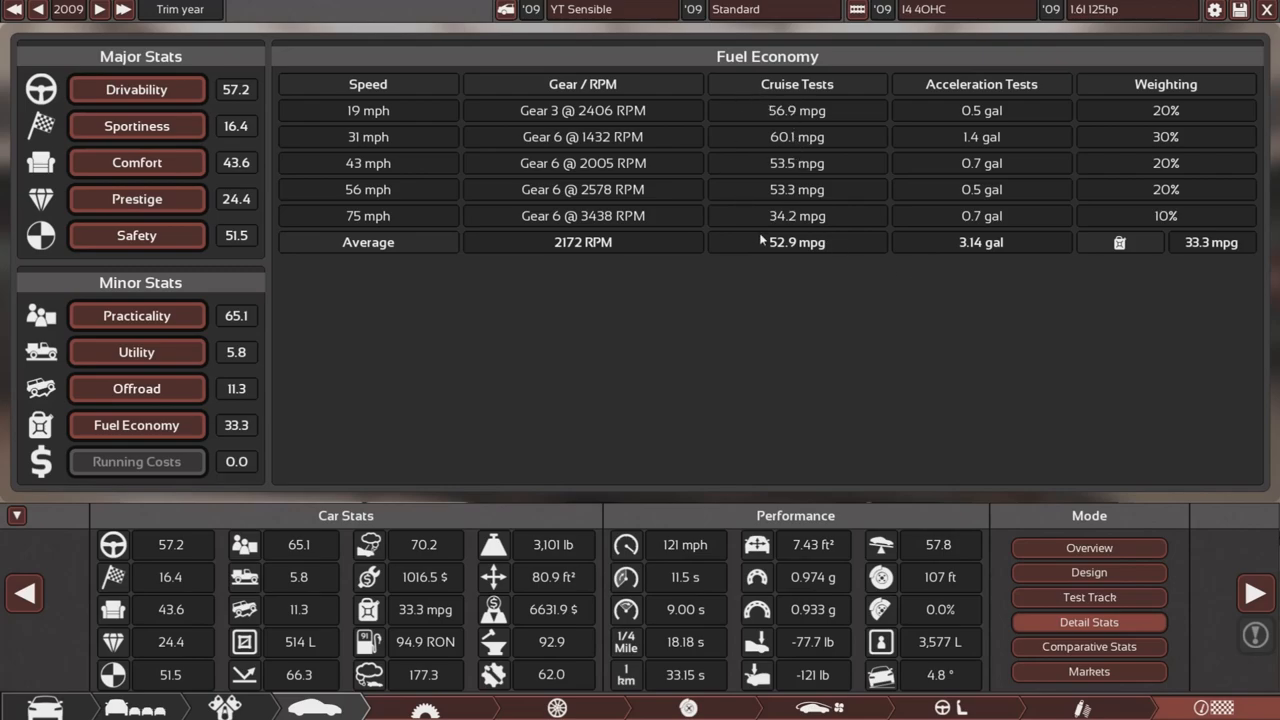
pyautogui.moveTo(796, 256)
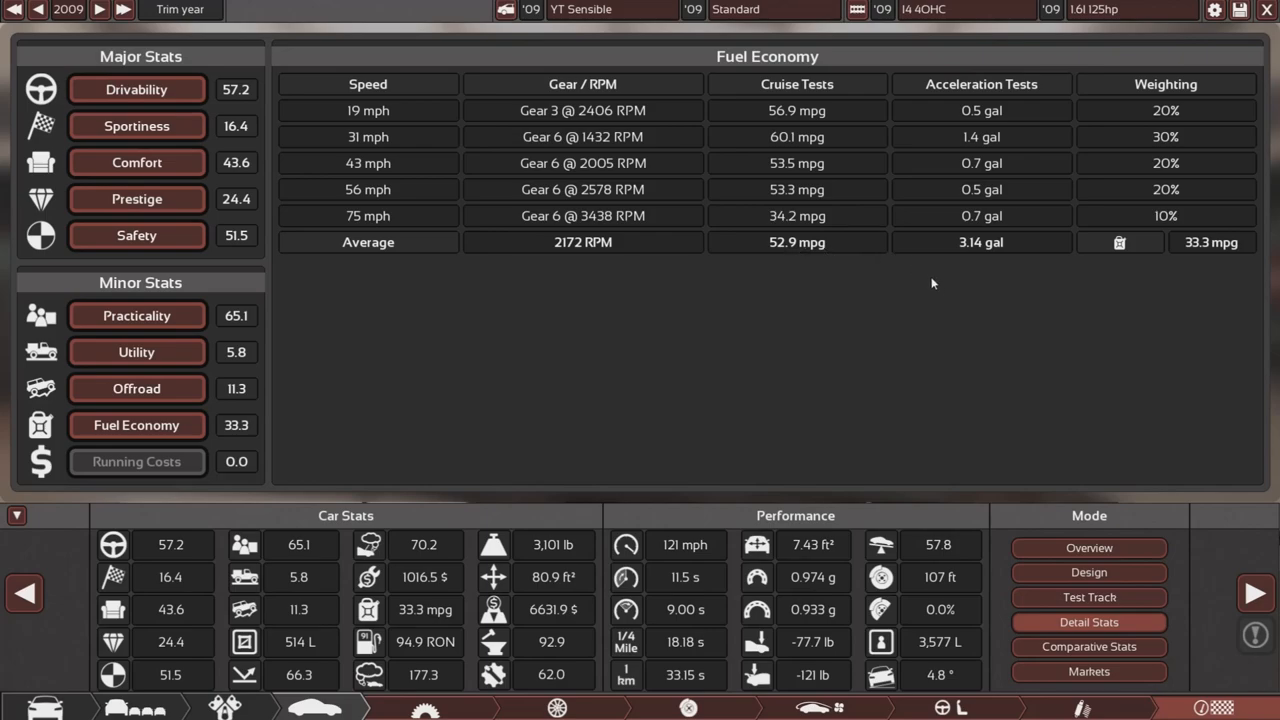
pyautogui.moveTo(1088, 243)
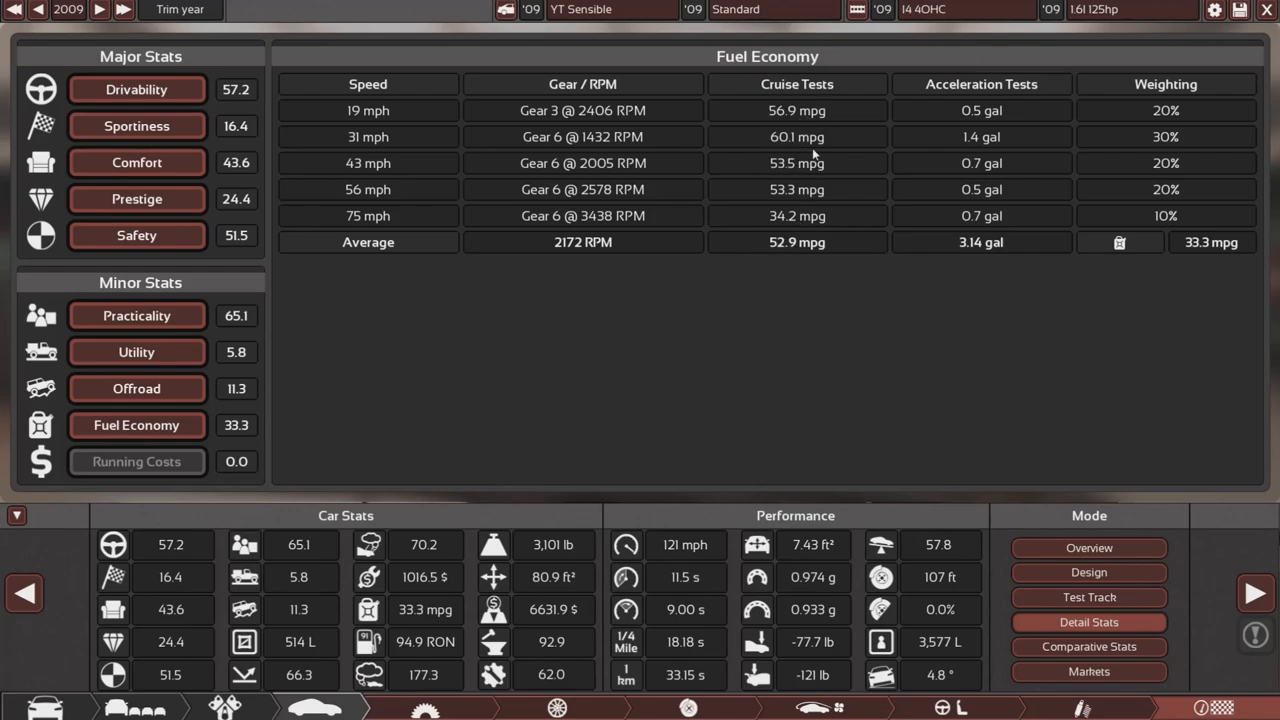
pyautogui.moveTo(591, 229)
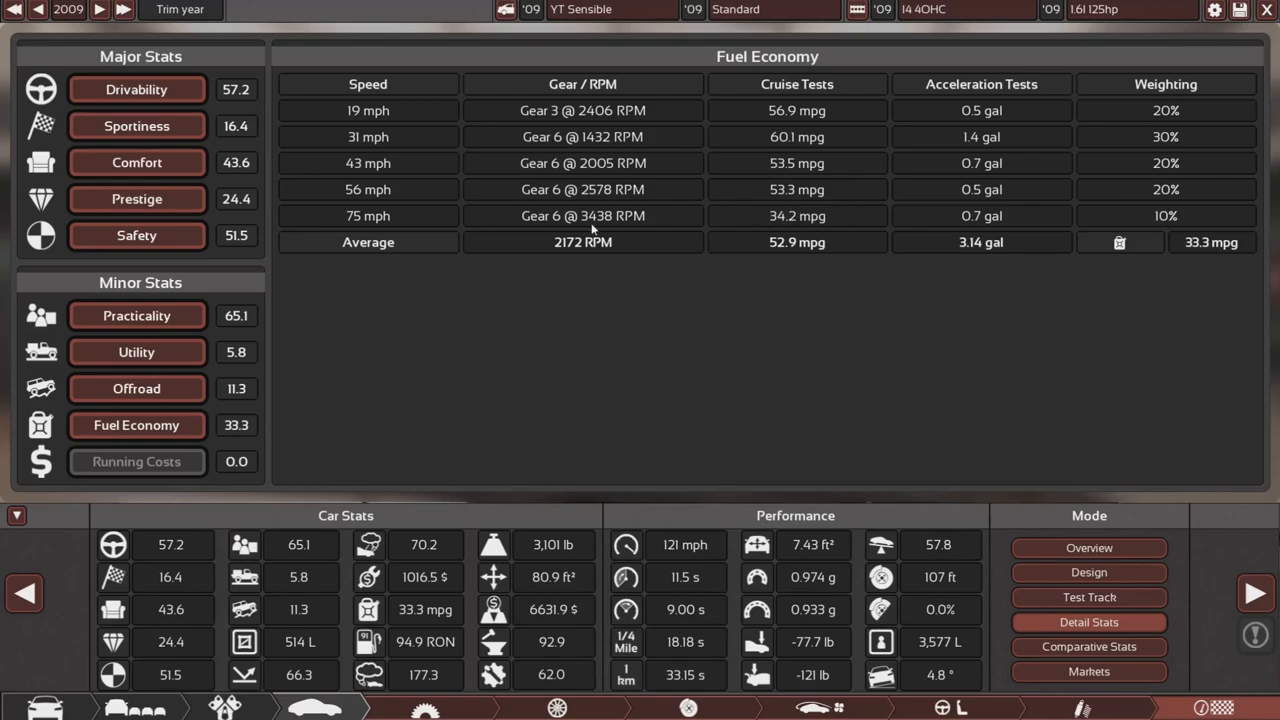
pyautogui.moveTo(805, 242)
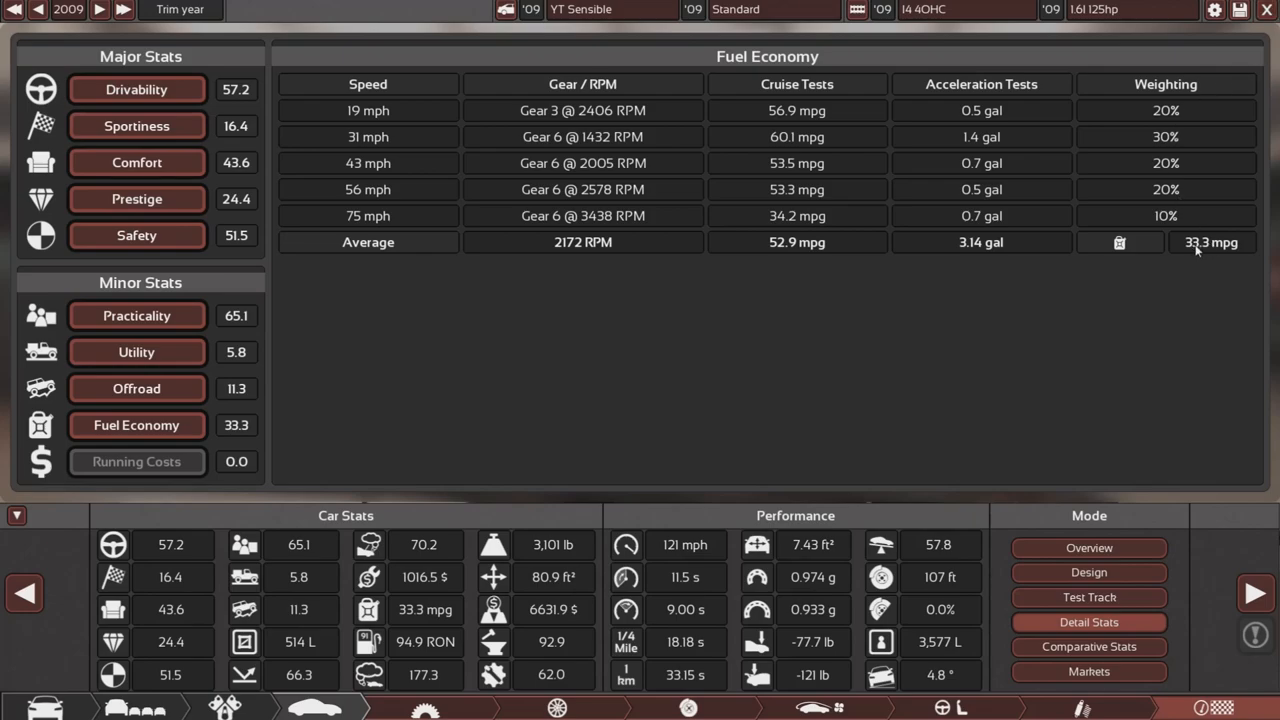
pyautogui.moveTo(789, 250)
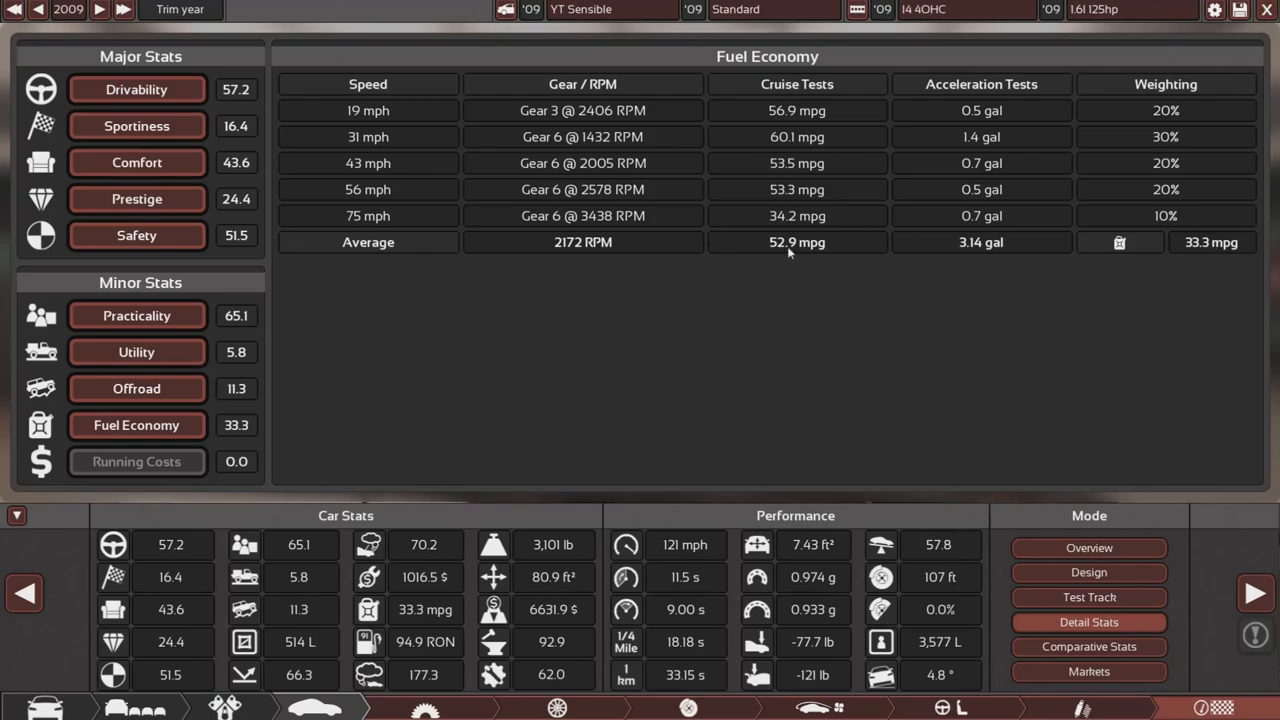
pyautogui.moveTo(785, 261)
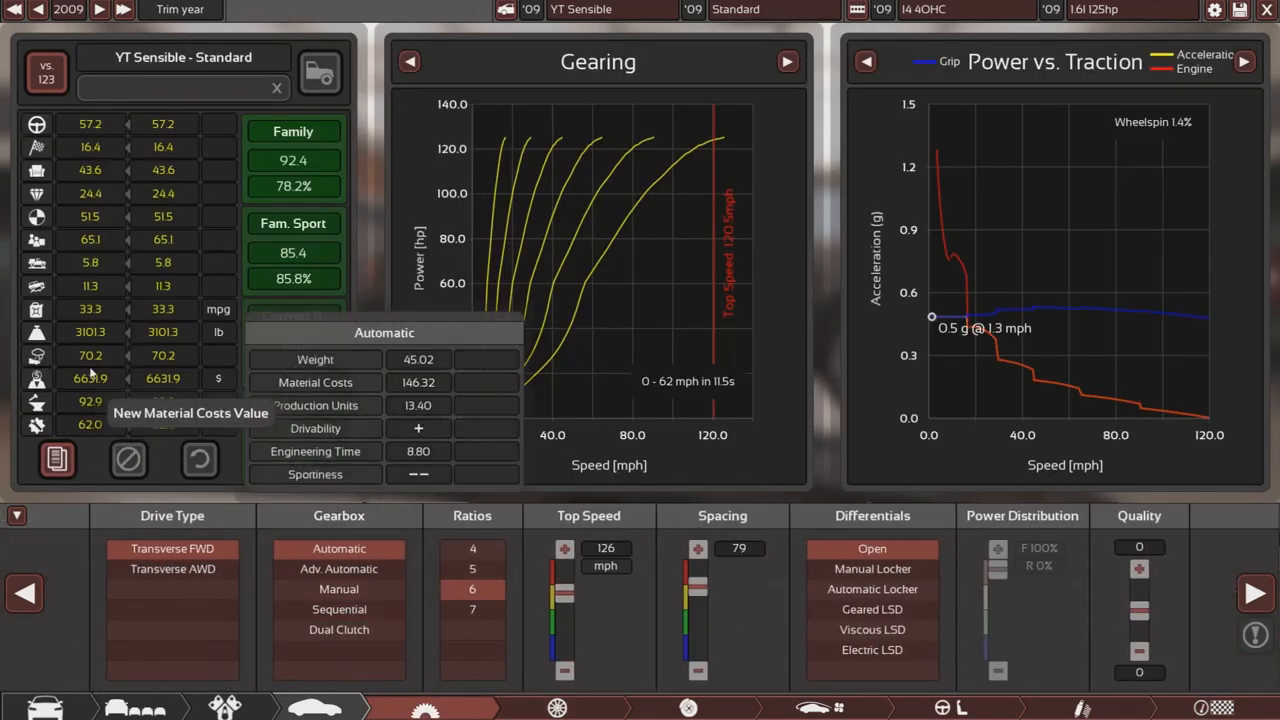
# - Choose a Manual gearbox and recheck fuel economy, now averaging 35.4 mpg
pyautogui.click(338, 589)
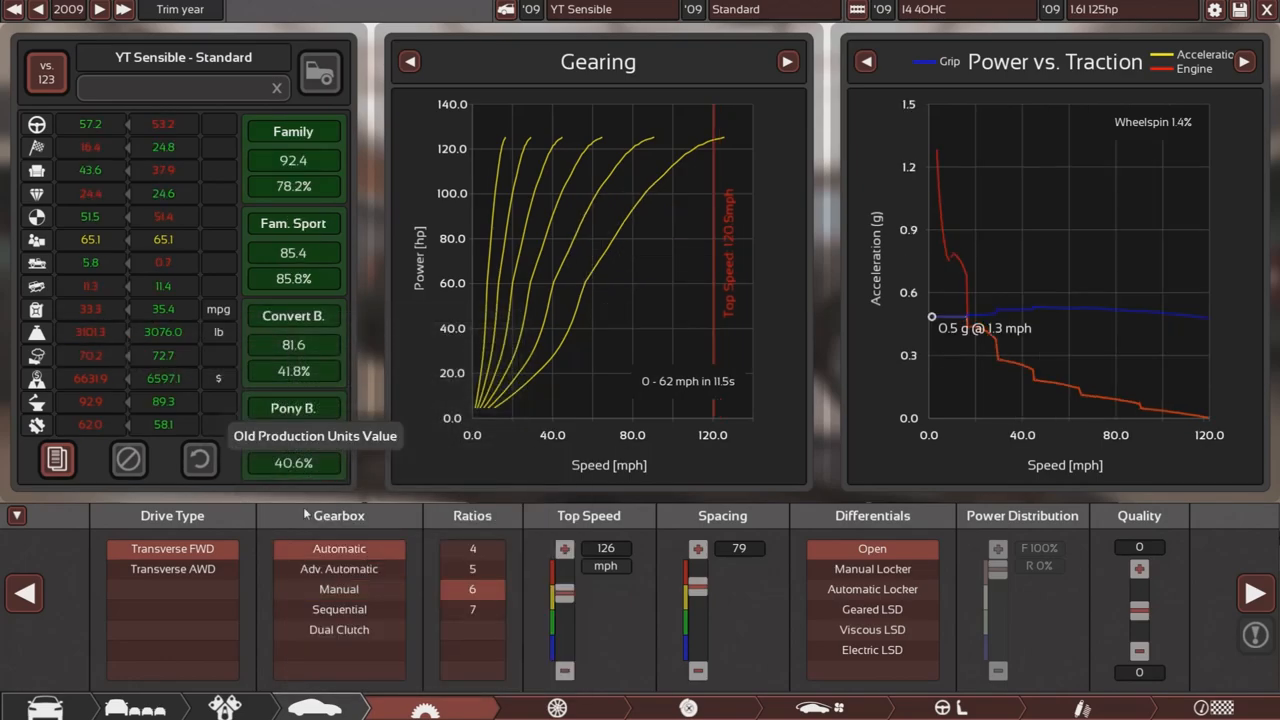
pyautogui.click(339, 589)
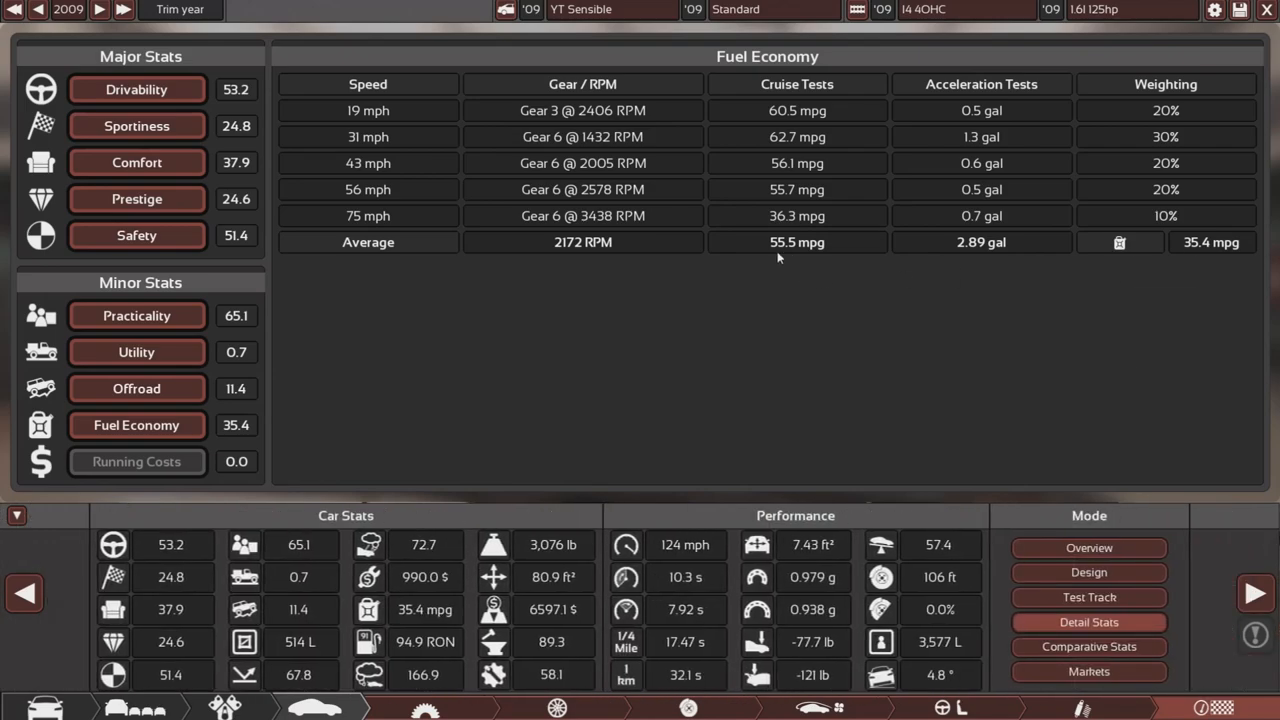
pyautogui.moveTo(792, 242)
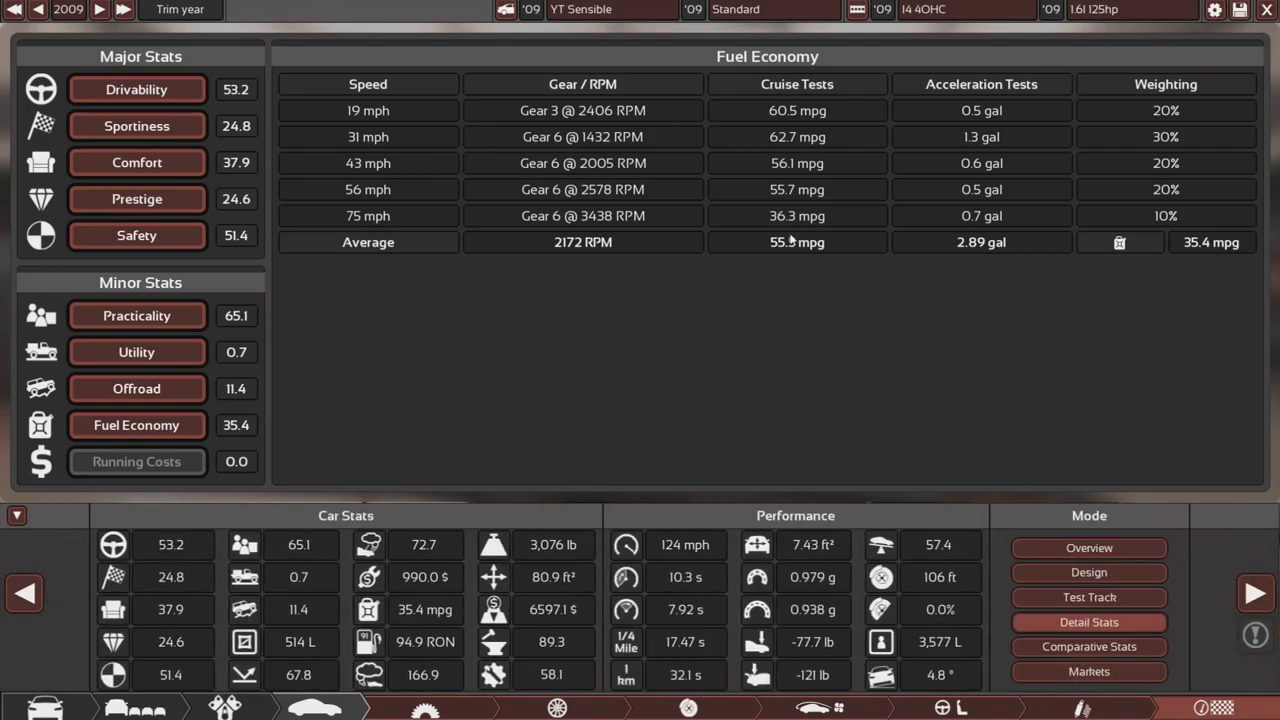
pyautogui.moveTo(1257, 268)
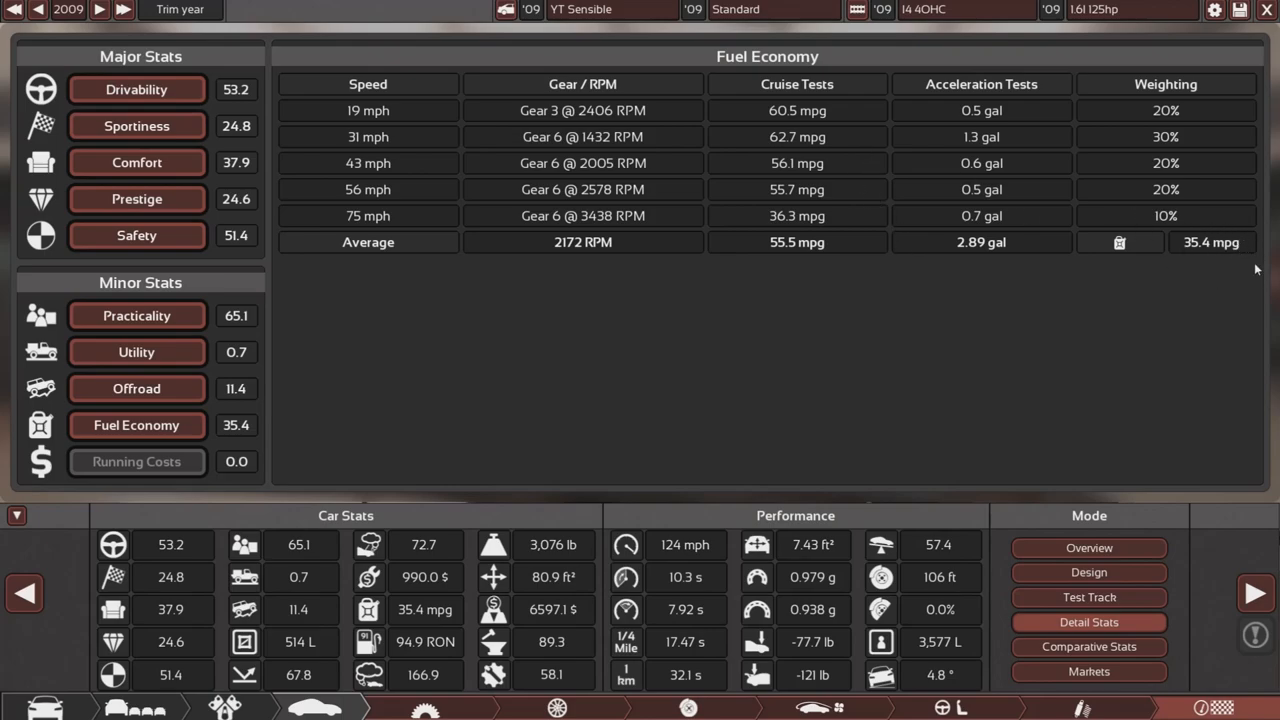
pyautogui.moveTo(1208, 258)
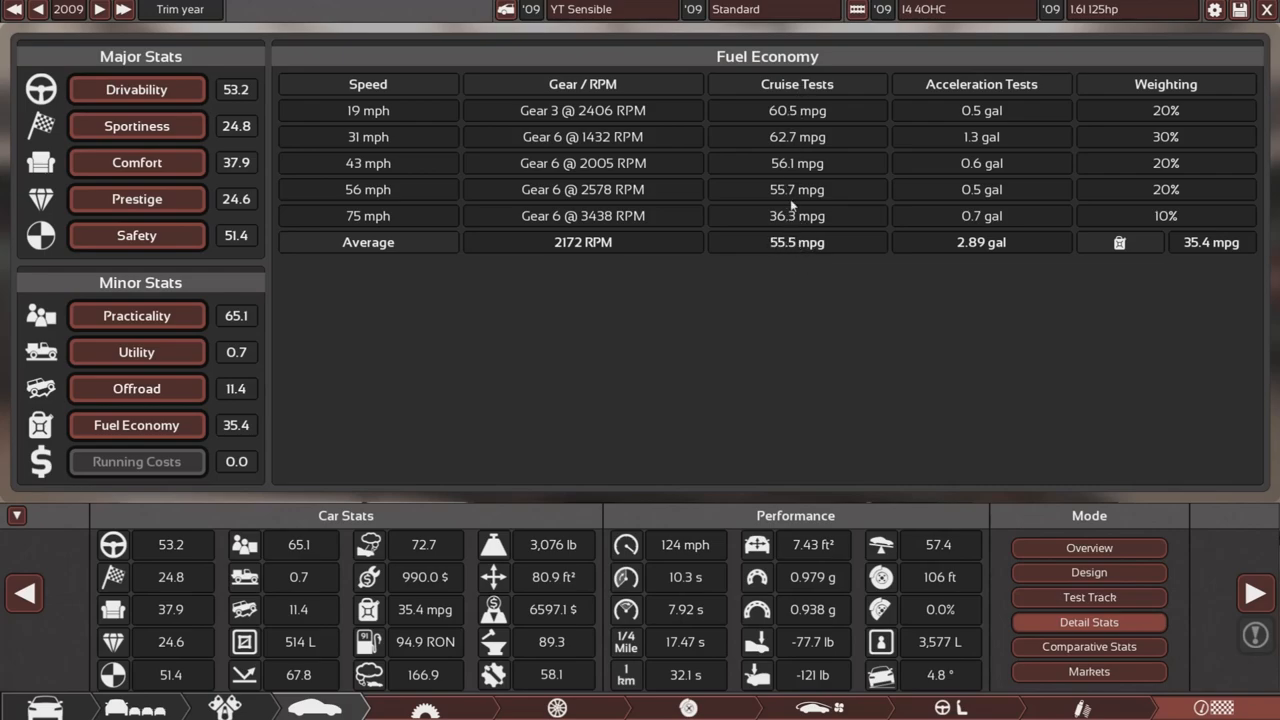
pyautogui.moveTo(793, 250)
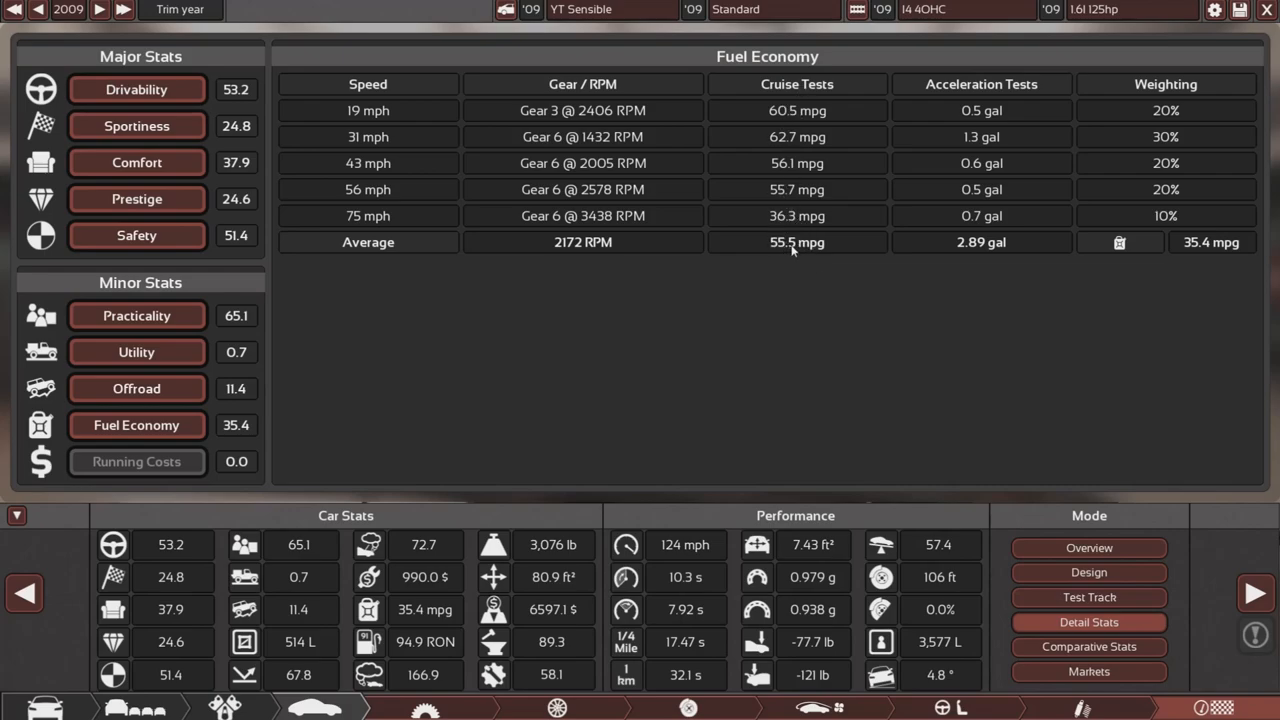
pyautogui.moveTo(1155, 710)
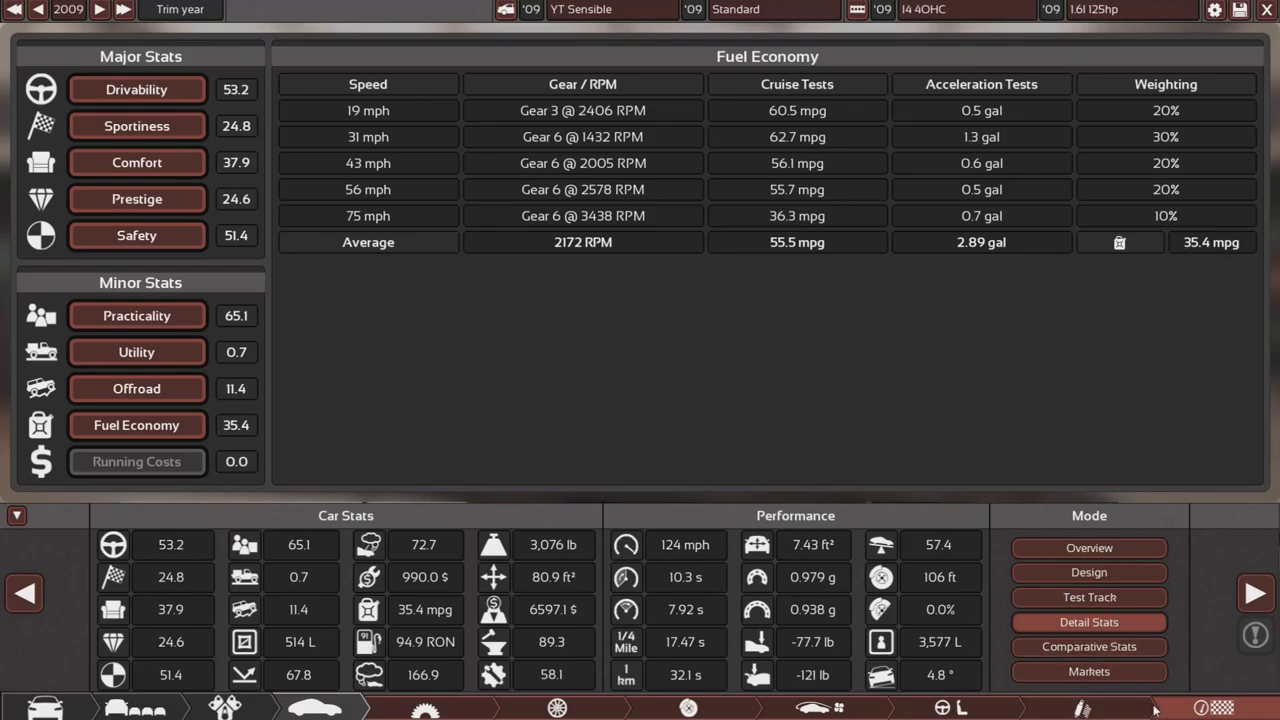
# - Review the car's market segment fit for Archana, then move into the photo studio
pyautogui.click(1088, 671)
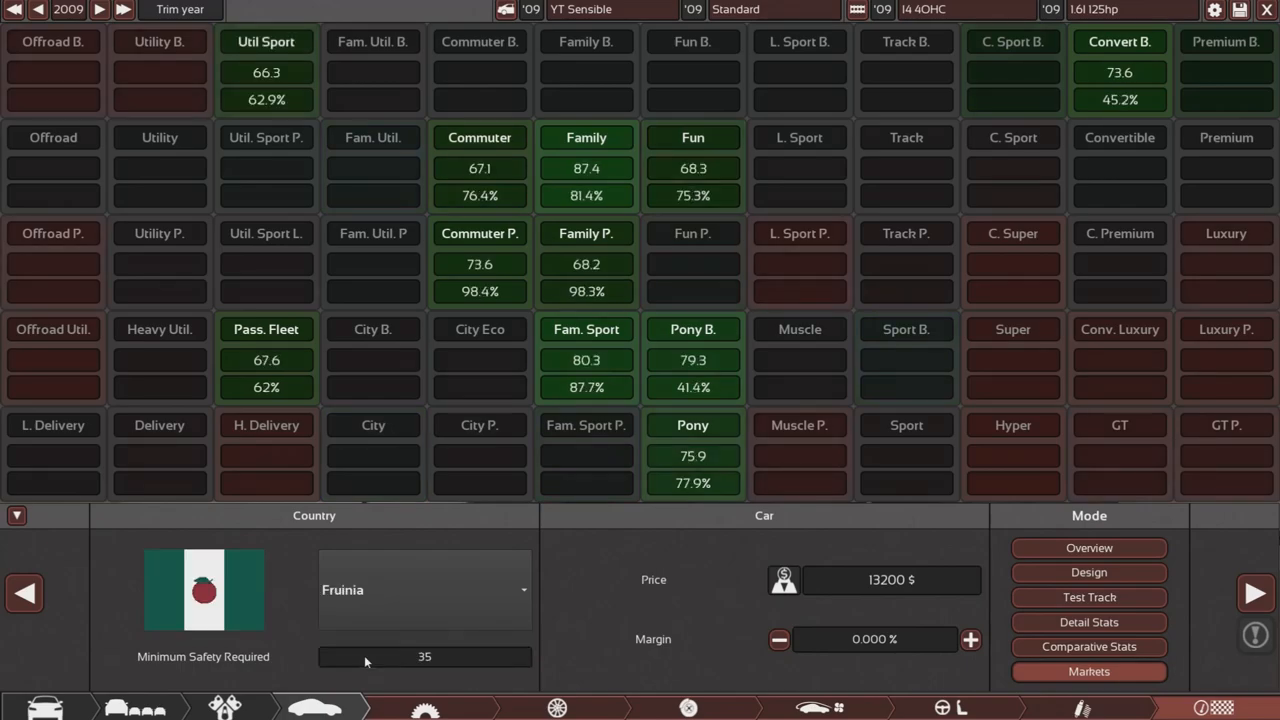
pyautogui.click(424, 589)
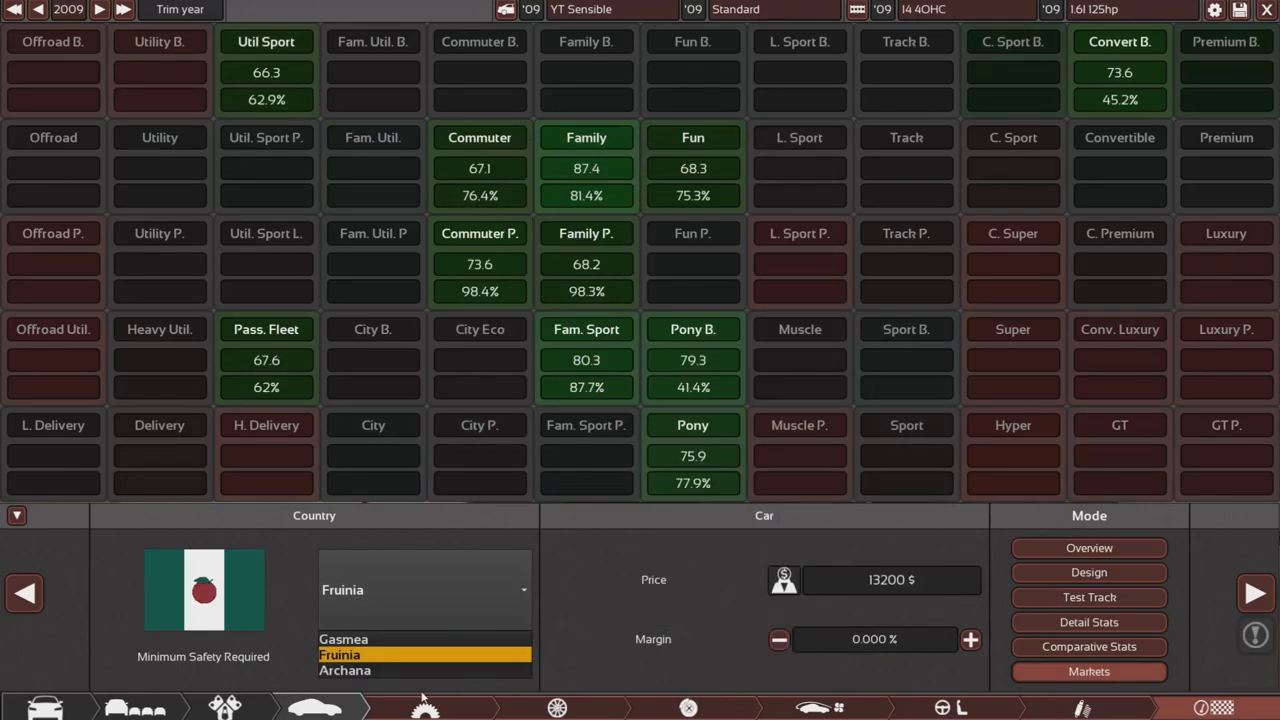
pyautogui.click(344, 670)
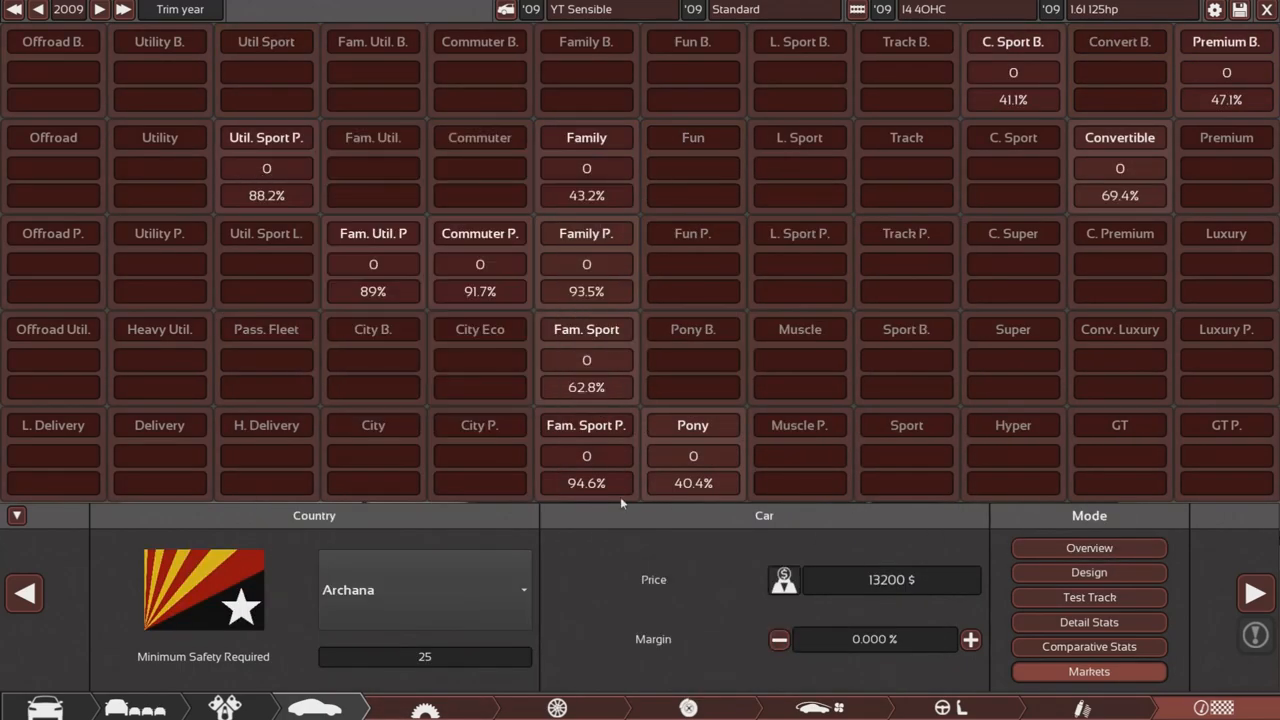
pyautogui.moveTo(870, 597)
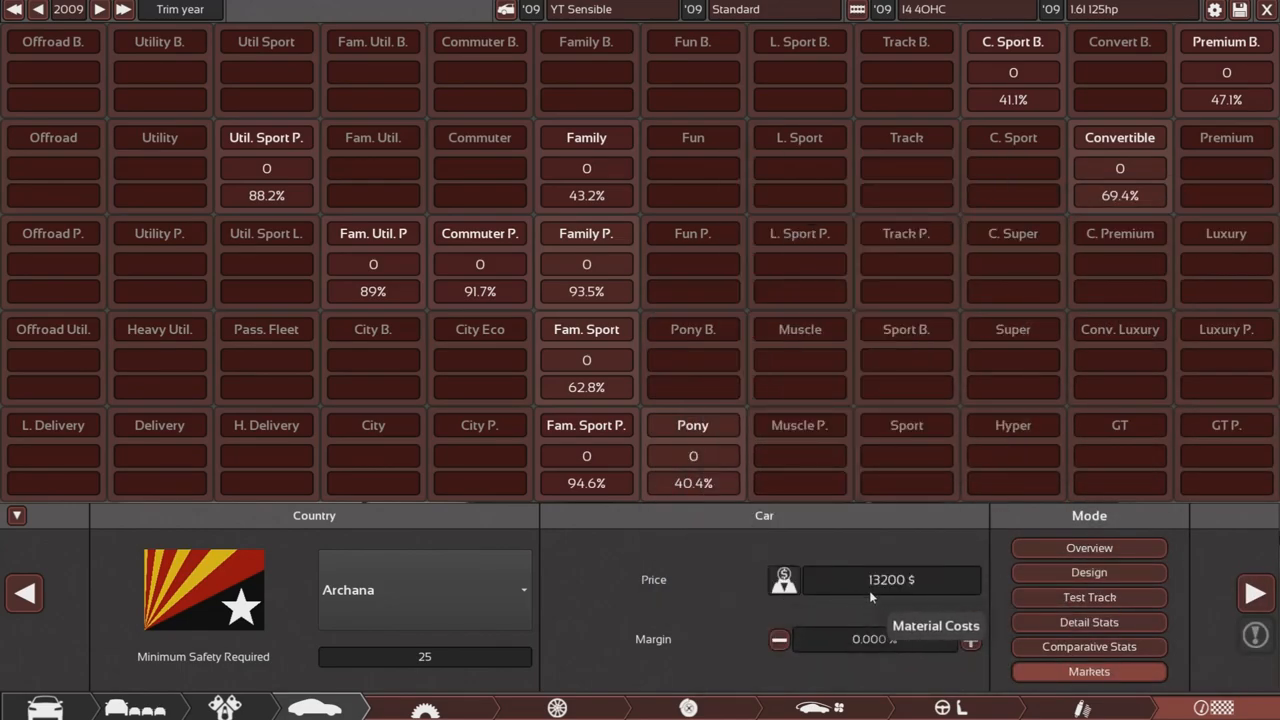
pyautogui.moveTo(627, 568)
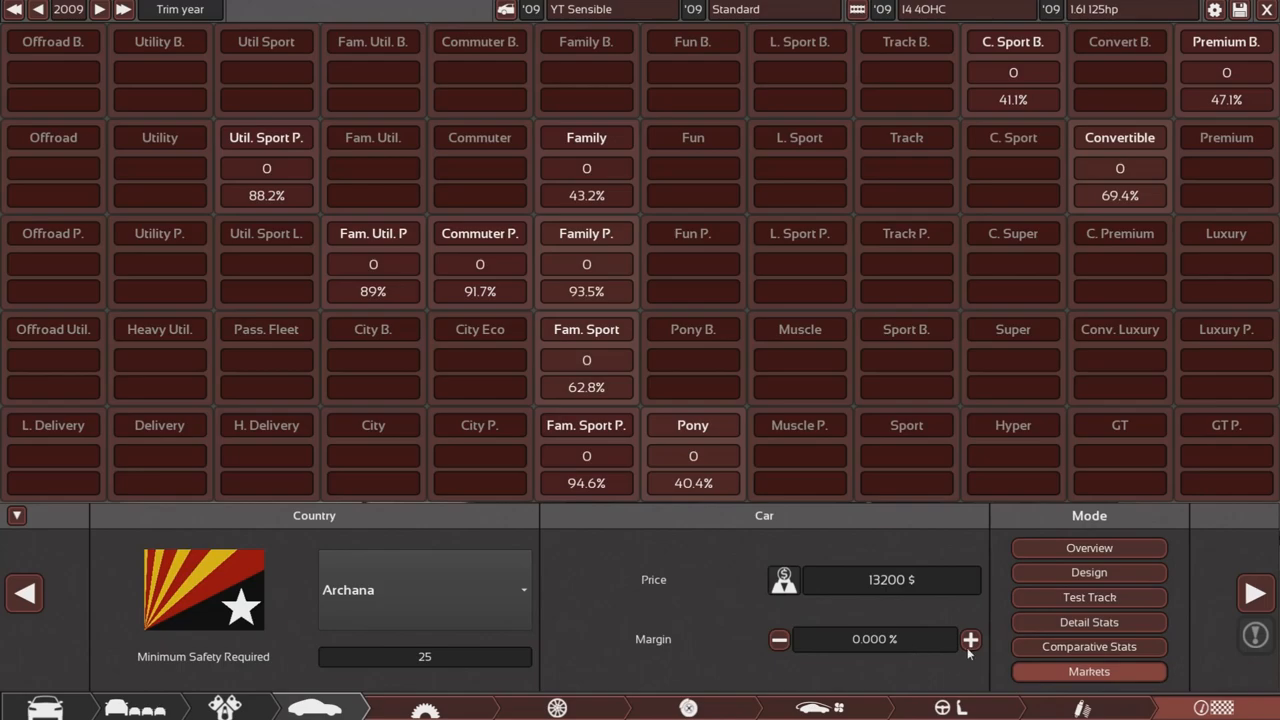
pyautogui.click(970, 639)
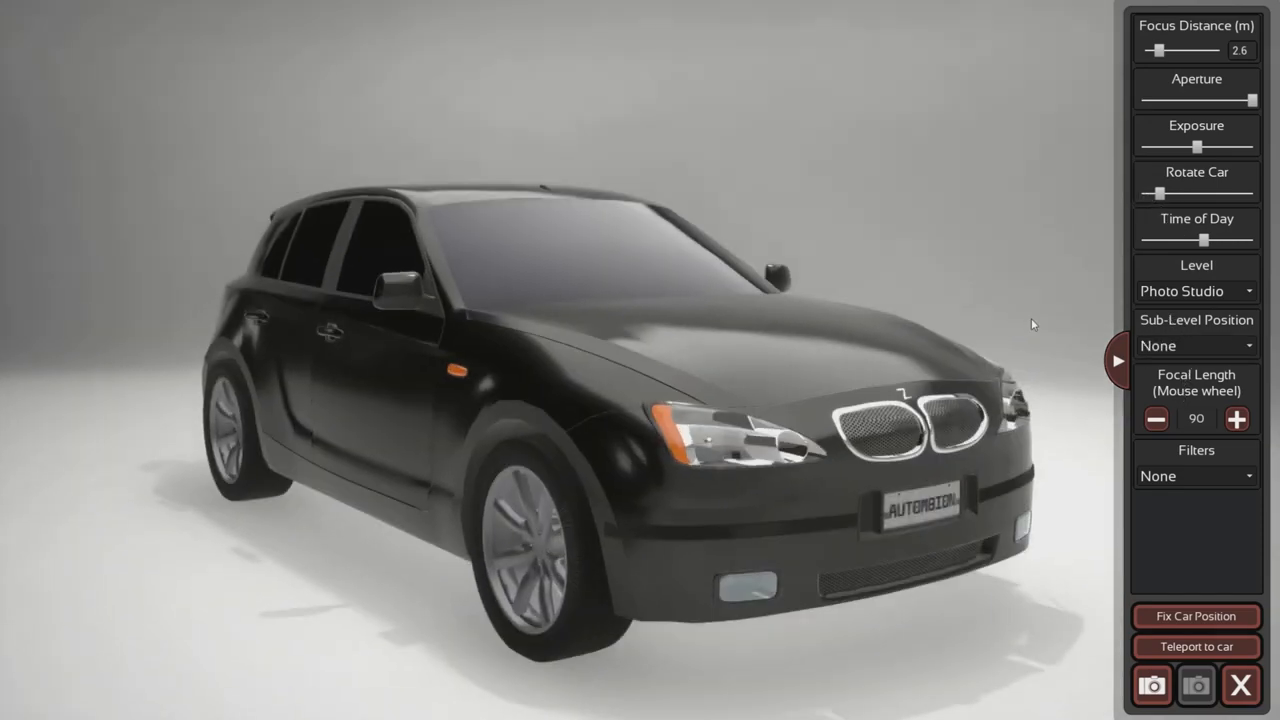
# - Apply the LUT 1 colour filter to the hatchback's studio photo
pyautogui.click(1196, 475)
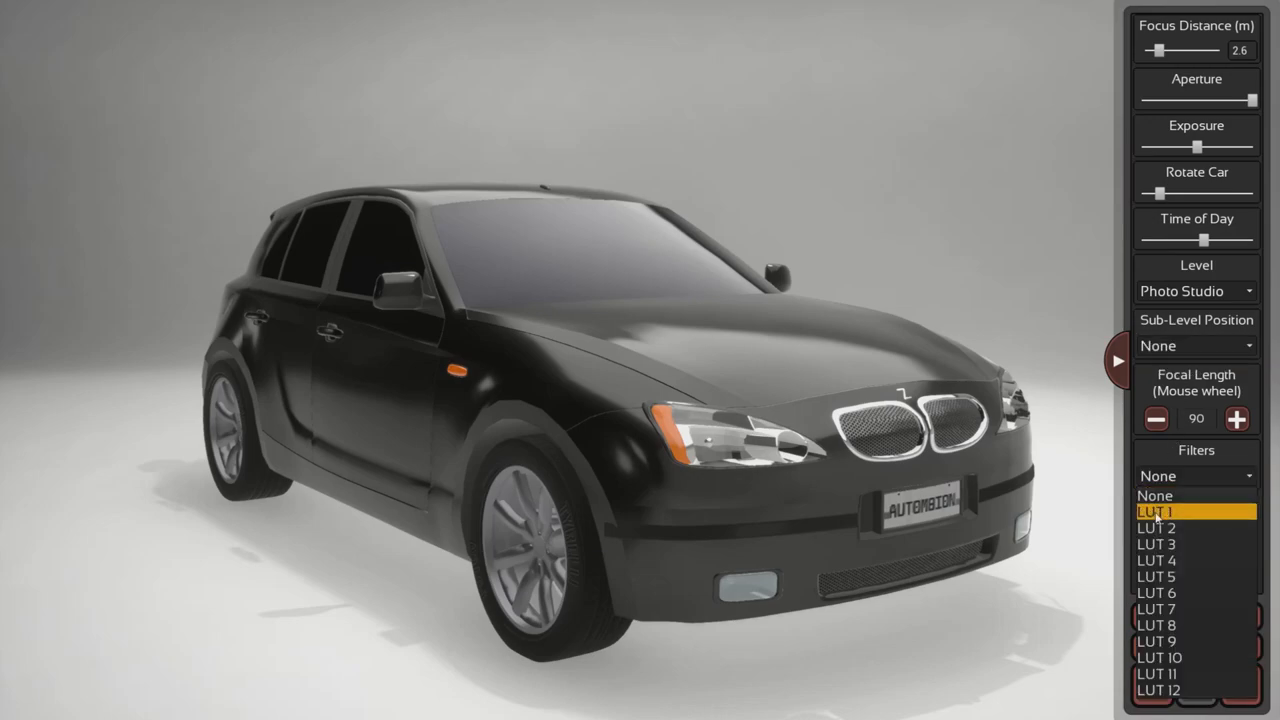
pyautogui.click(1157, 511)
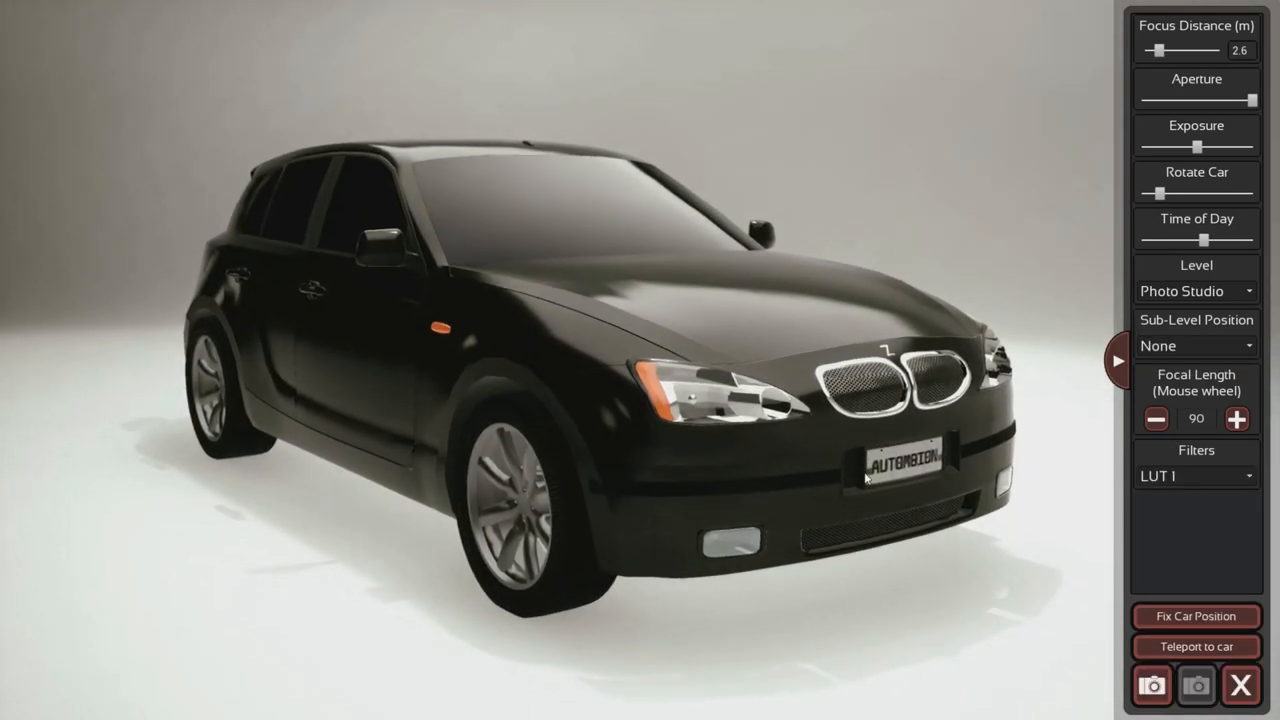